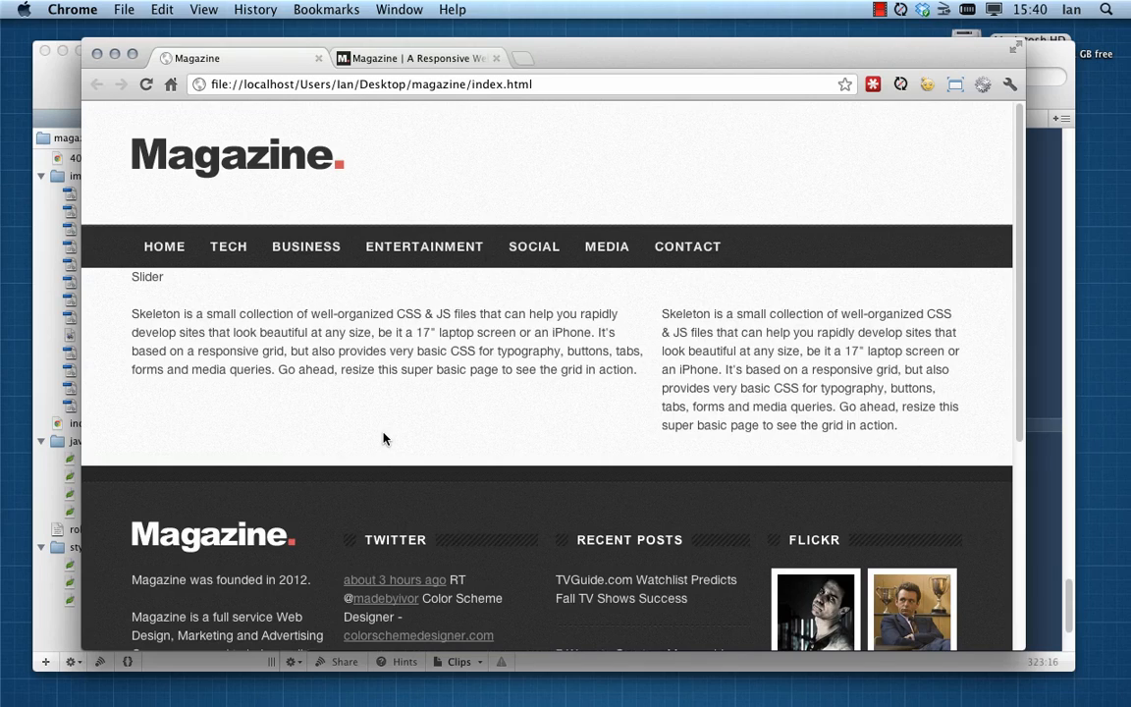
mouse_move(353, 428)
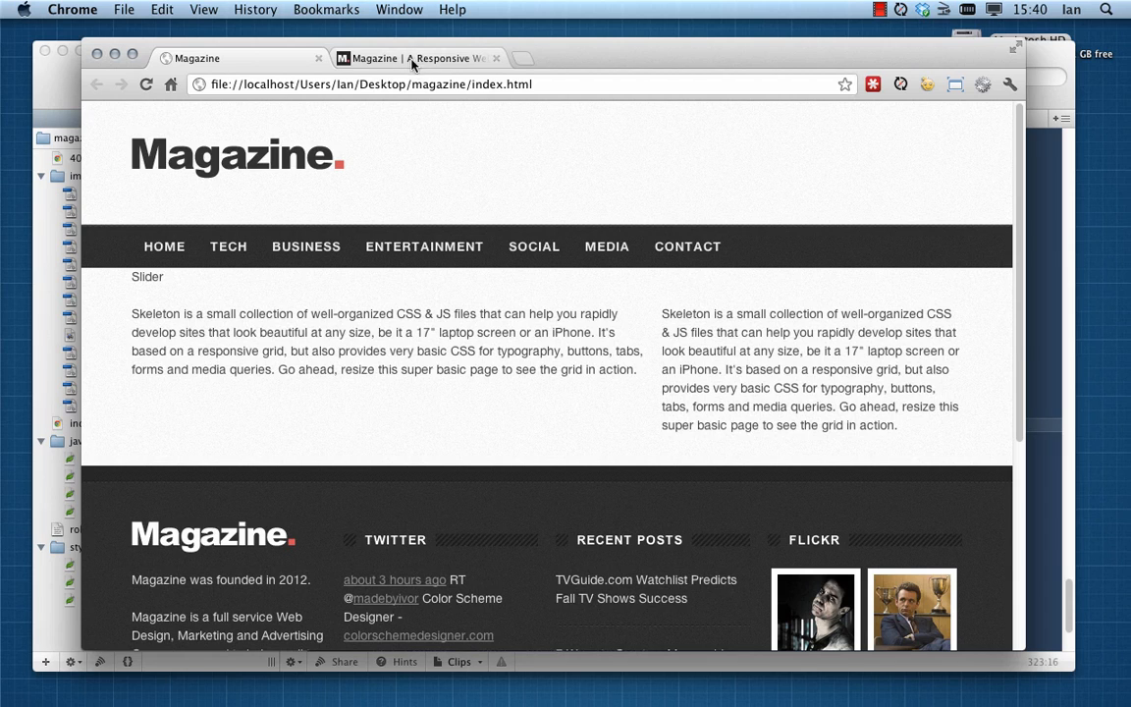
Switch to the finished Magazine demo and flip the slider between its slides using the navigation dots
click(416, 55)
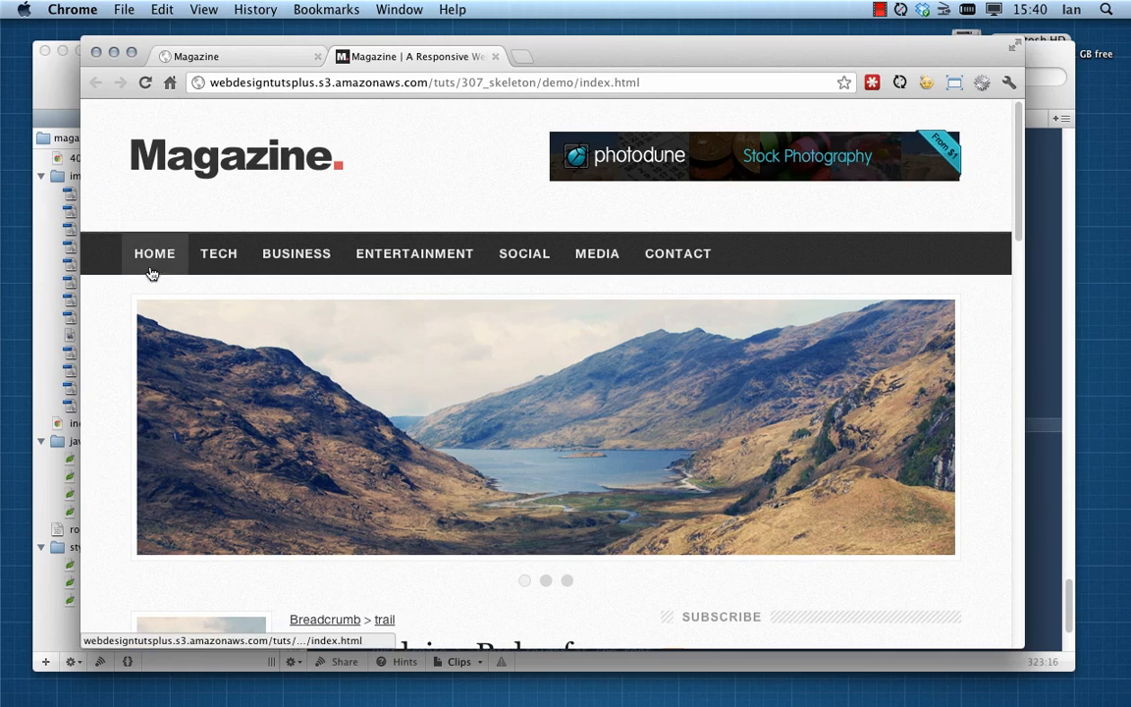
scroll(down, 3)
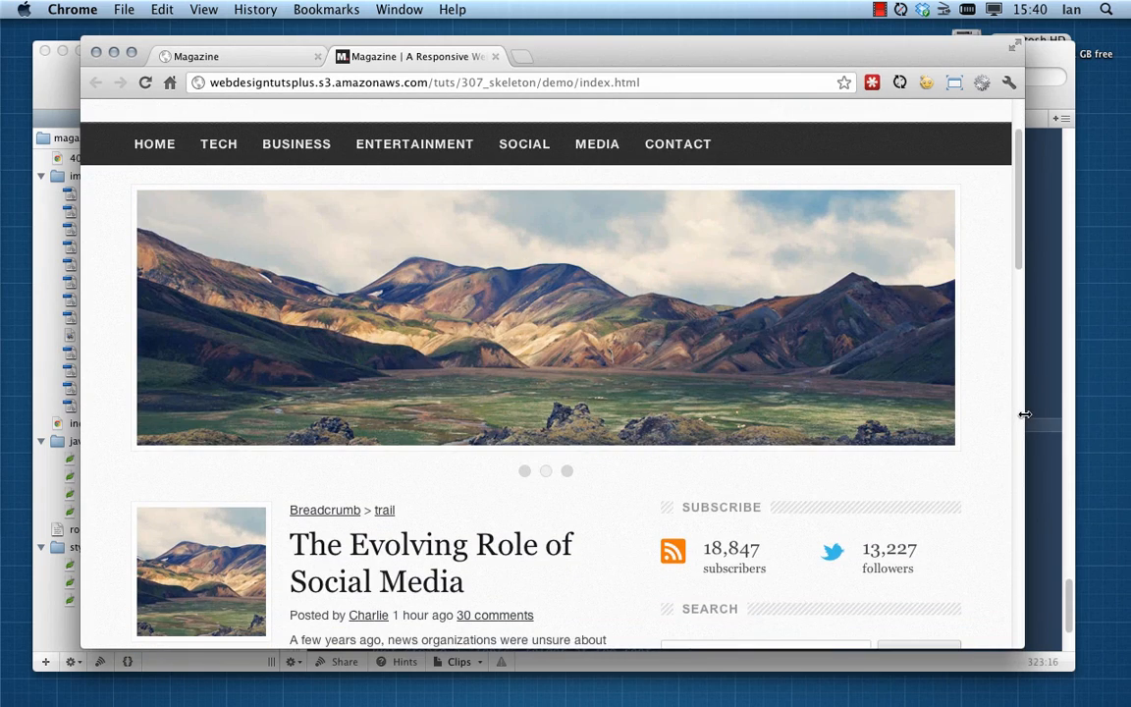
click(546, 472)
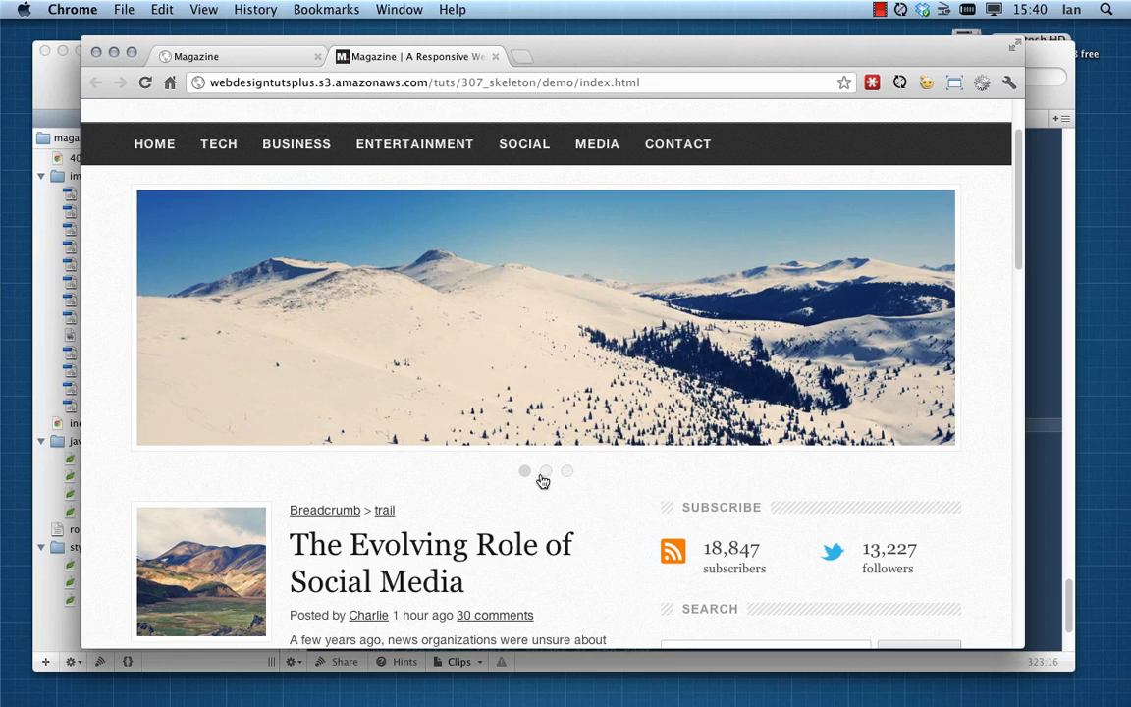
click(566, 471)
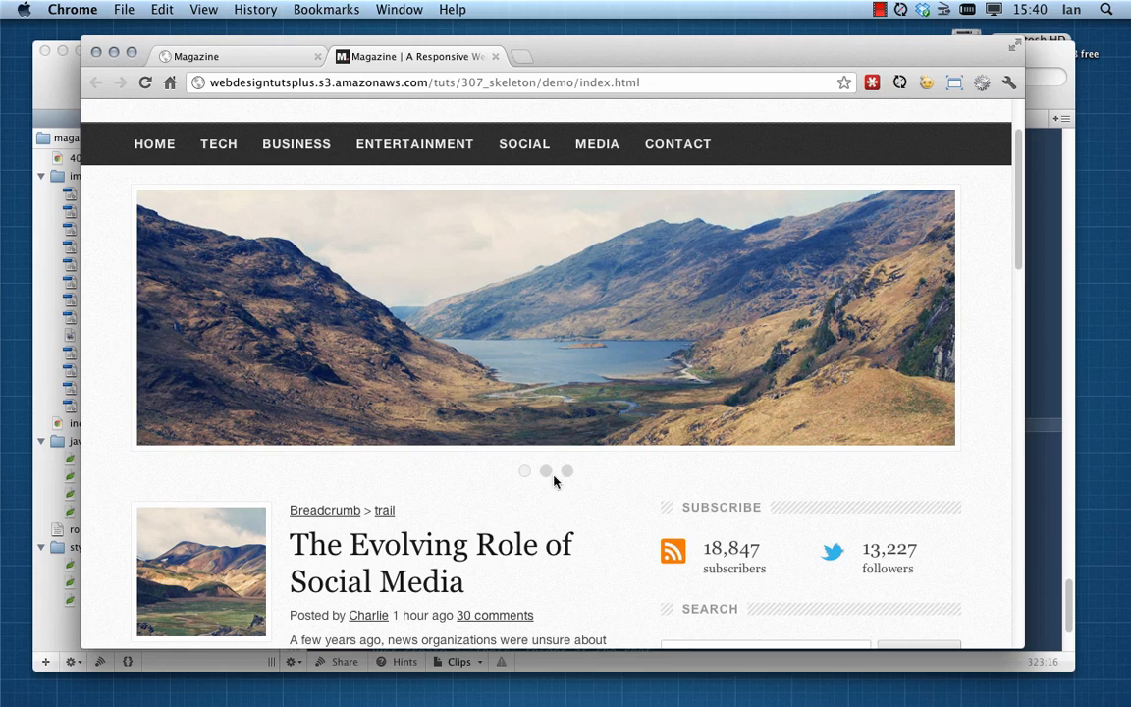
click(546, 471)
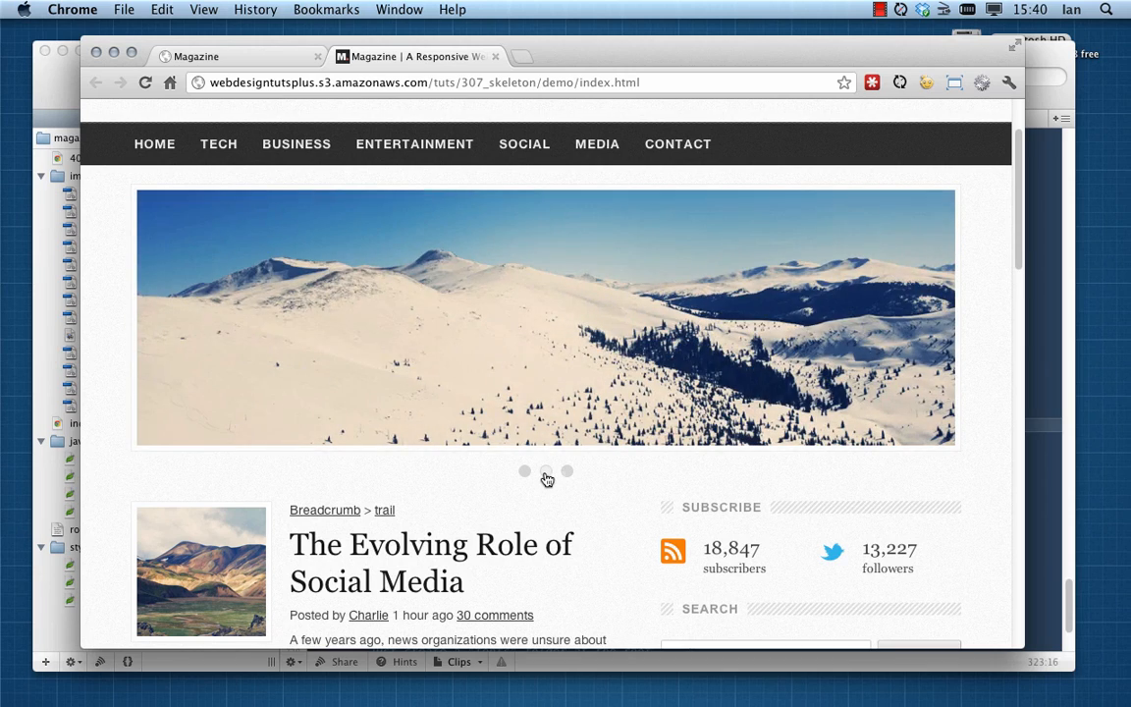
click(546, 471)
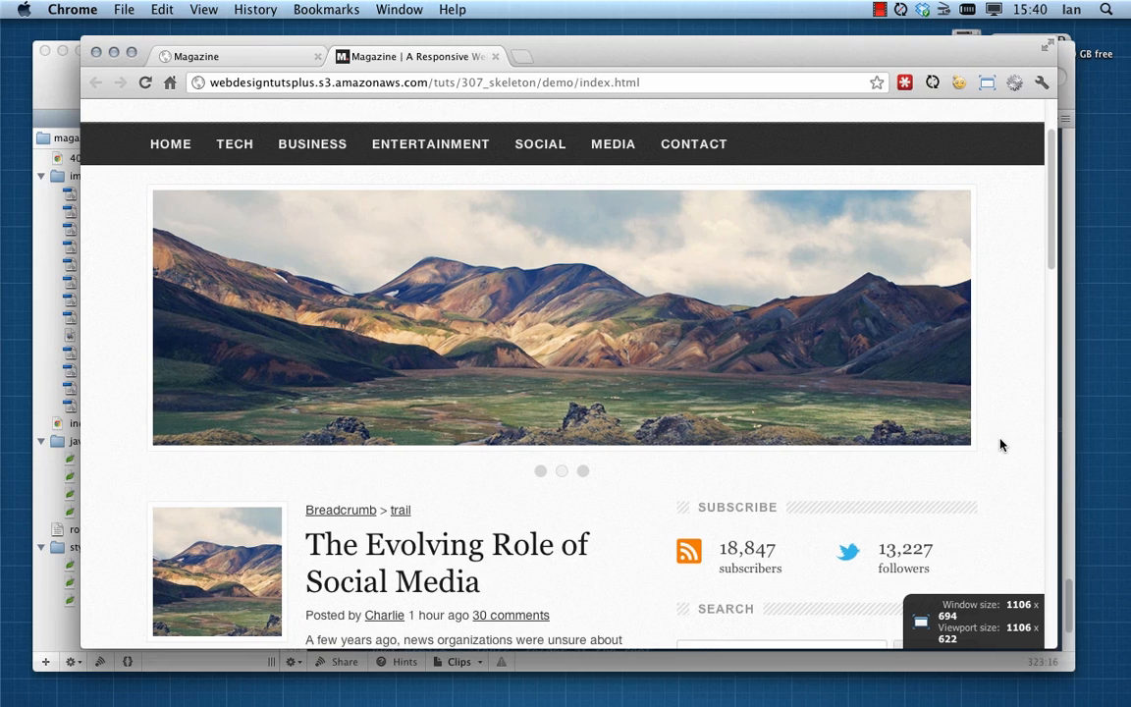
Scroll up and down the demo page to review the responsive layout
scroll(up, 3)
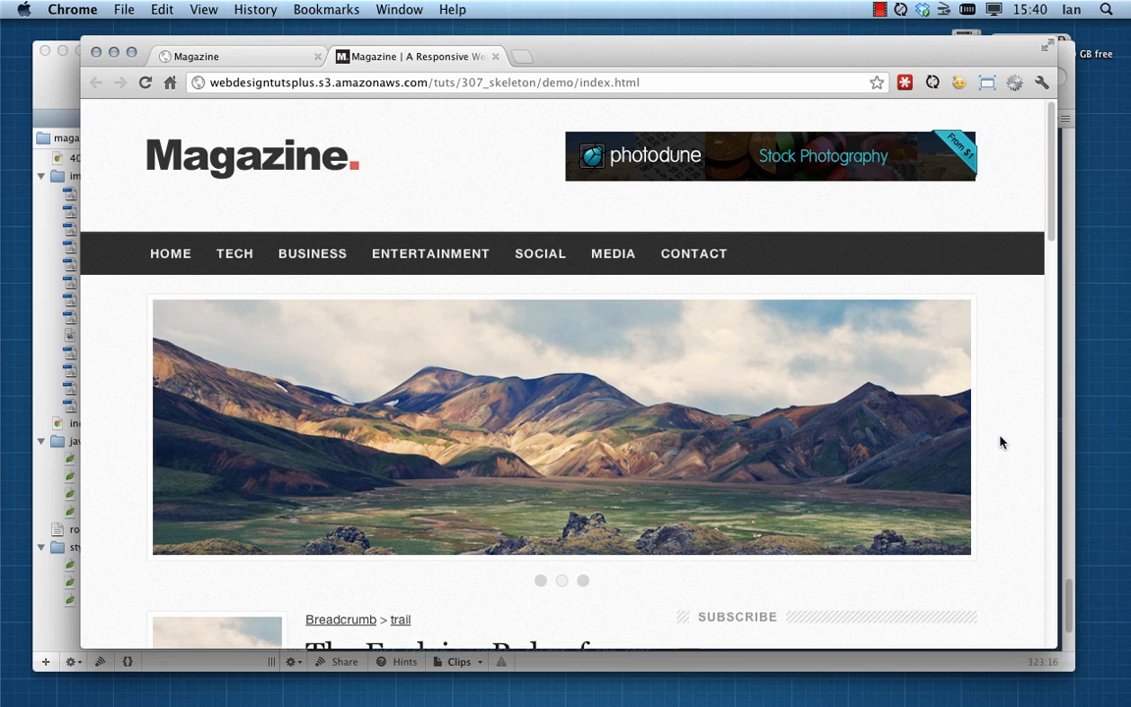
scroll(down, 3)
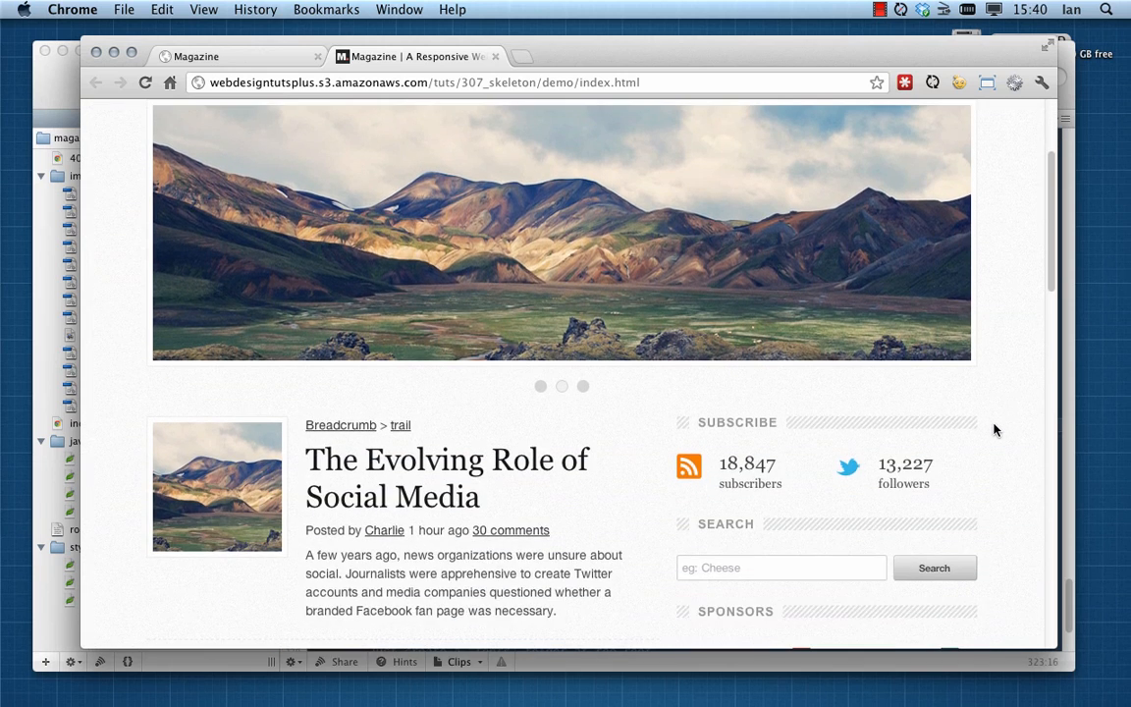
scroll(up, 3)
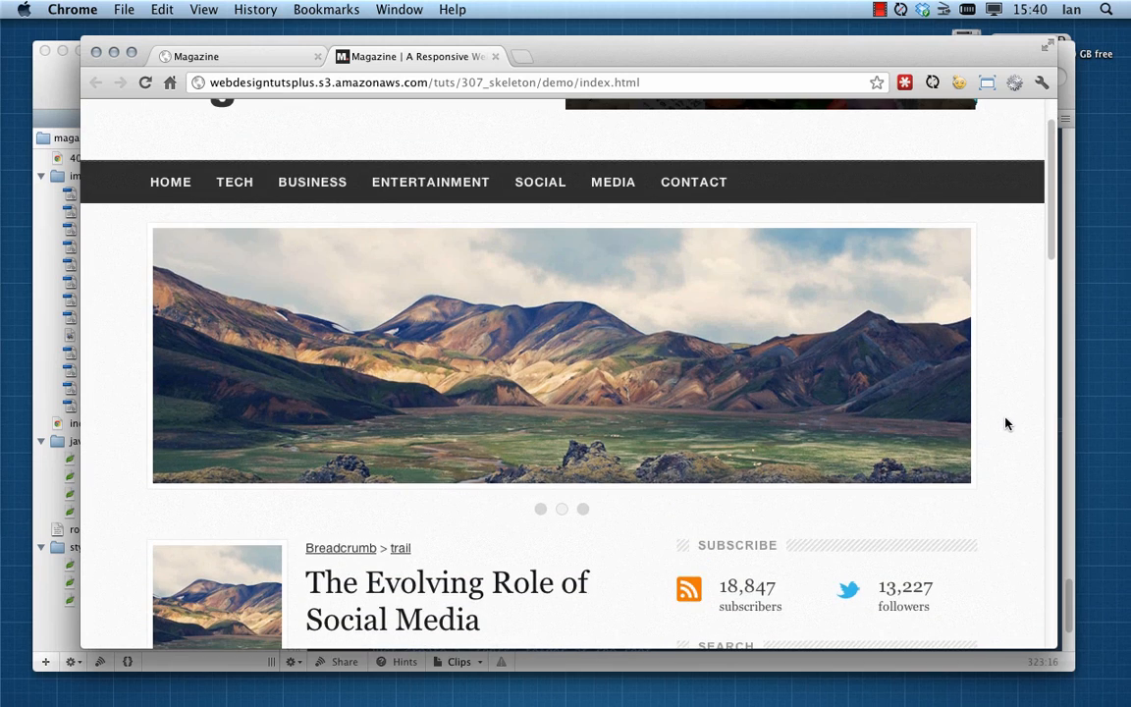
scroll(up, 3)
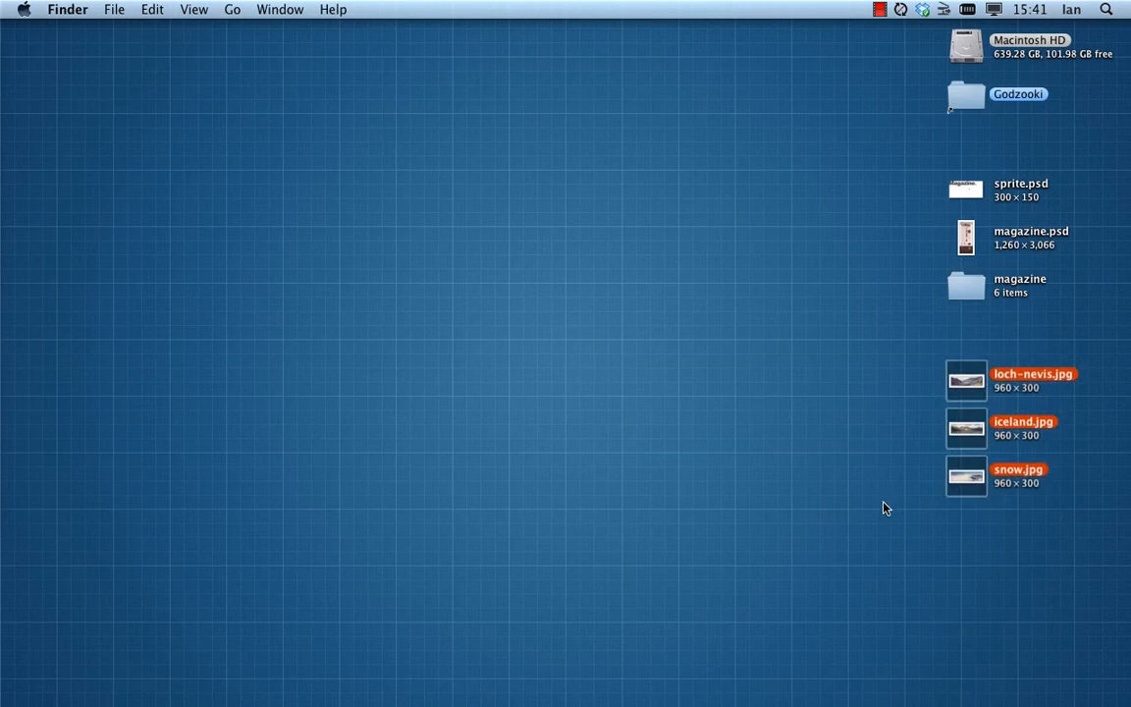
mouse_move(511, 275)
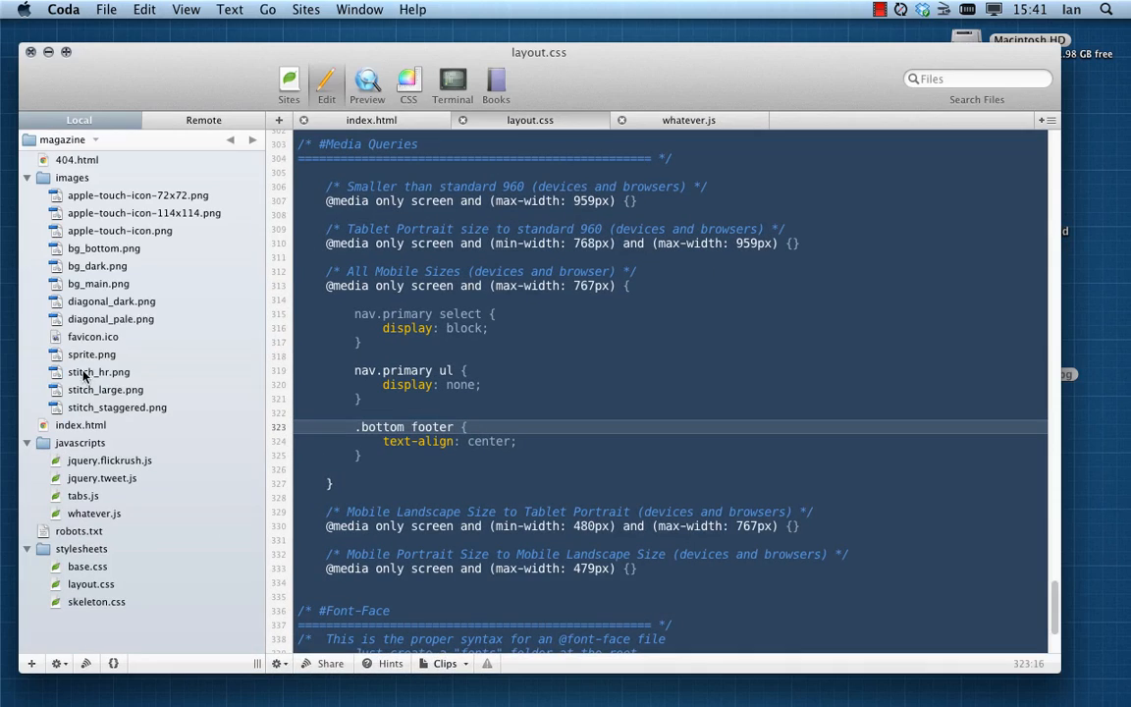
mouse_move(723, 86)
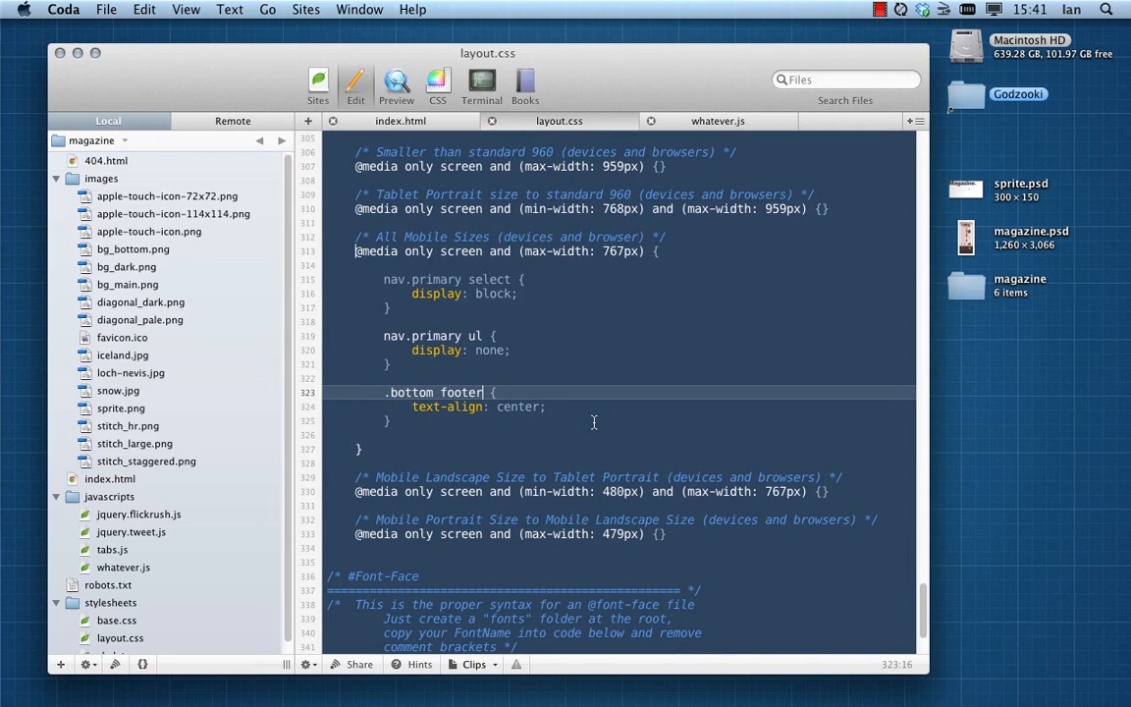
mouse_move(927, 453)
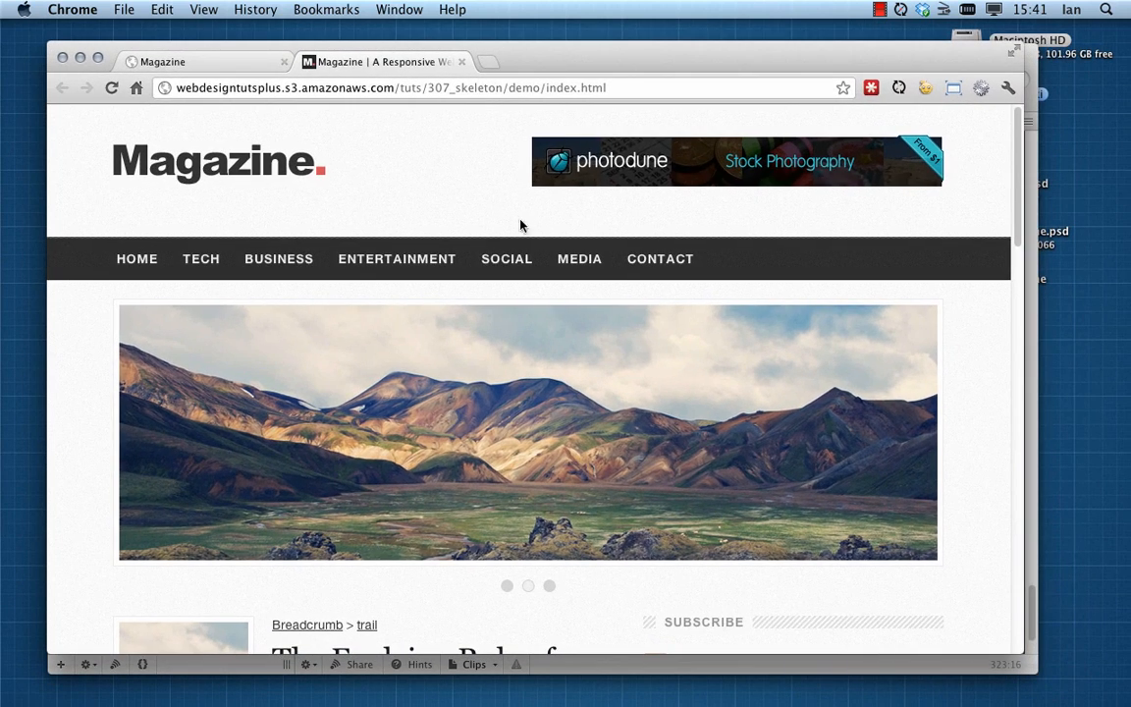
Open woothemes.com/flexslider in a new tab and view its demo slider
click(487, 60)
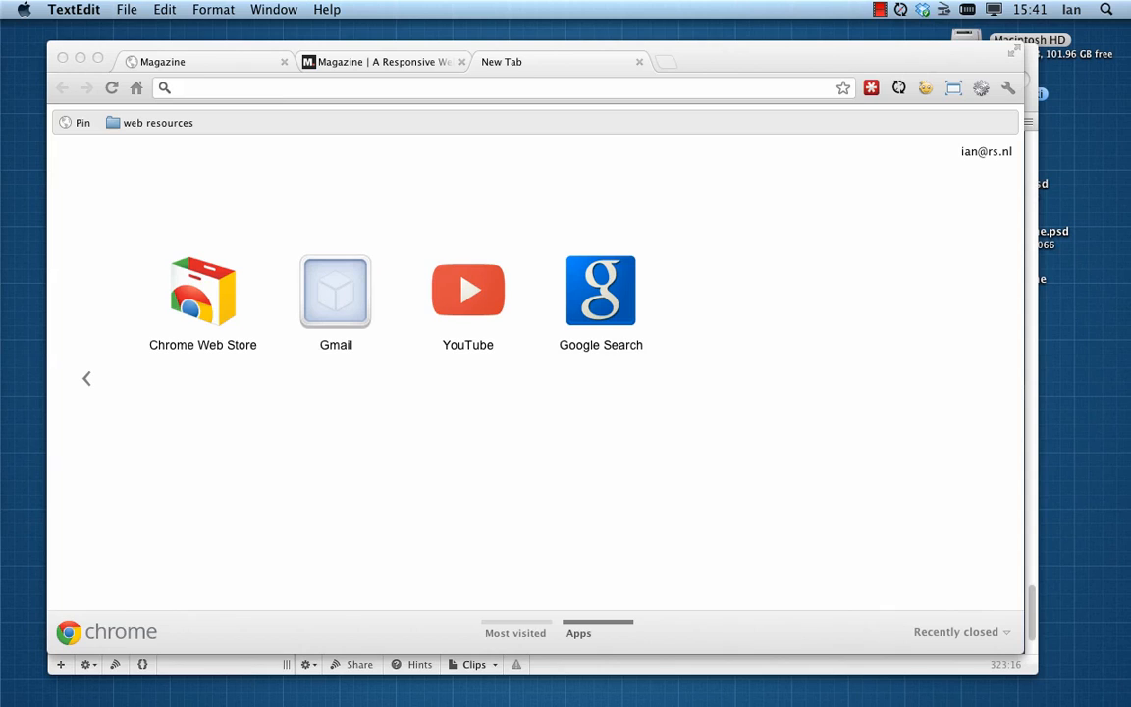
click(440, 86)
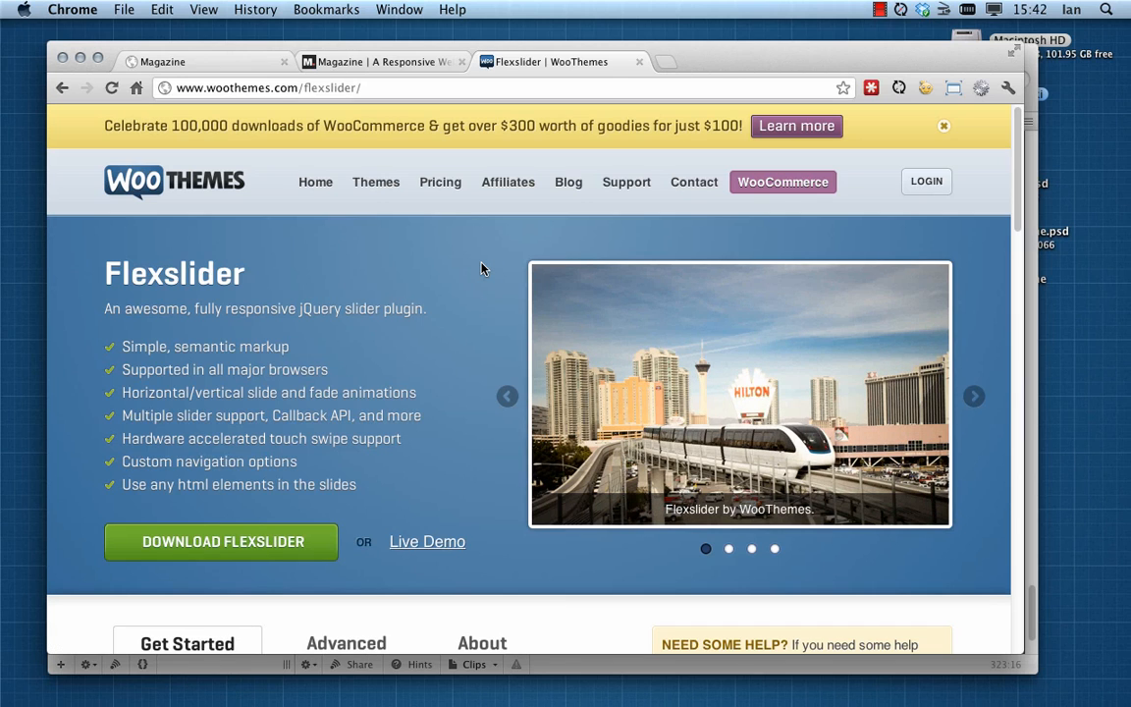
scroll(down, 3)
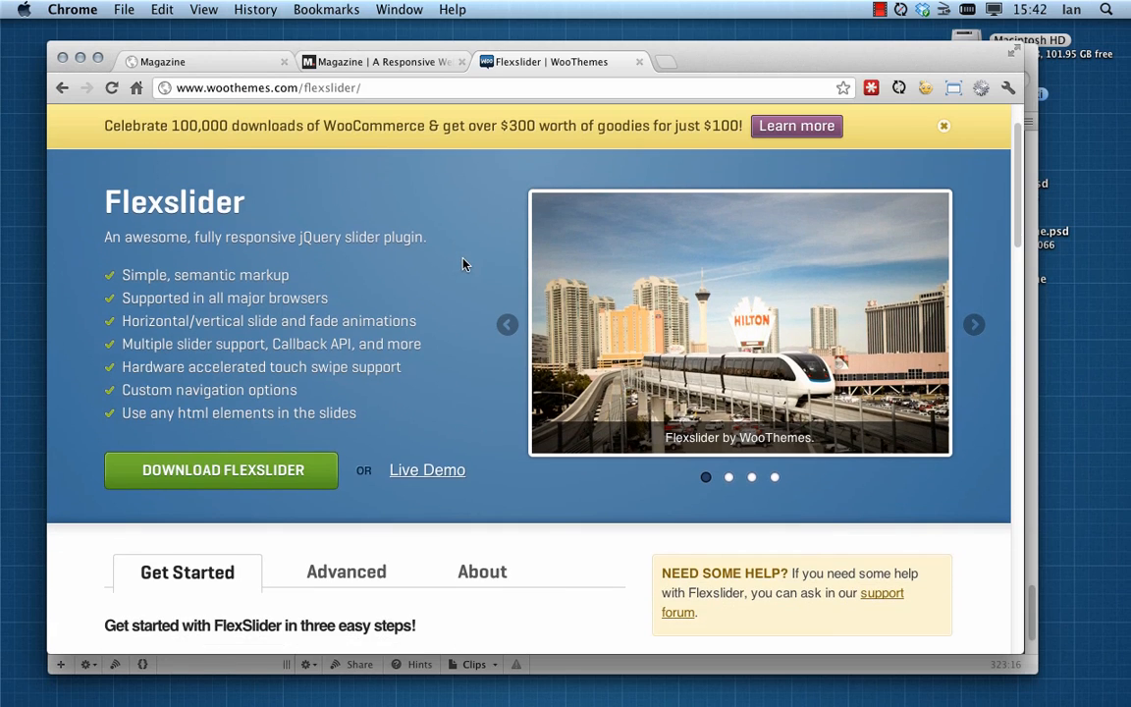
click(729, 477)
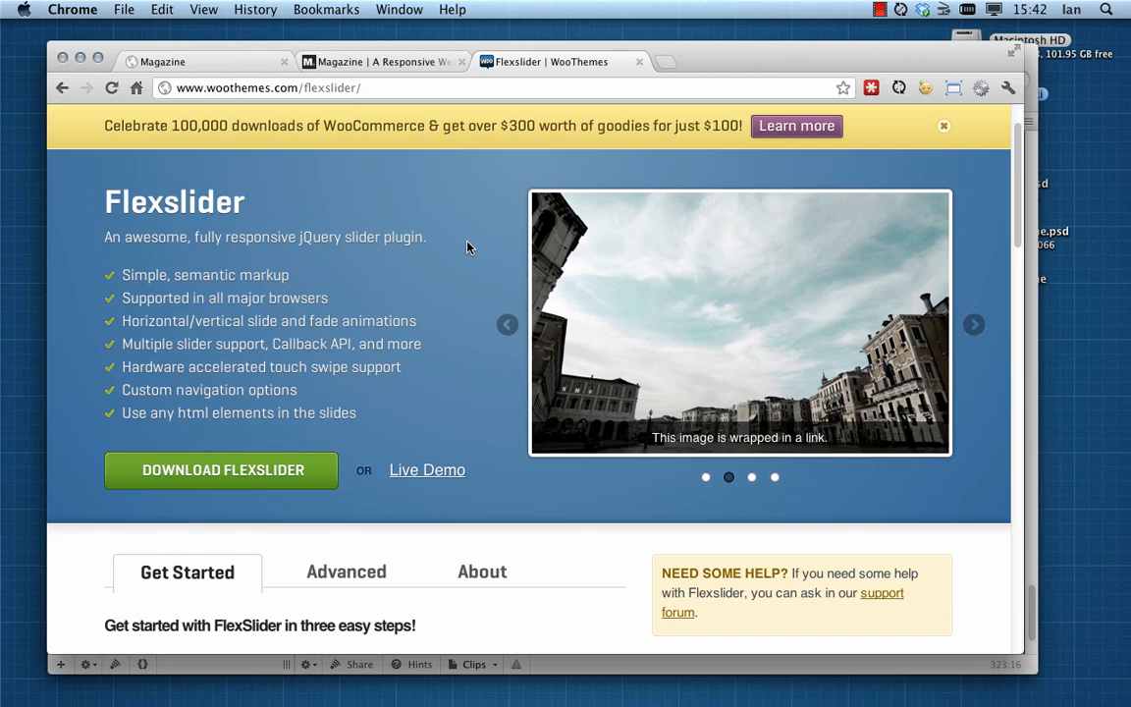
Scroll through the Flexslider page's documentation and options
scroll(down, 3)
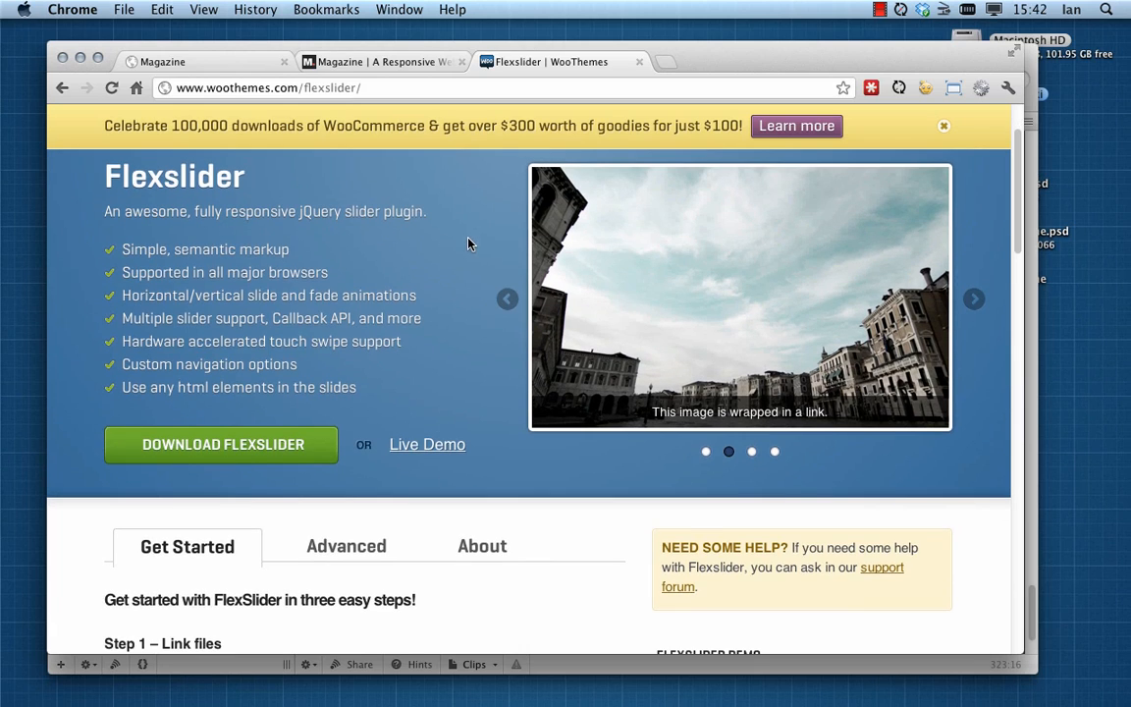
scroll(down, 3)
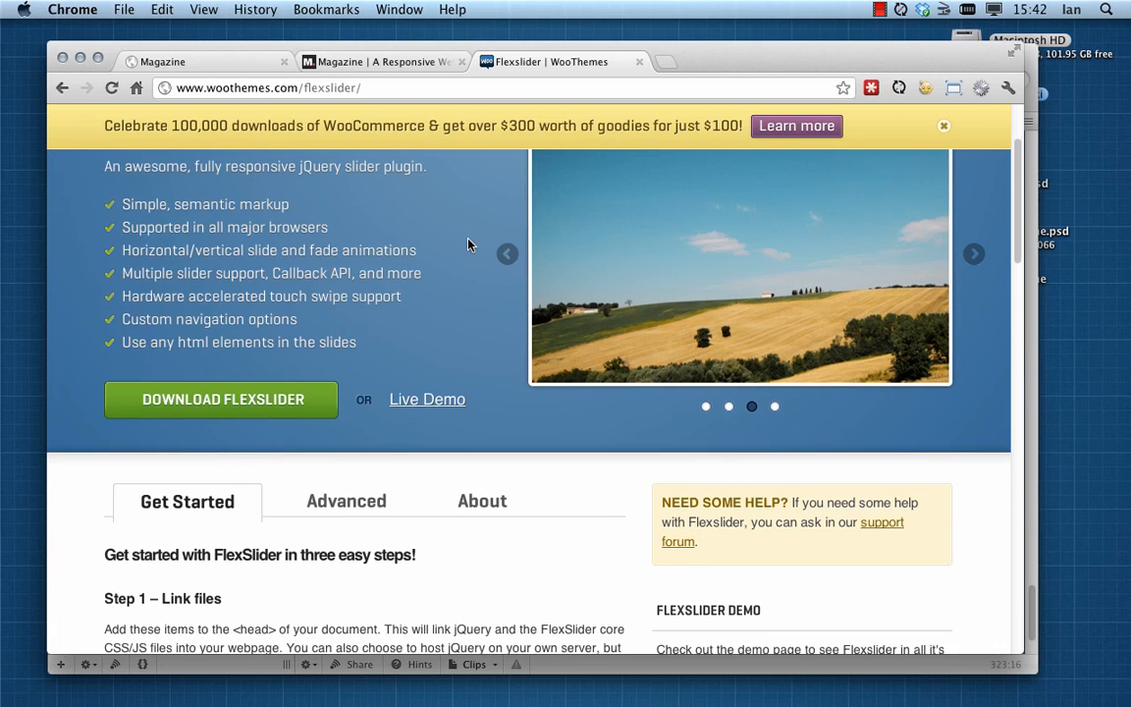
scroll(up, 3)
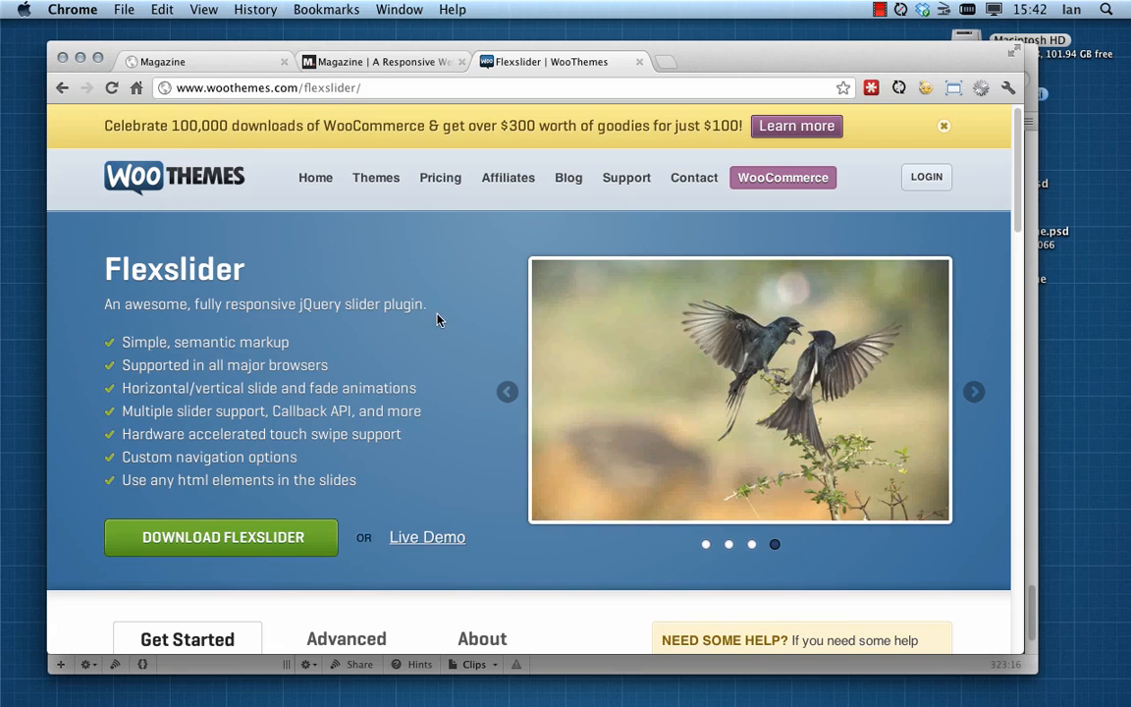
scroll(down, 3)
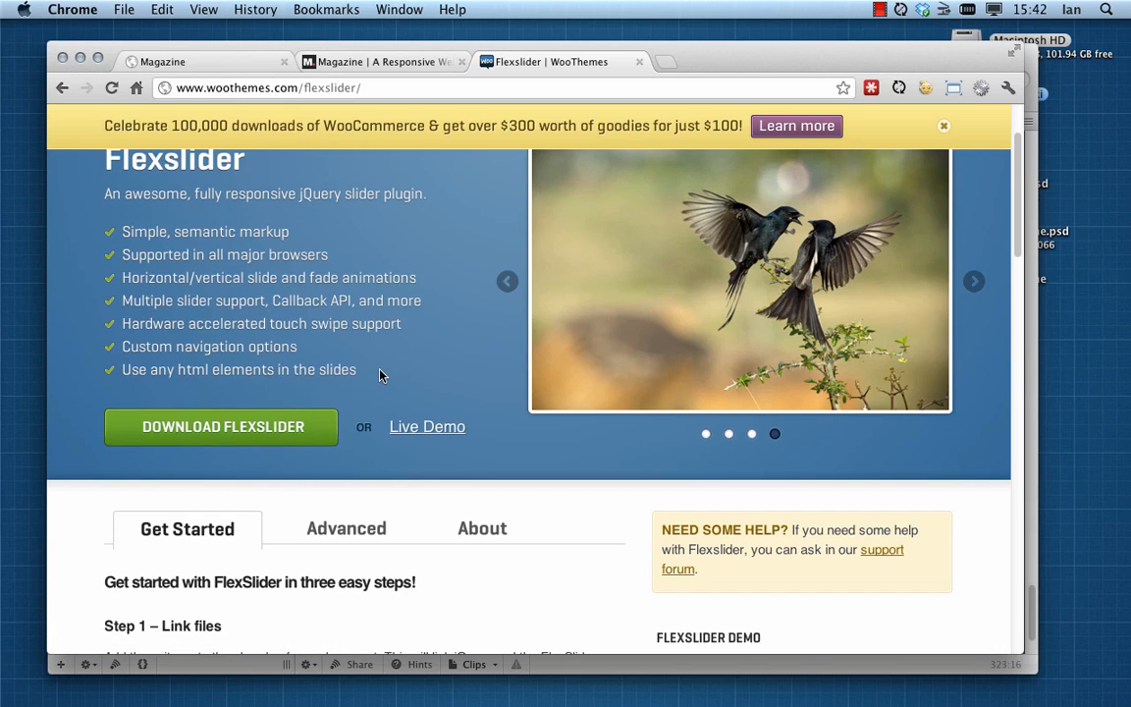
mouse_move(220, 426)
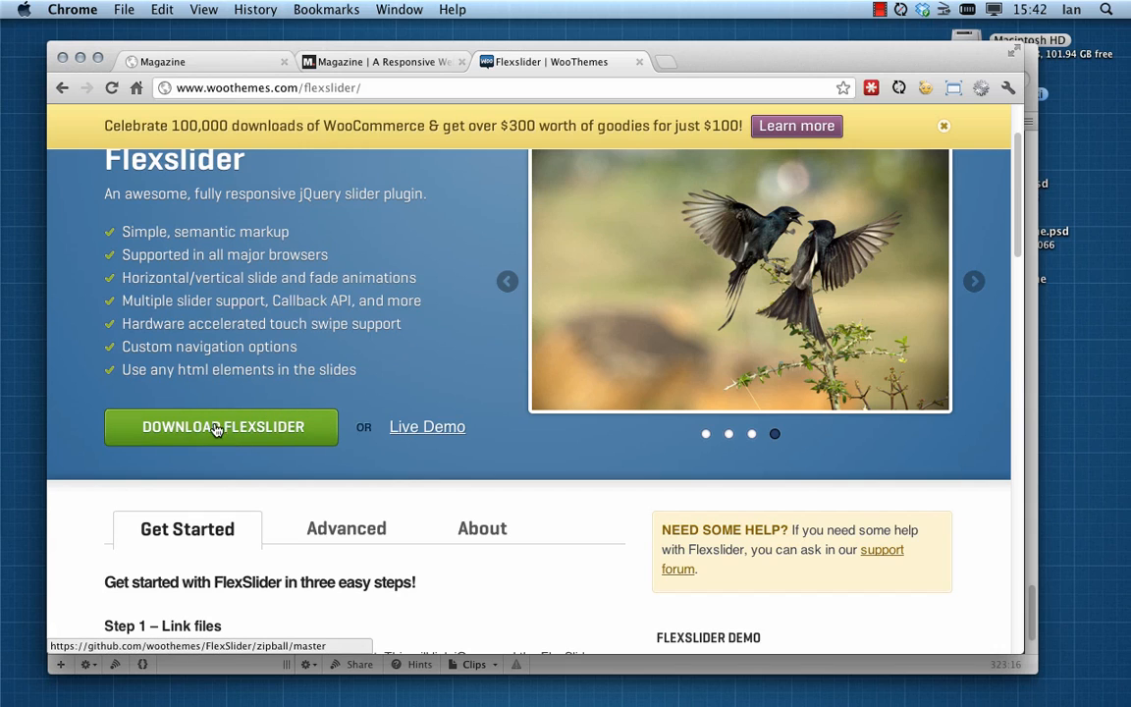
Download the FlexSlider package zip from the plugin page
click(220, 427)
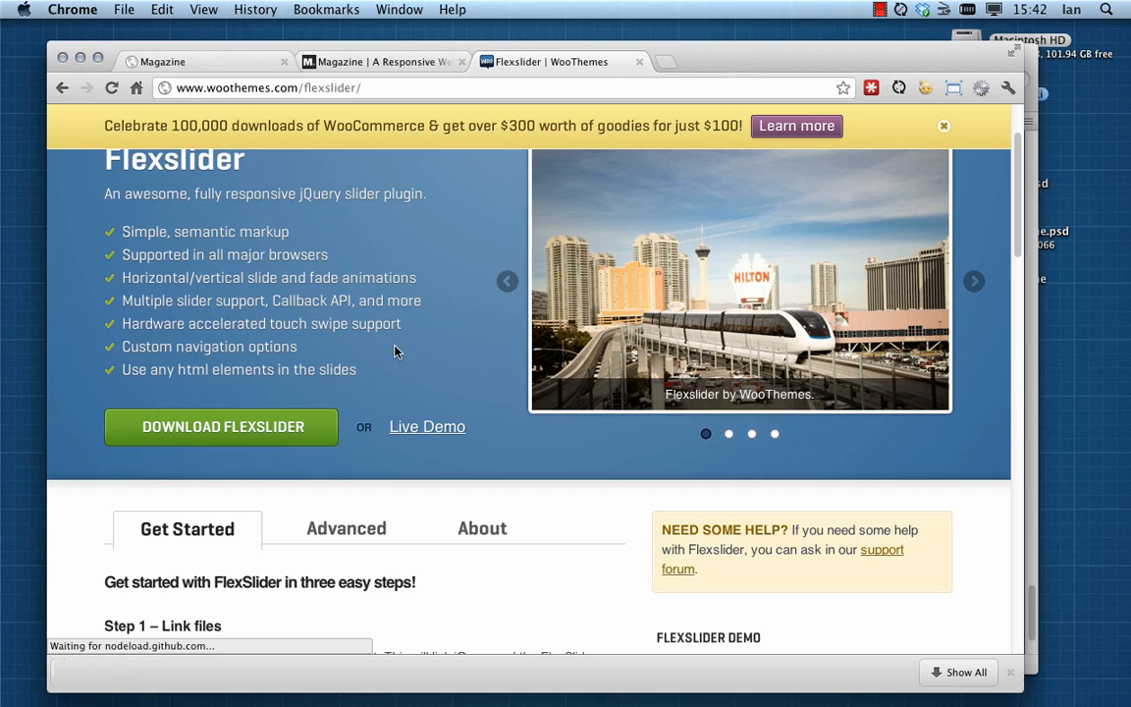
click(220, 426)
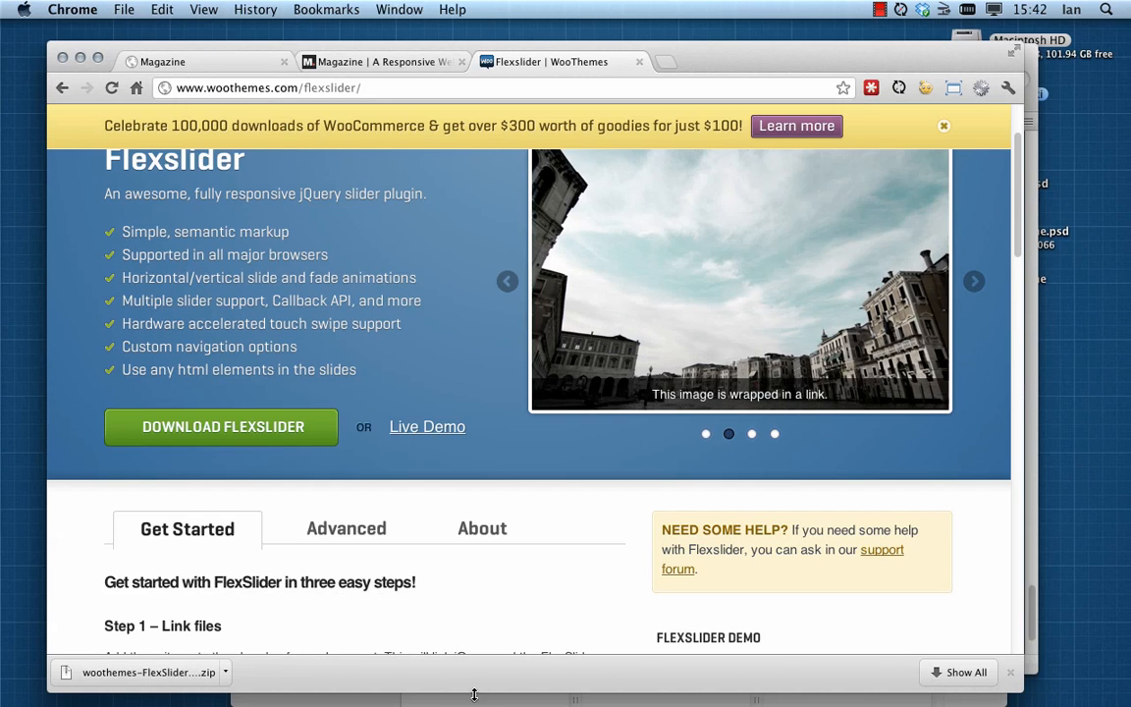
mouse_move(485, 617)
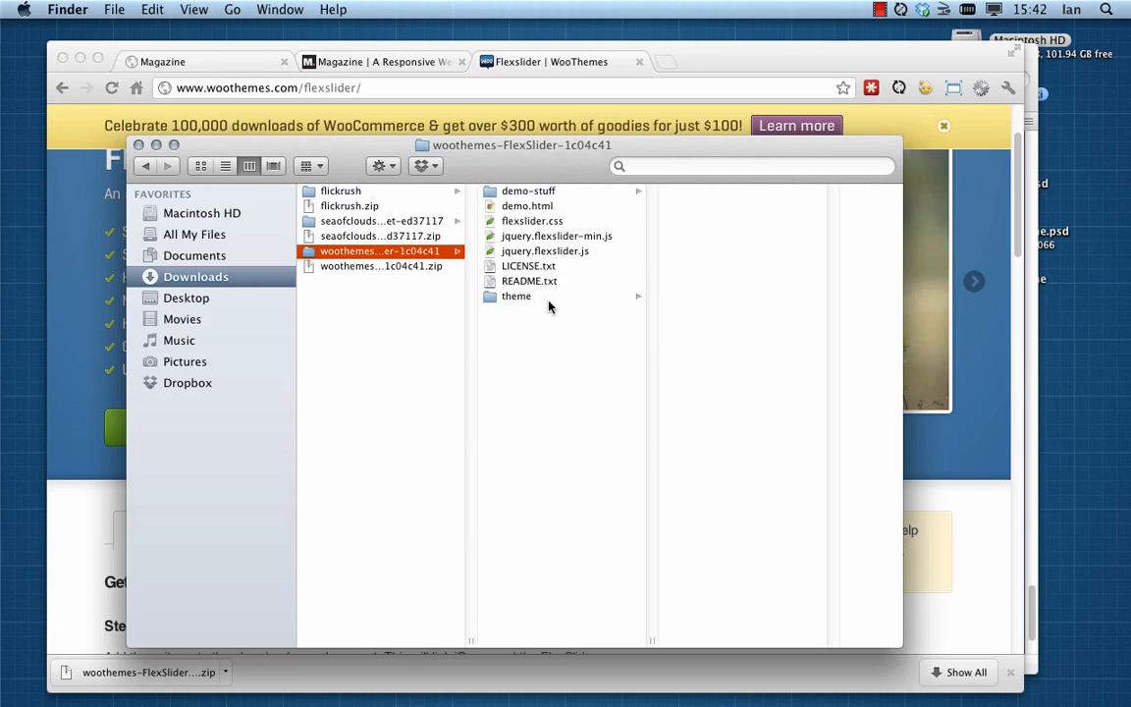
mouse_move(546, 260)
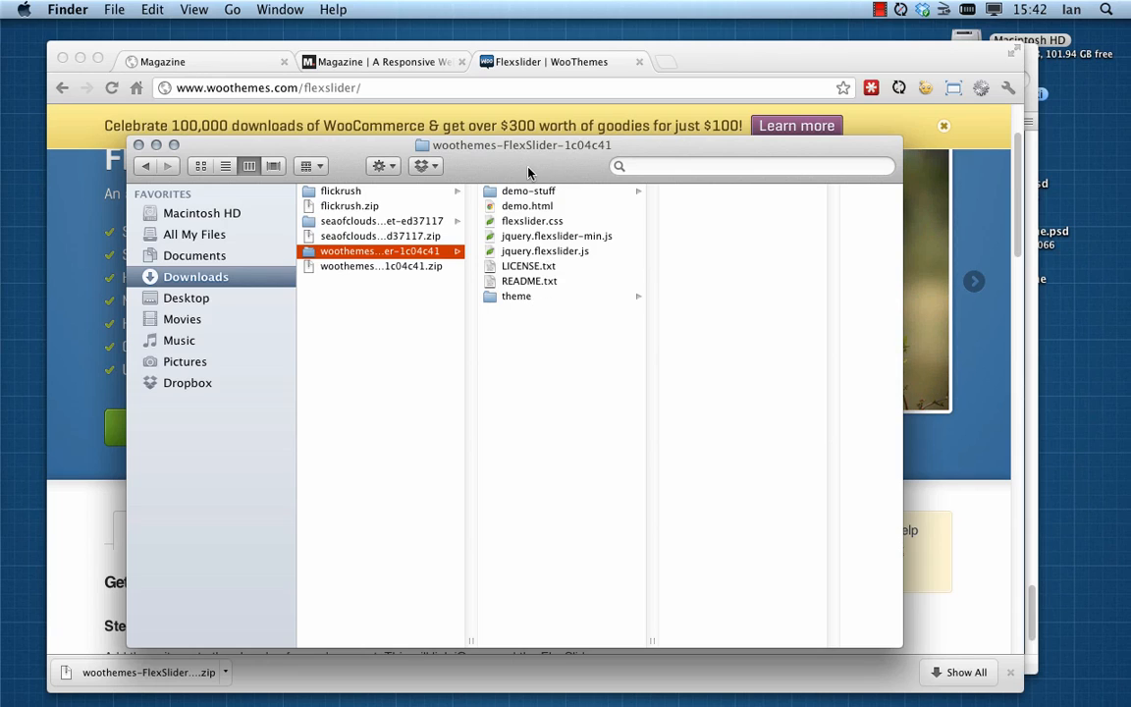
mouse_move(640, 67)
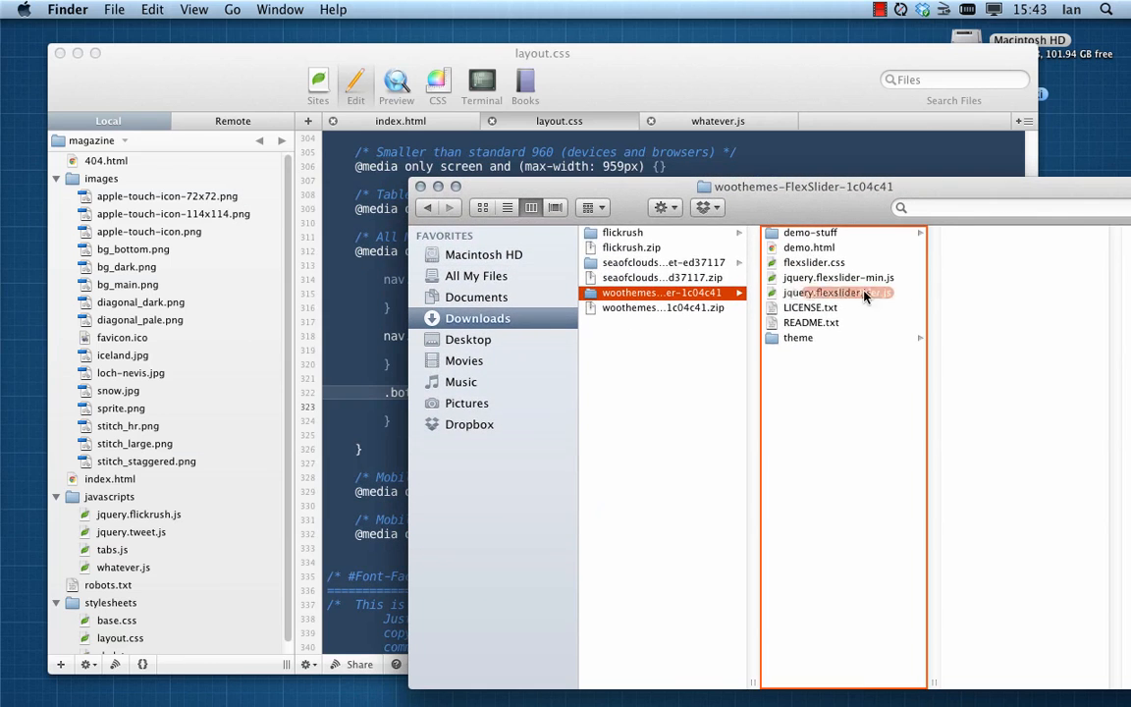
Copy jquery.flexslider.js from the extracted folder into the project's javascripts folder
drag(836, 291, 805, 332)
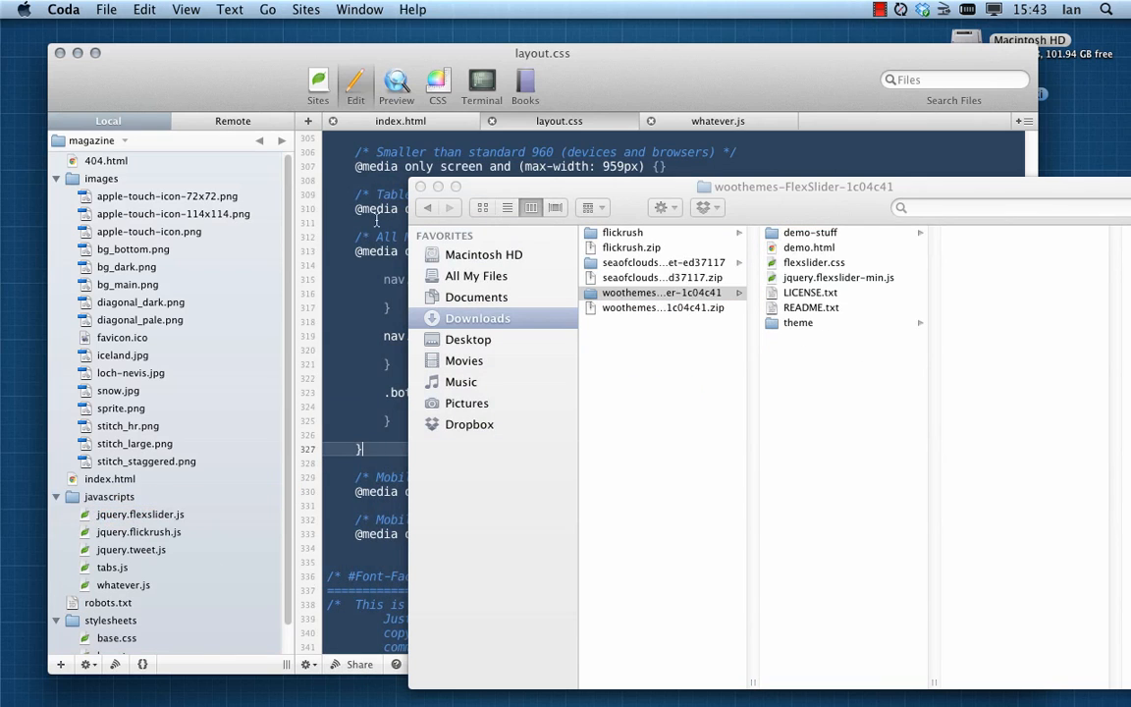
In index.html, turn the duplicated flickrush script tag into javascripts/jquery.flexslider.js
click(401, 122)
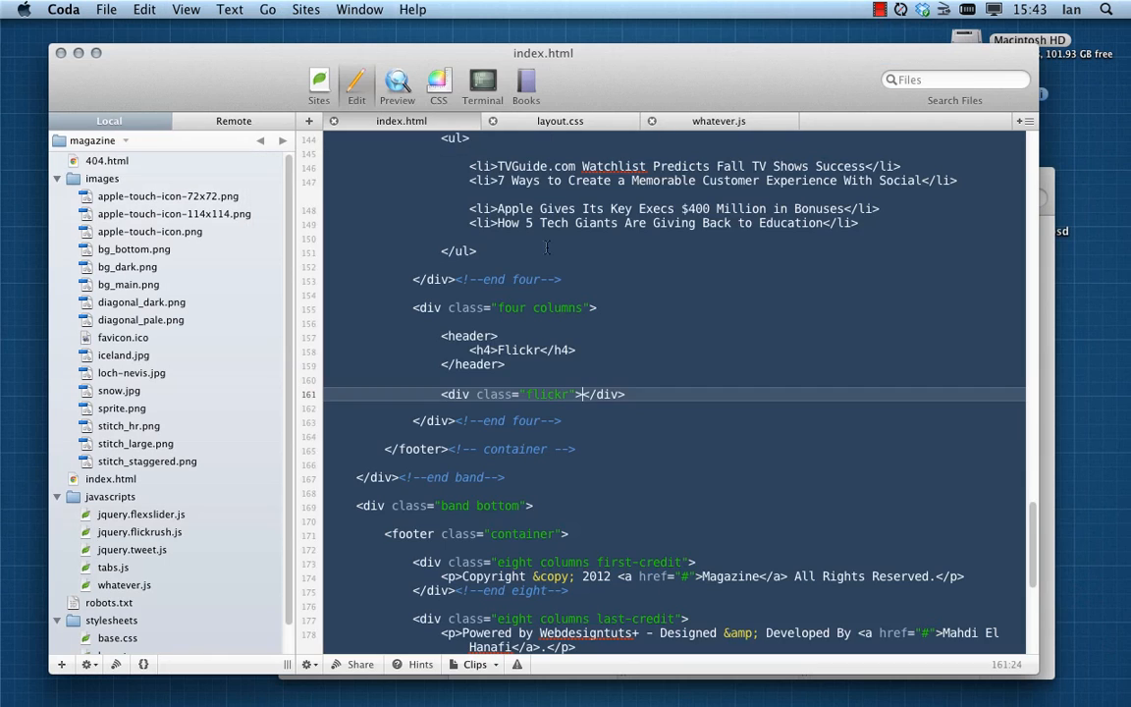
scroll(down, 3)
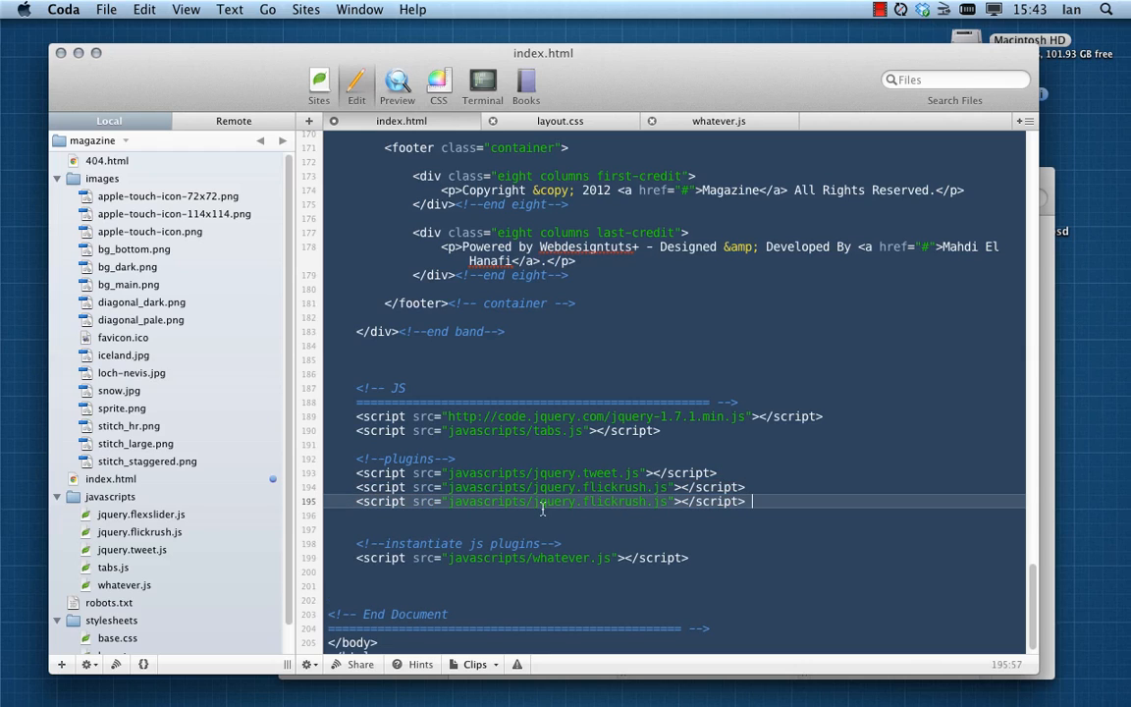
mouse_move(581, 503)
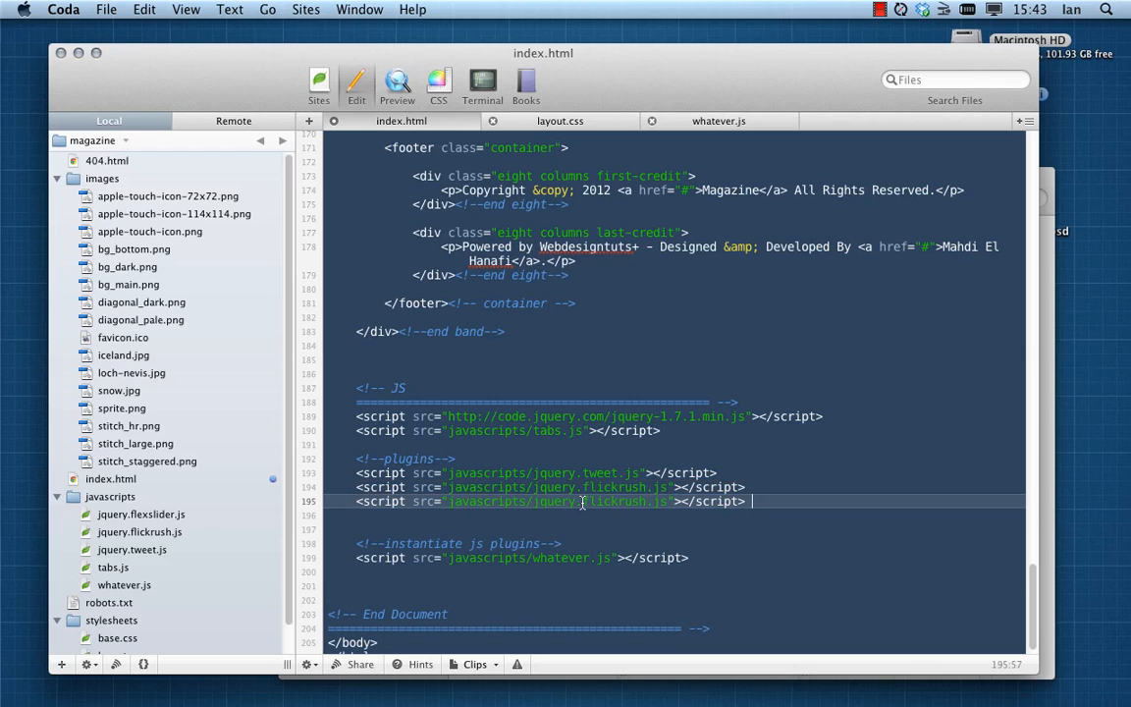
double_click(611, 501)
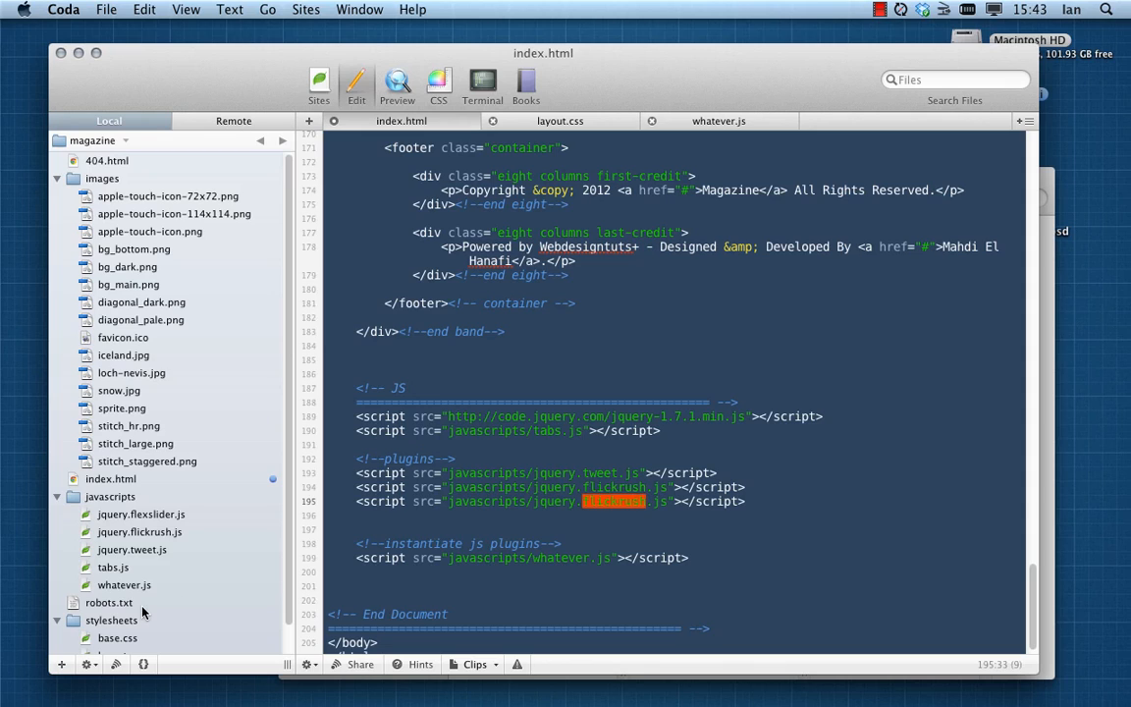
text(flexslider)
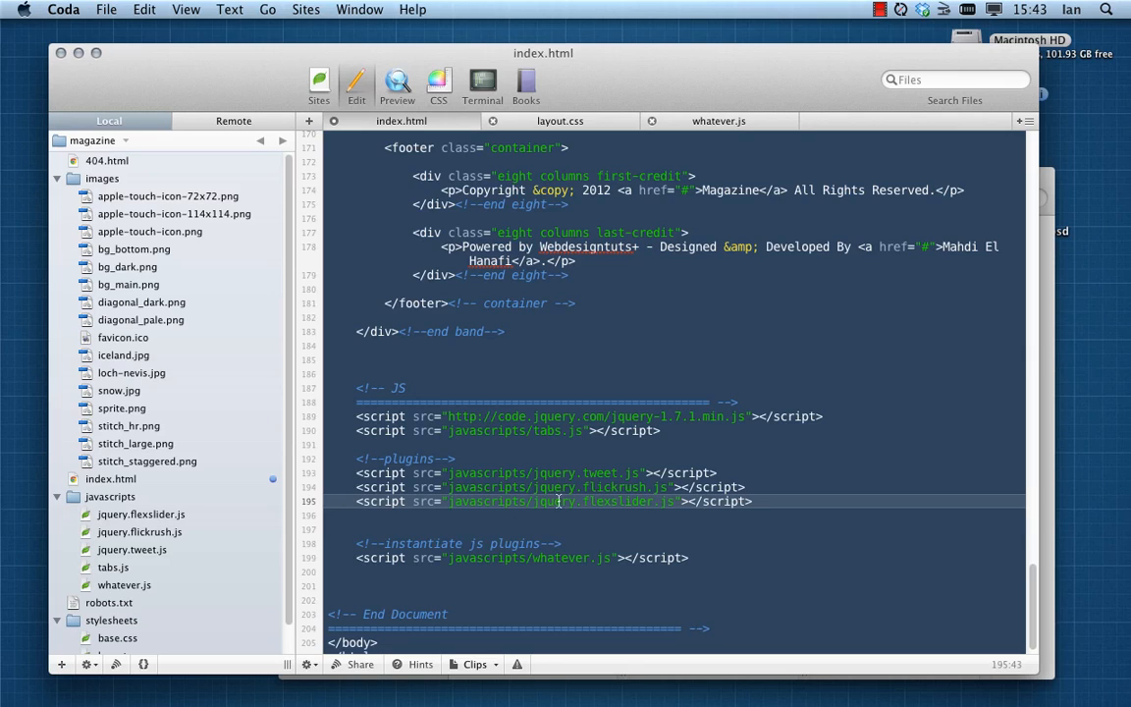
mouse_move(583, 510)
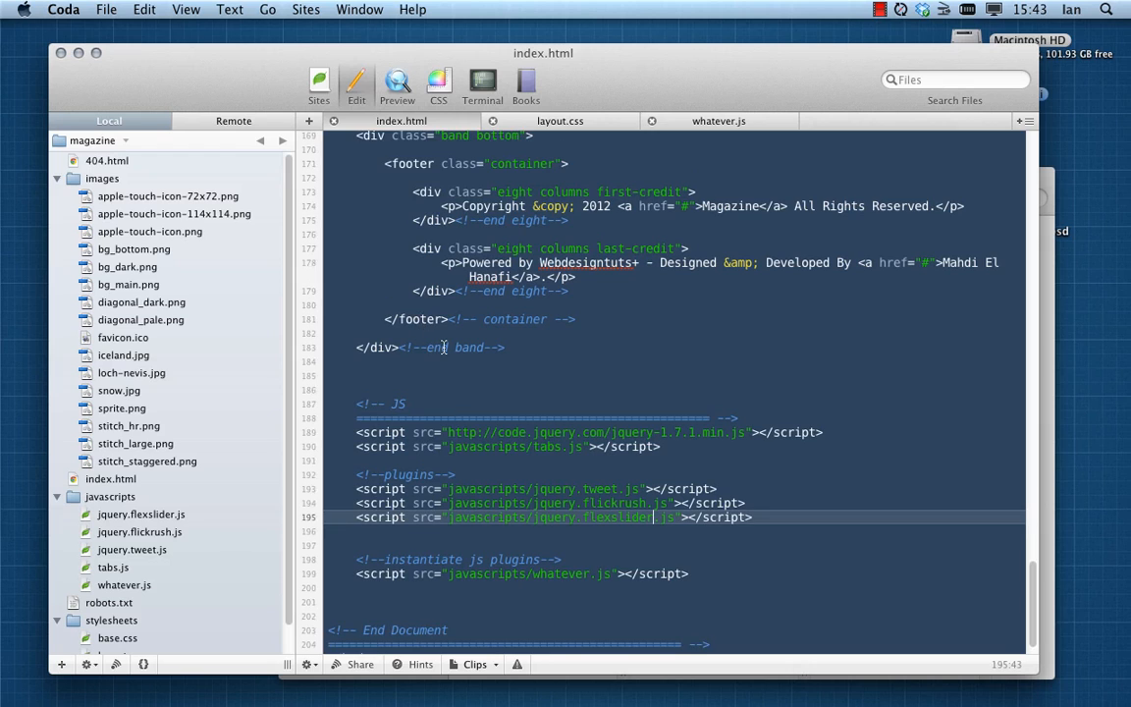
mouse_move(1055, 315)
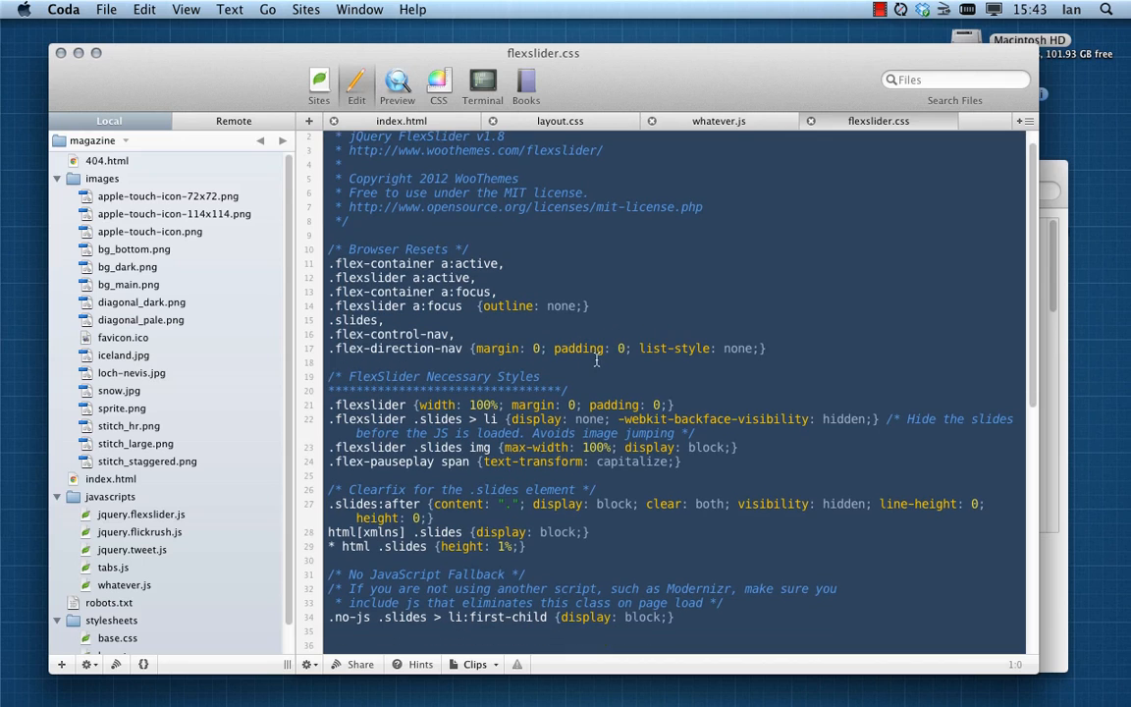
In flexslider.css, select the rules from browser resets through the no-JavaScript fallback
scroll(down, 3)
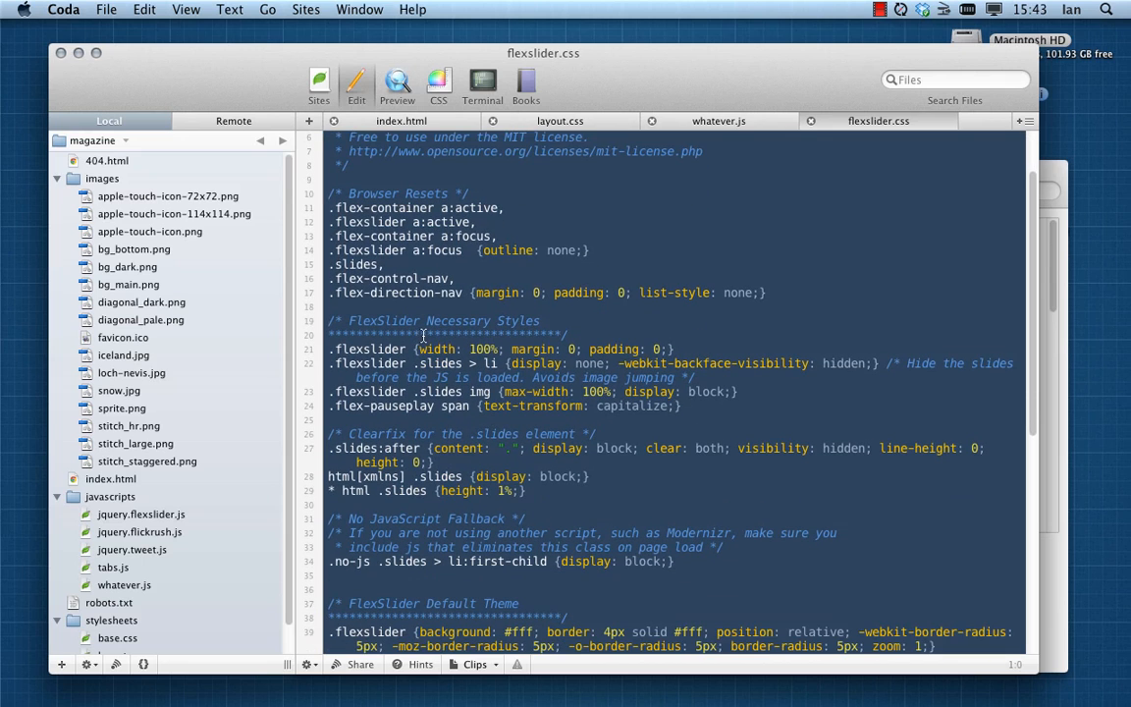
mouse_move(860, 138)
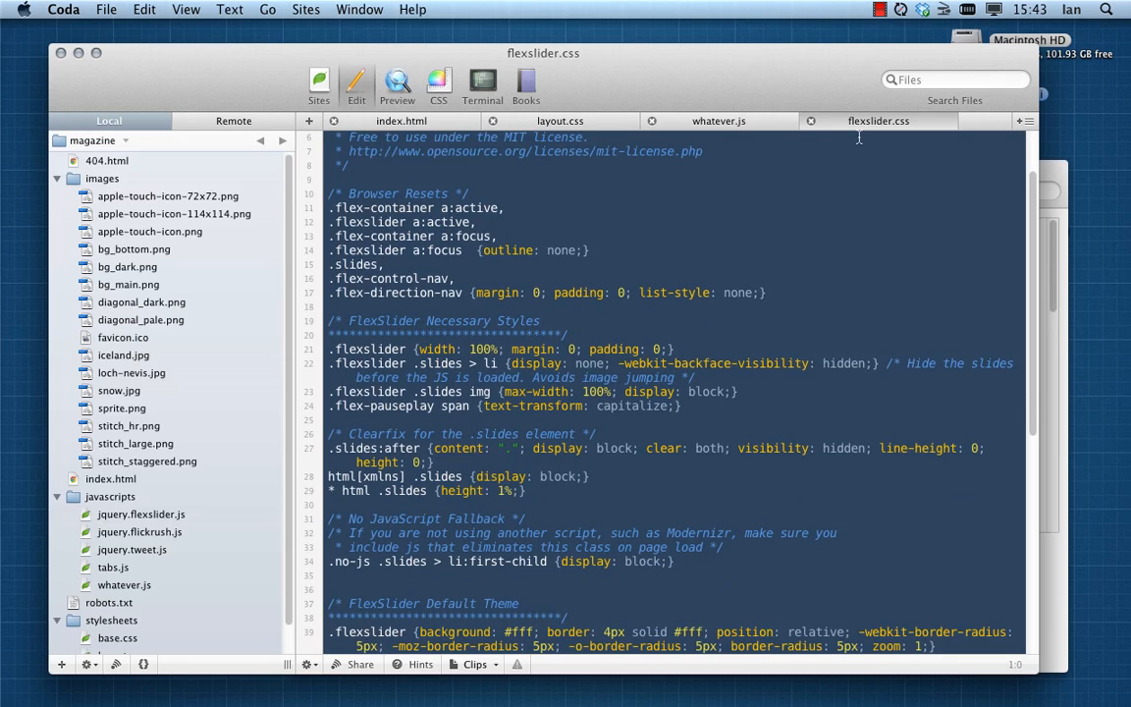
double_click(481, 320)
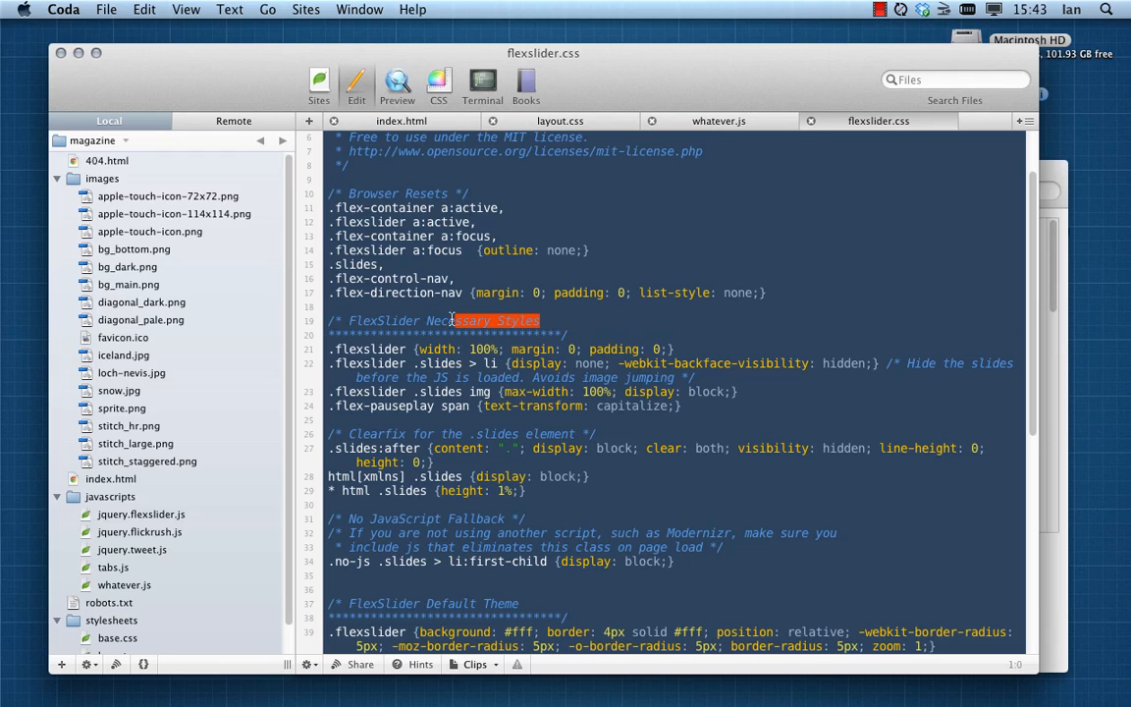
click(576, 320)
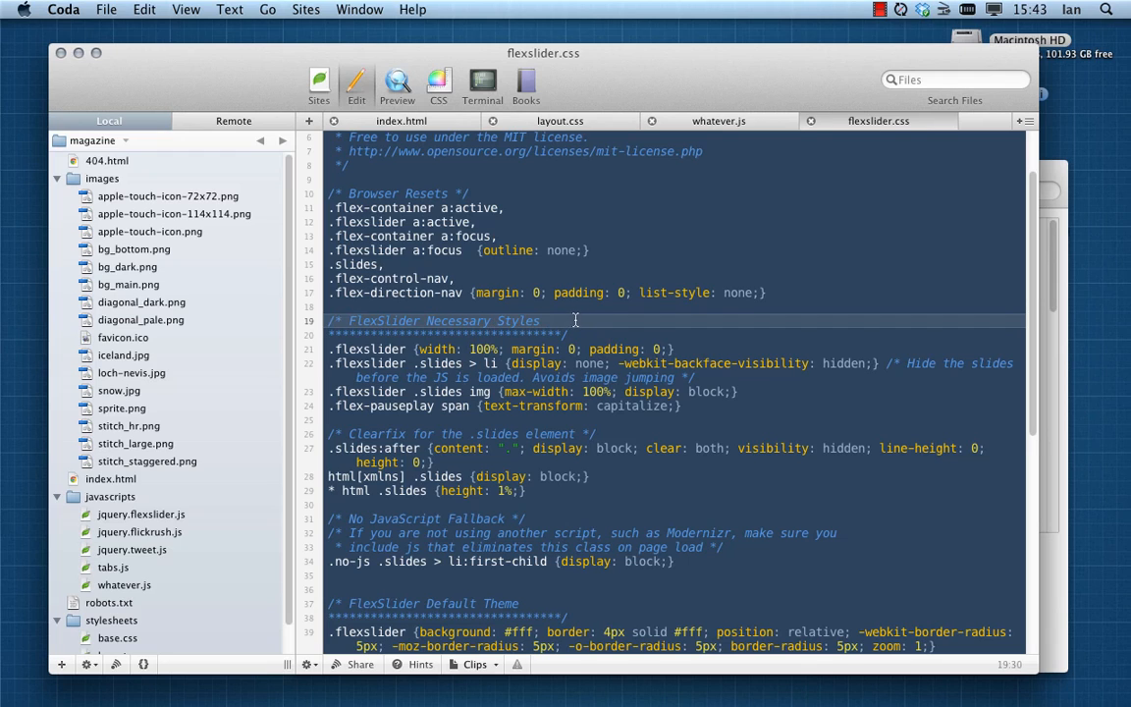
scroll(down, 3)
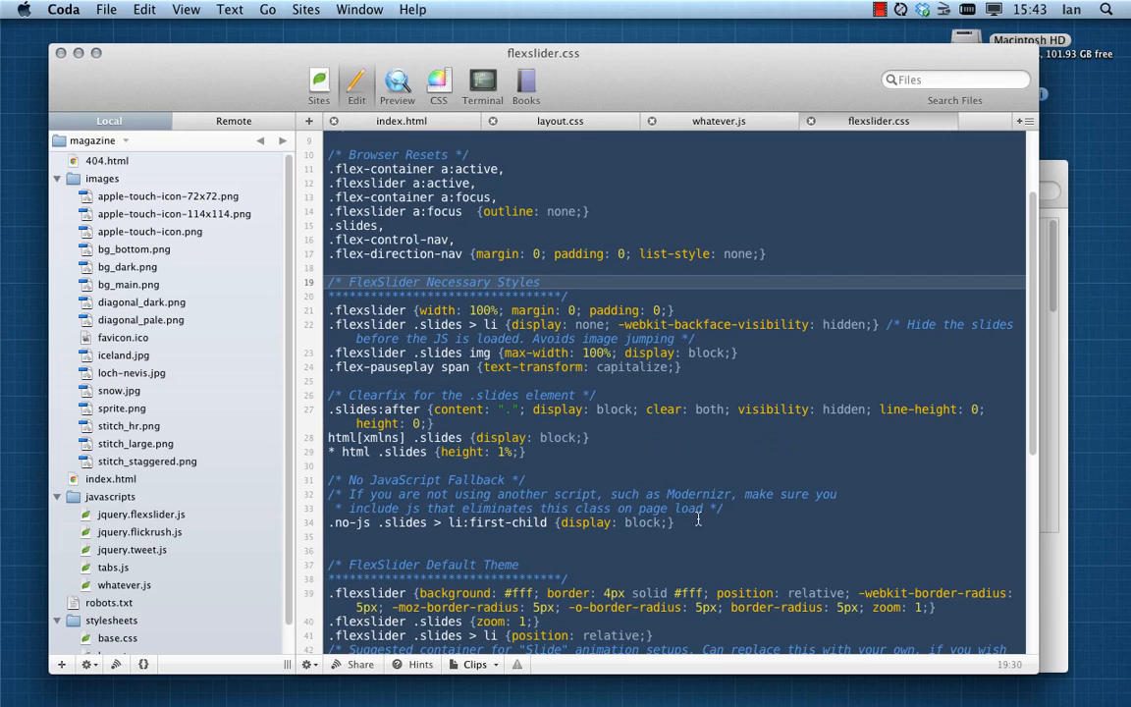
scroll(down, 3)
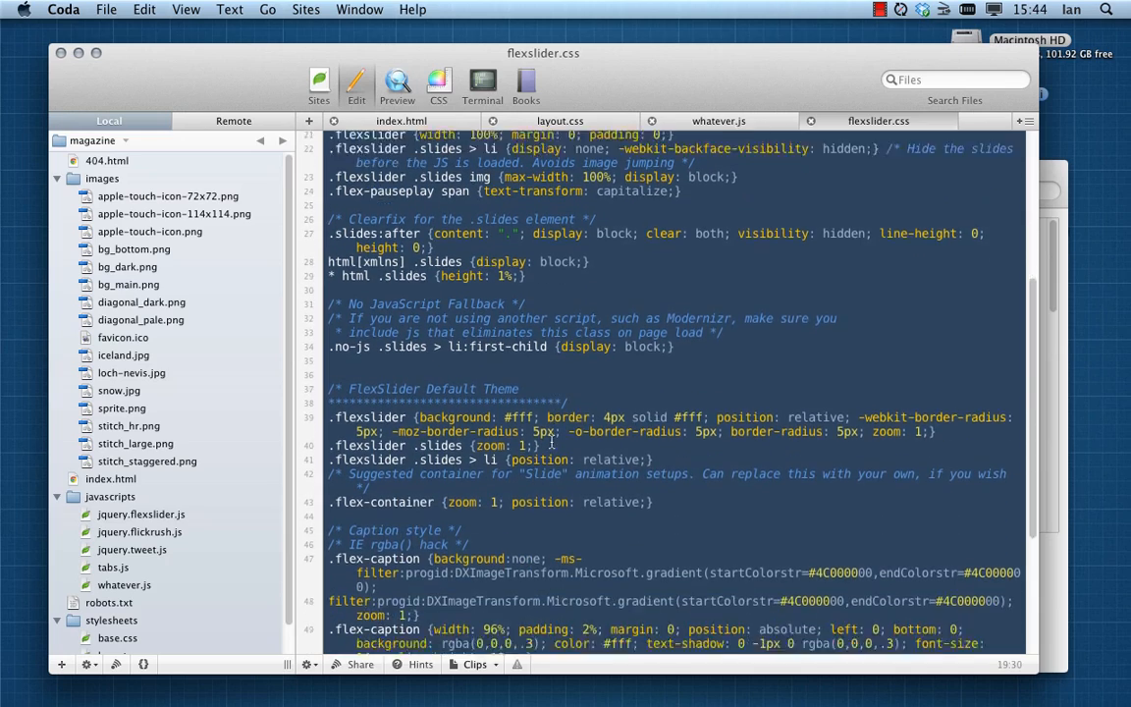
scroll(up, 3)
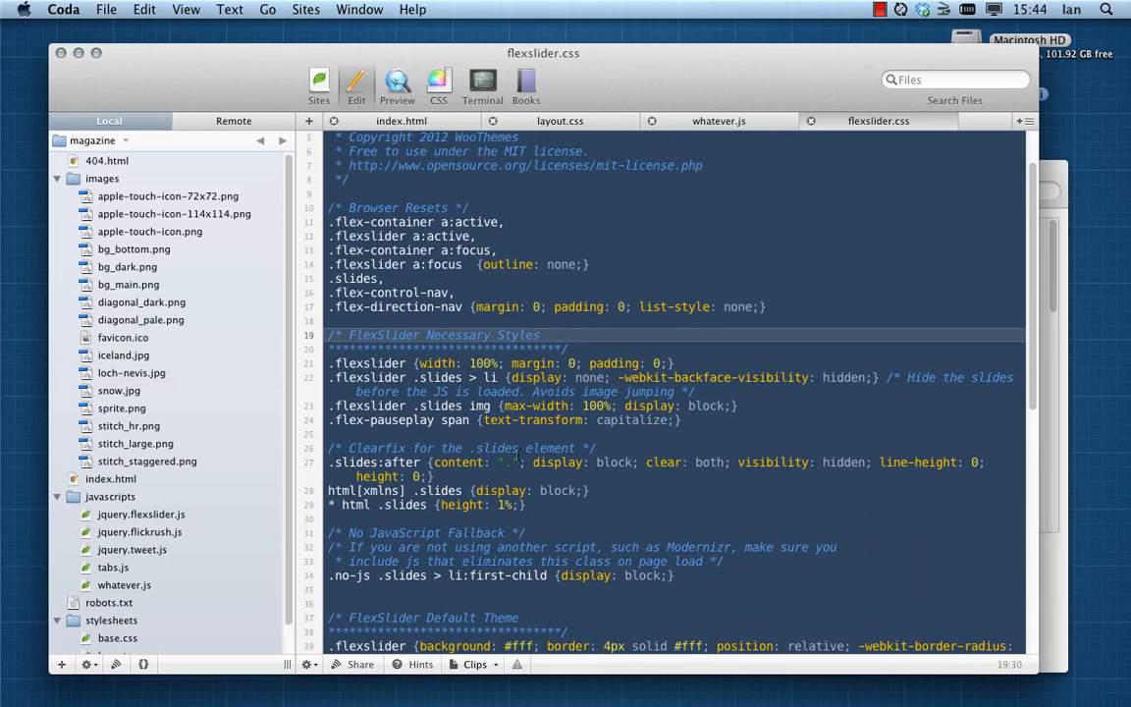
double_click(648, 576)
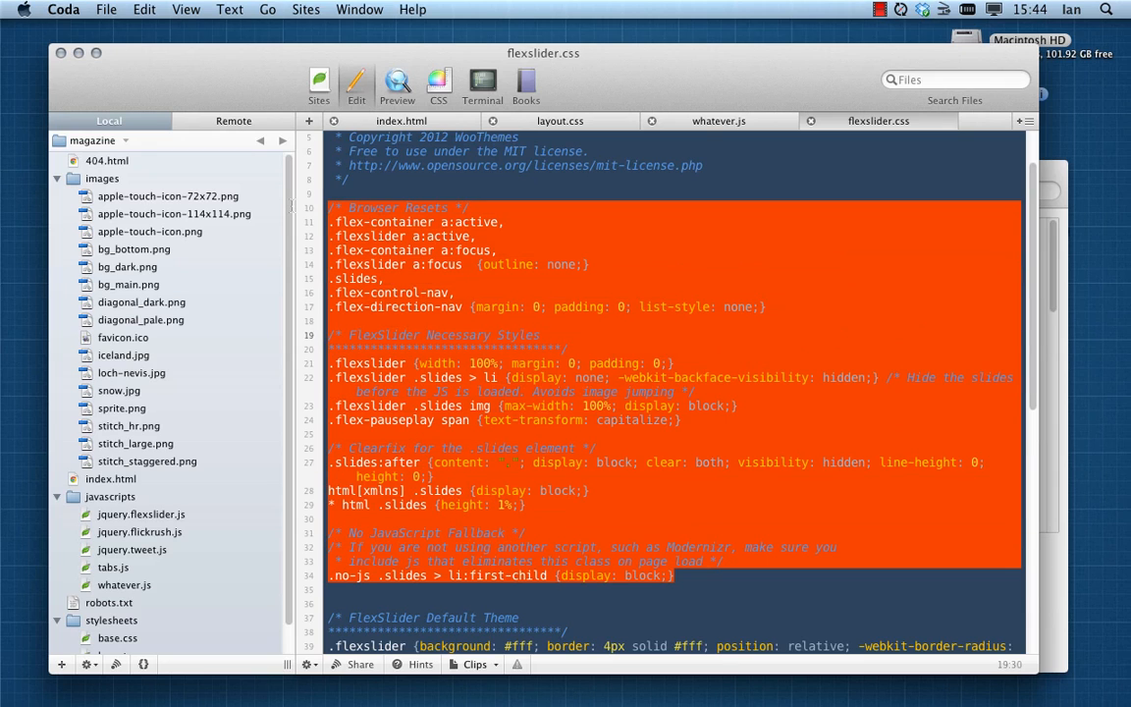
Paste the FlexSlider rules at the top of layout.css above Page Styles, followed by a blank line
scroll(up, 3)
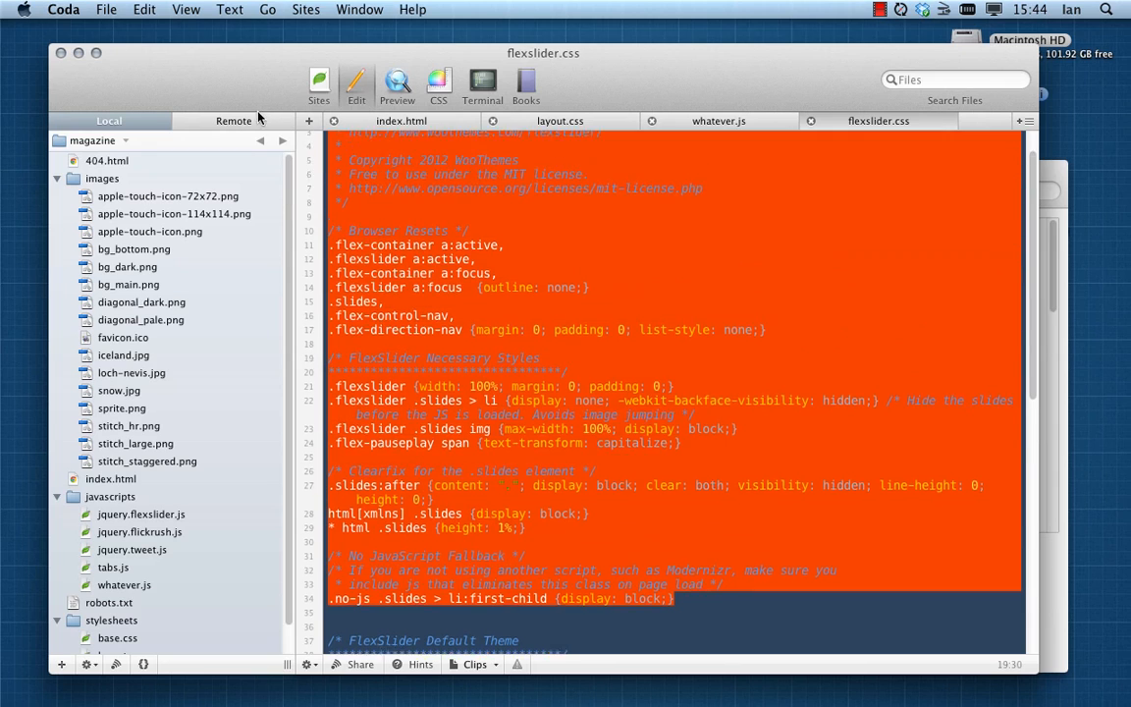
scroll(up, 3)
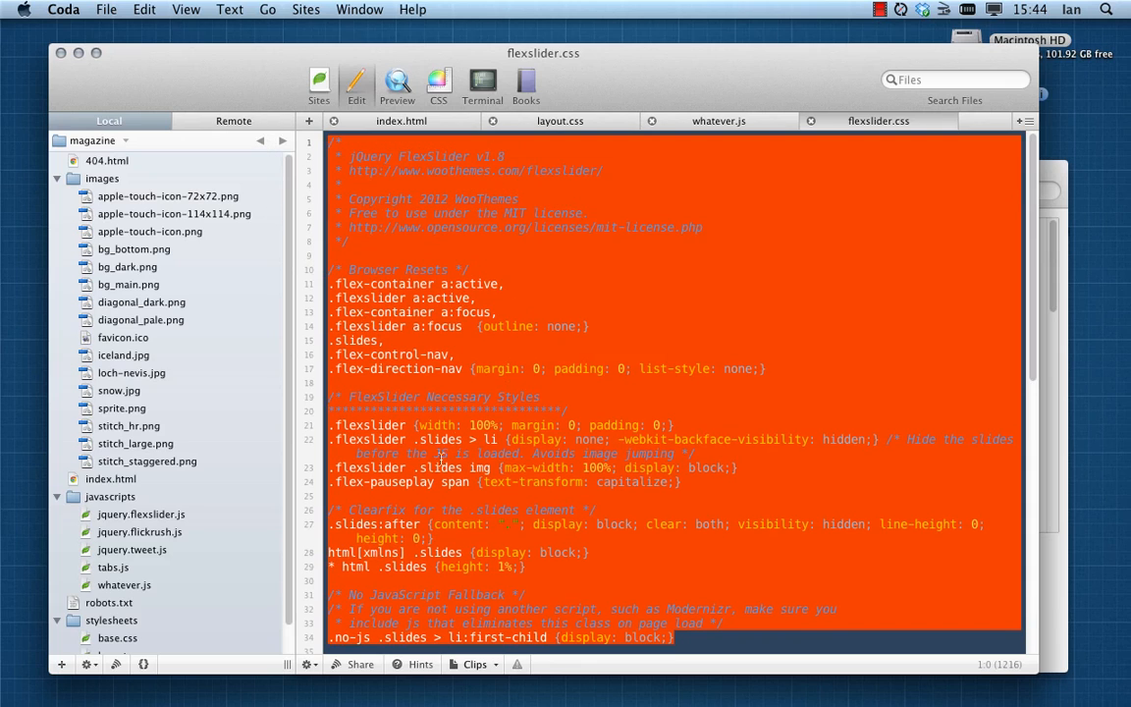
mouse_move(809, 407)
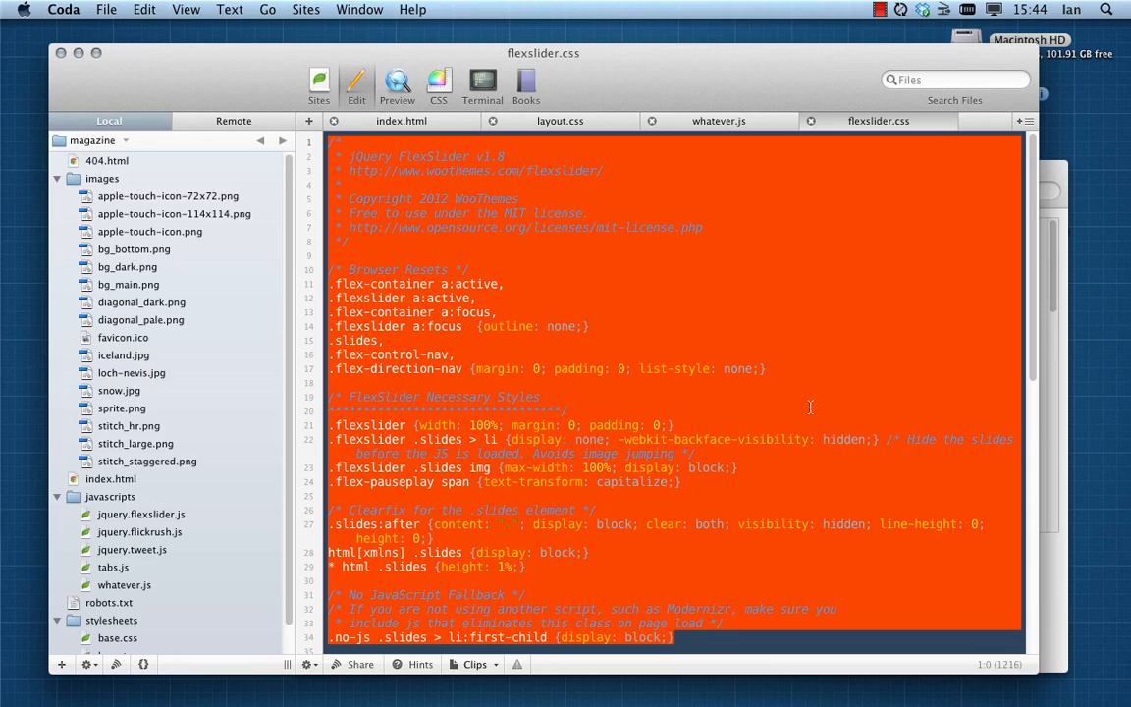
mouse_move(811, 122)
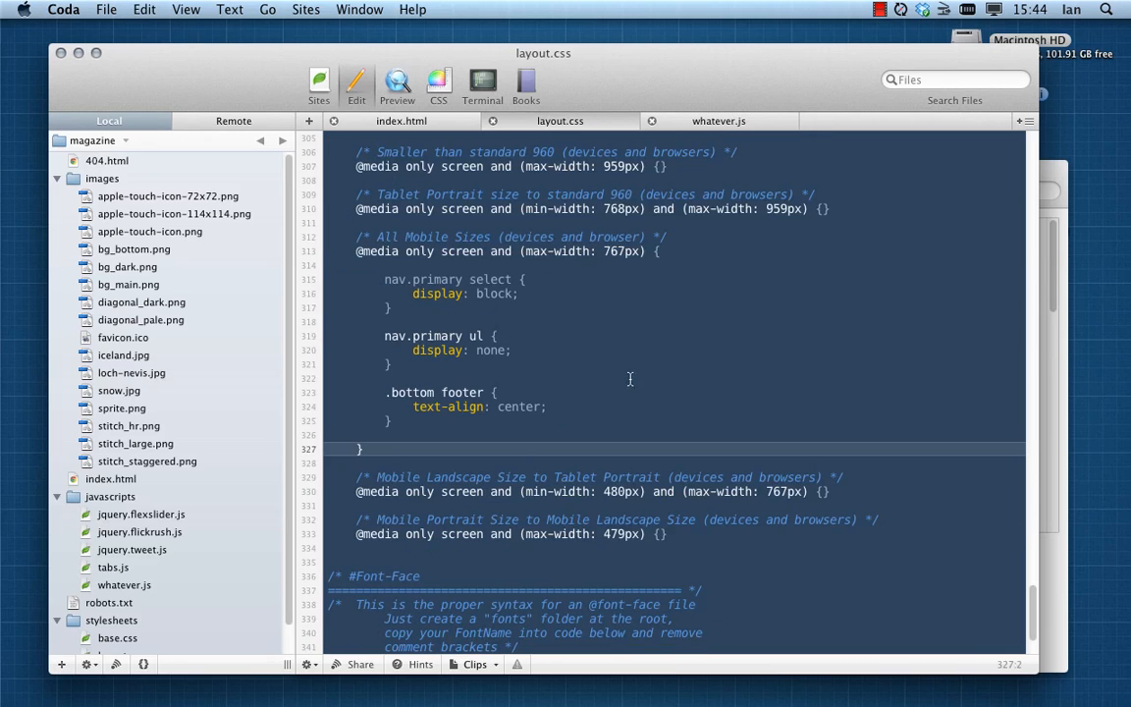
scroll(up, 3)
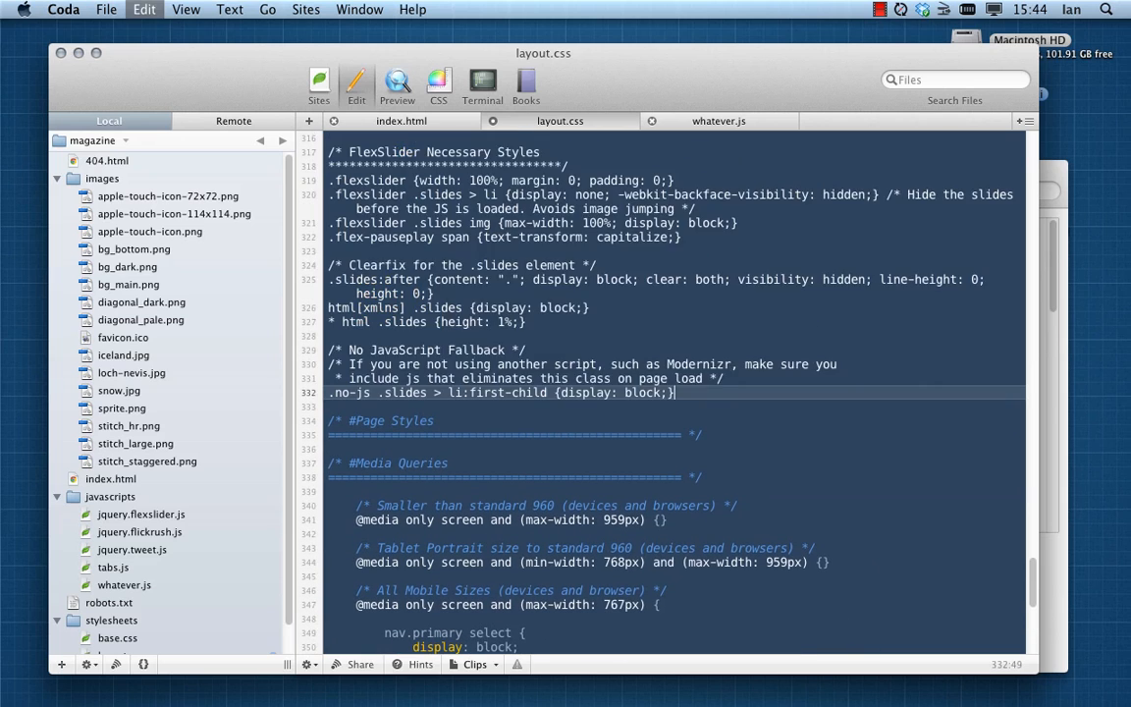
key(Return)
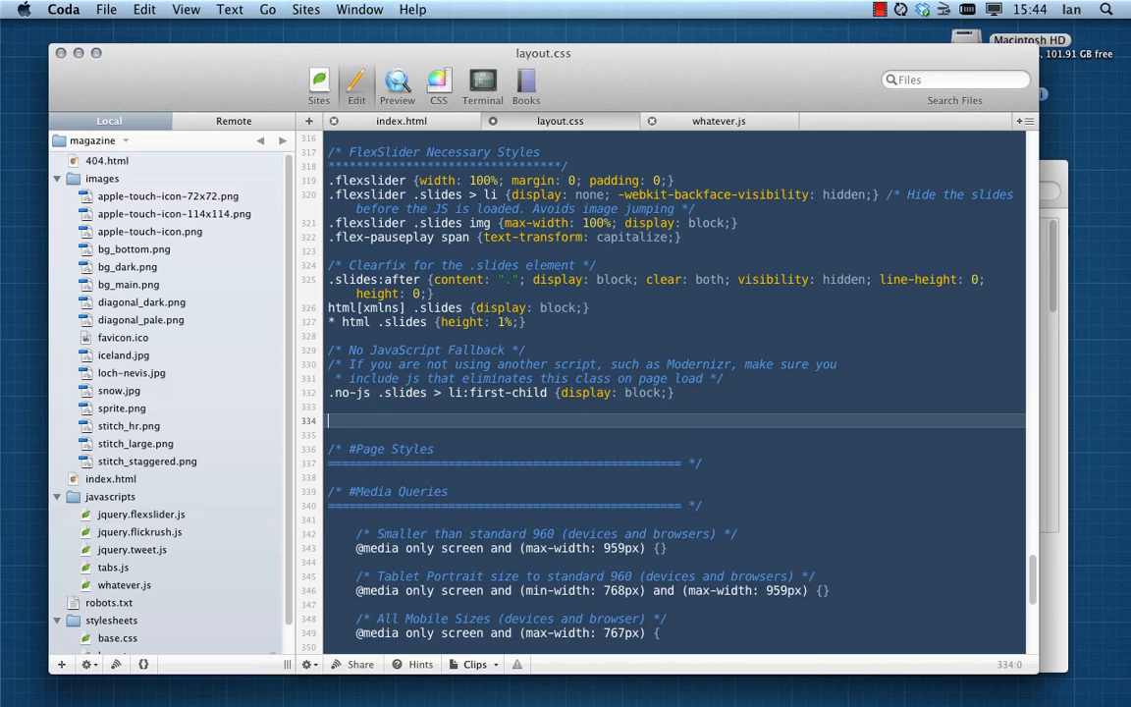
scroll(up, 3)
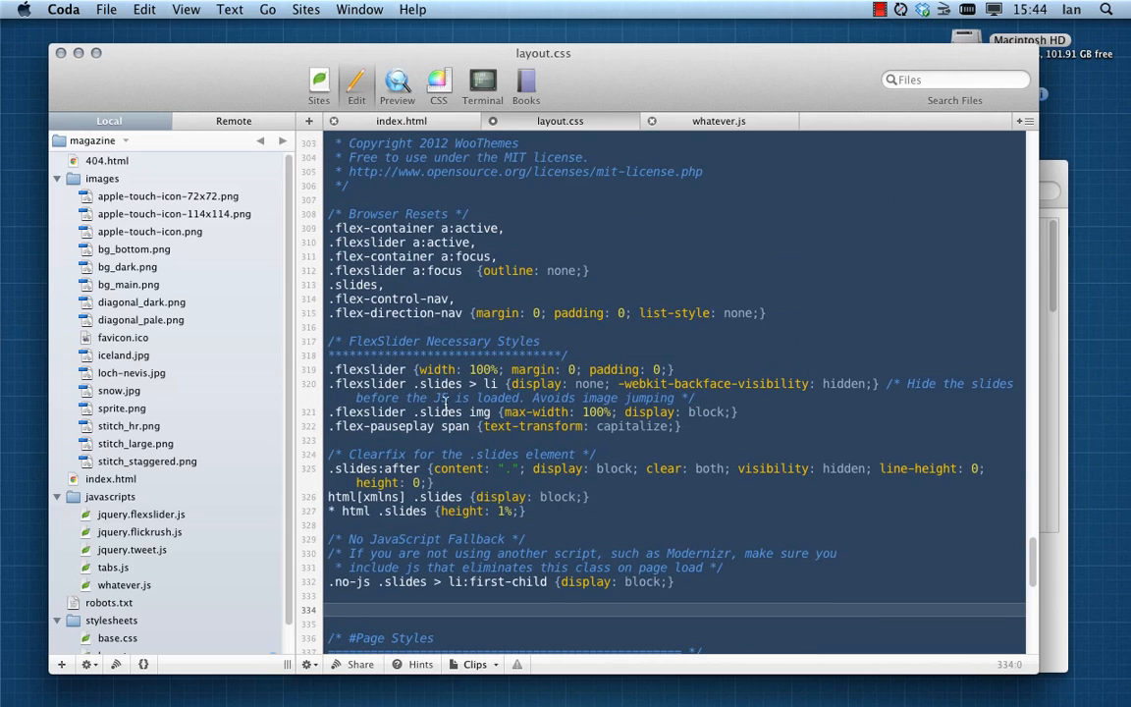
mouse_move(884, 383)
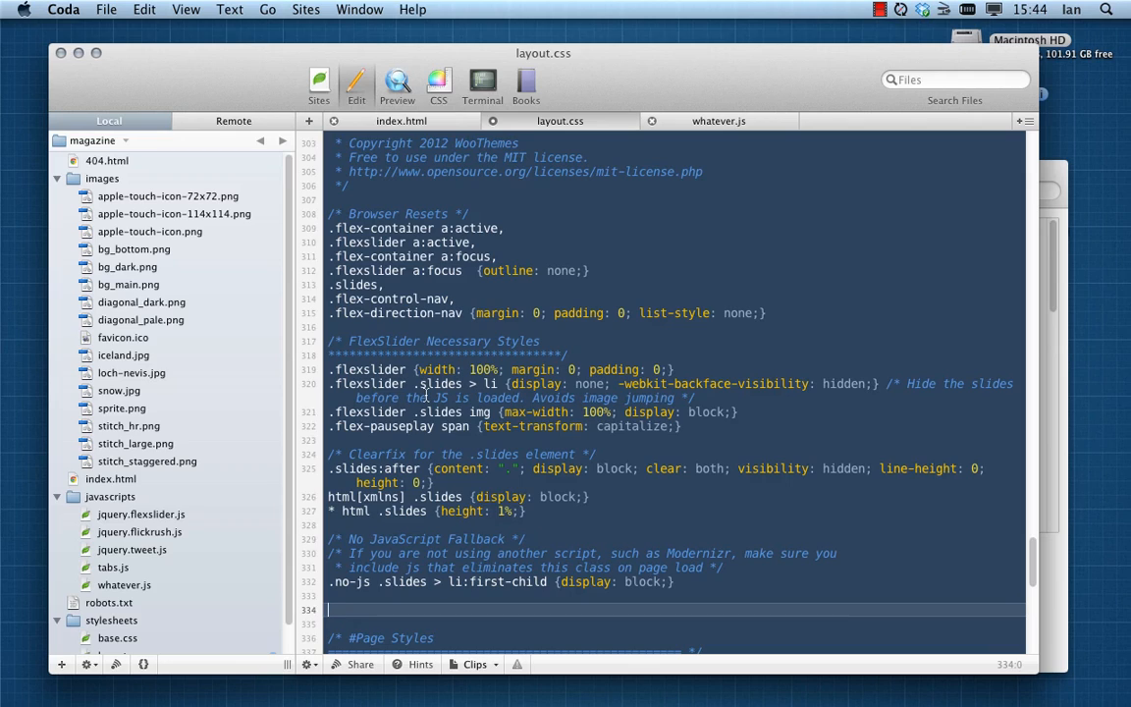
mouse_move(560, 392)
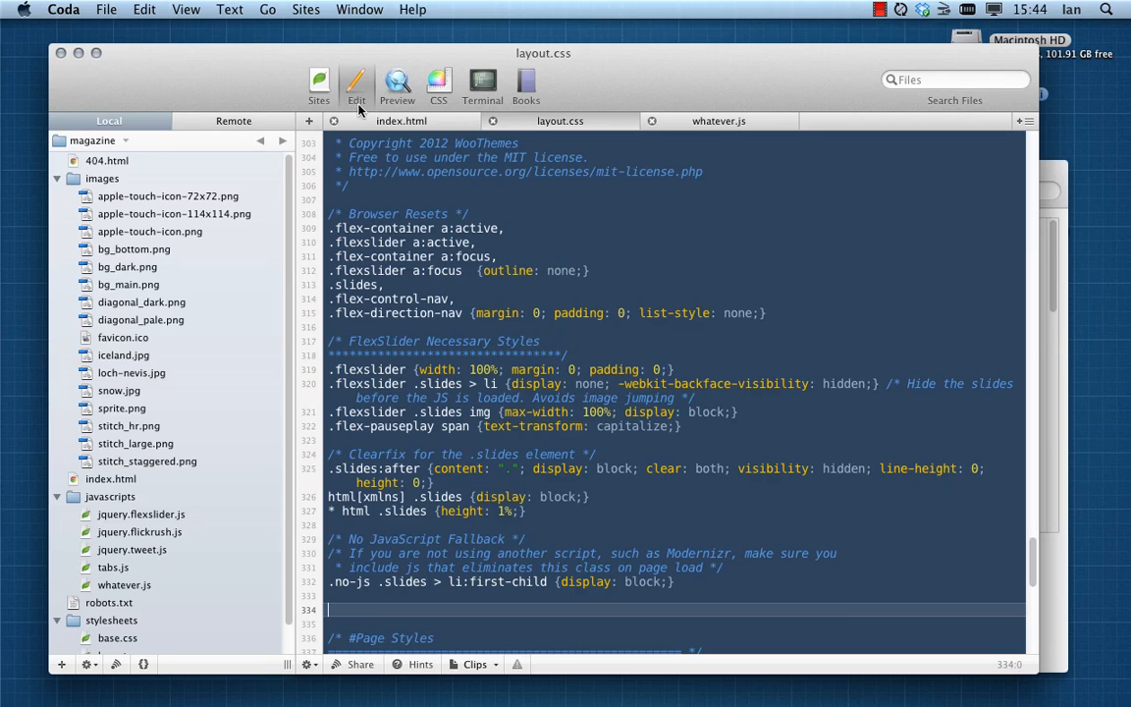
mouse_move(187, 540)
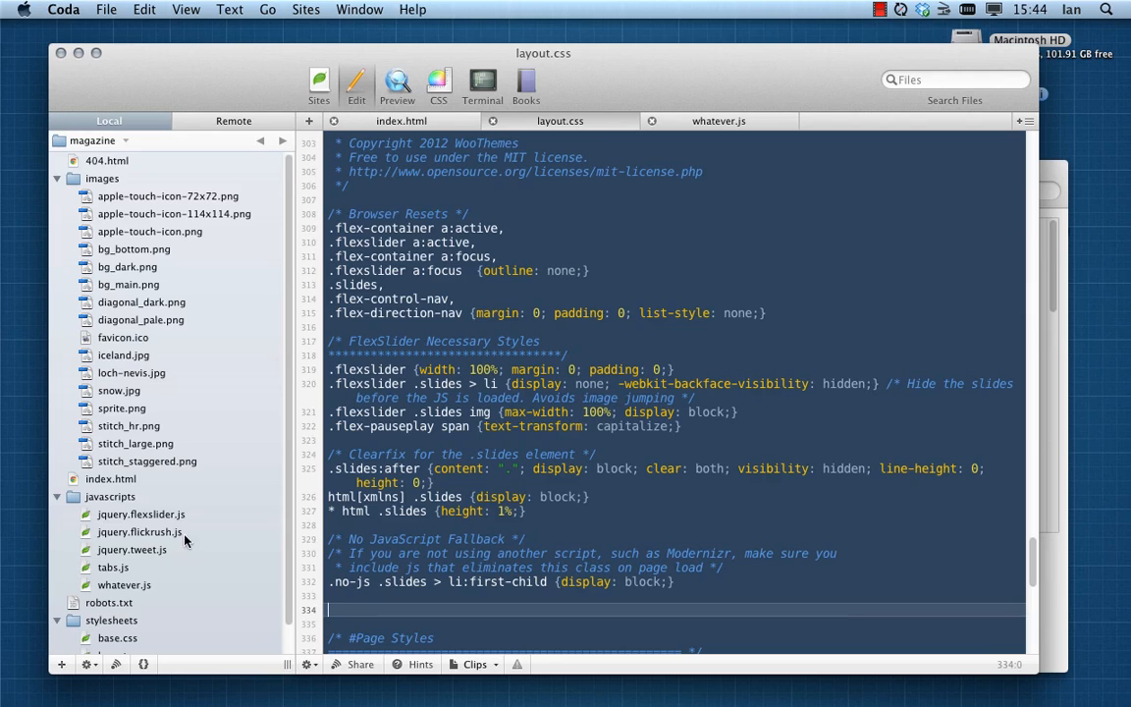
In whatever.js, add a '//Hook up the flexslider' comment after the Flickr feed code
scroll(down, 3)
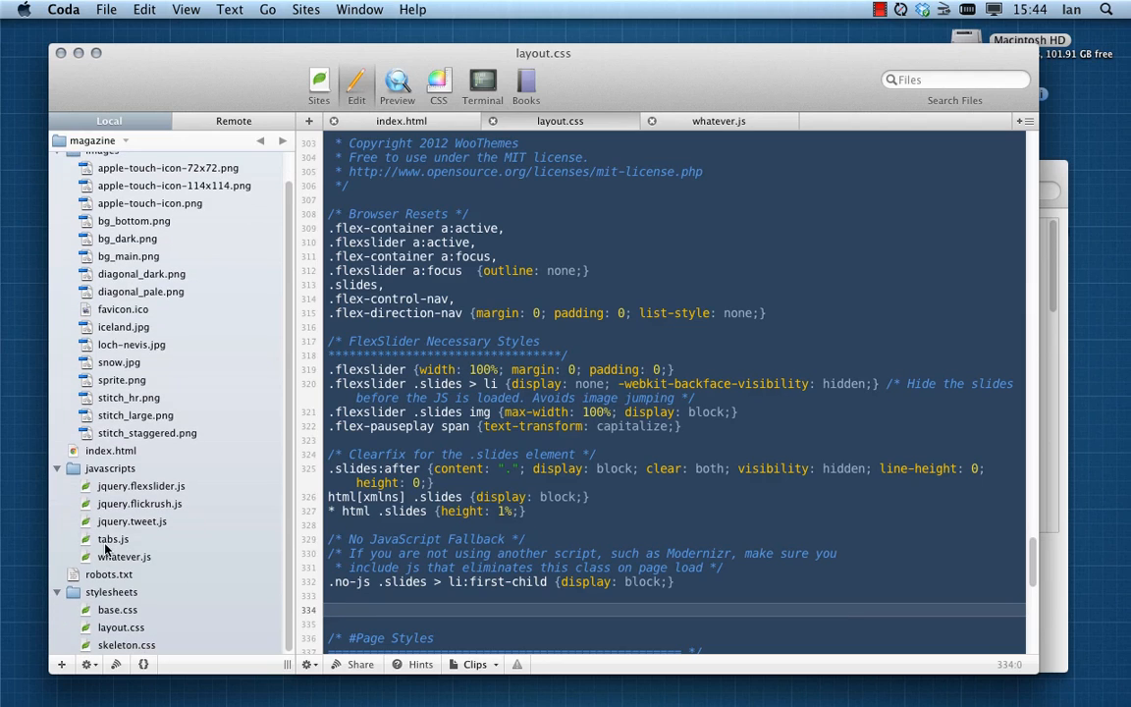
click(126, 558)
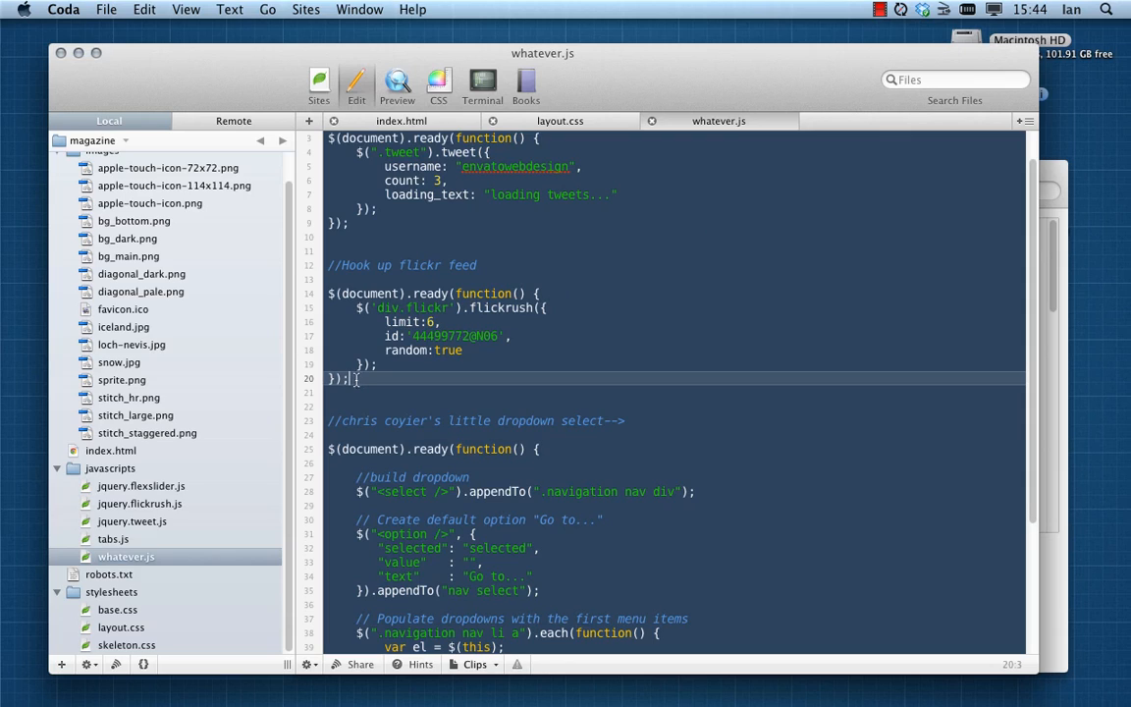
key(Return)
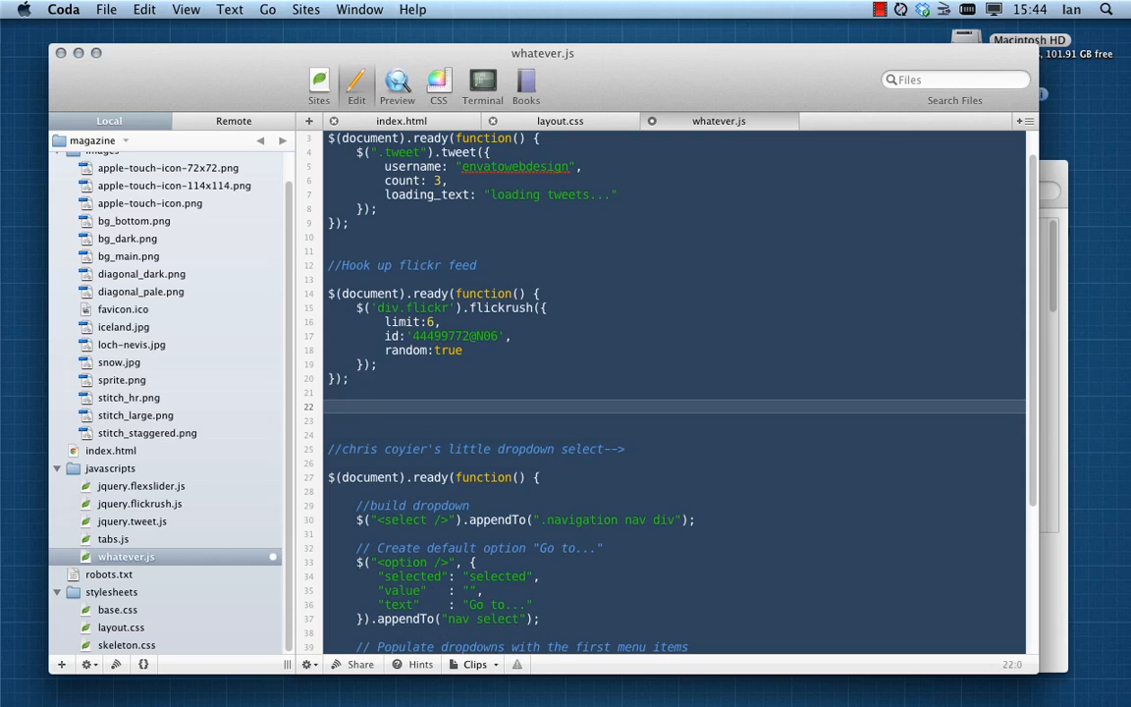
text(//Hook up)
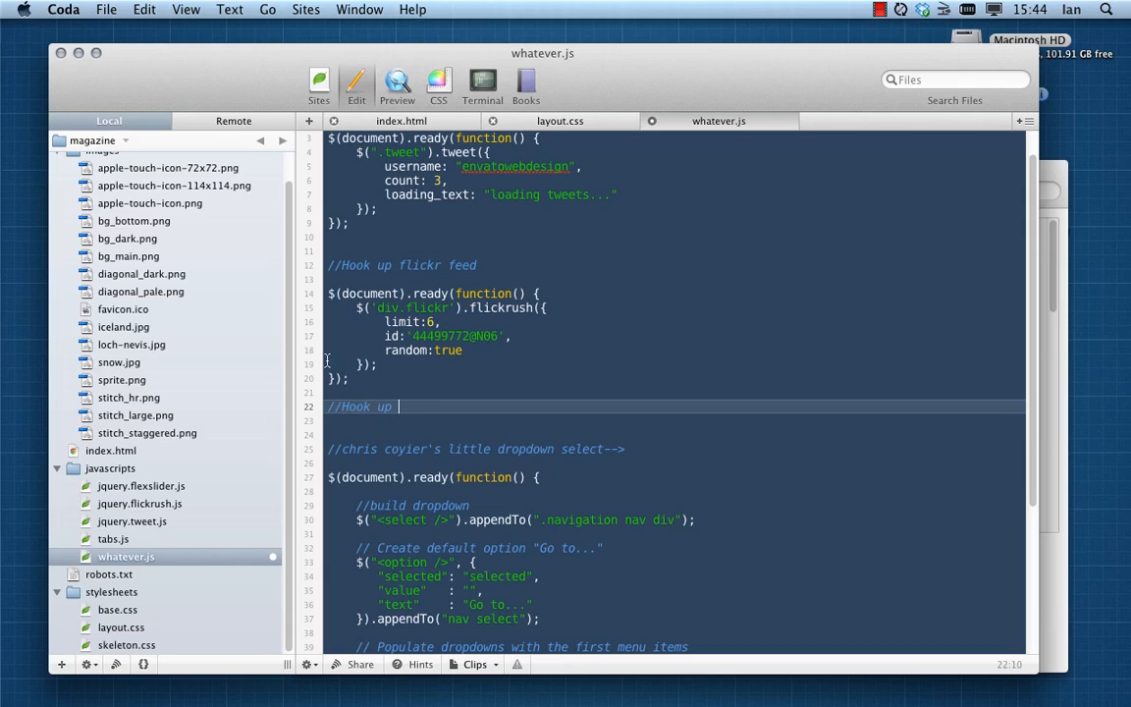
text(the fles)
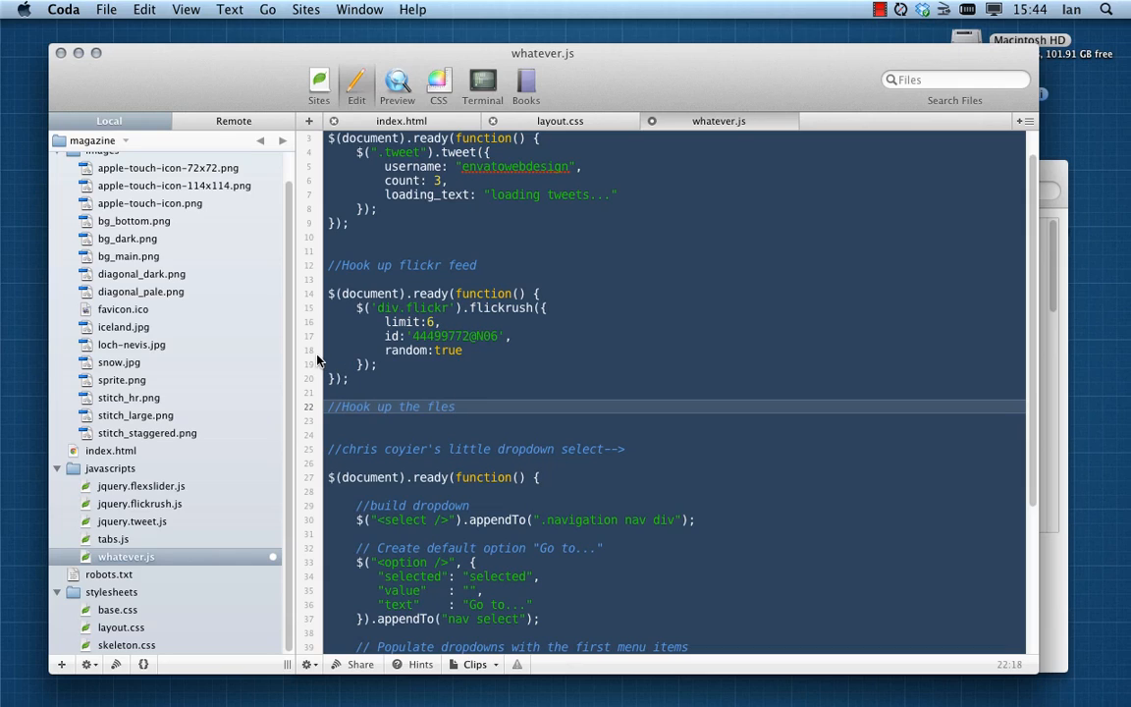
text(flexslider)
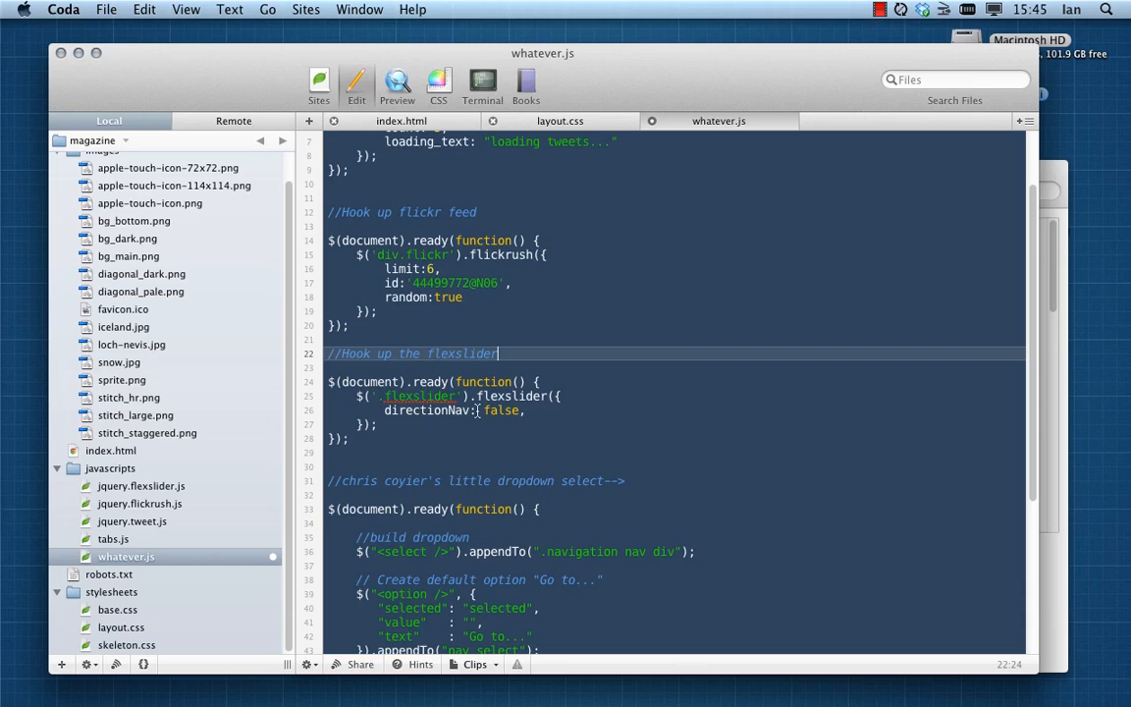
Add the document.ready block calling $('.flexslider').flexslider({ directionNav: false })
click(501, 410)
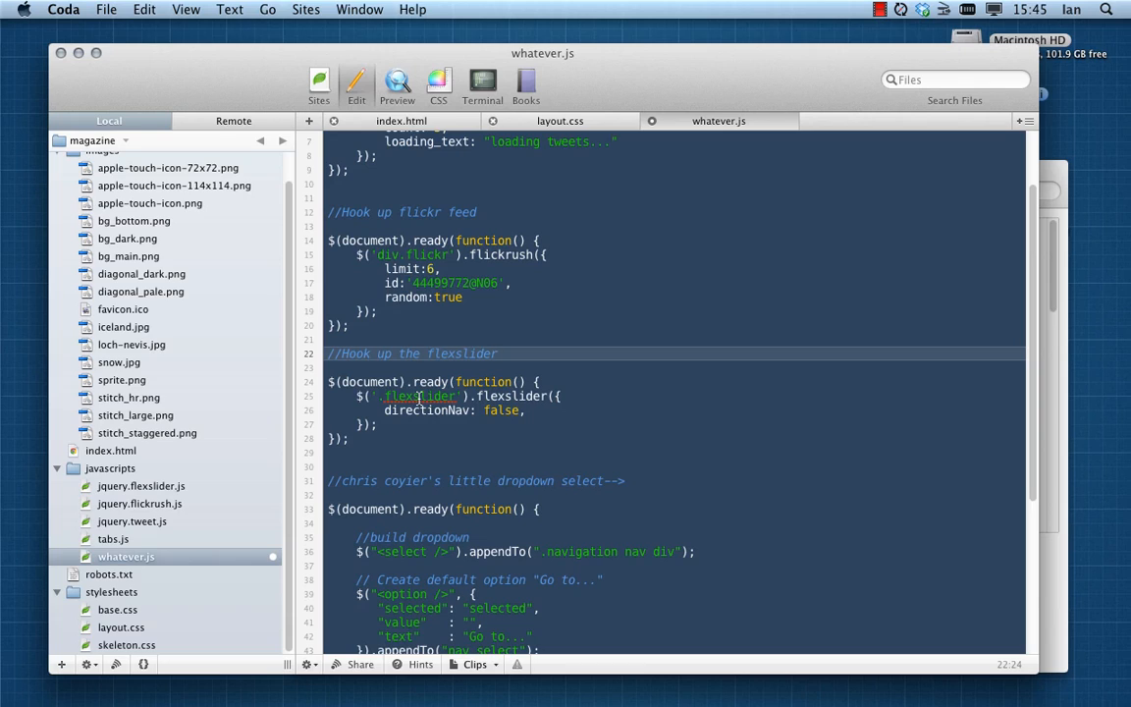
double_click(420, 397)
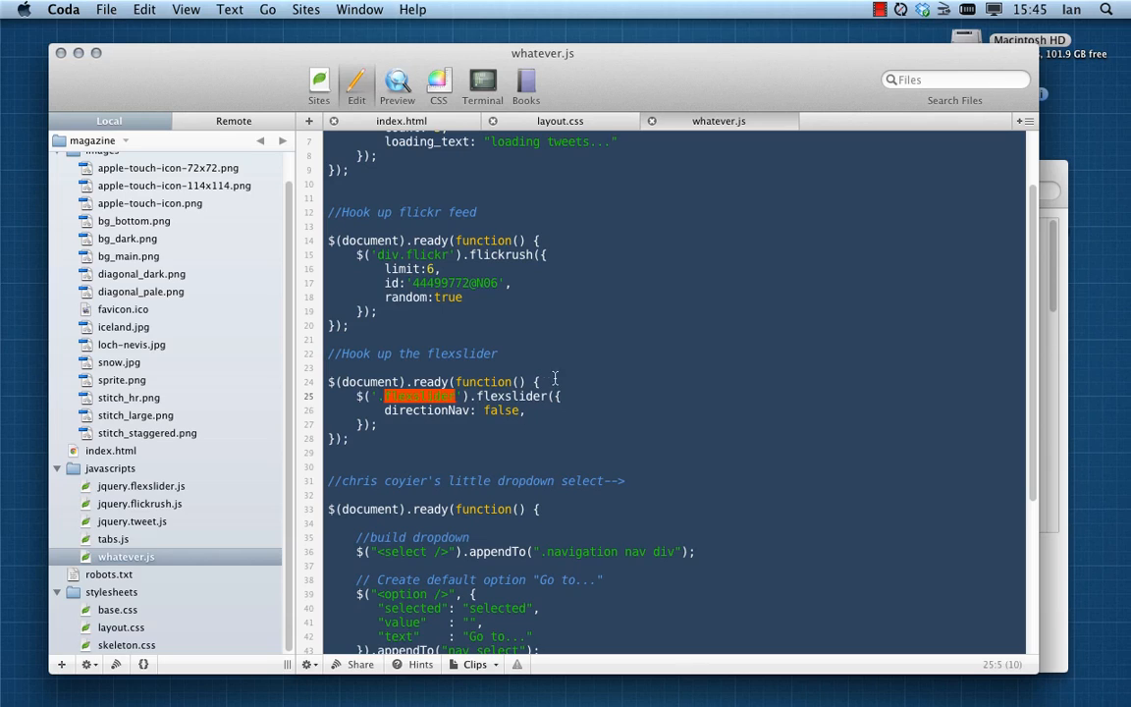
click(454, 410)
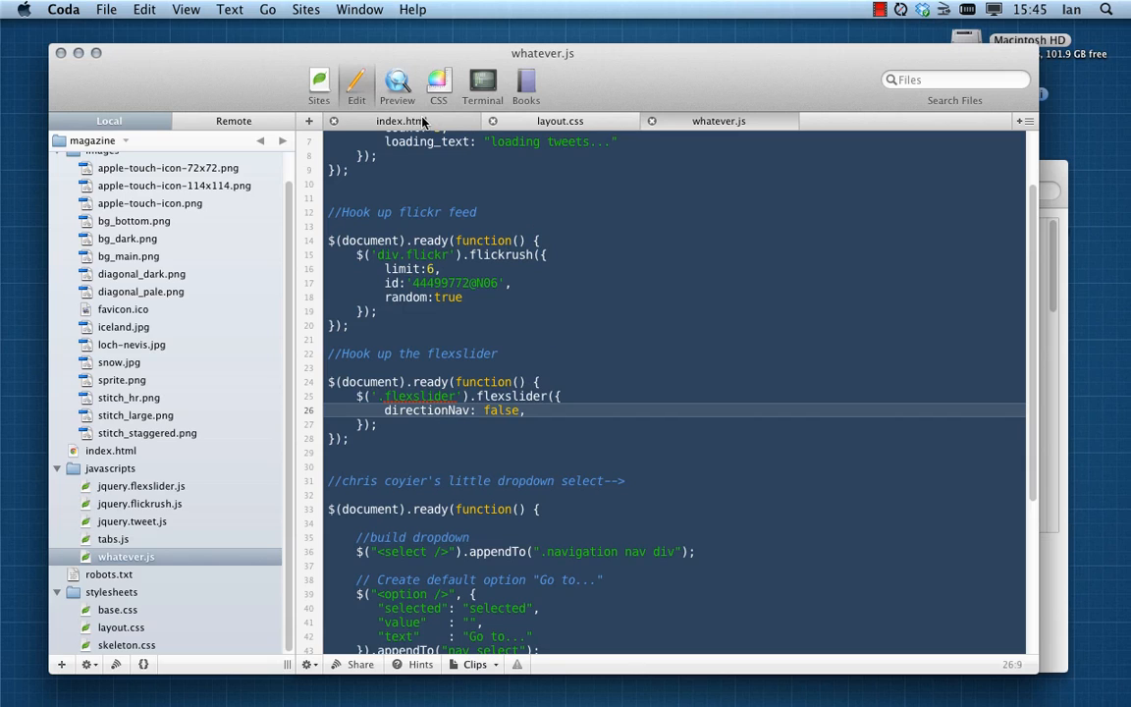
mouse_move(403, 120)
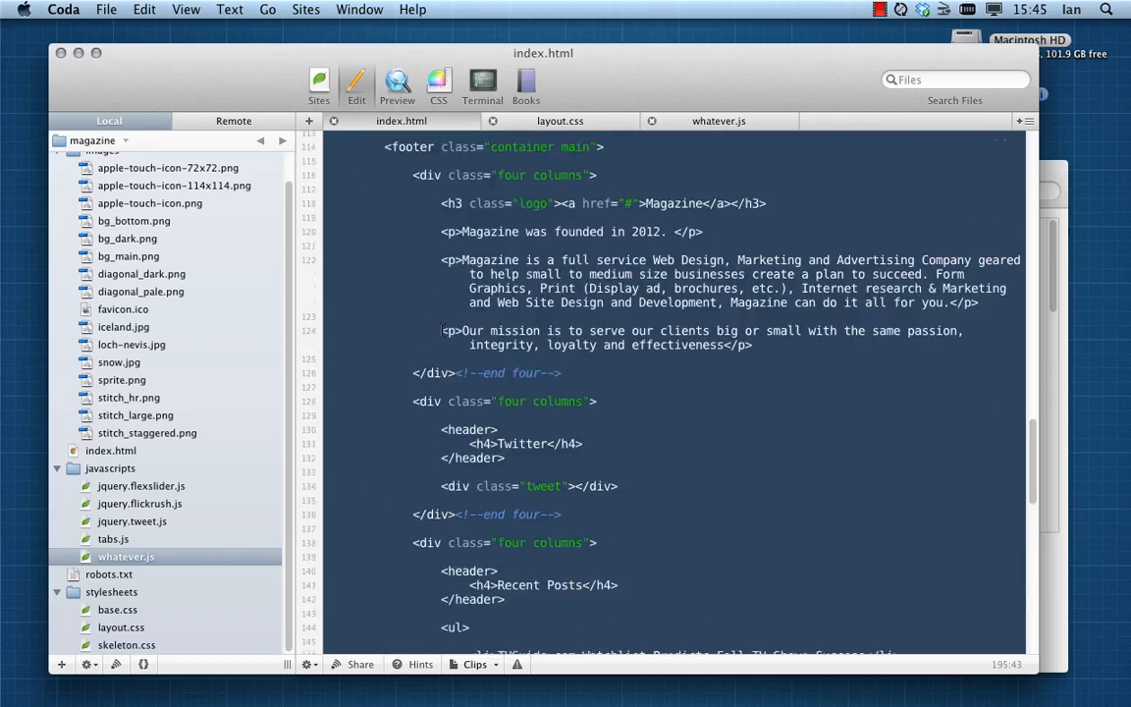
Review the index.html markup, briefly checking whatever.js, and return to index.html
scroll(up, 3)
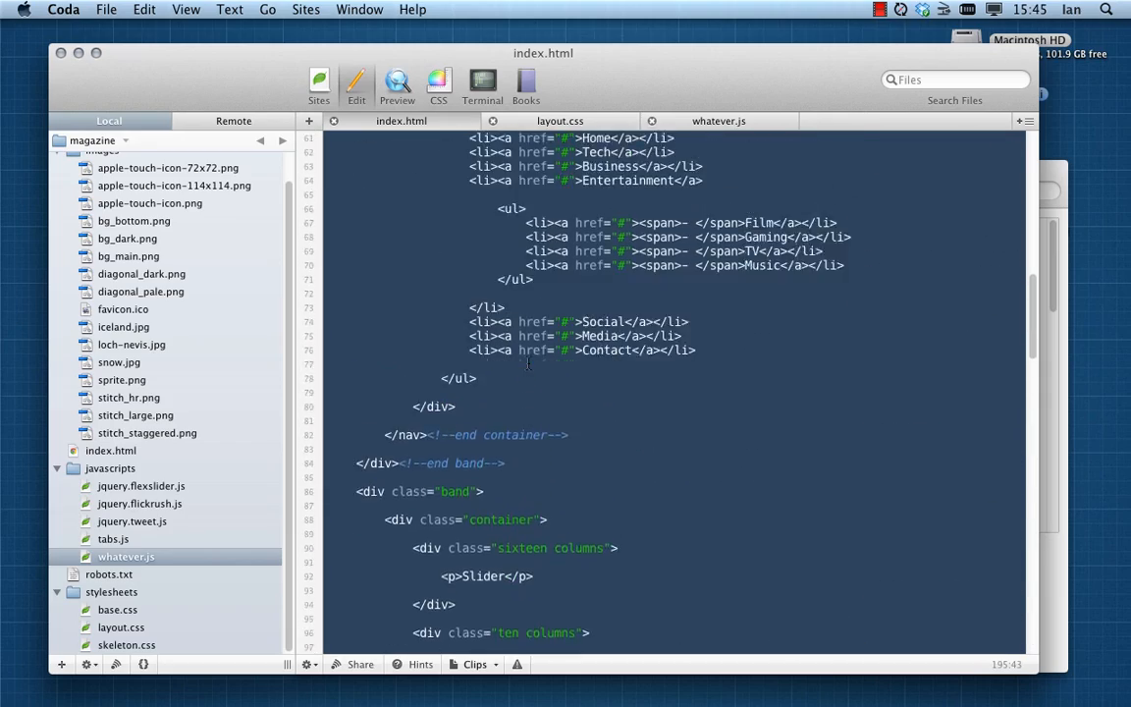
scroll(up, 3)
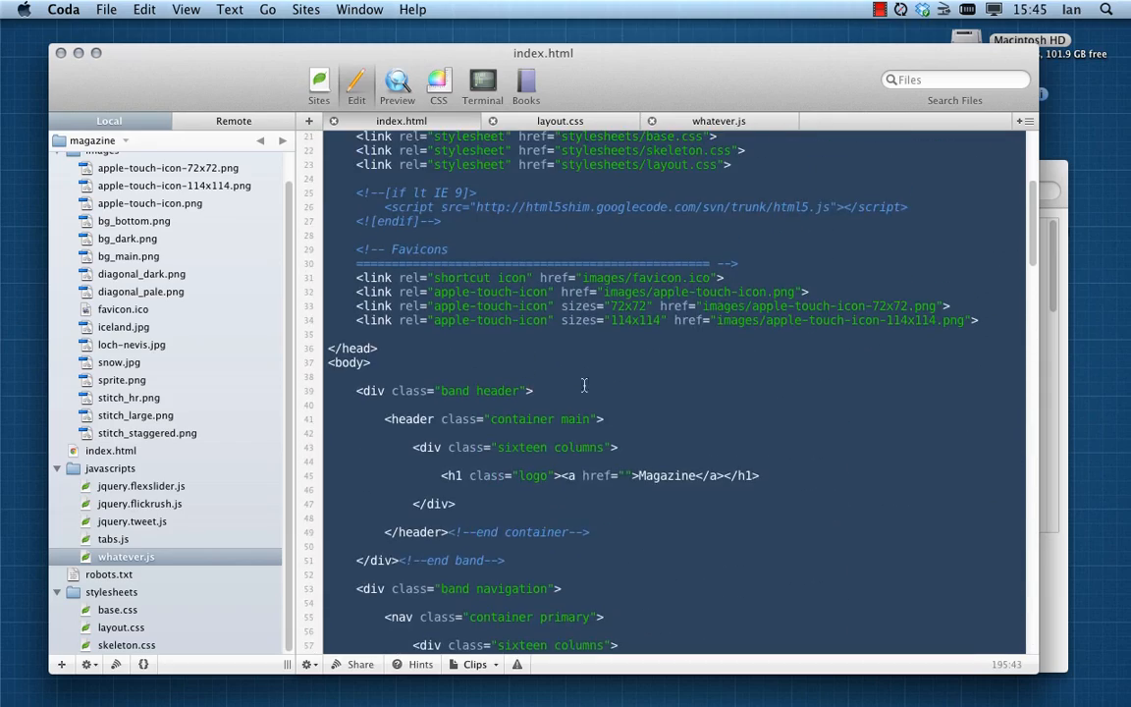
scroll(down, 3)
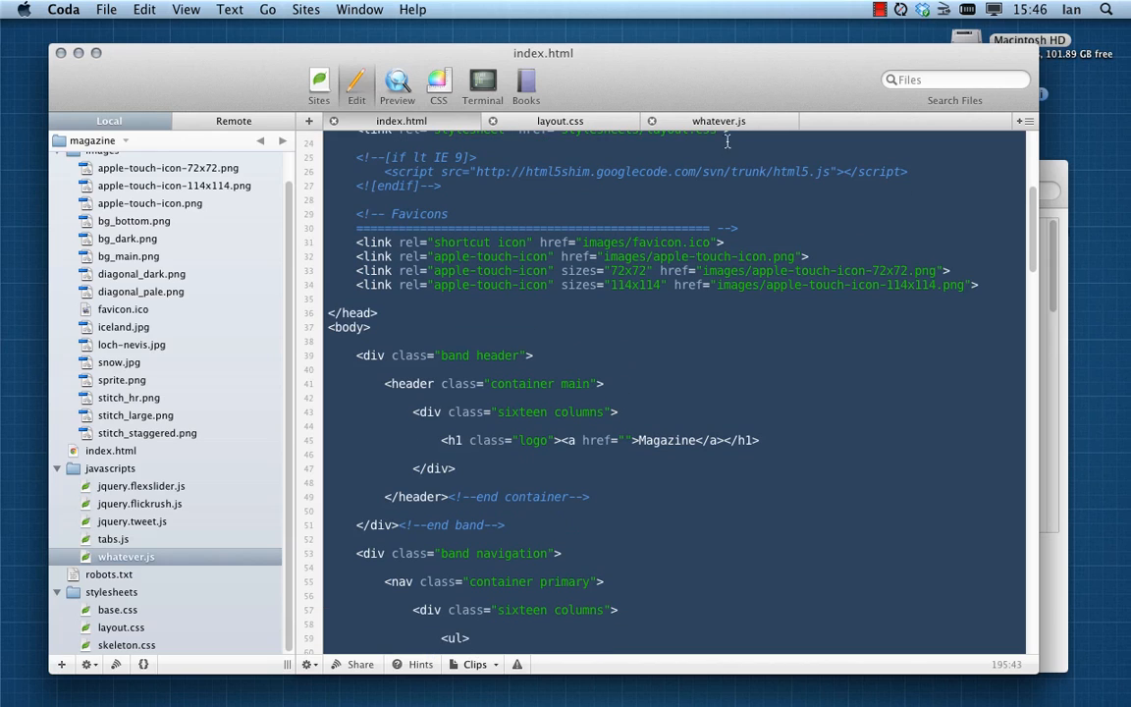
click(719, 121)
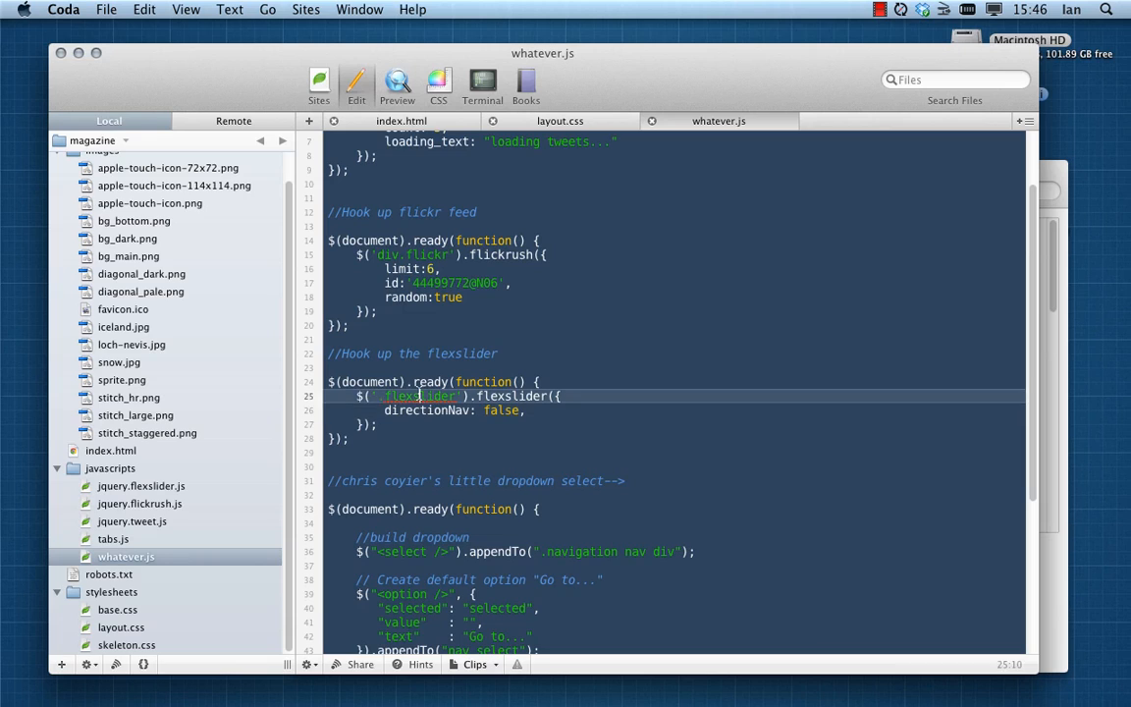
click(400, 120)
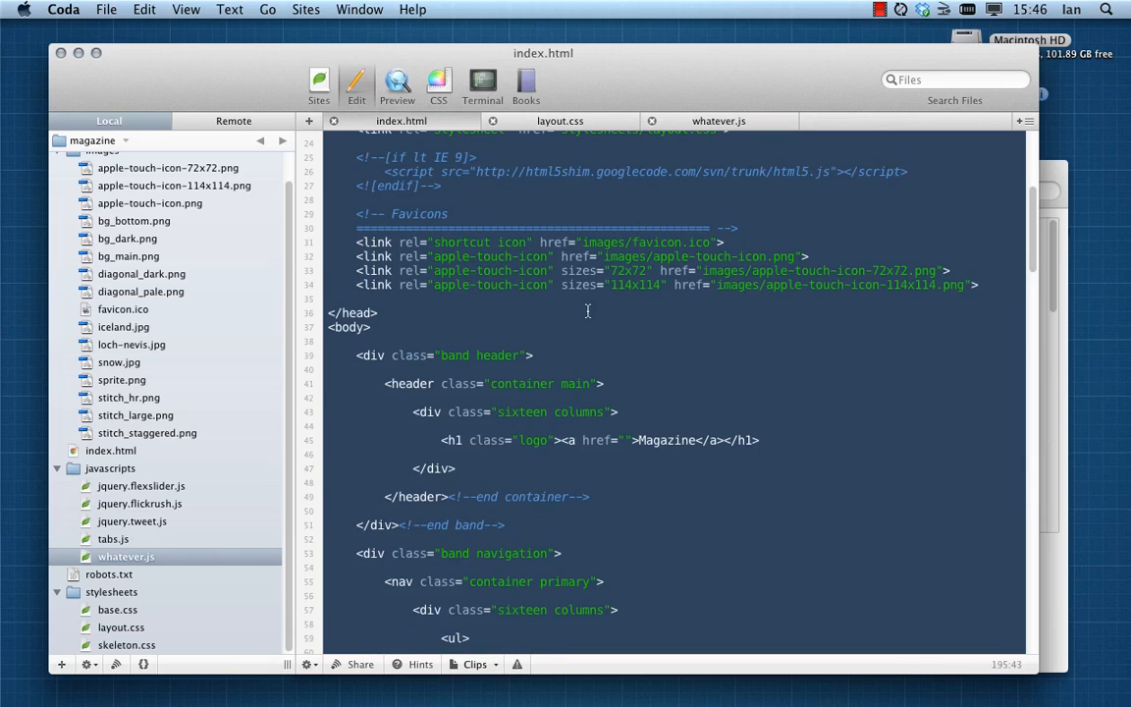
mouse_move(562, 368)
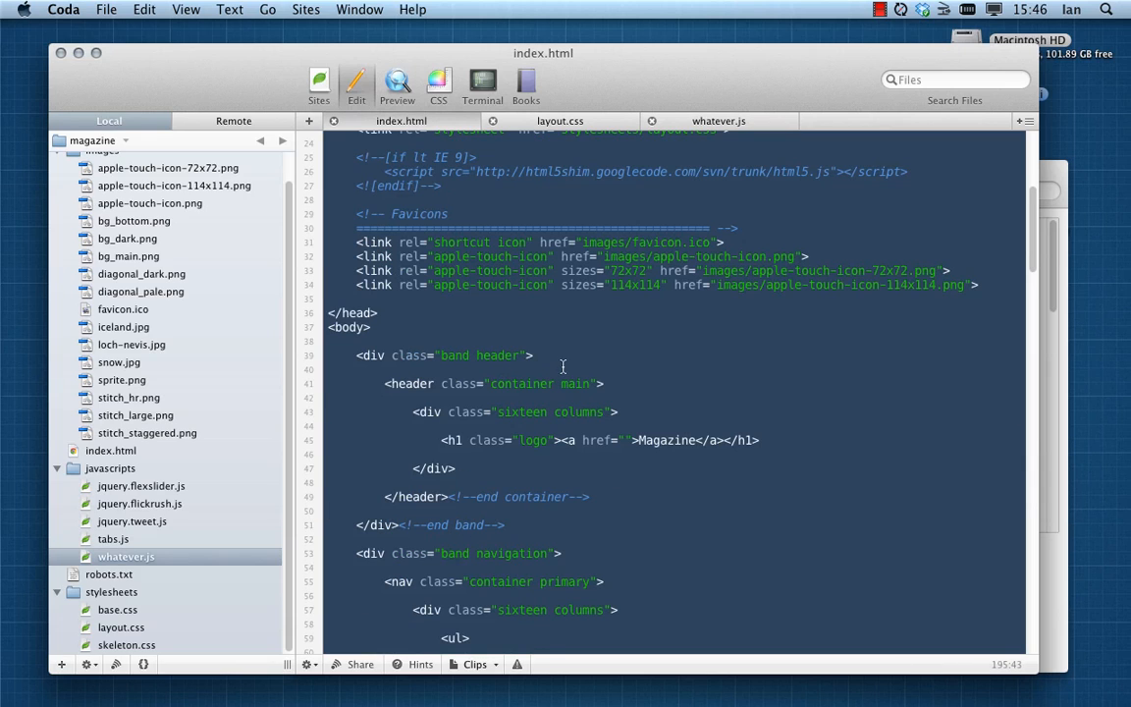
Scroll index.html down to the Slider placeholder paragraph
scroll(down, 3)
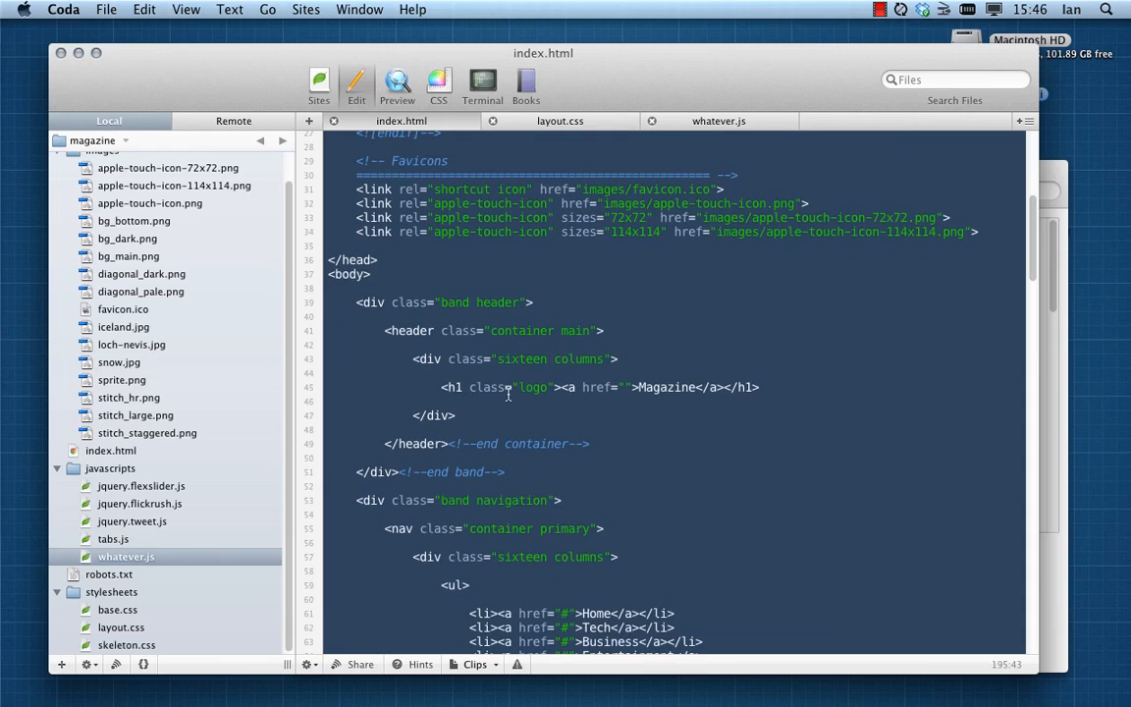
scroll(down, 3)
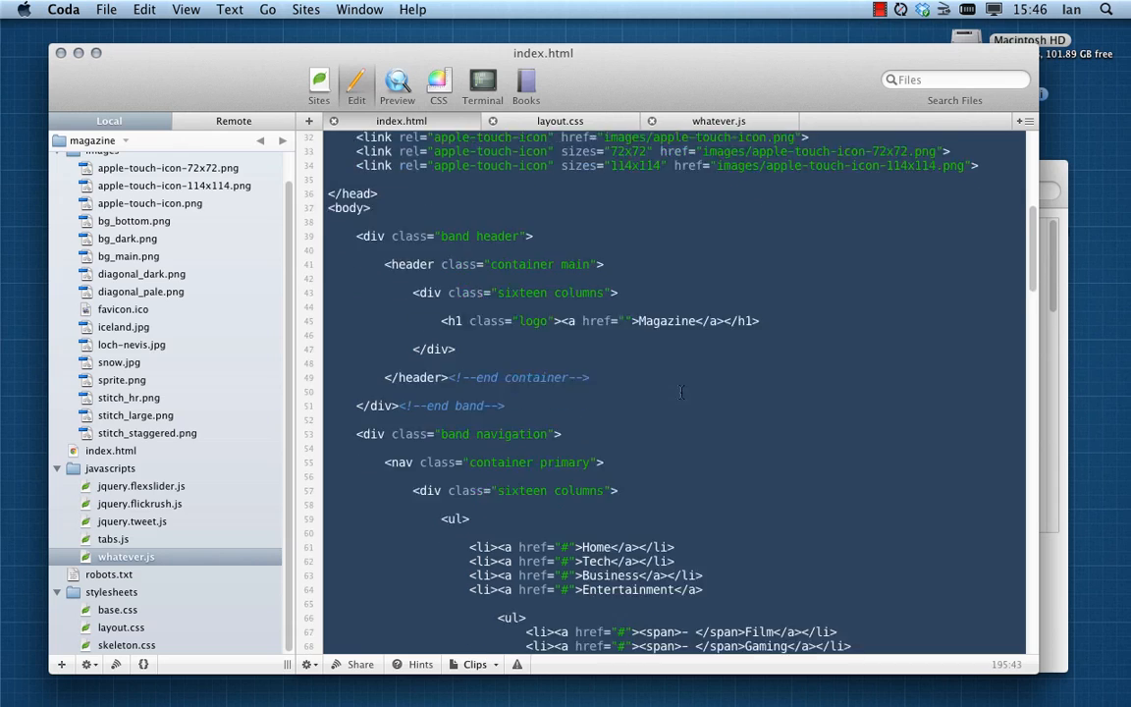
scroll(down, 3)
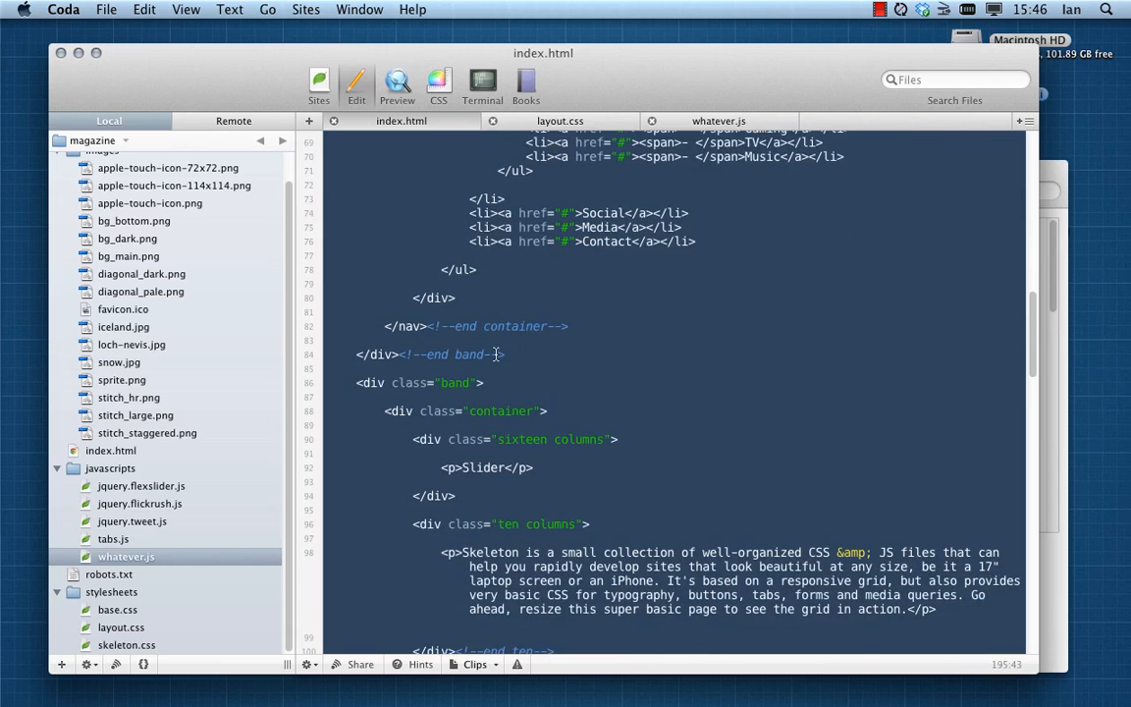
scroll(down, 3)
text(<)
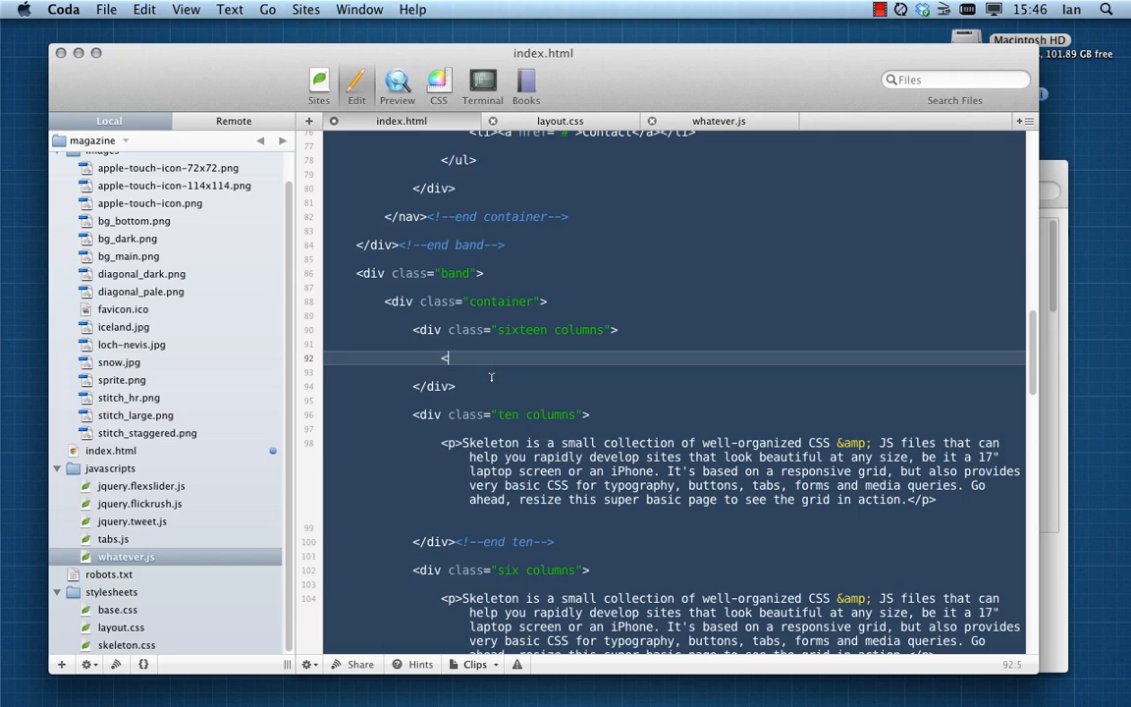
Replace the Slider paragraph with <div class="flexslider"> and an end-flexslider comment
text(div class=")
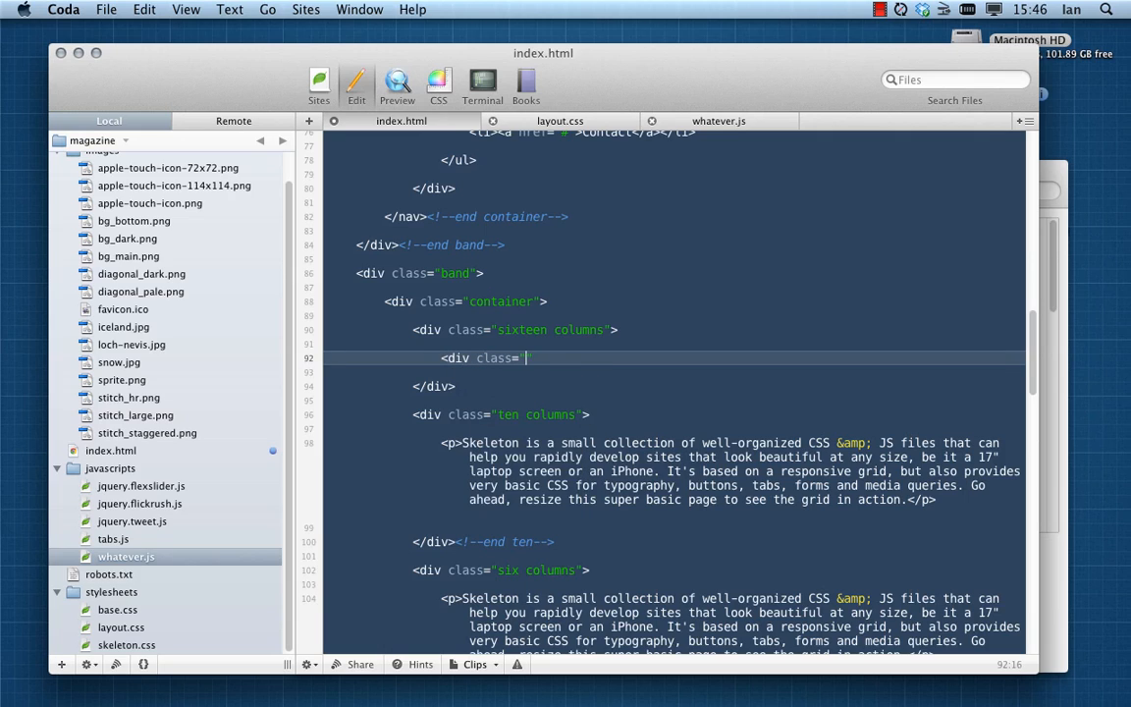
text(flexslider">)
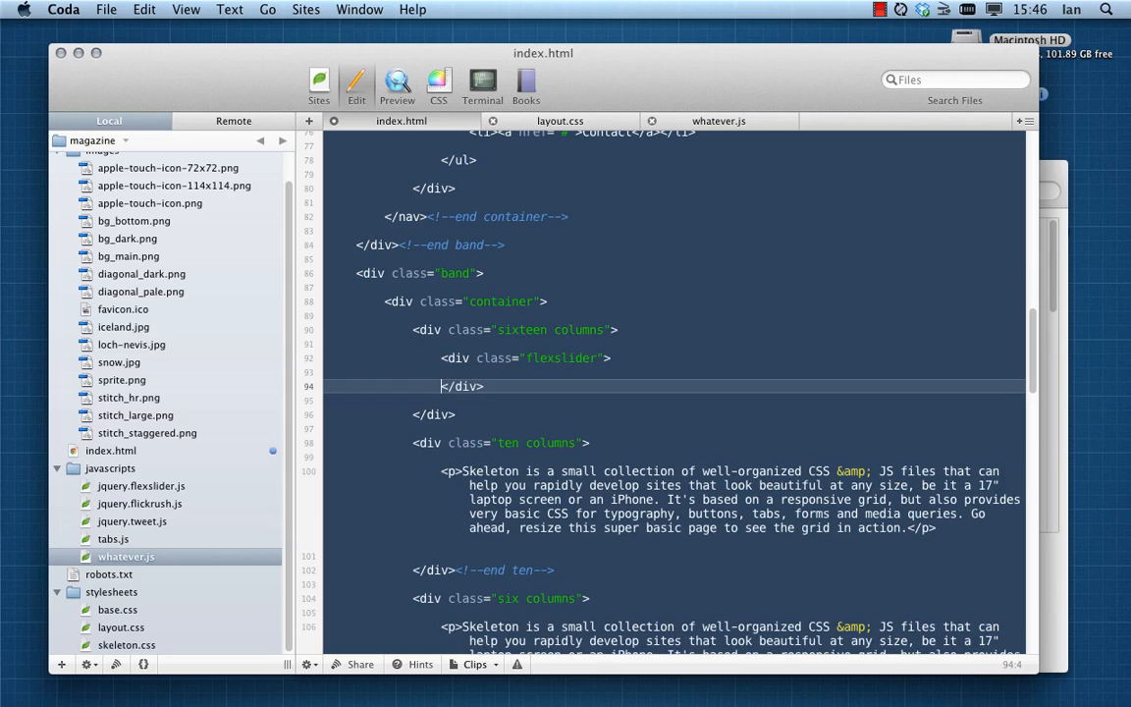
click(565, 357)
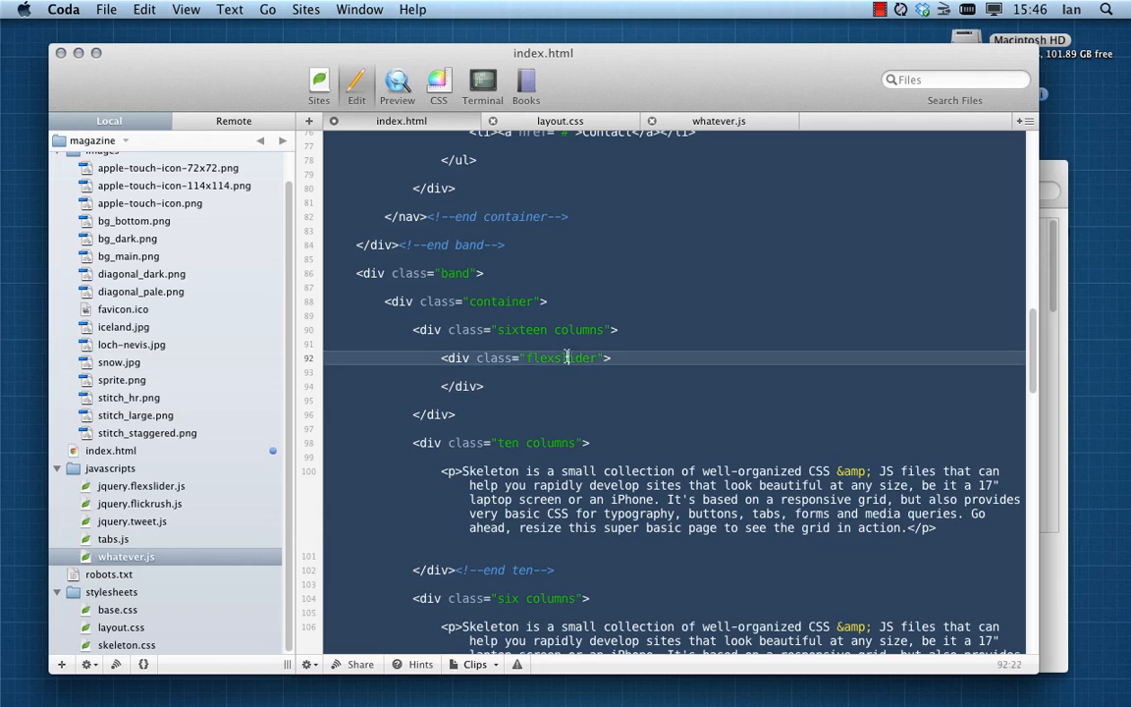
click(483, 385)
text(<!--end flexslider-->)
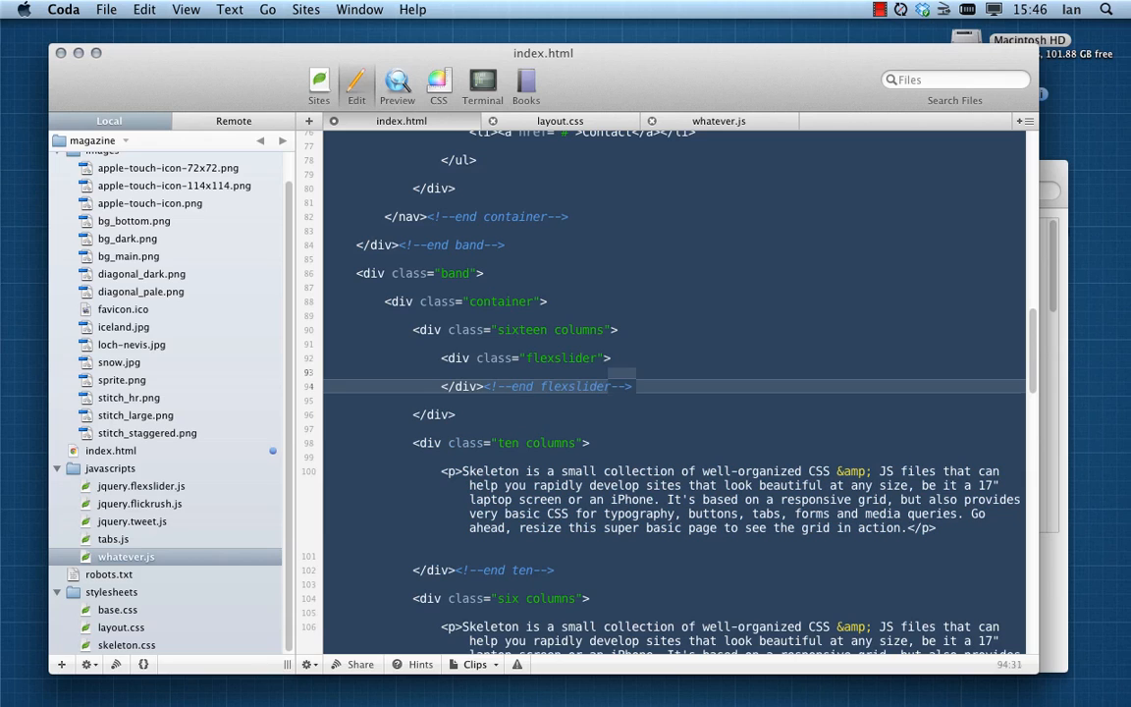
Nest <ul class="slides"> with an end-slides comment and a first empty <li> inside the div
key(Return)
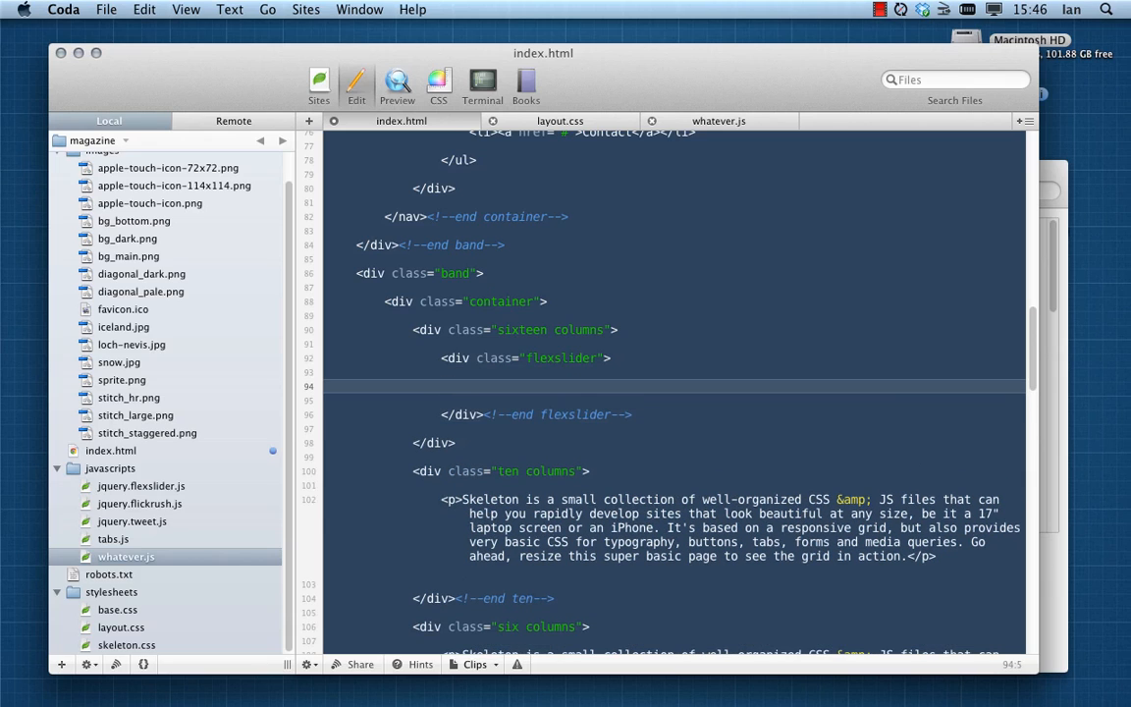
text(<ul)
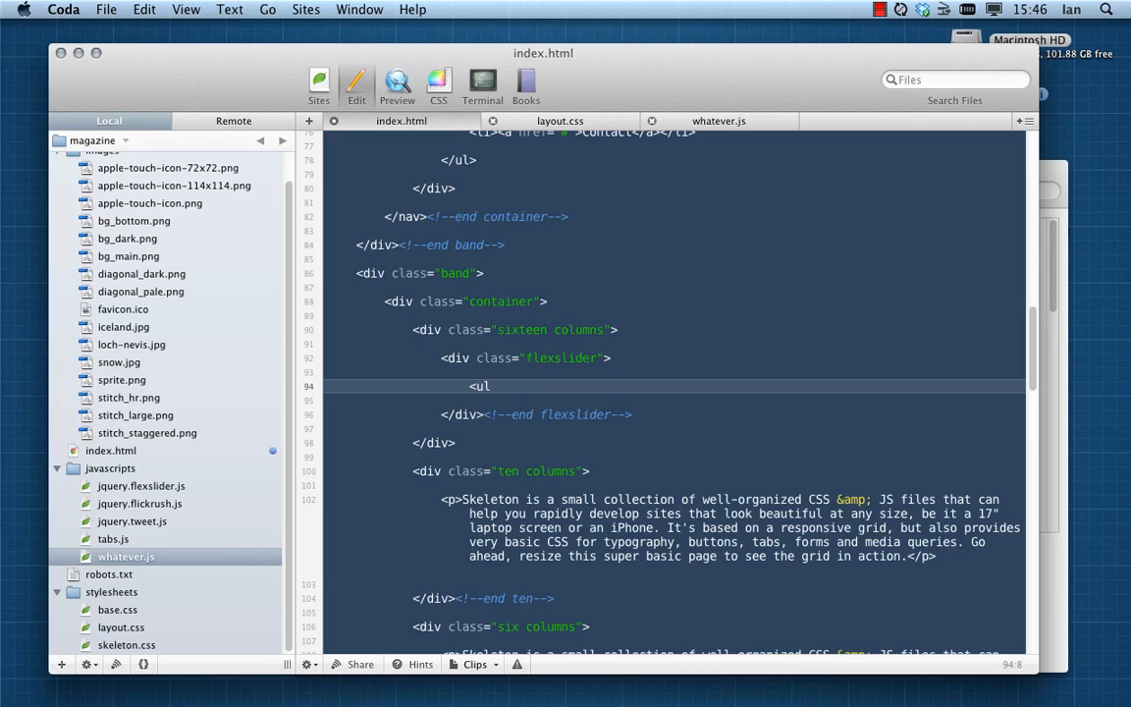
text(class="slides">)
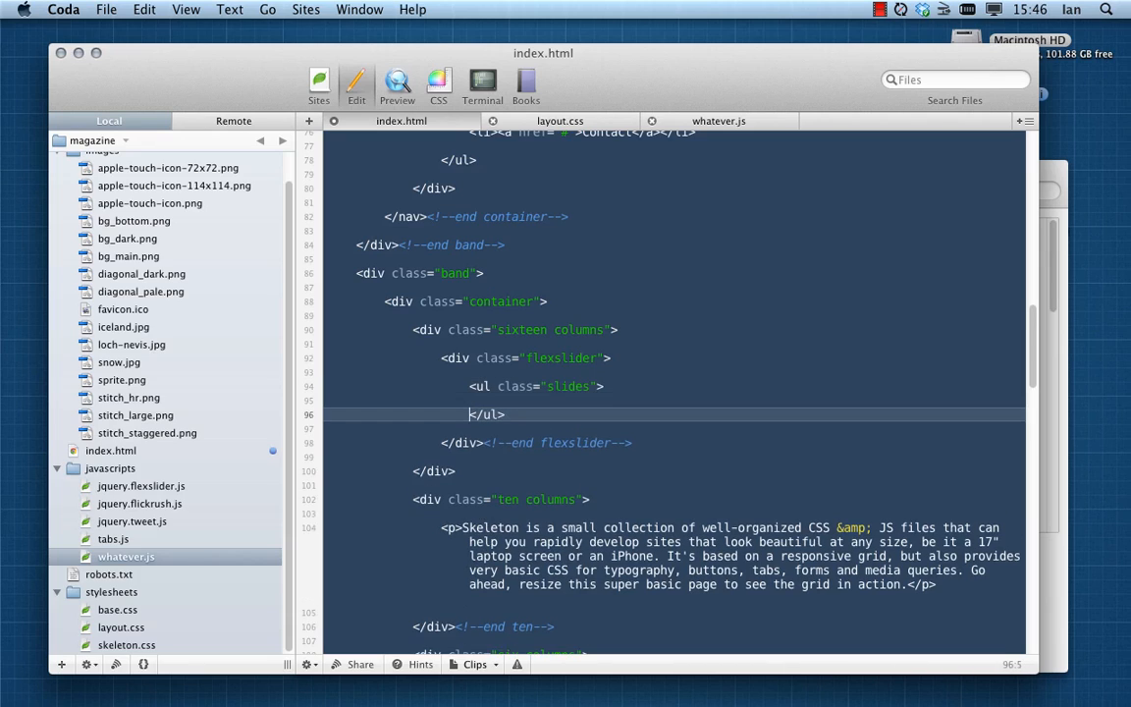
text(<!--end slides-->)
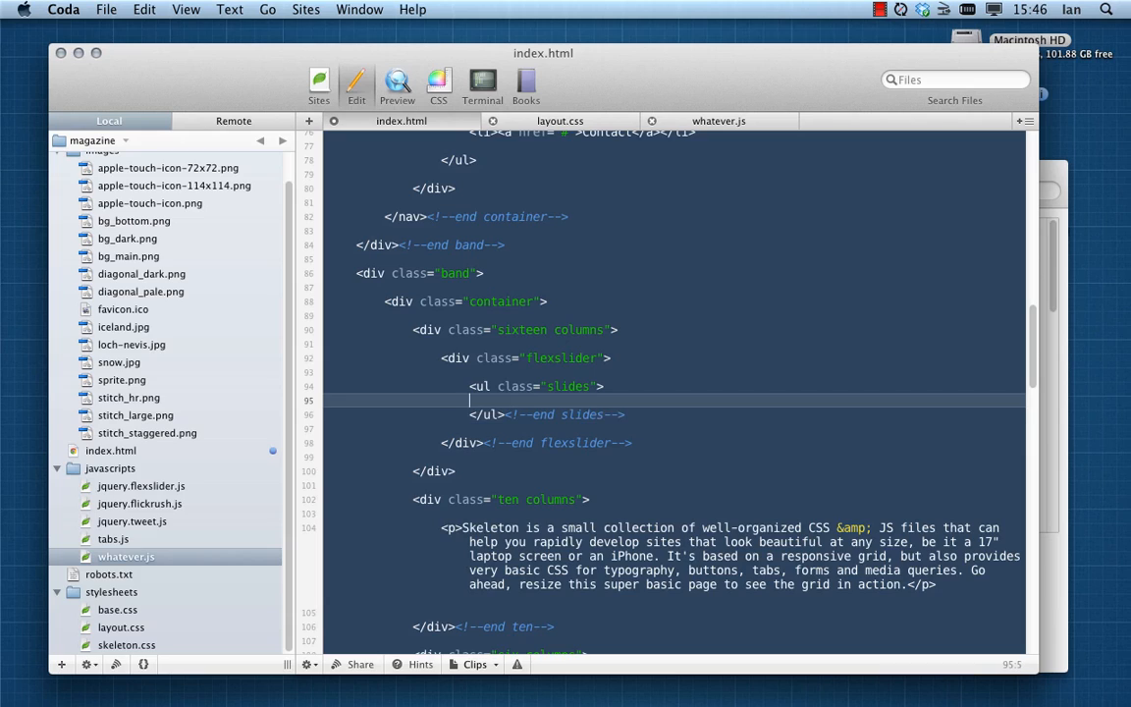
key(Return)
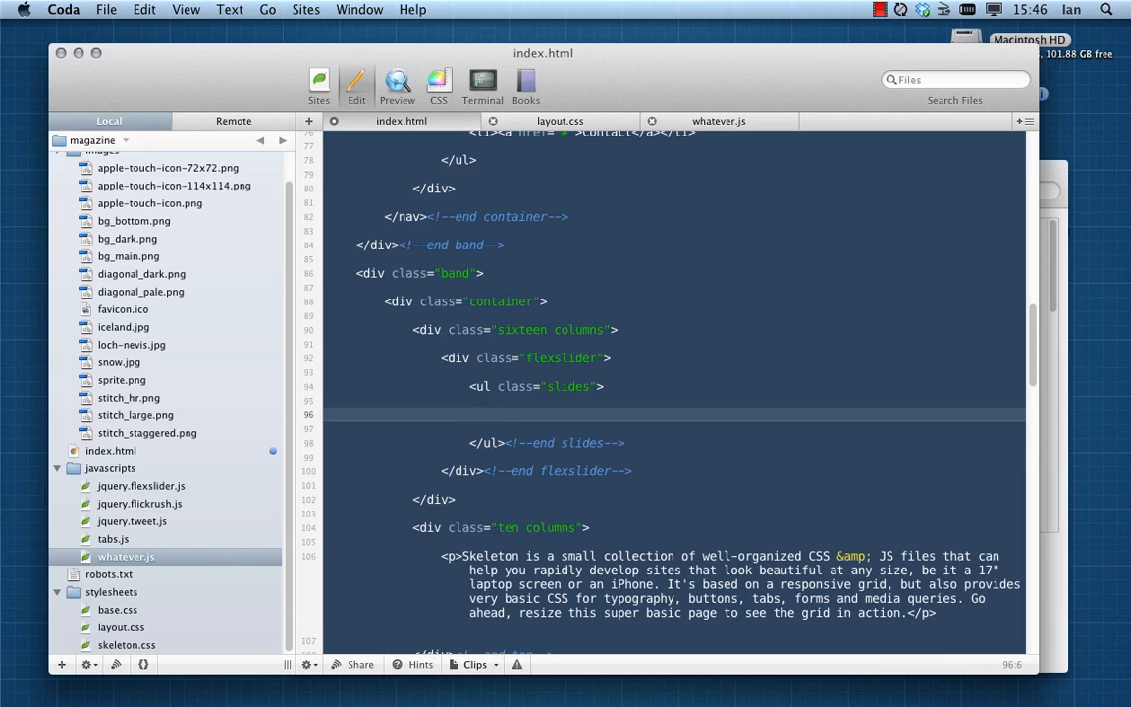
text(<li></li>)
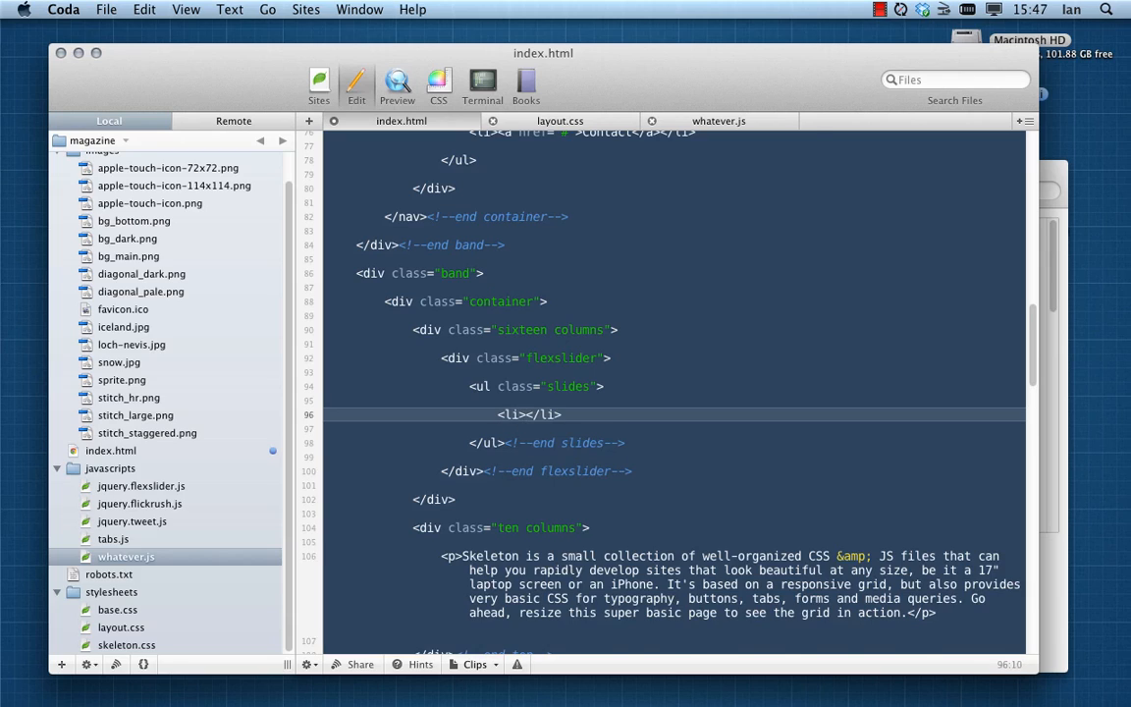
Put an empty <figure> element inside the first slide's list item
key(Return)
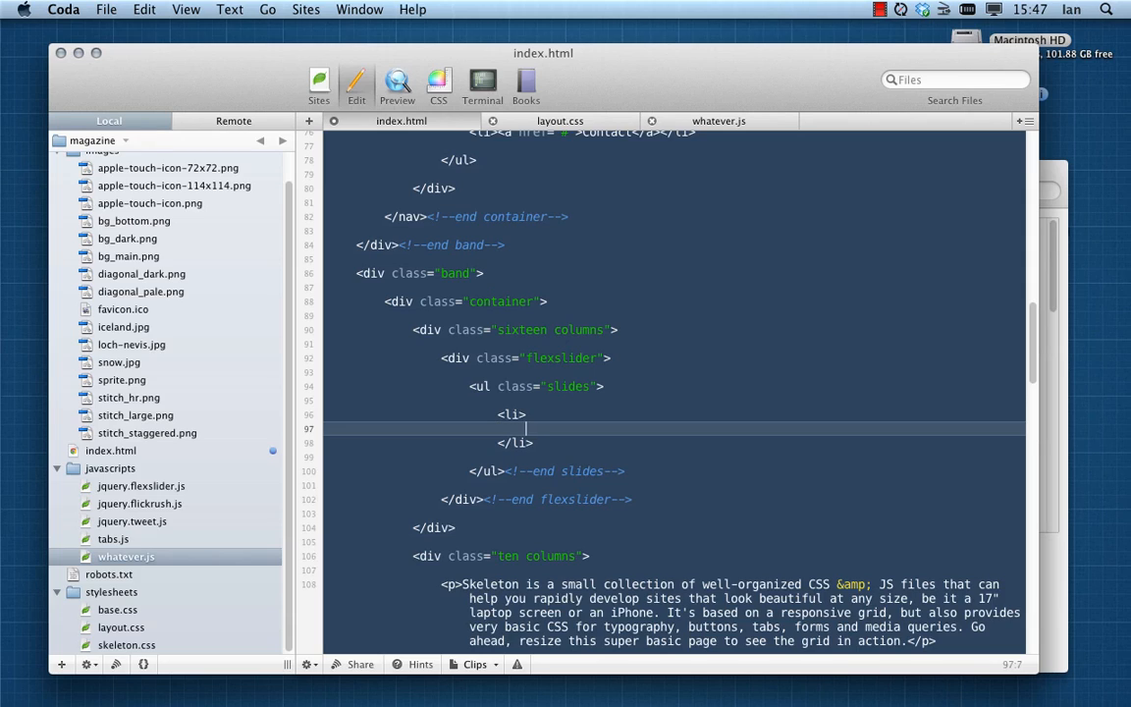
text(<)
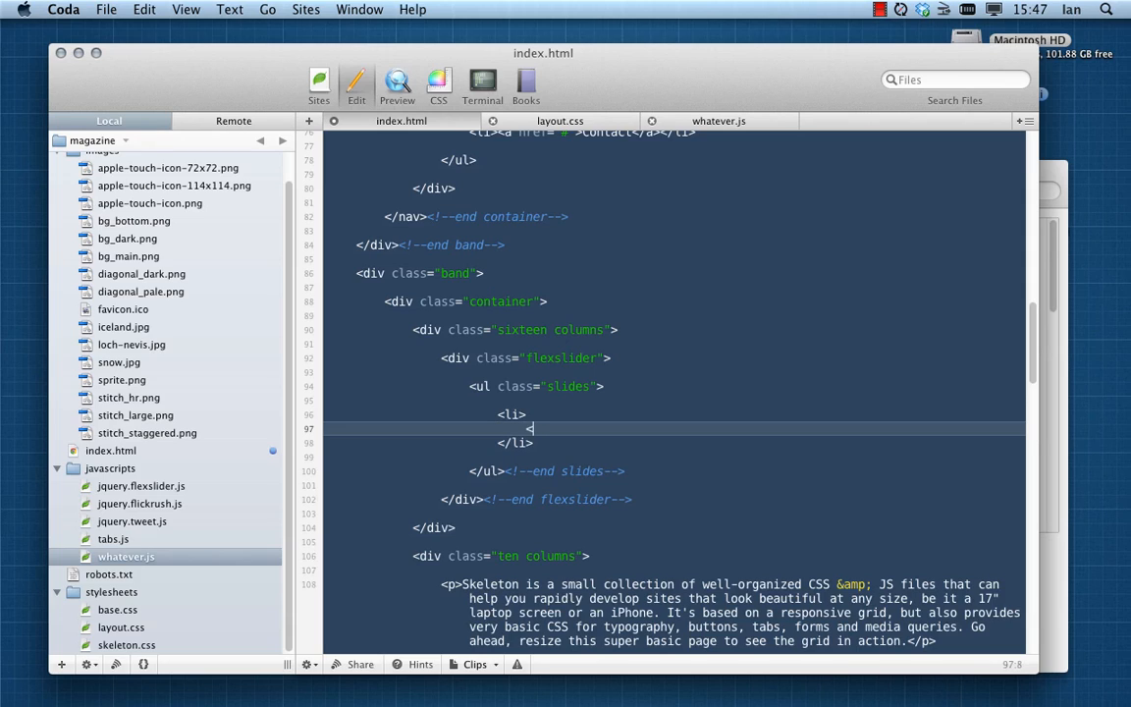
text(<figure></figure>)
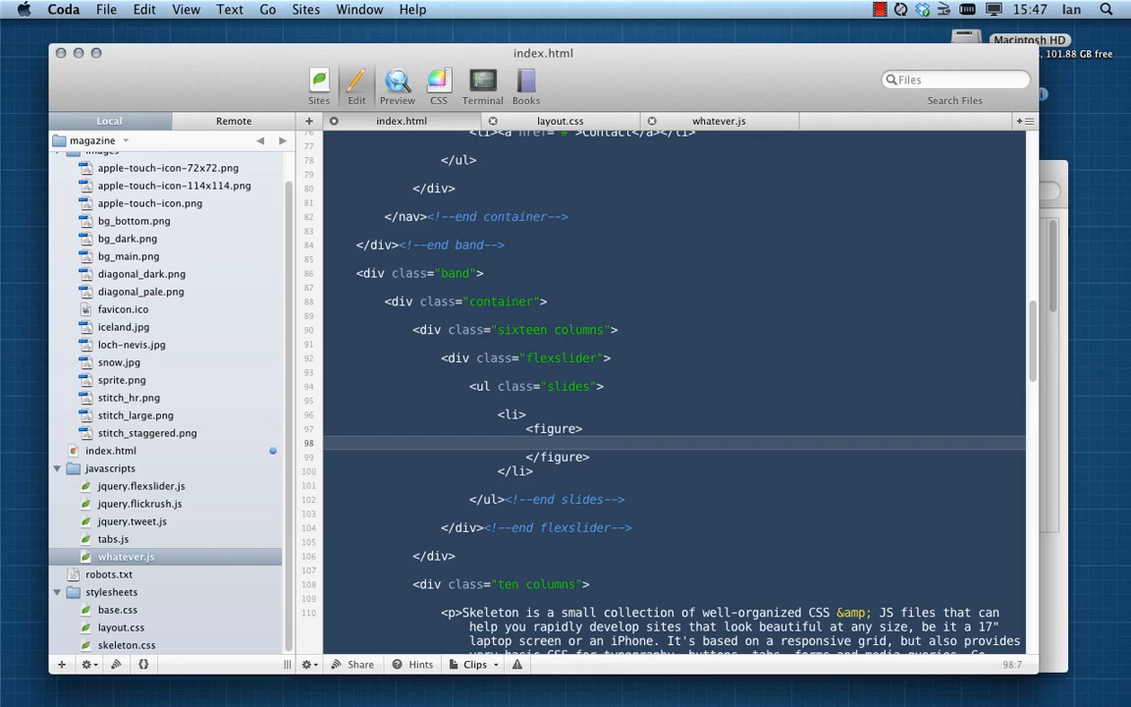
click(526, 444)
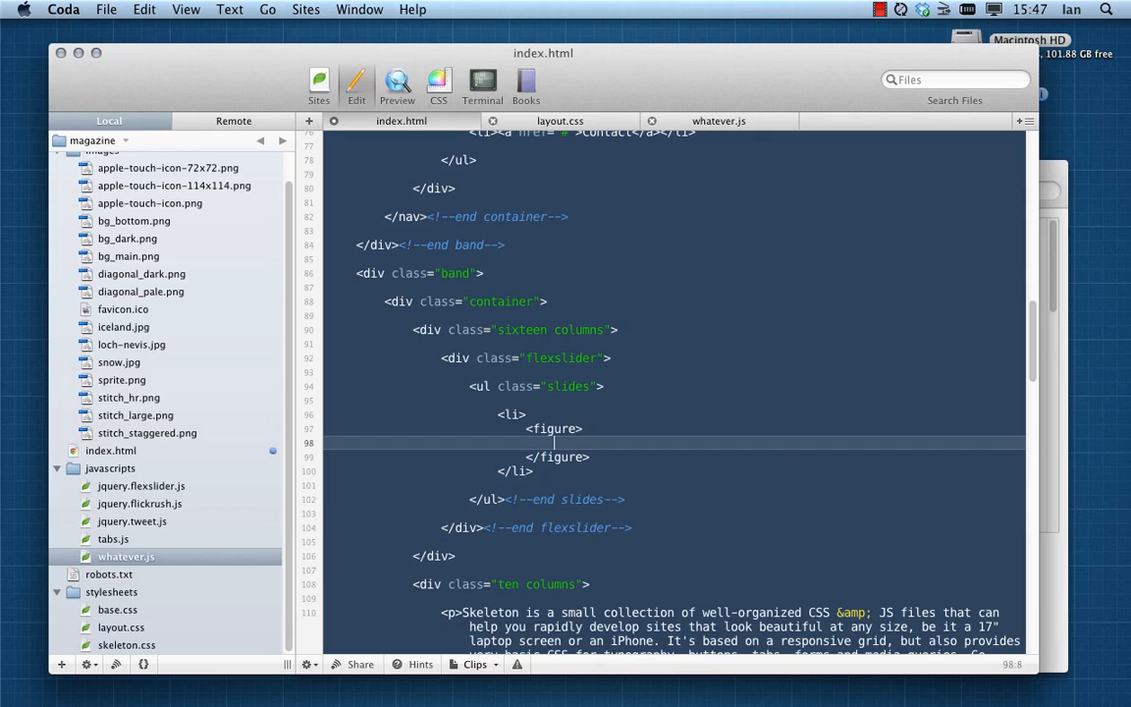
Add <img src="images/loch-nevis.jpg" alt="" /> with a photodune source comment in the figure
text(<img src=)
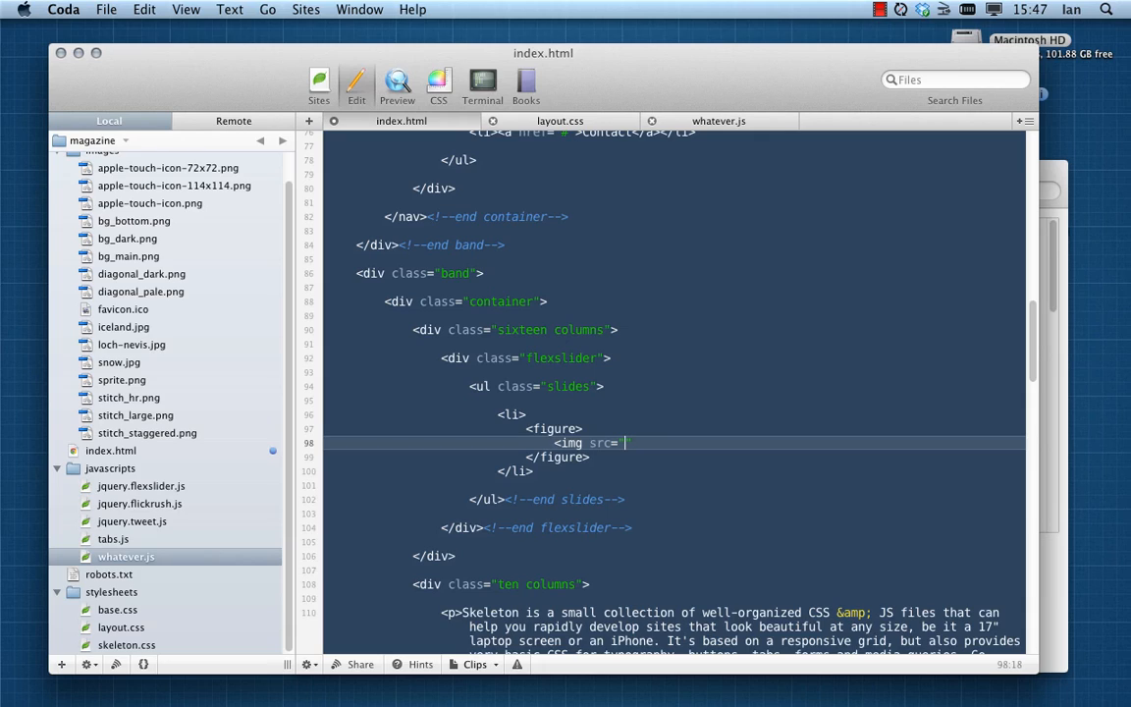
text("")
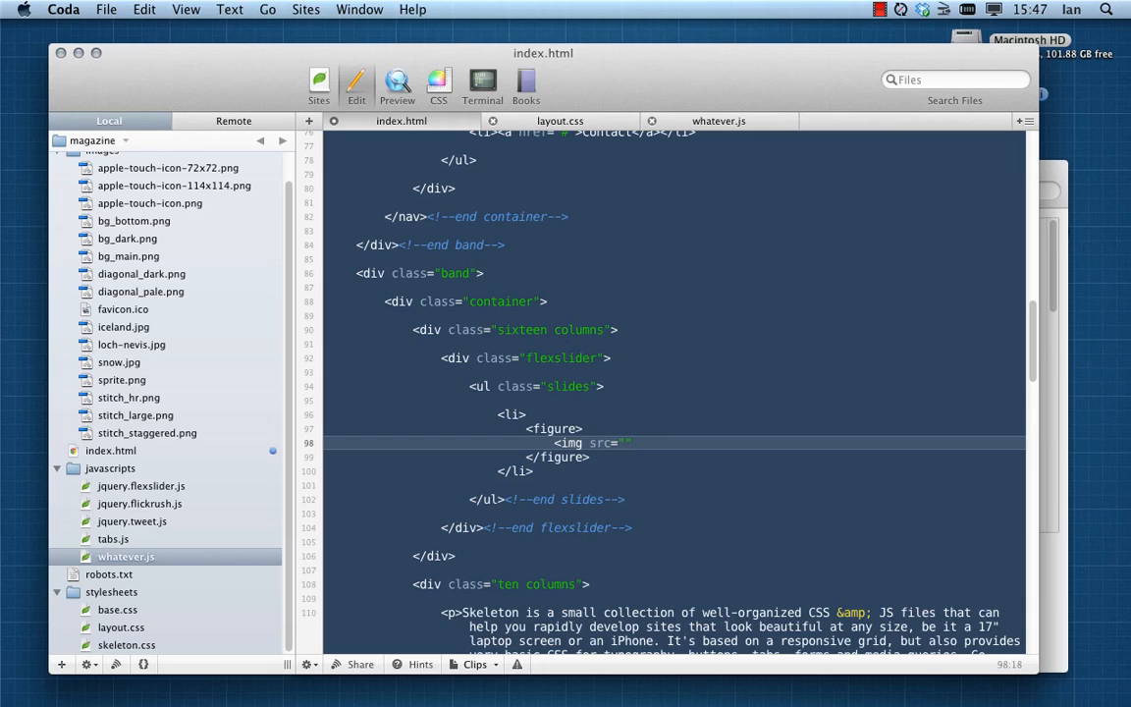
text(images)
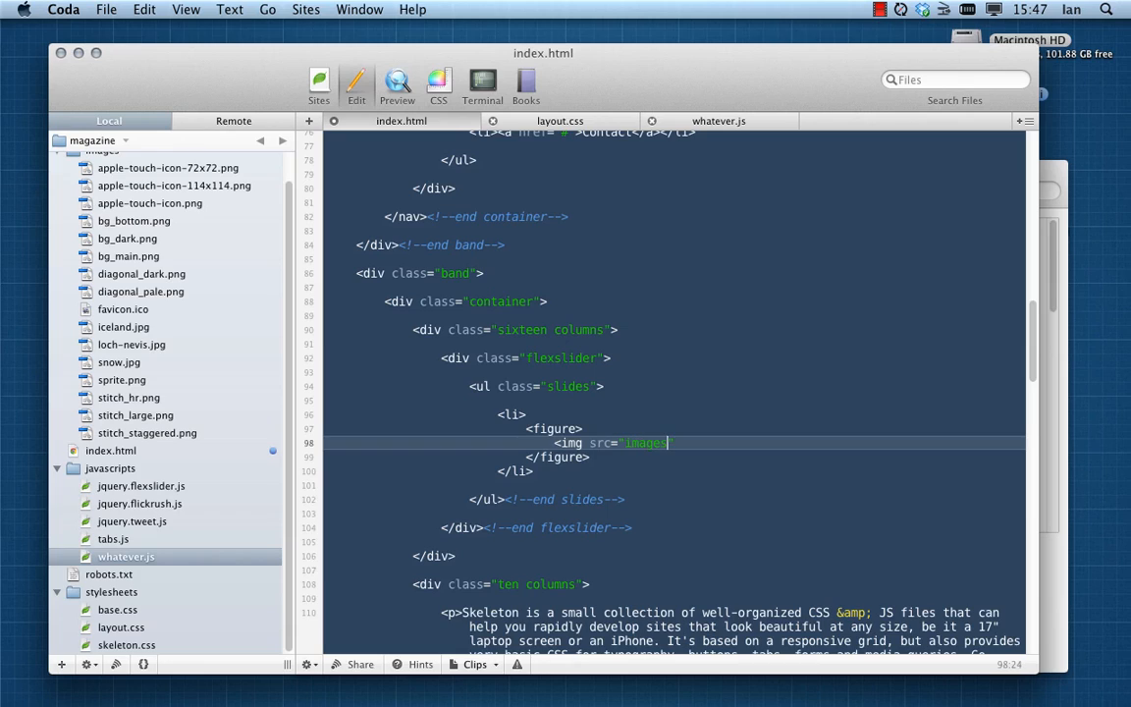
text(/loch-ne)
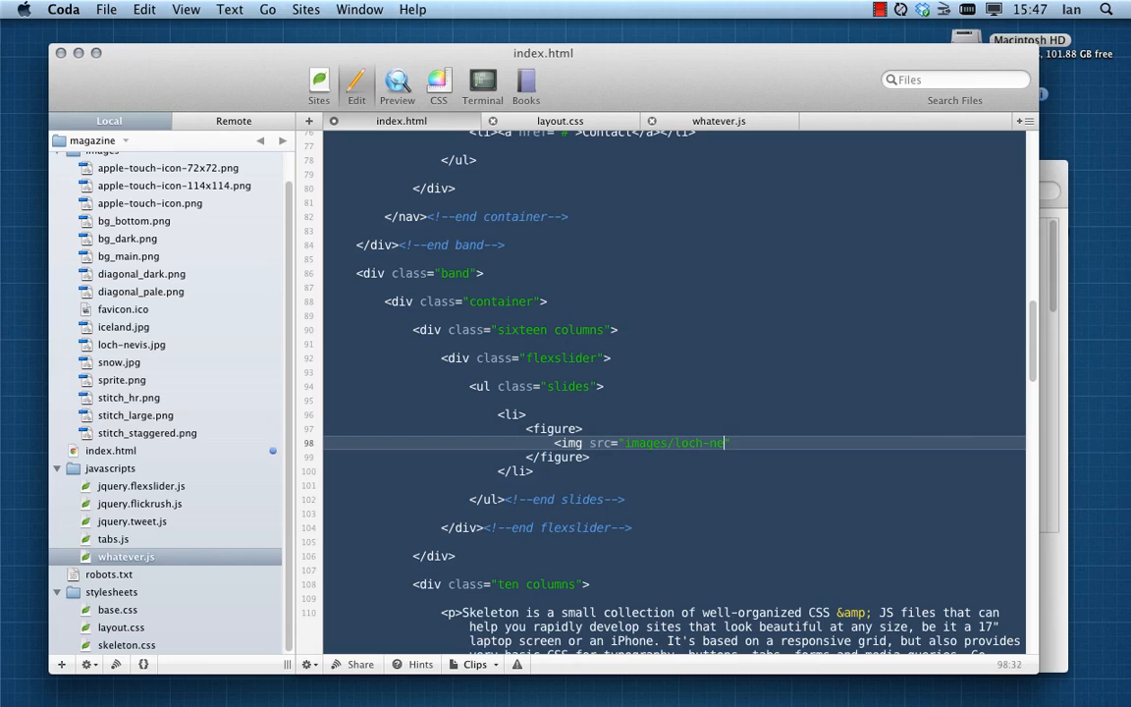
text(vis")
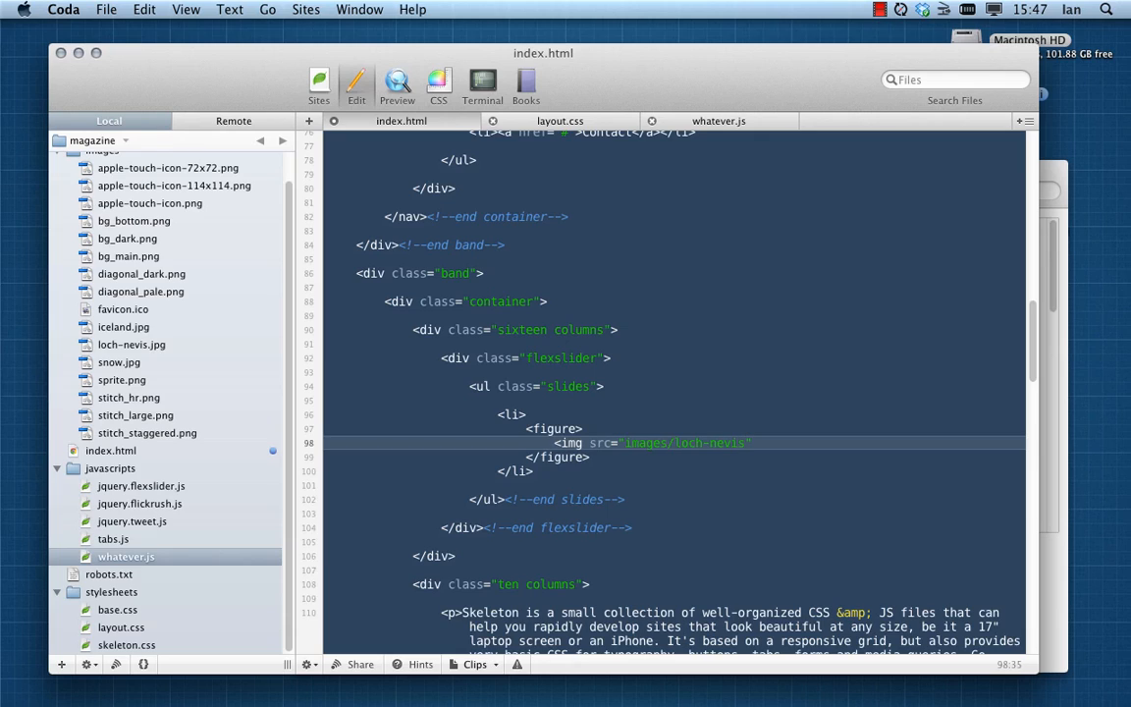
text(.jpg)
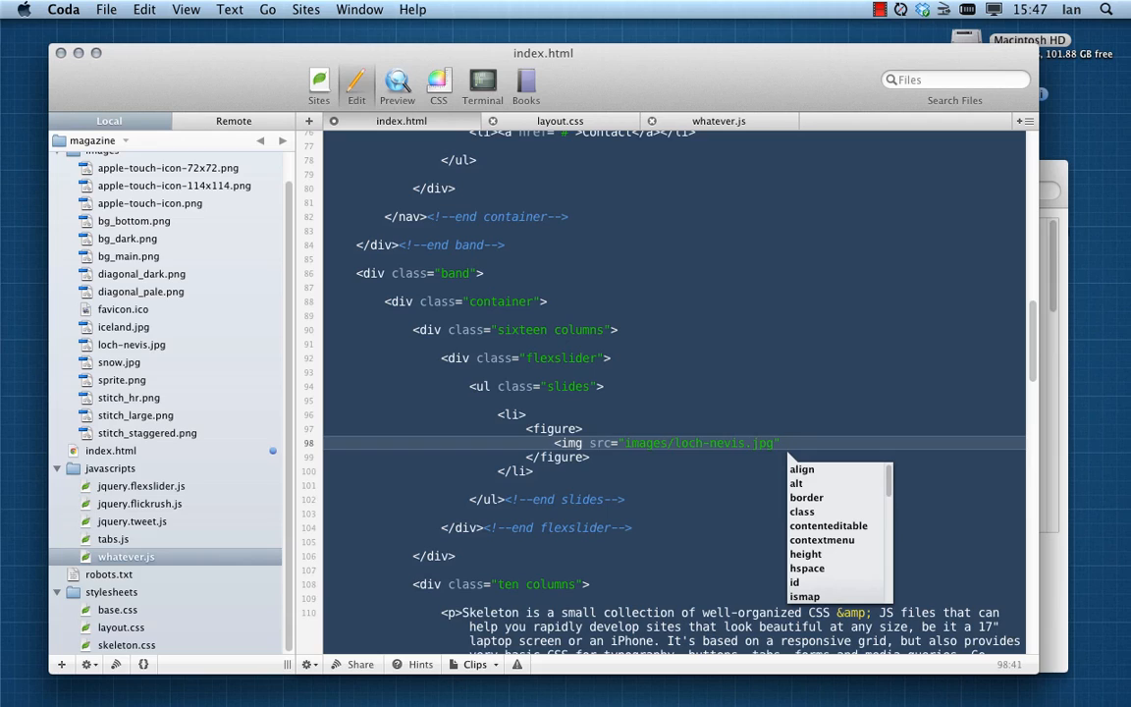
text(al)
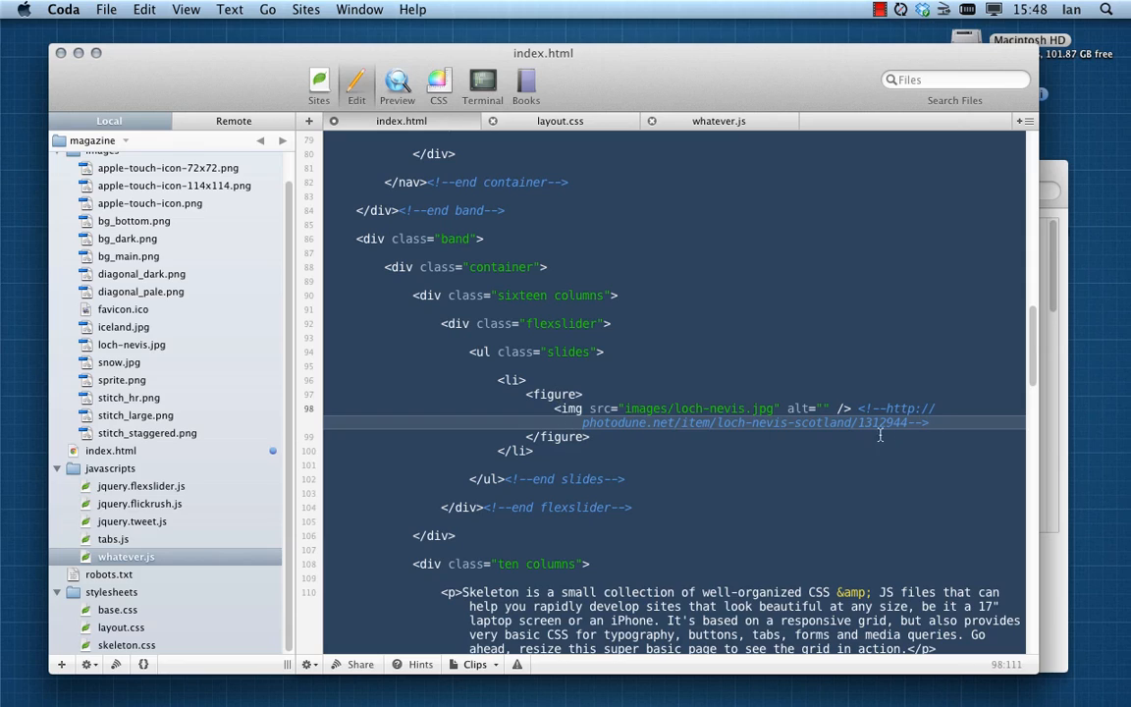
mouse_move(613, 444)
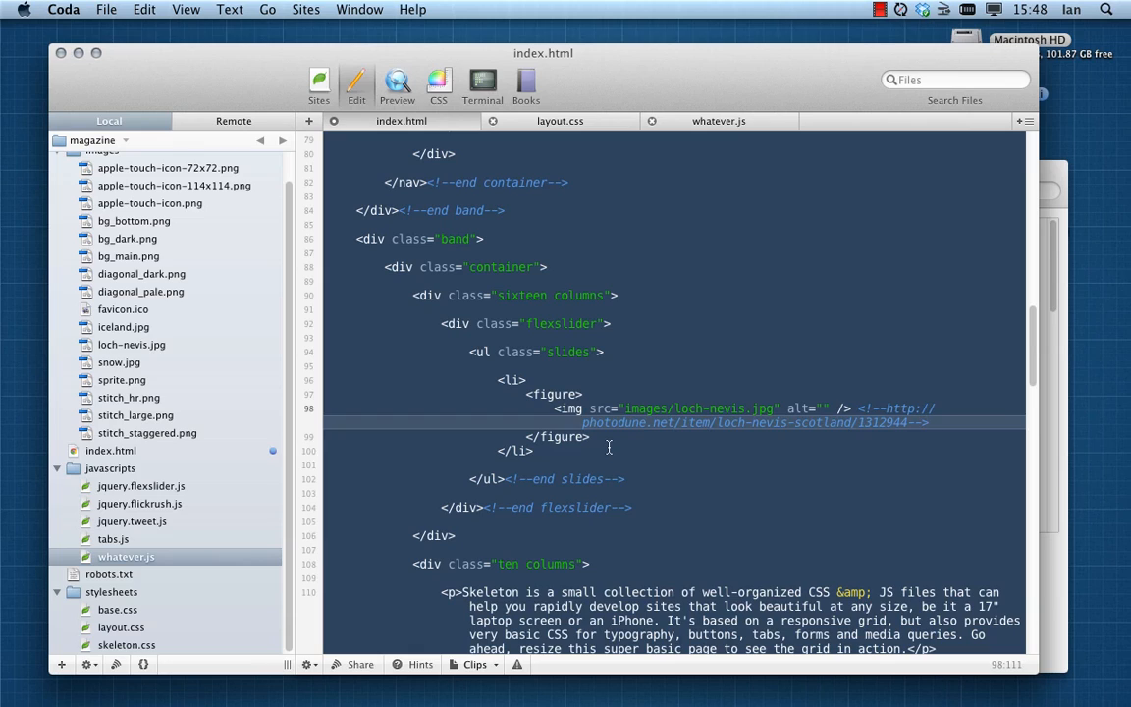
click(927, 422)
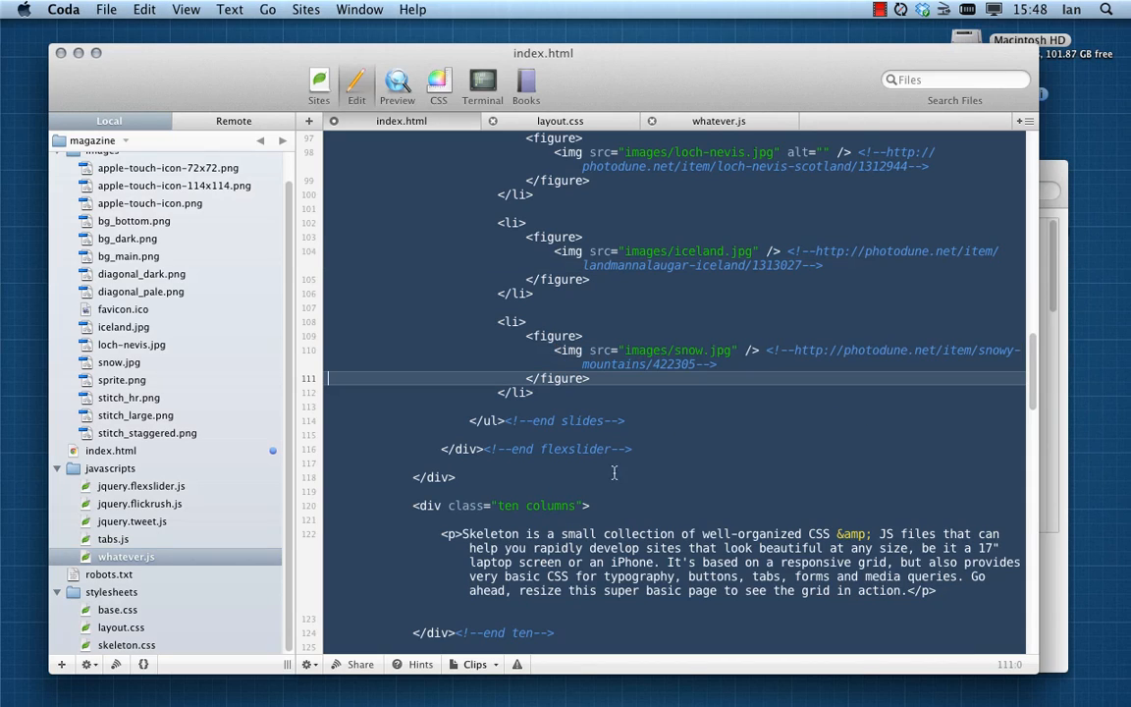
mouse_move(712, 470)
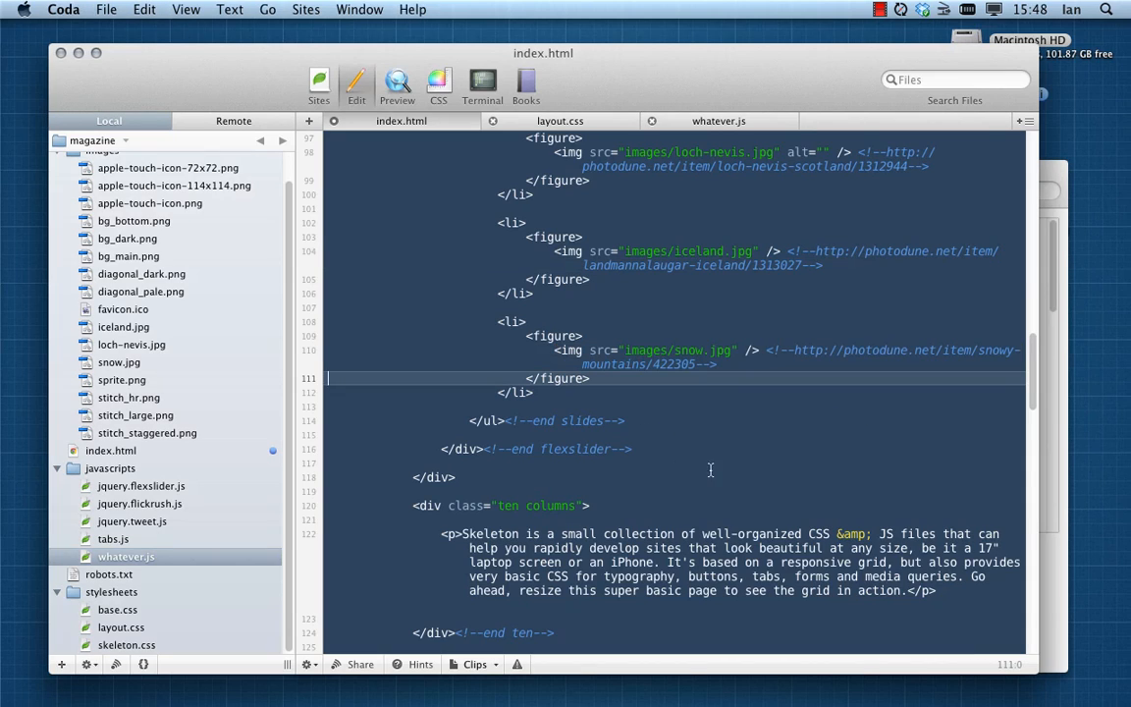
Add an empty alt attribute to the iceland.jpg slide image
scroll(up, 3)
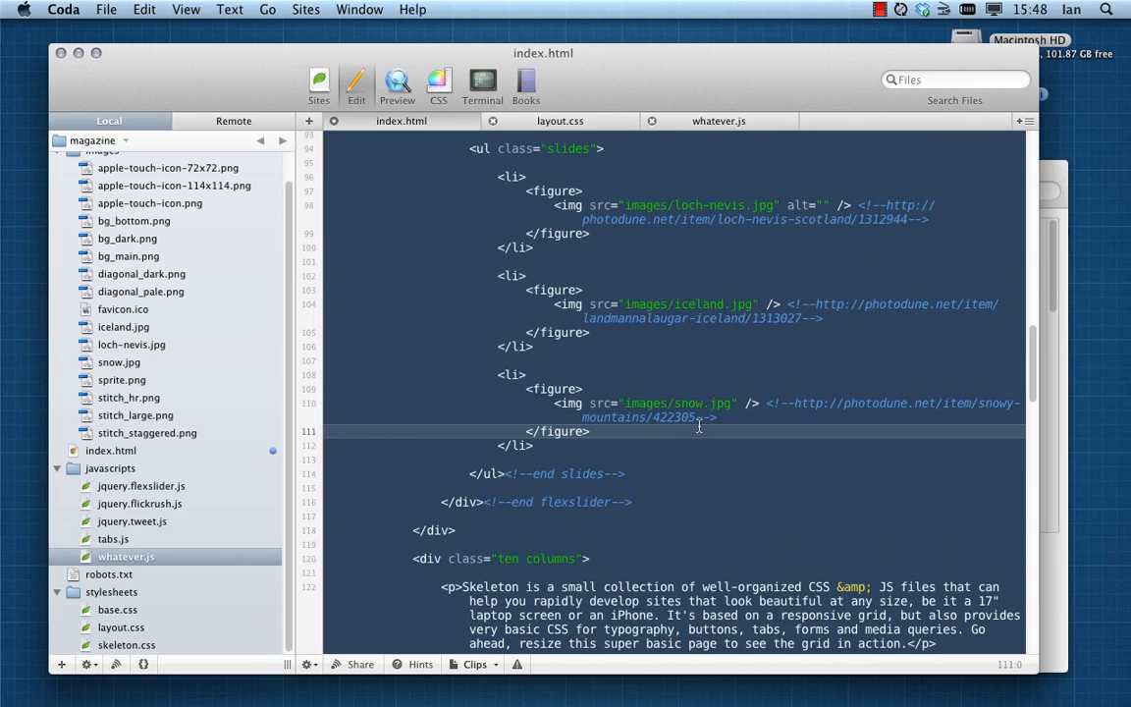
mouse_move(621, 436)
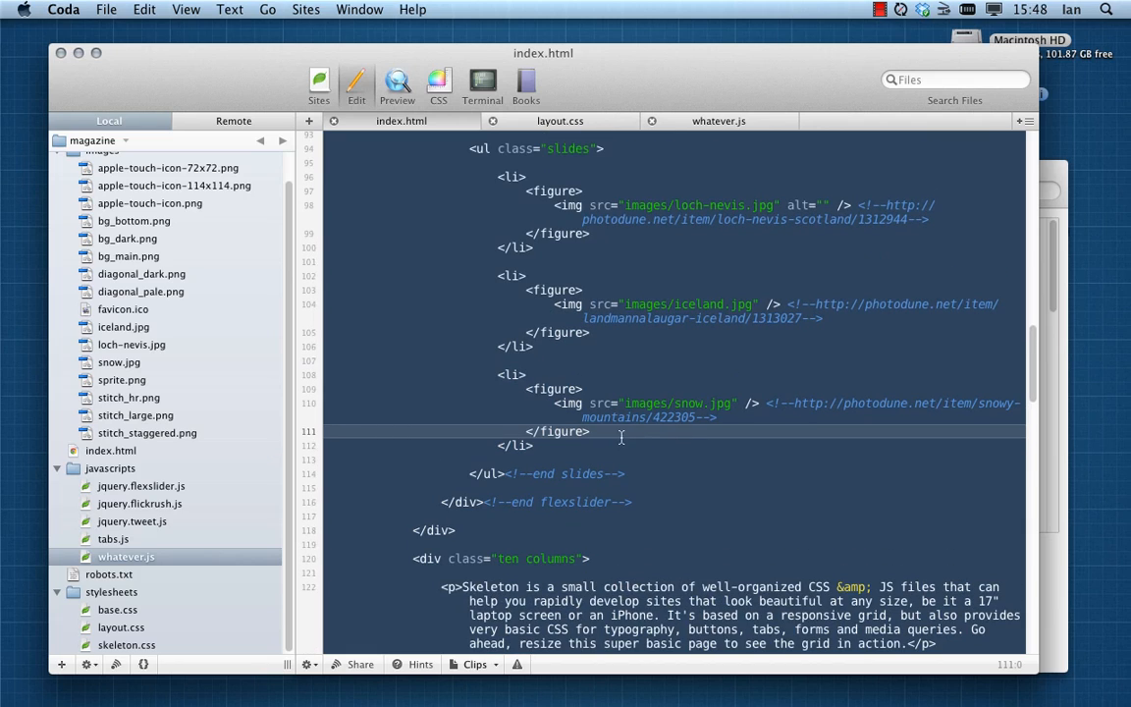
mouse_move(425, 334)
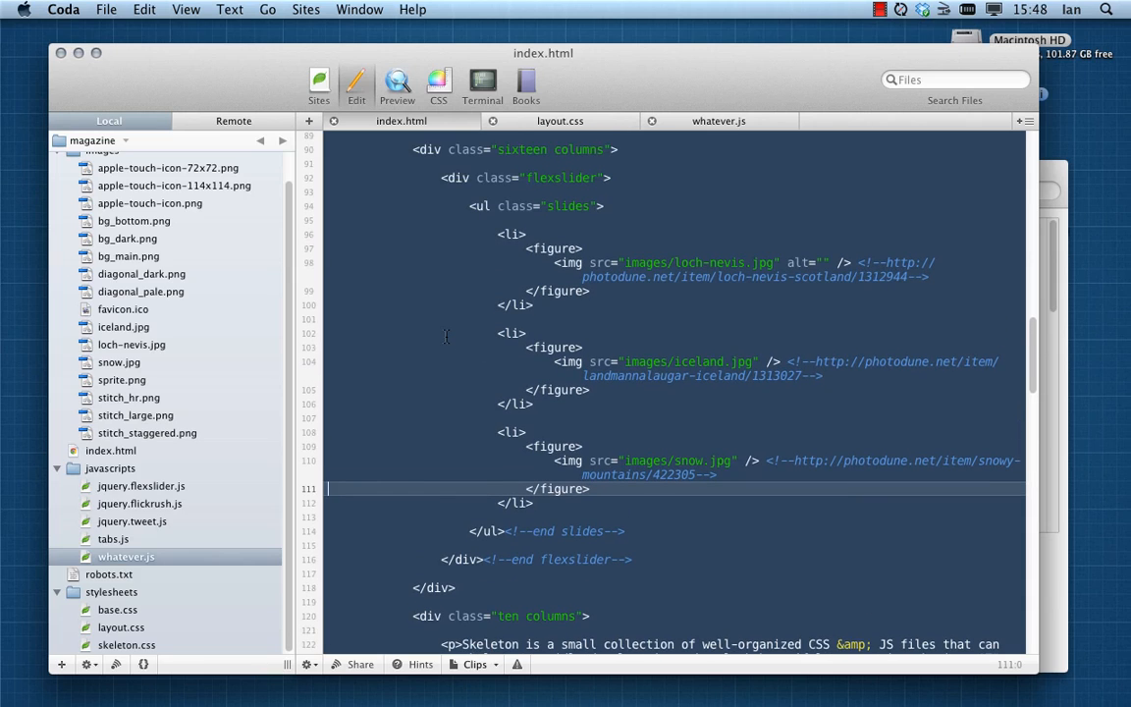
double_click(801, 264)
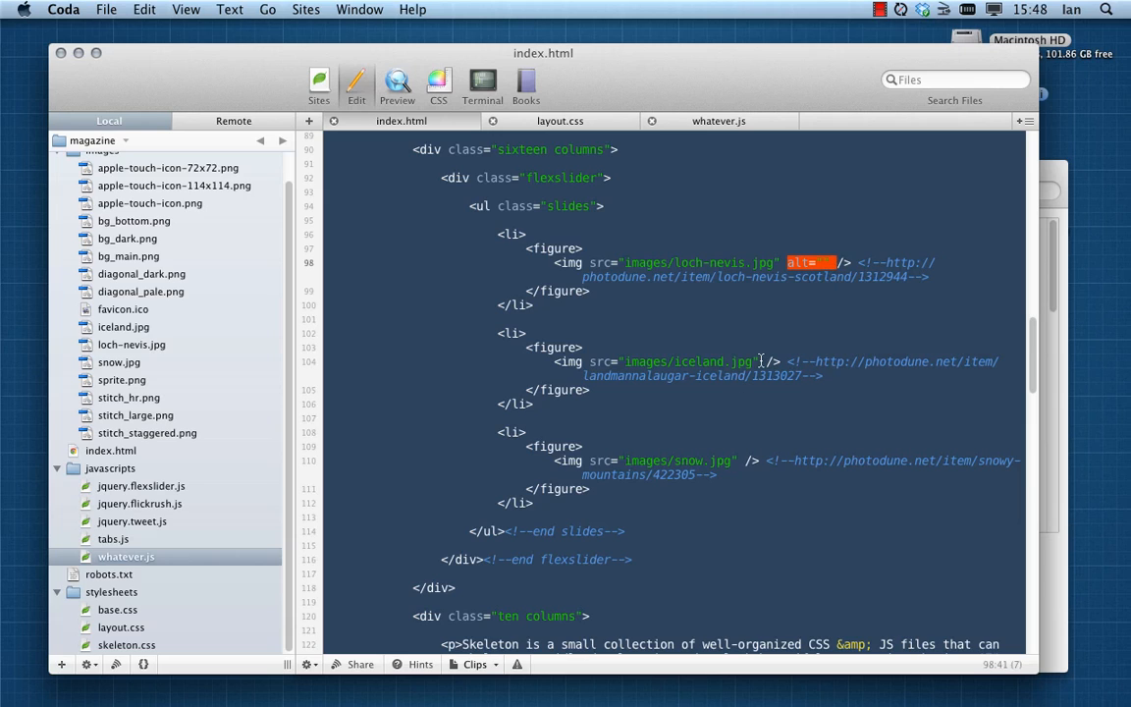
text(alt=")
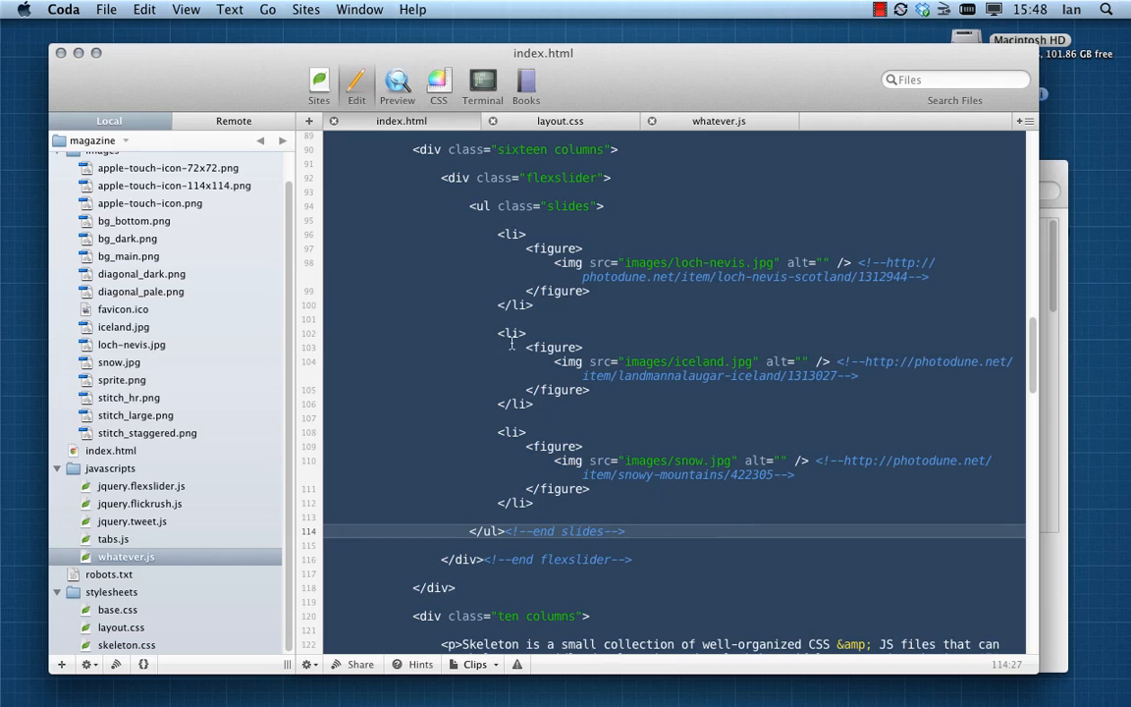
mouse_move(444, 405)
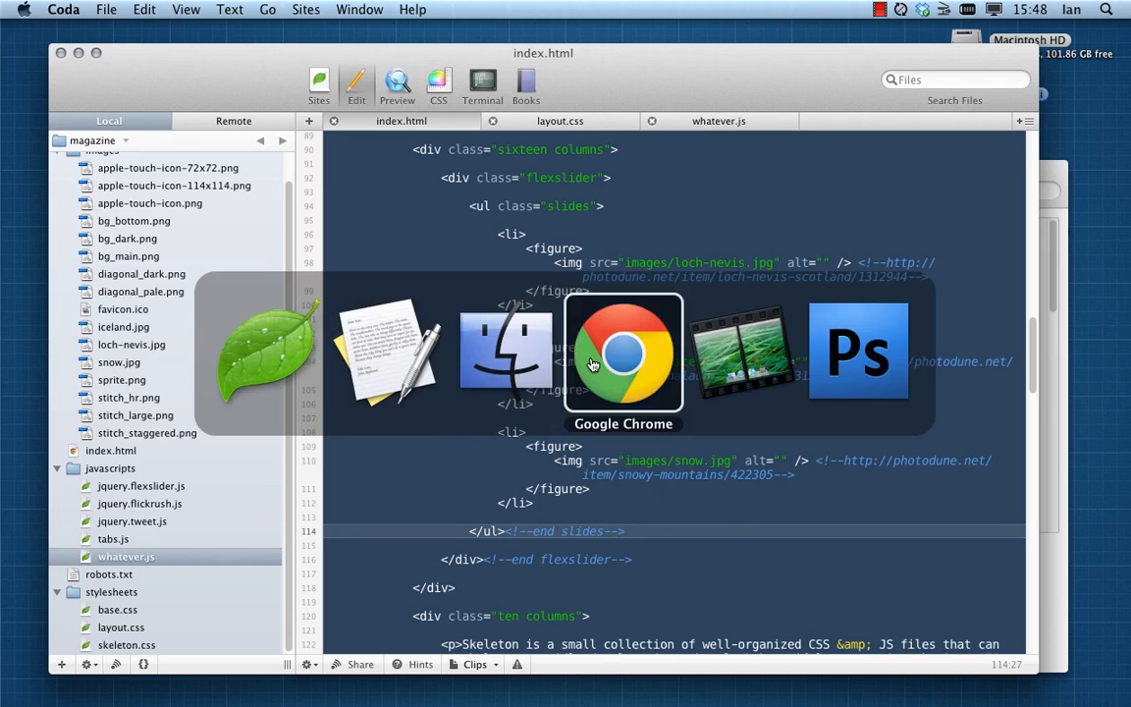
Review the reloaded local Magazine page in Chrome, checking the slider and its numbered links
click(625, 351)
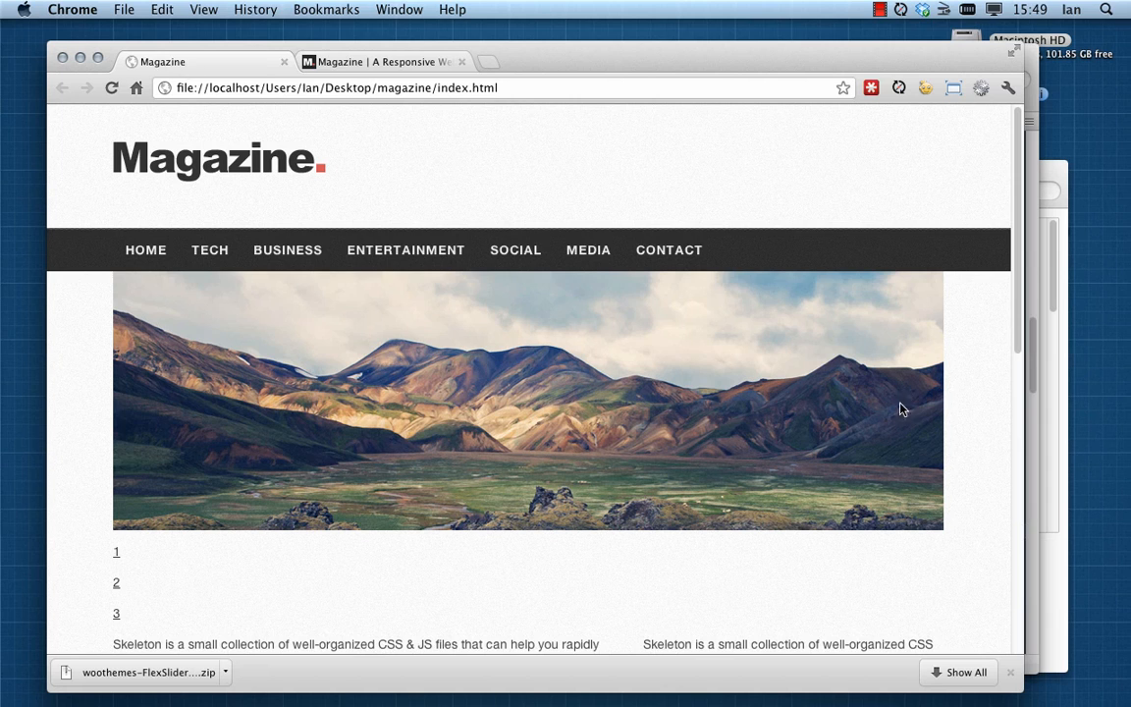
scroll(down, 3)
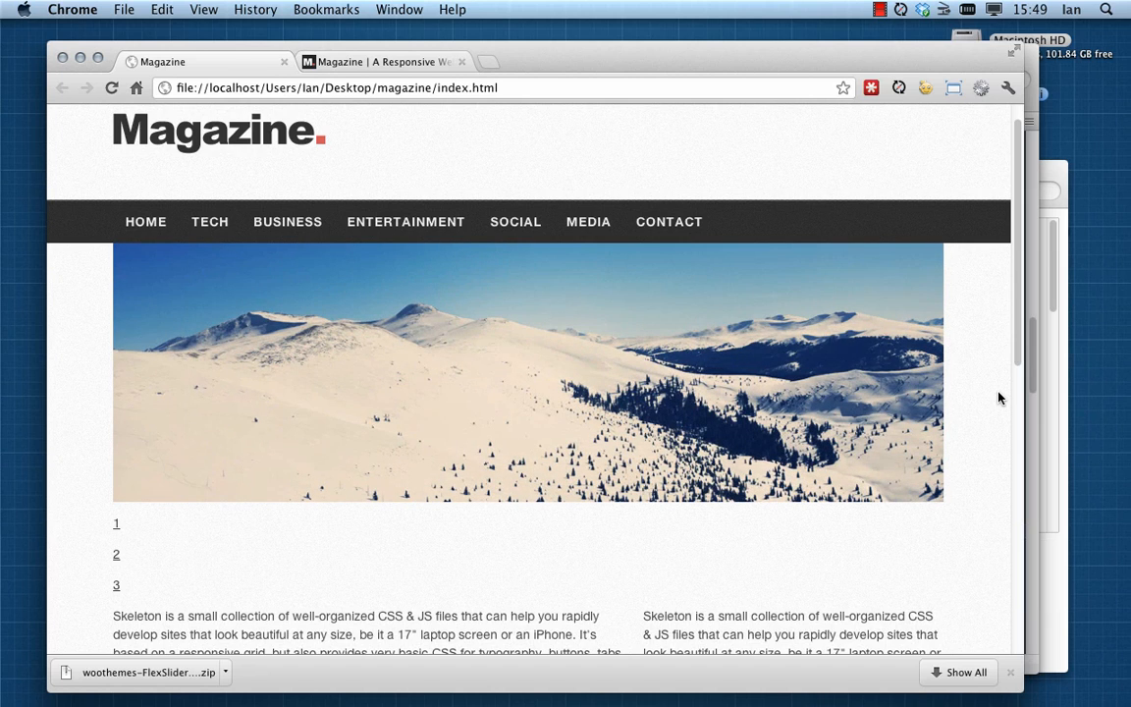
scroll(down, 3)
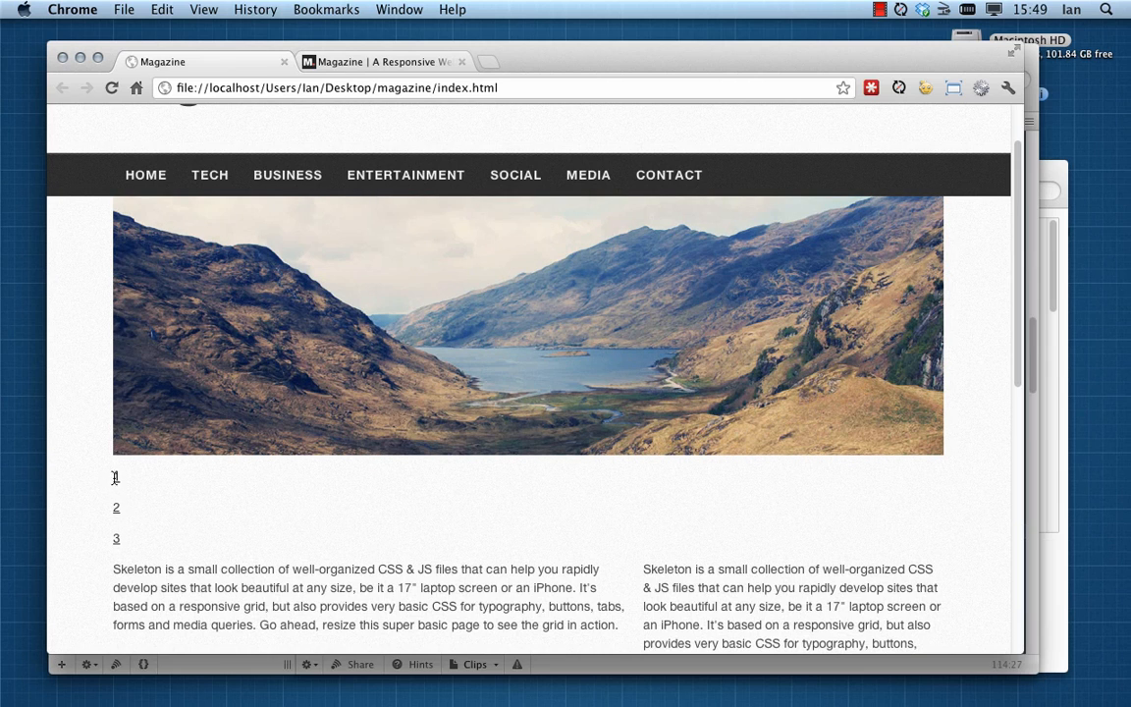
scroll(down, 3)
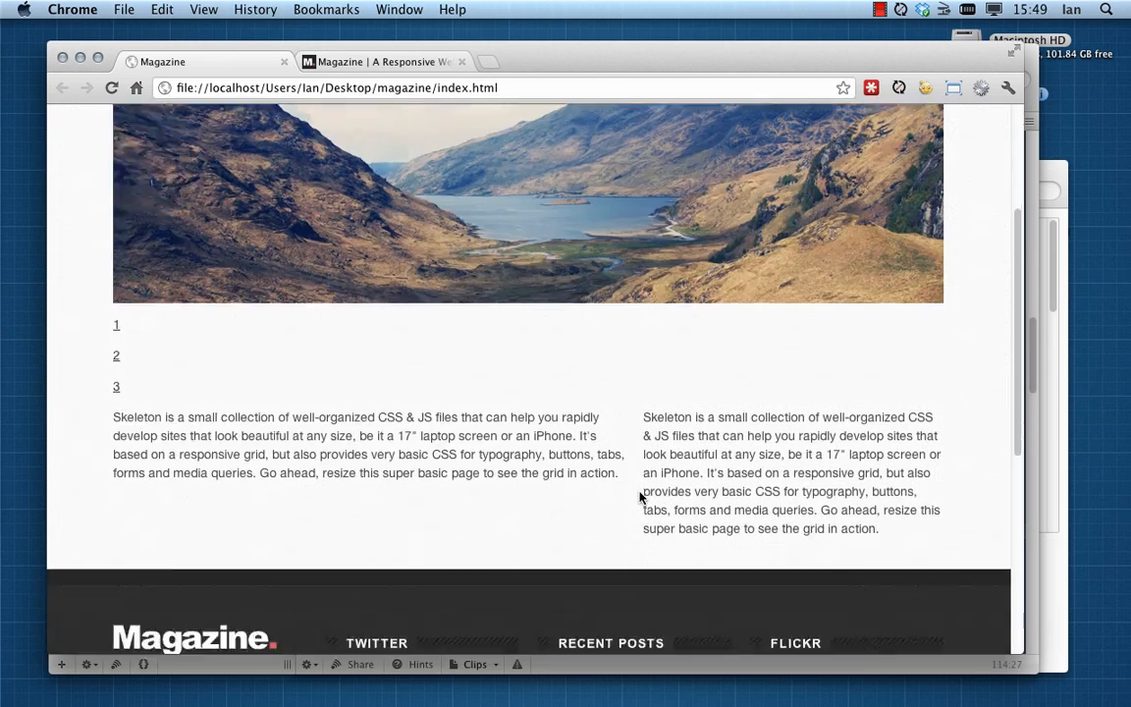
scroll(up, 3)
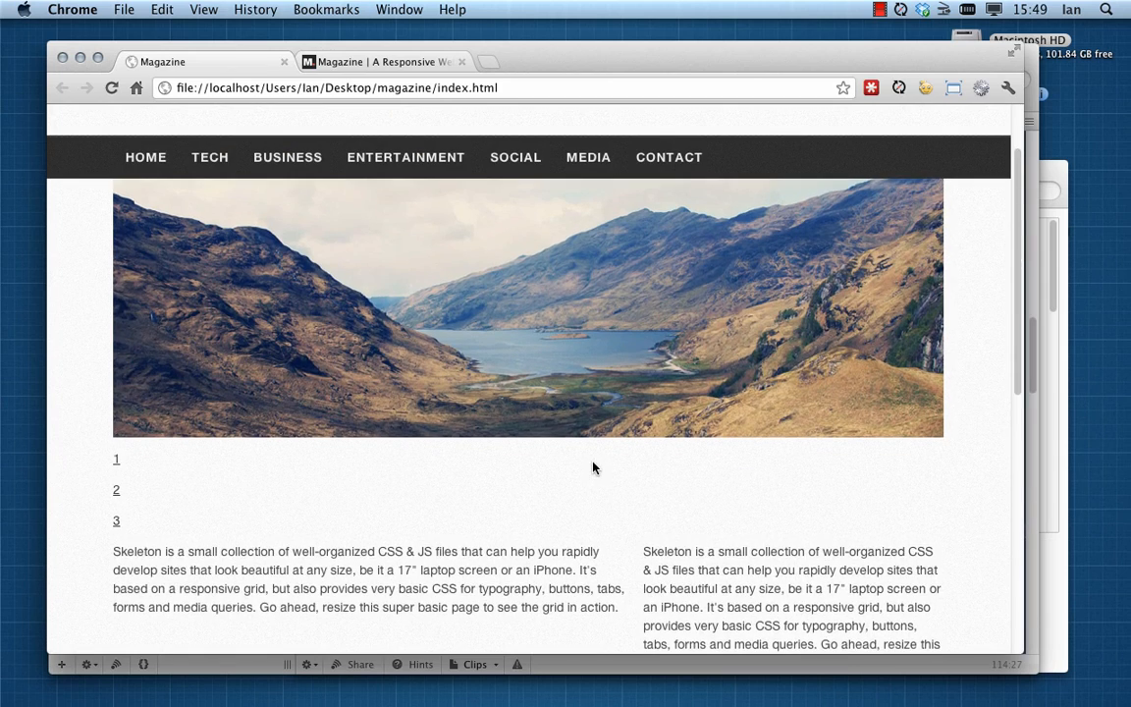
mouse_move(116, 463)
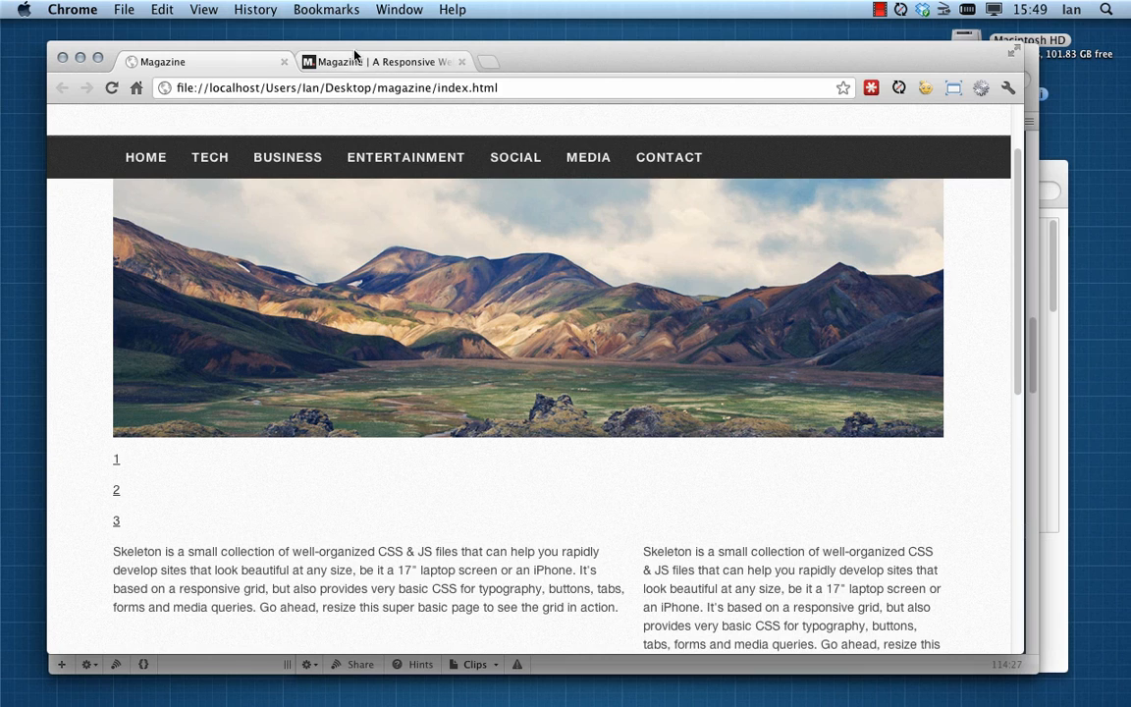
Browse the finished Magazine demo for comparison, then return to index.html in Coda
click(377, 61)
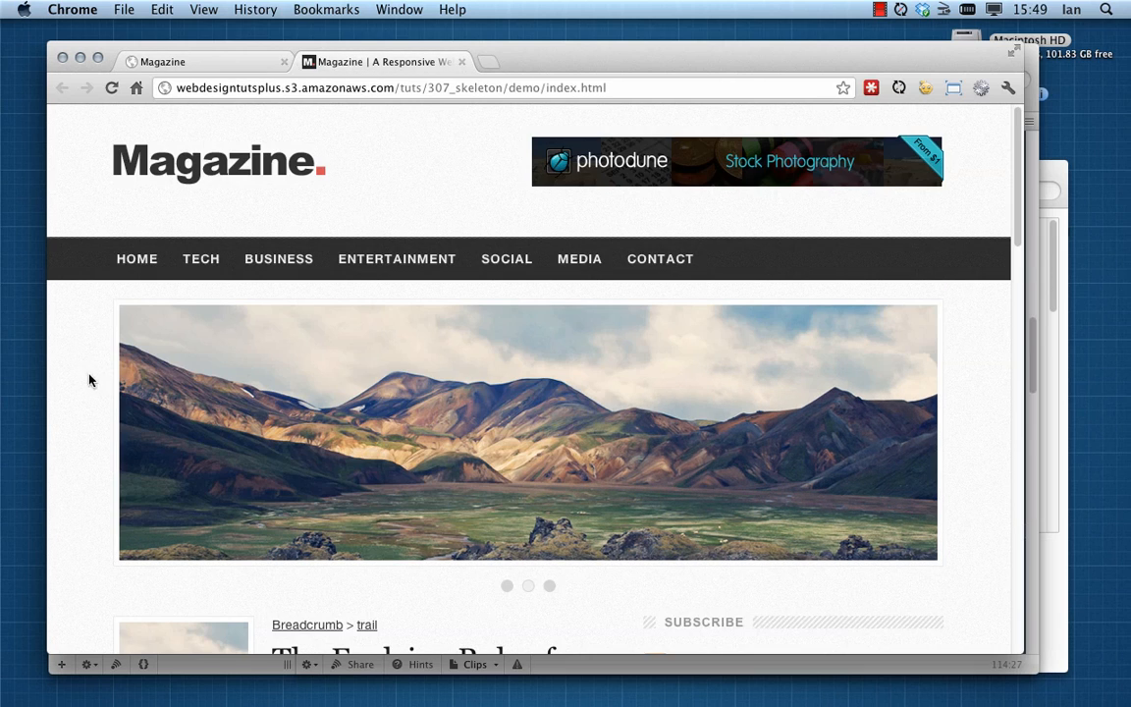
mouse_move(118, 314)
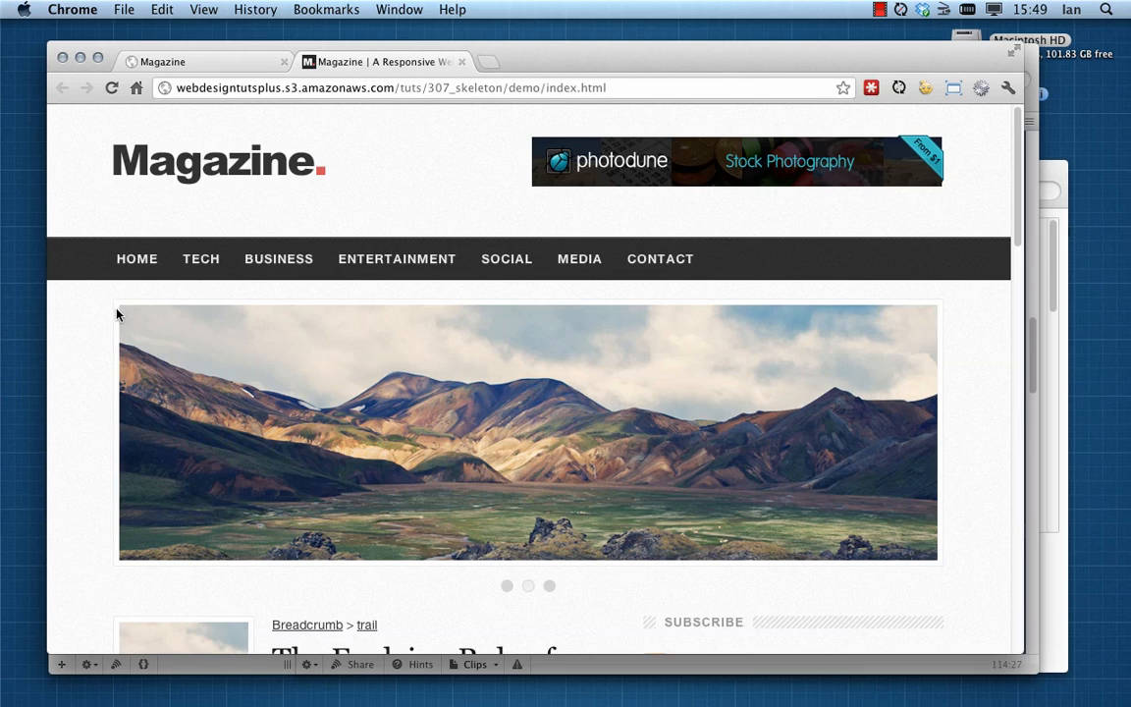
mouse_move(911, 342)
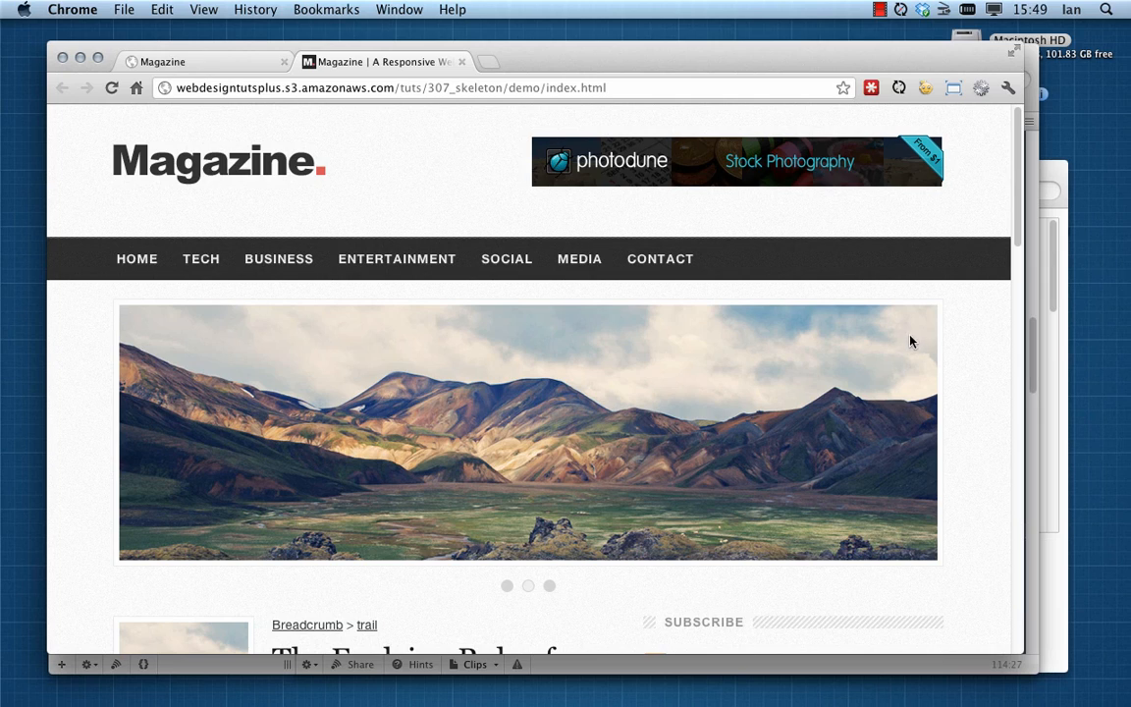
mouse_move(538, 570)
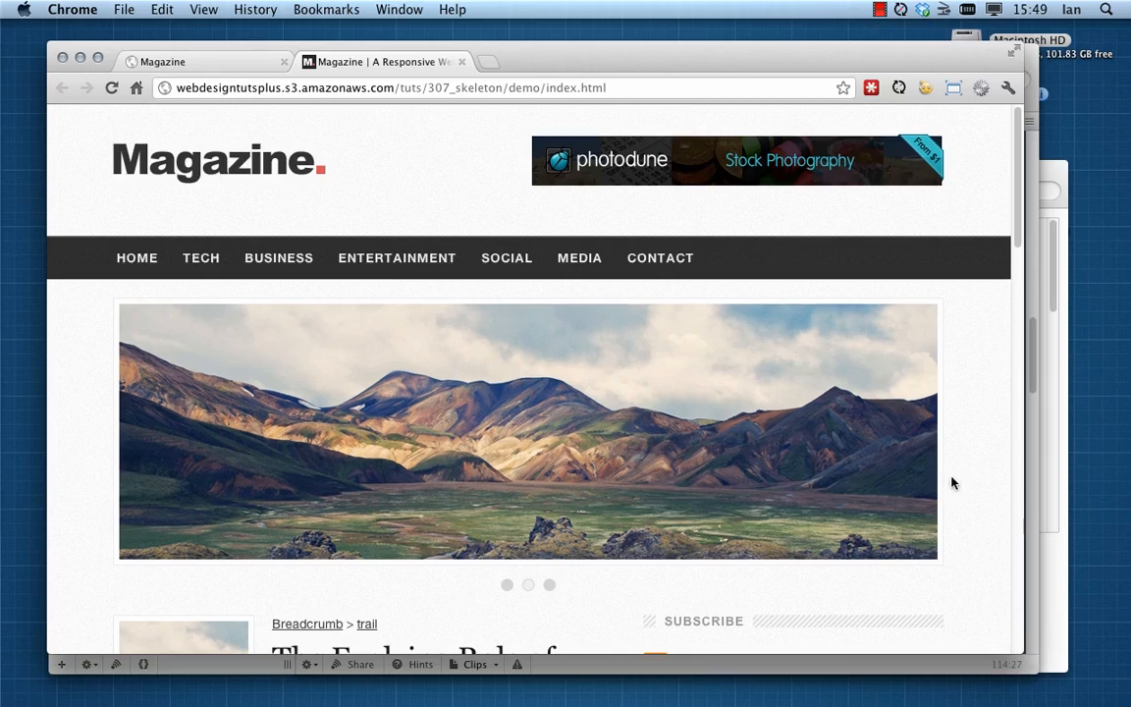
scroll(down, 3)
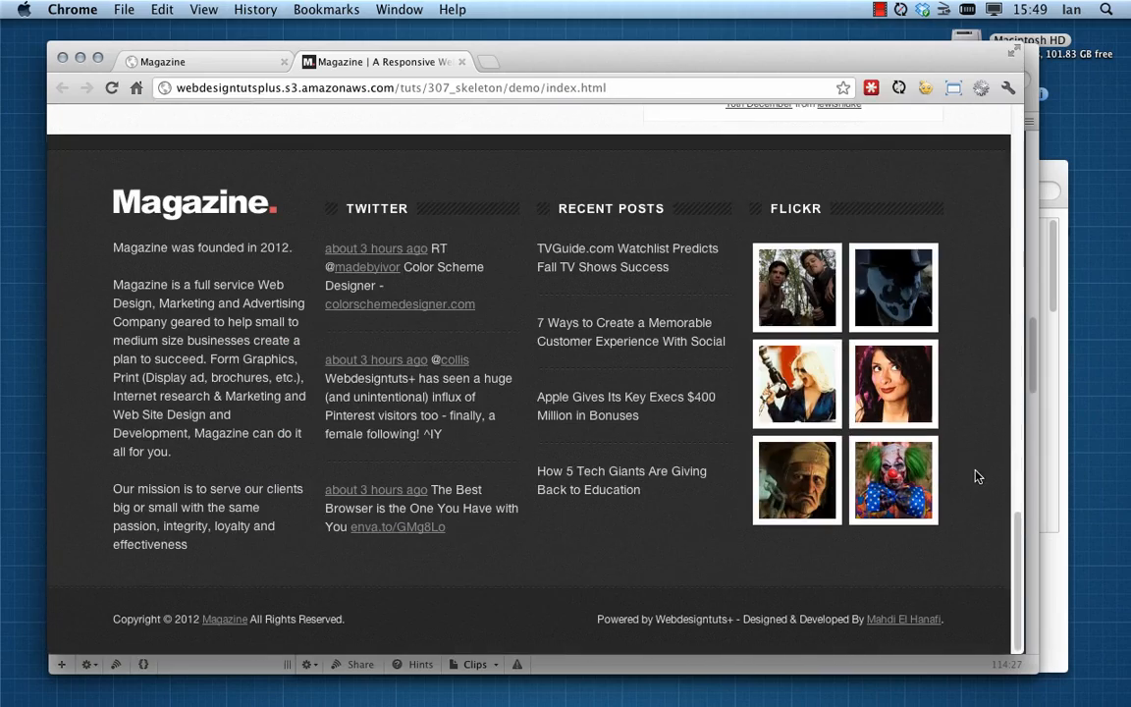
scroll(up, 3)
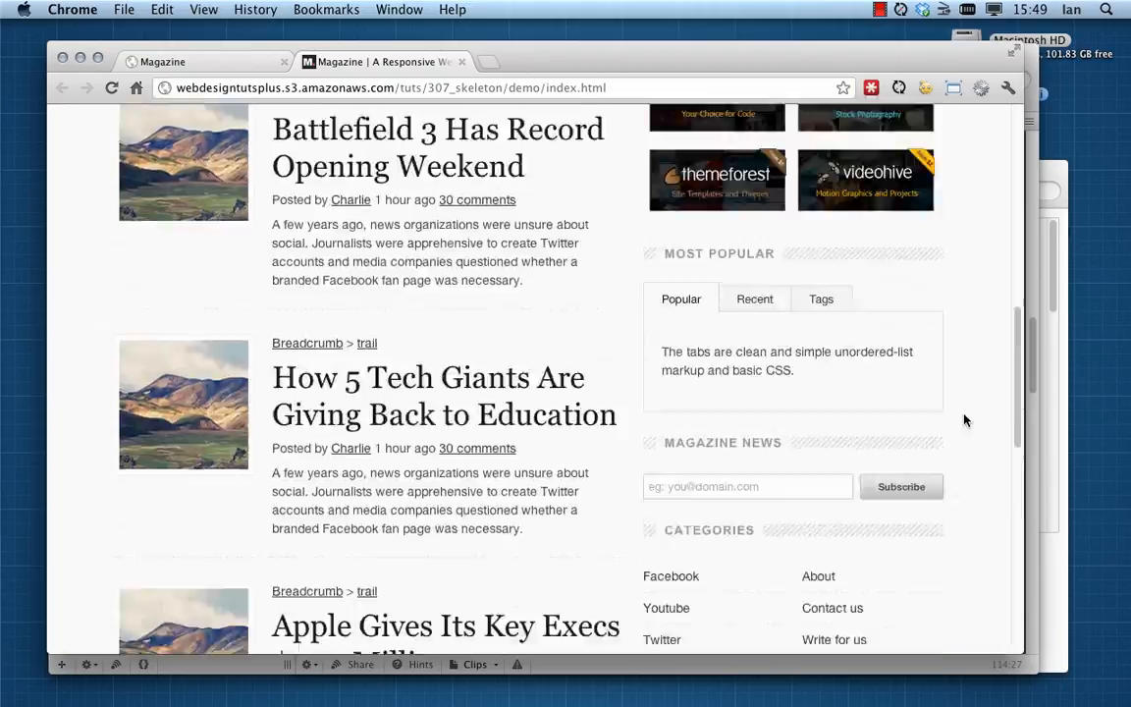
click(163, 61)
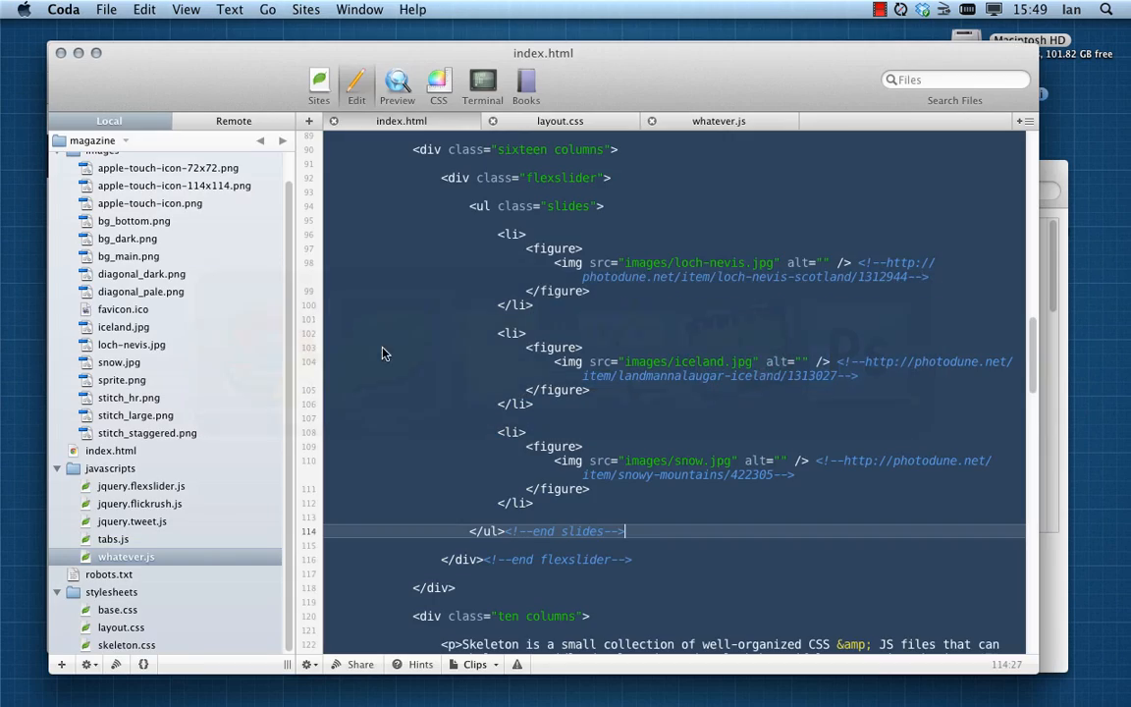
Add a 'my own flexslider styles' comment in layout.css
click(560, 120)
text(/**/)
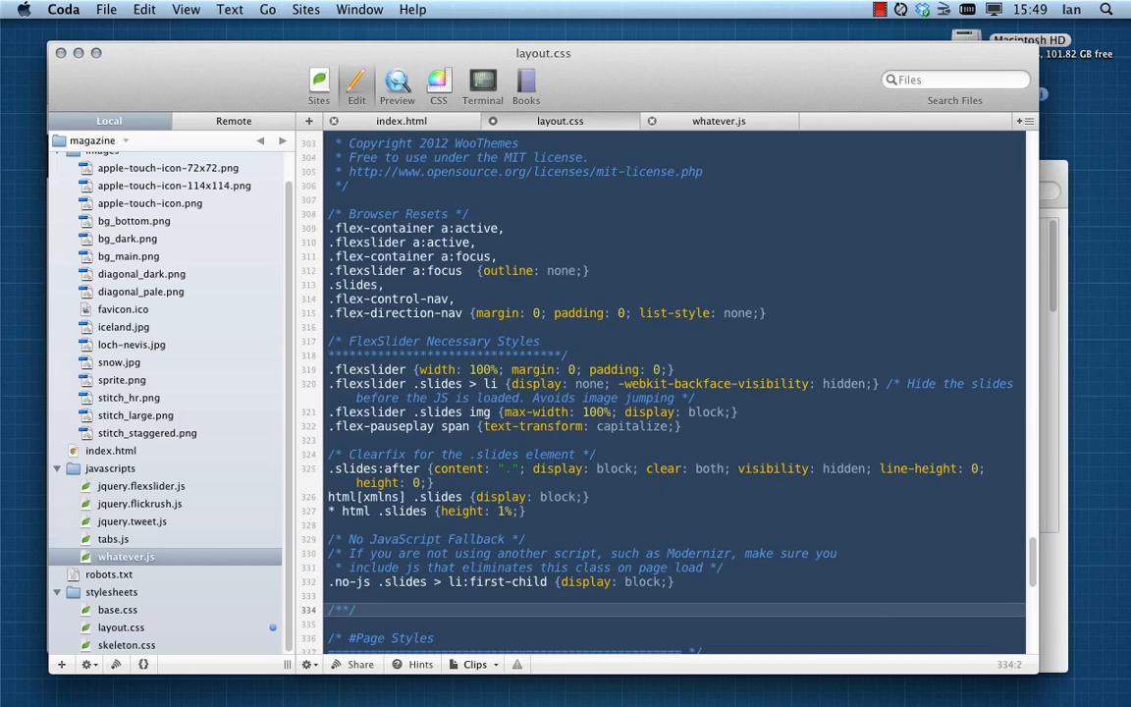
text(my own)
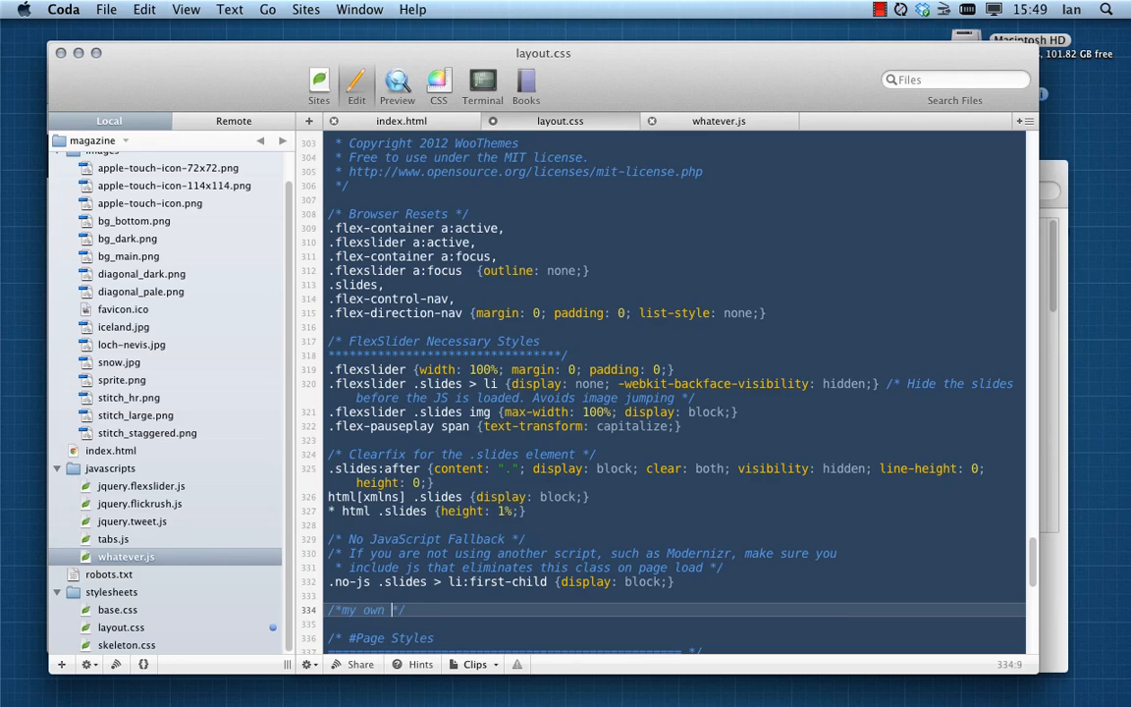
text(flexslider styles)
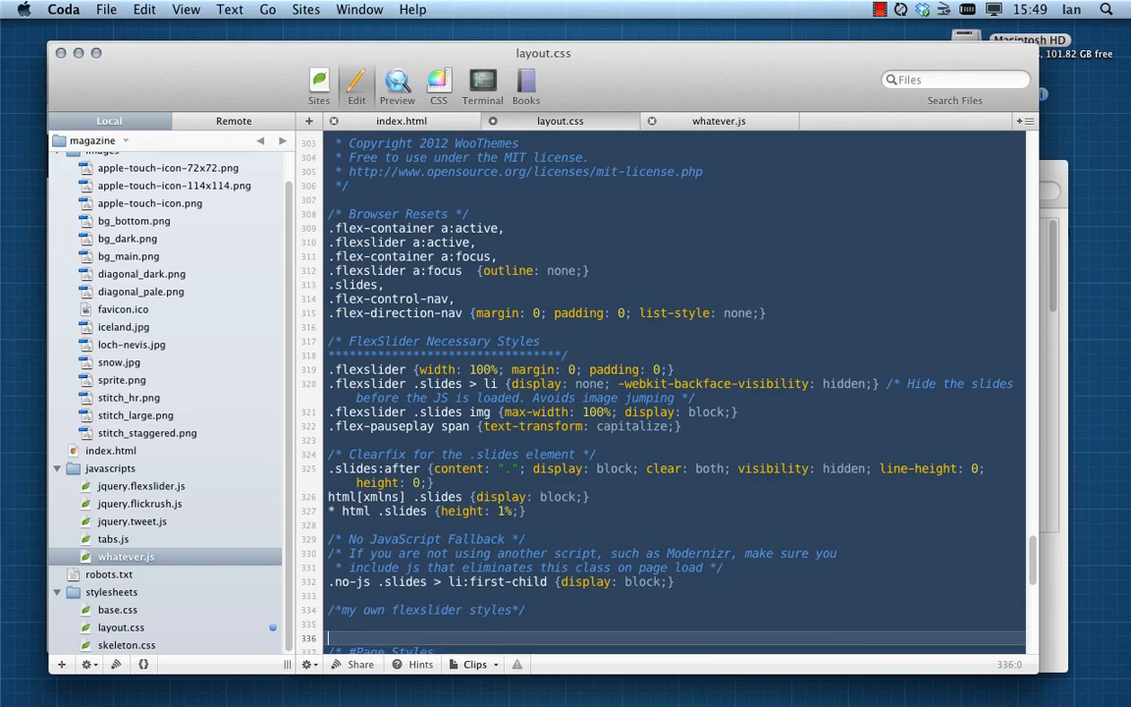
scroll(down, 3)
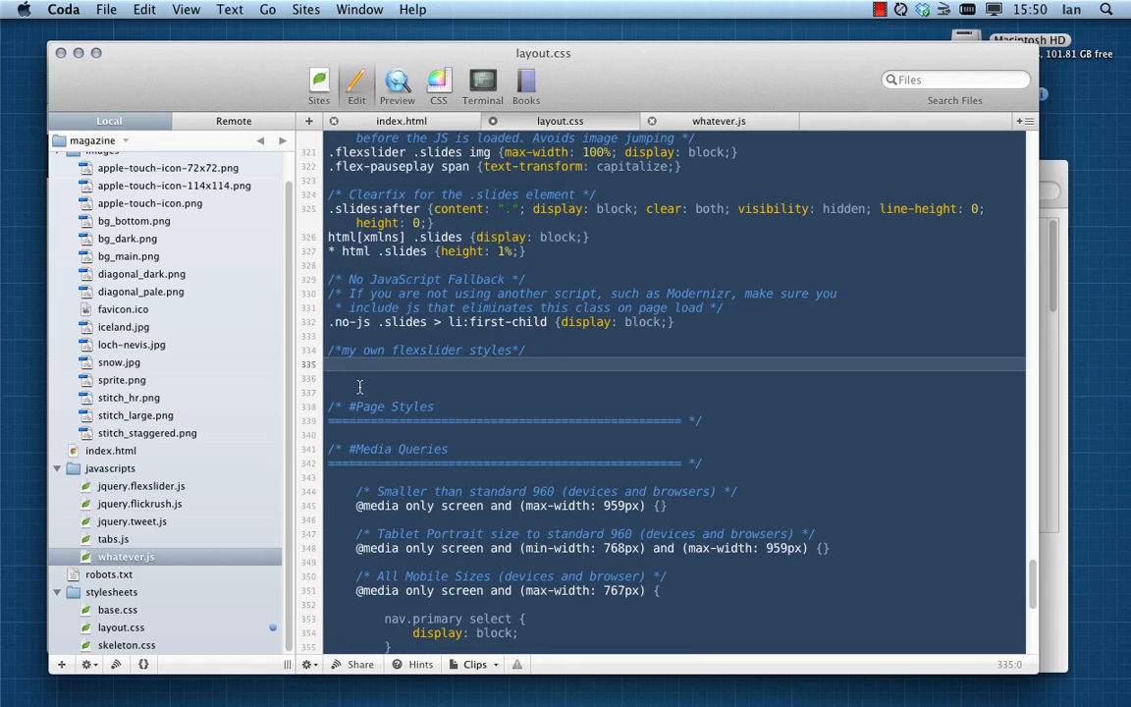
Add a .flexslider rule with margin: 21px 0 and save the stylesheet
text(.flexs;lid)
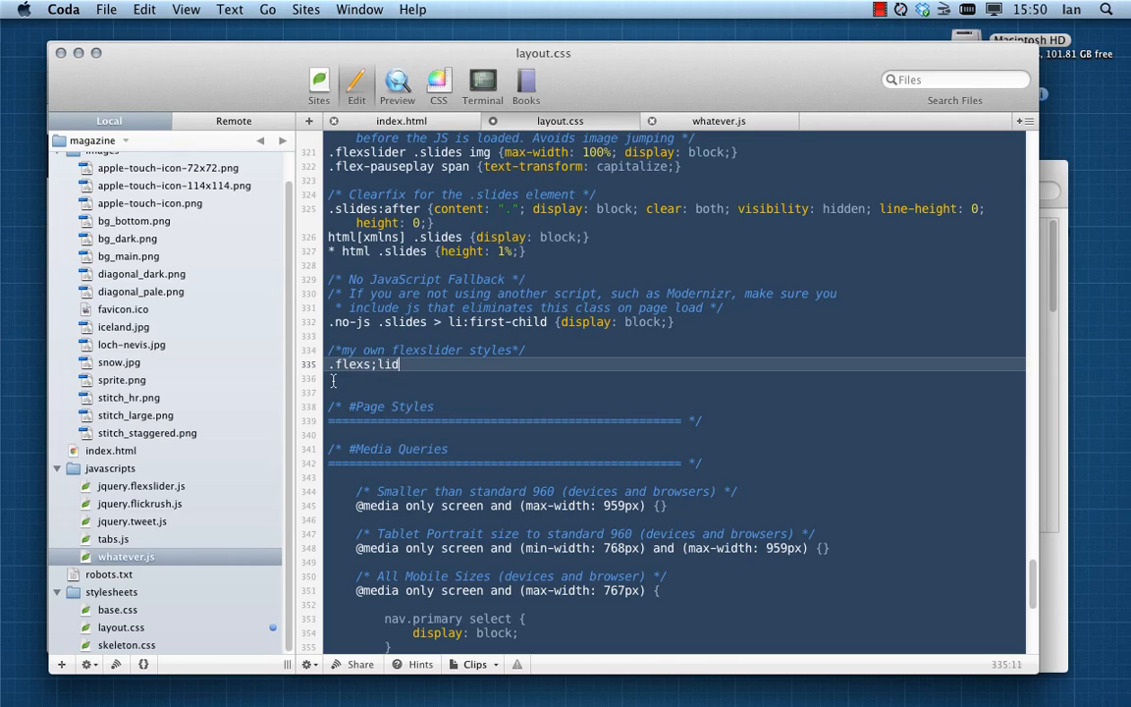
key(backspace)
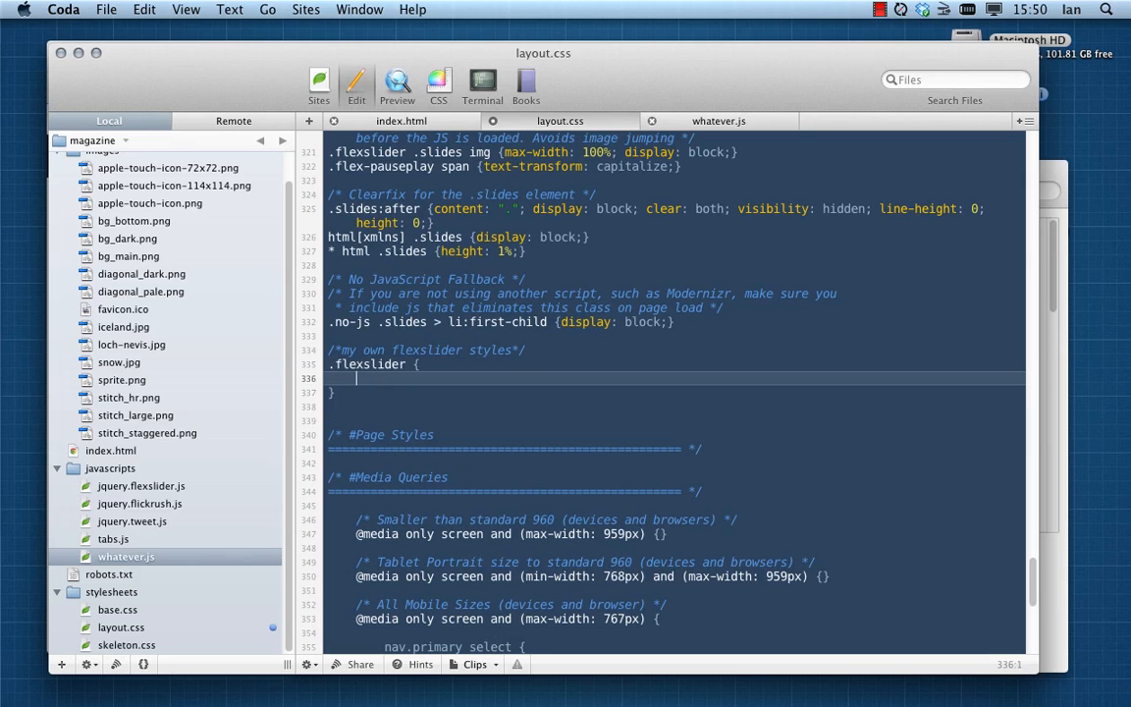
text(margin: 21)
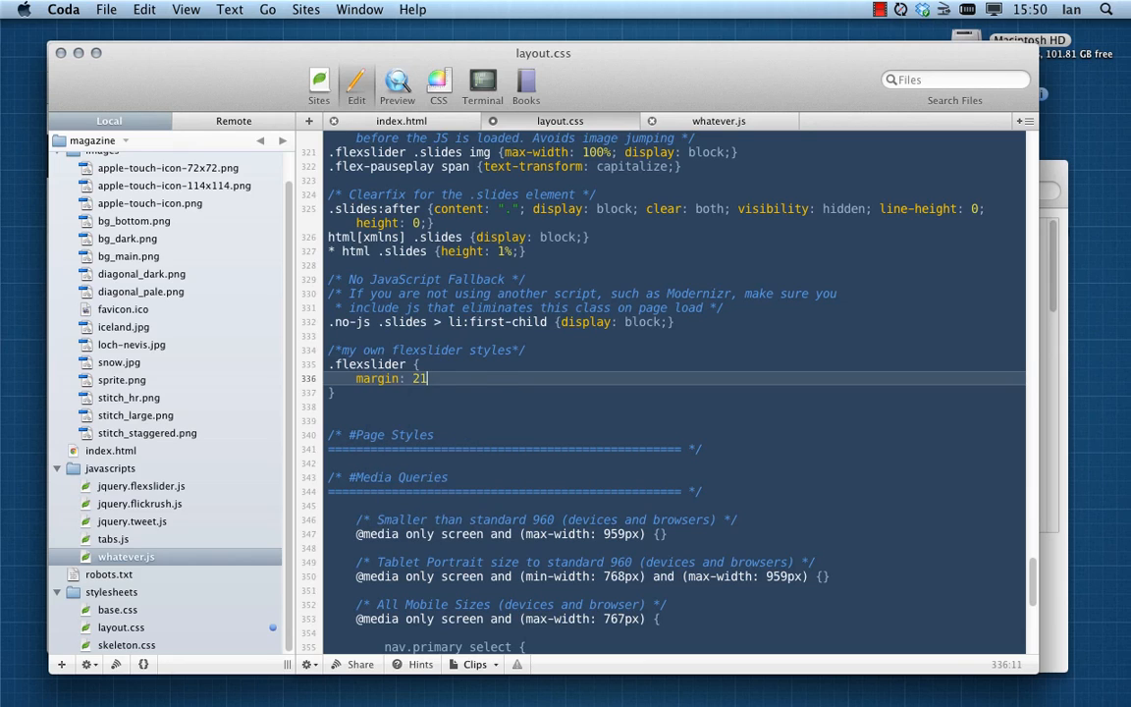
text(px)
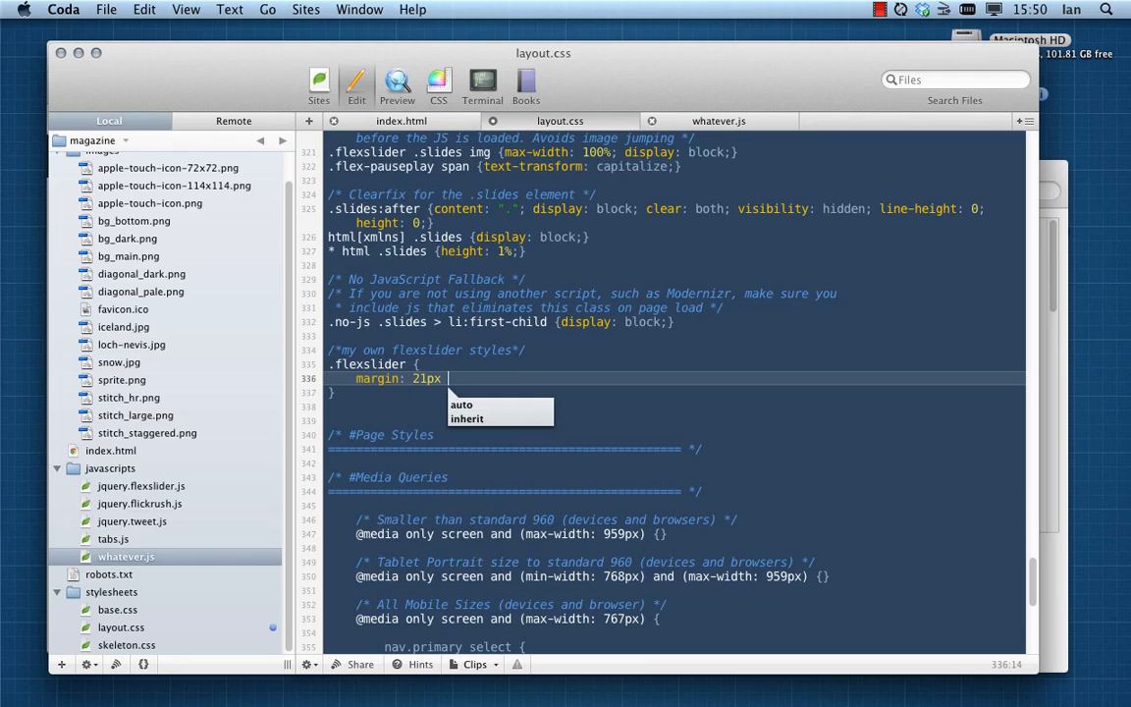
text(0;)
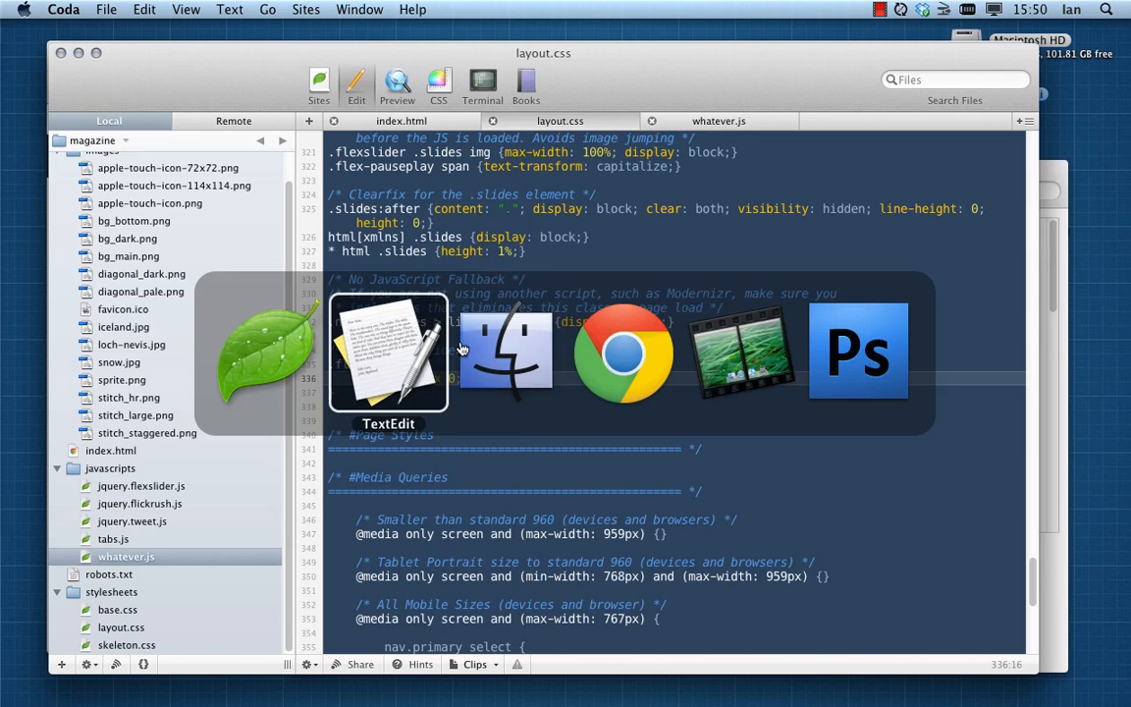
click(625, 353)
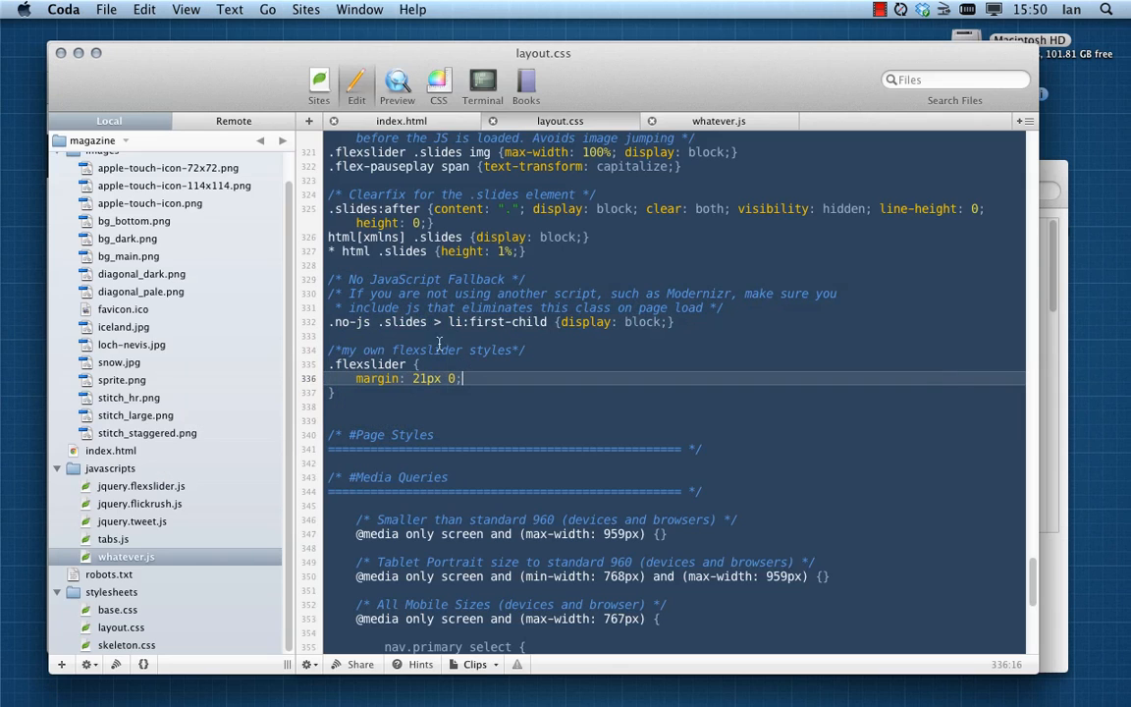
mouse_move(365, 456)
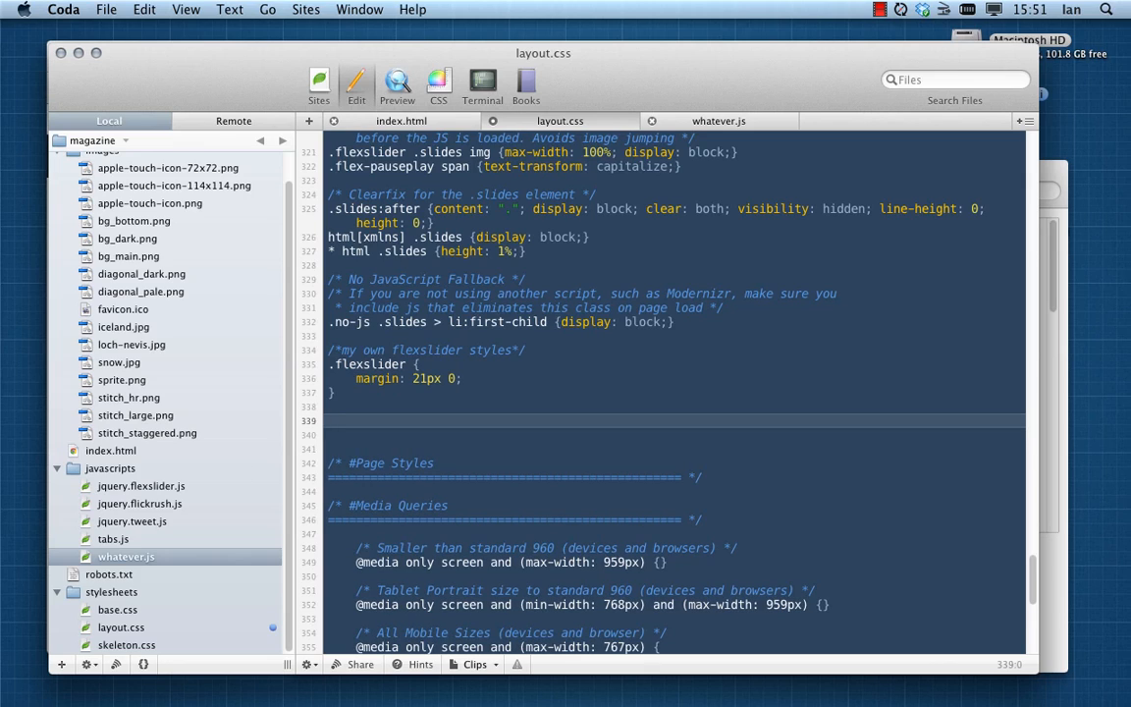
click(328, 420)
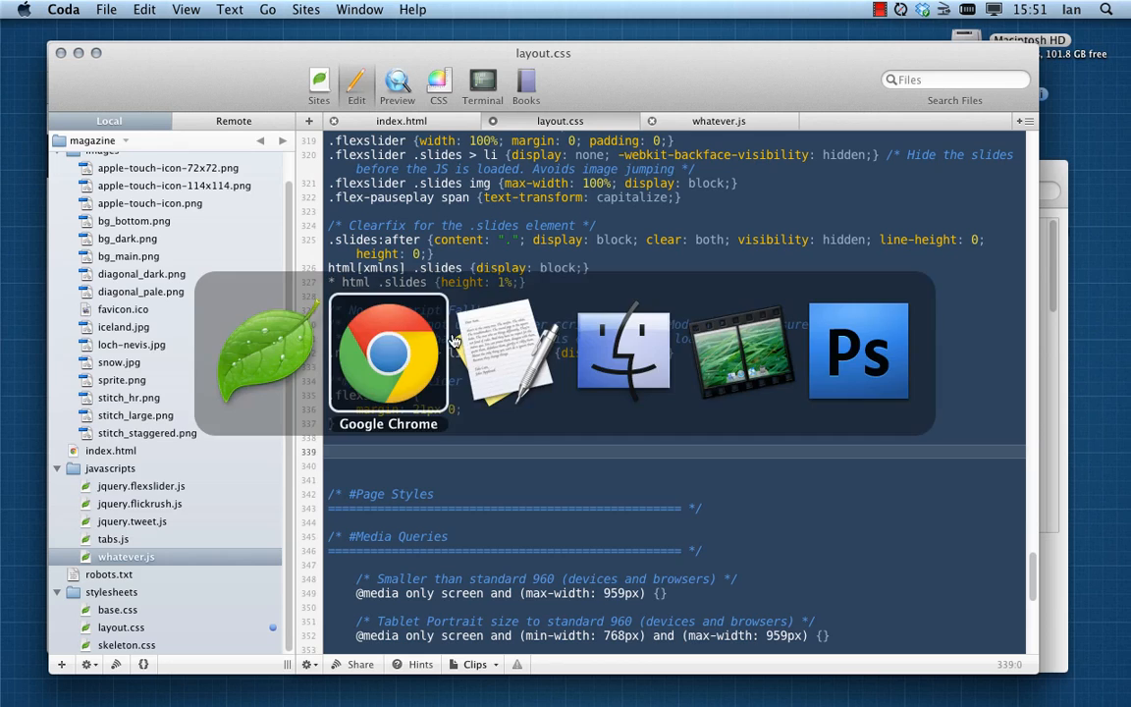
Reload the magazine page in Chrome and review the slider with its three dots and the articles
click(389, 353)
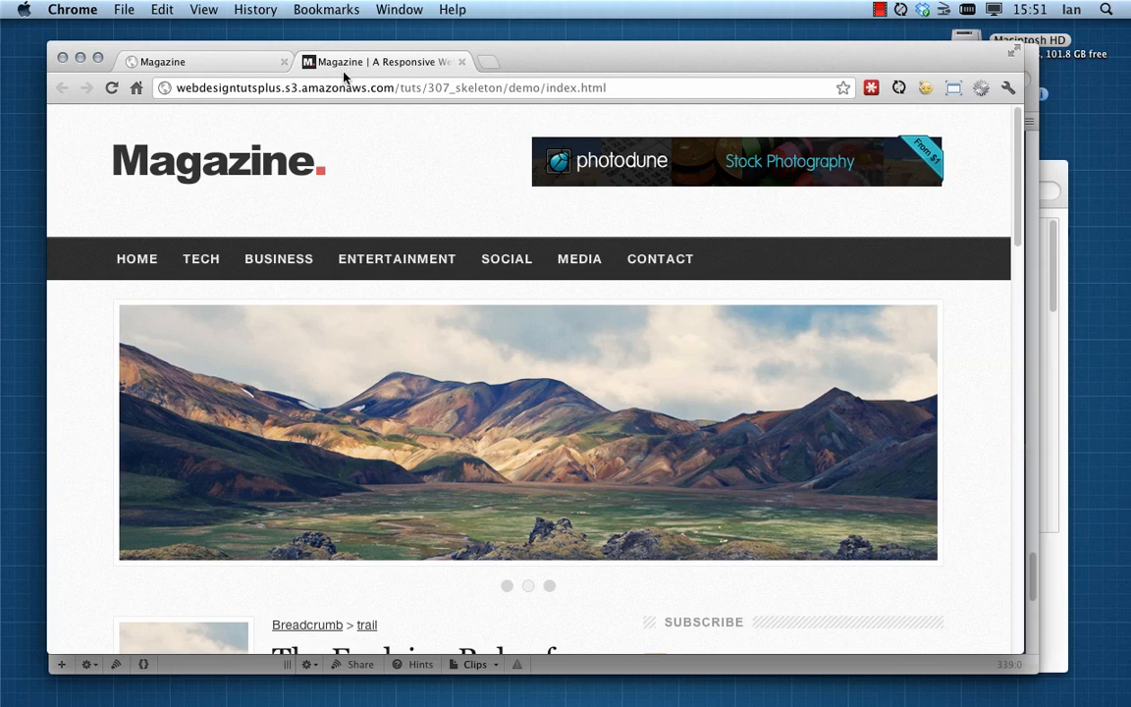
mouse_move(939, 371)
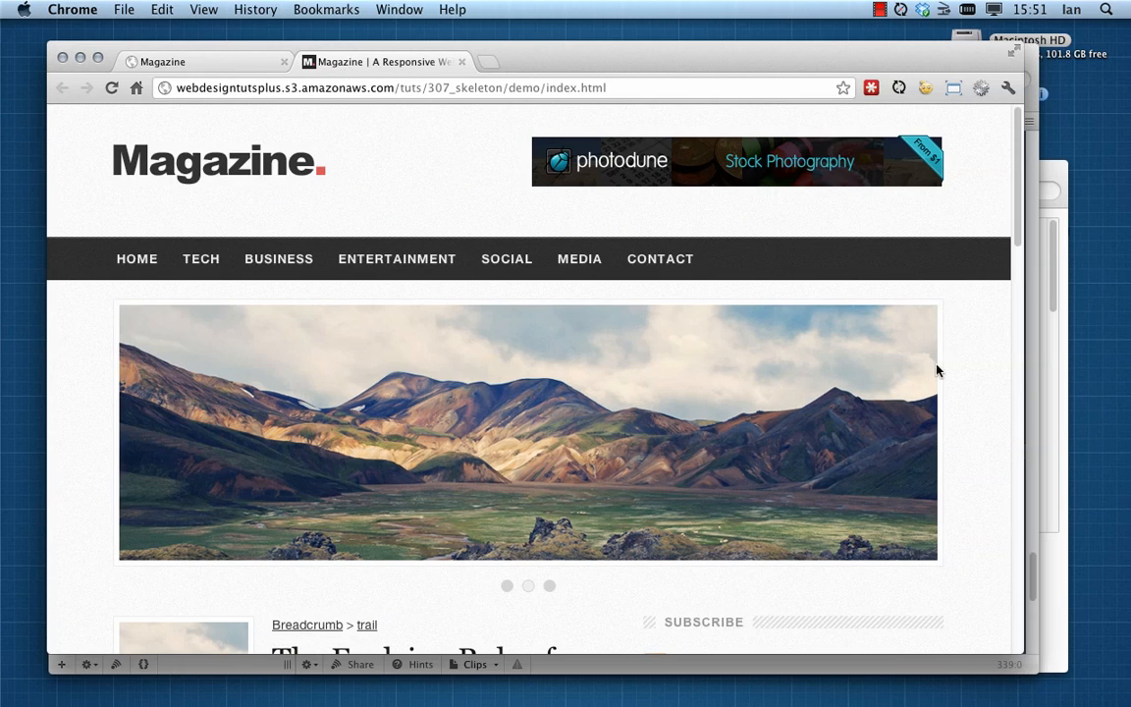
scroll(down, 3)
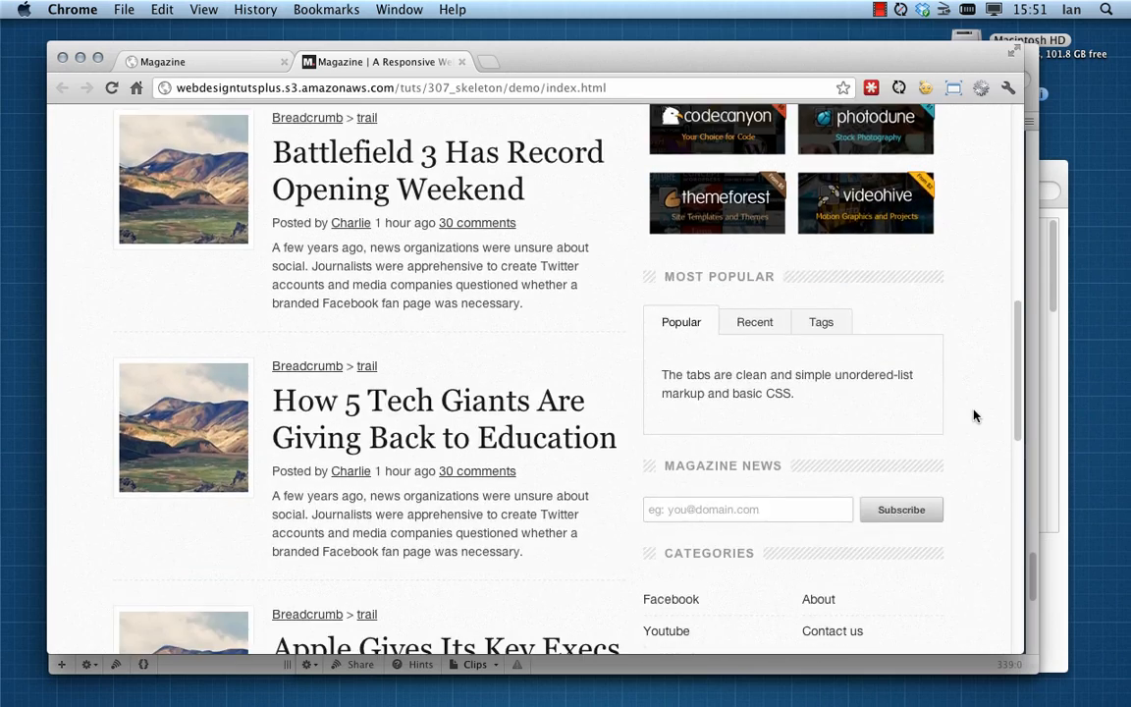
scroll(down, 3)
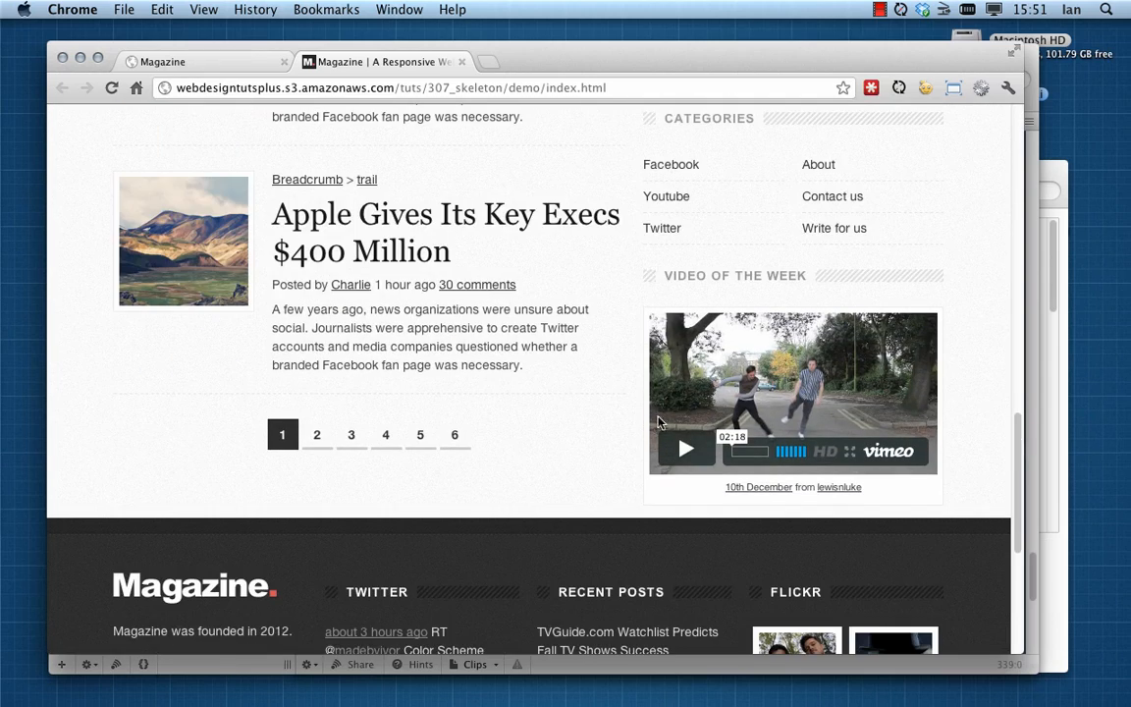
scroll(up, 3)
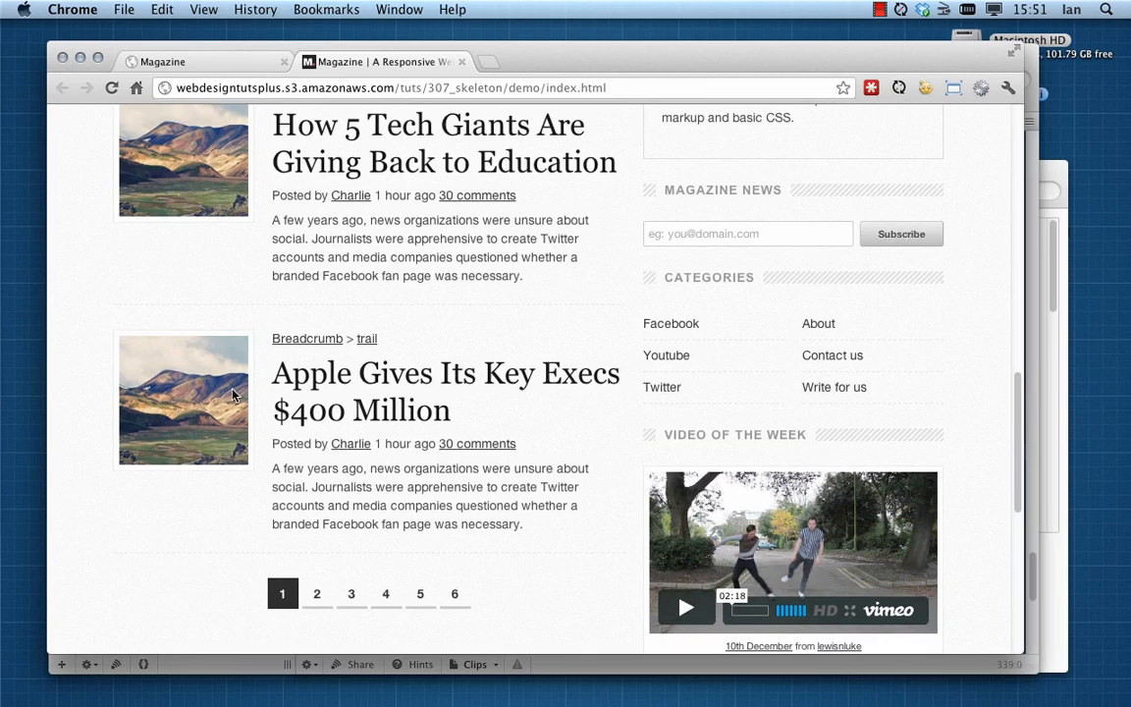
scroll(up, 3)
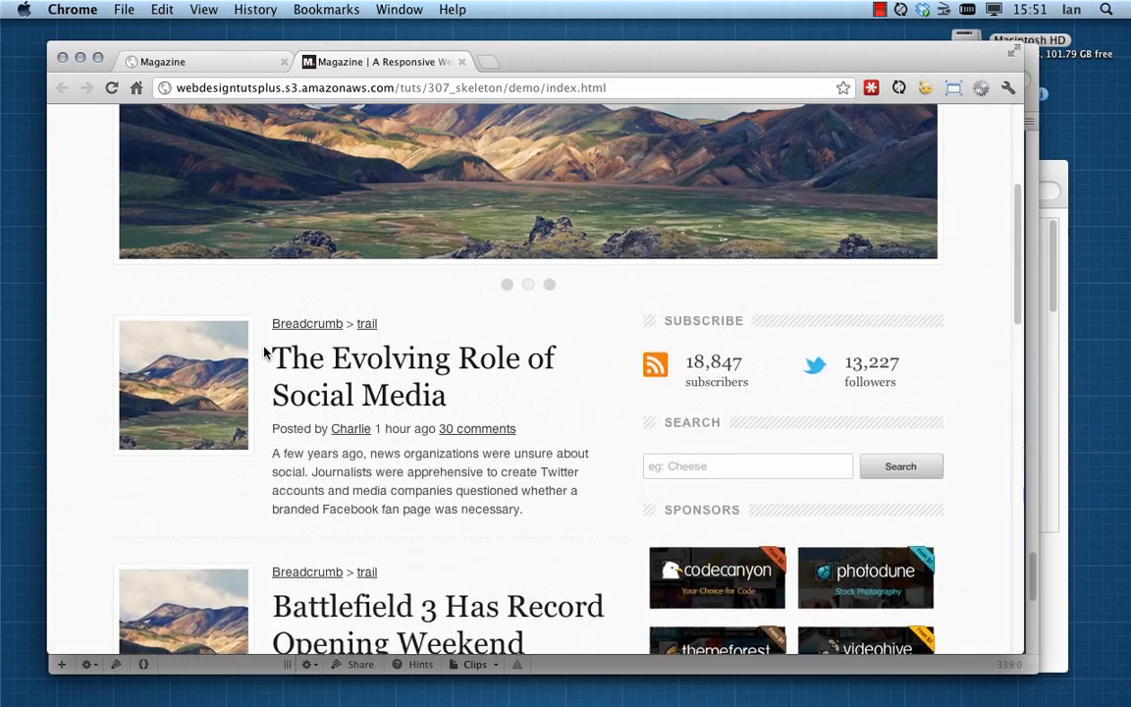
scroll(up, 3)
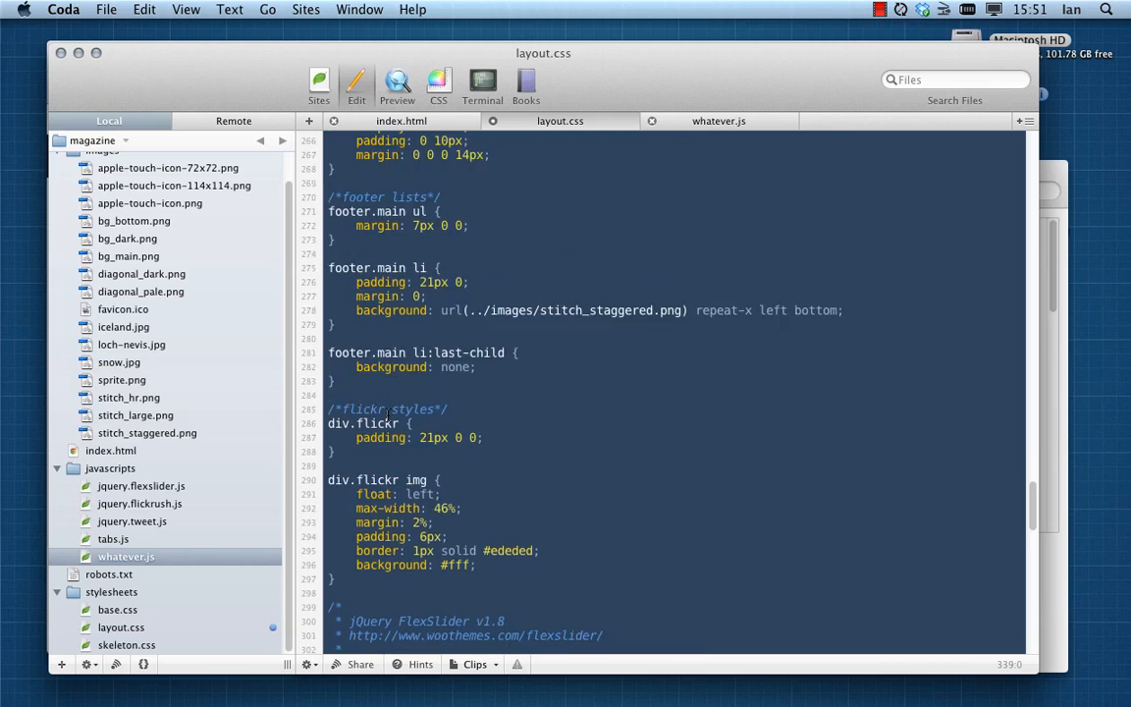
Add a figure rule with 6px padding and a 1px solid #ededed border
scroll(up, 3)
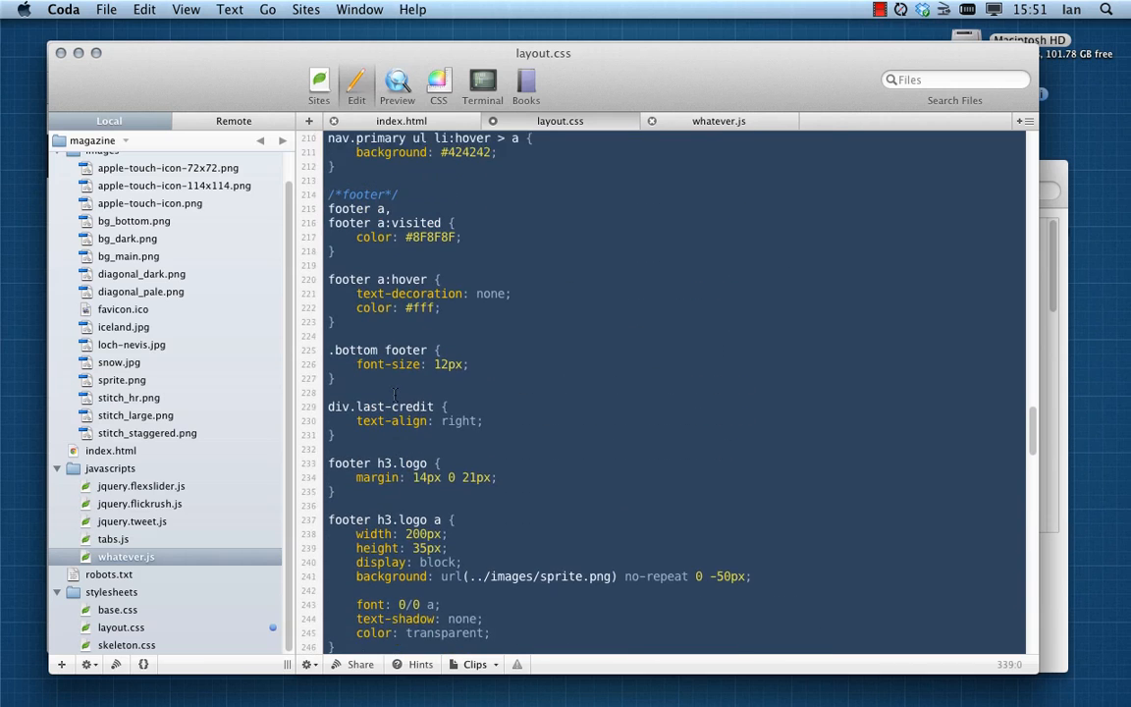
scroll(down, 3)
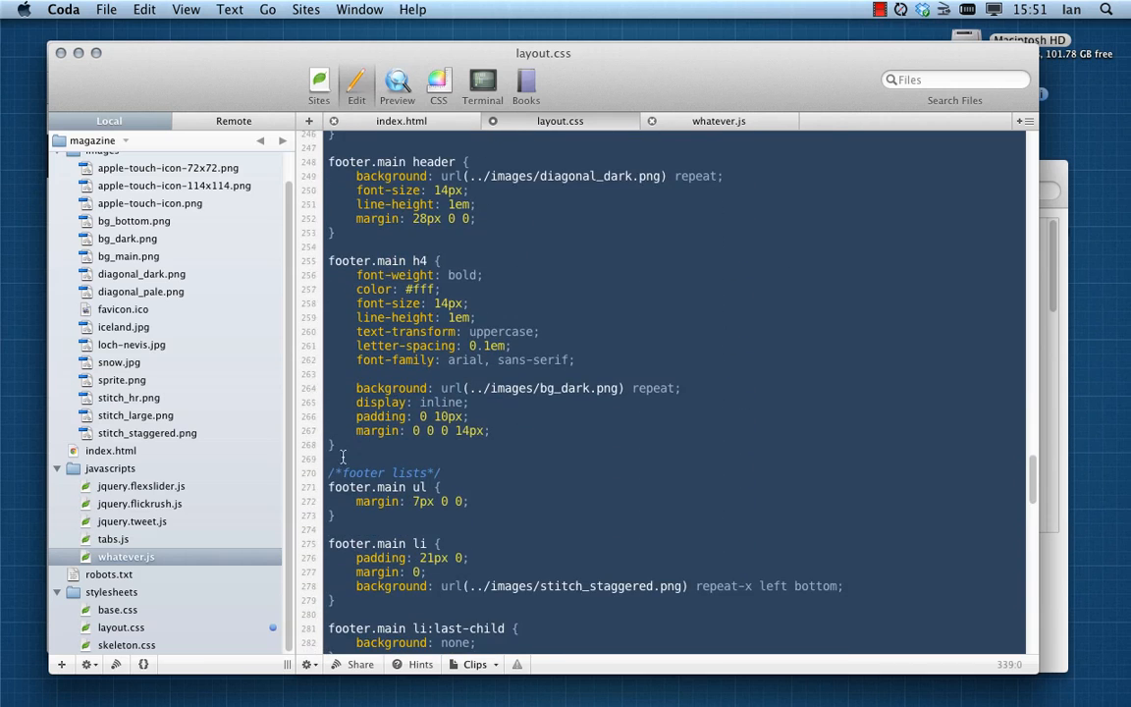
scroll(up, 3)
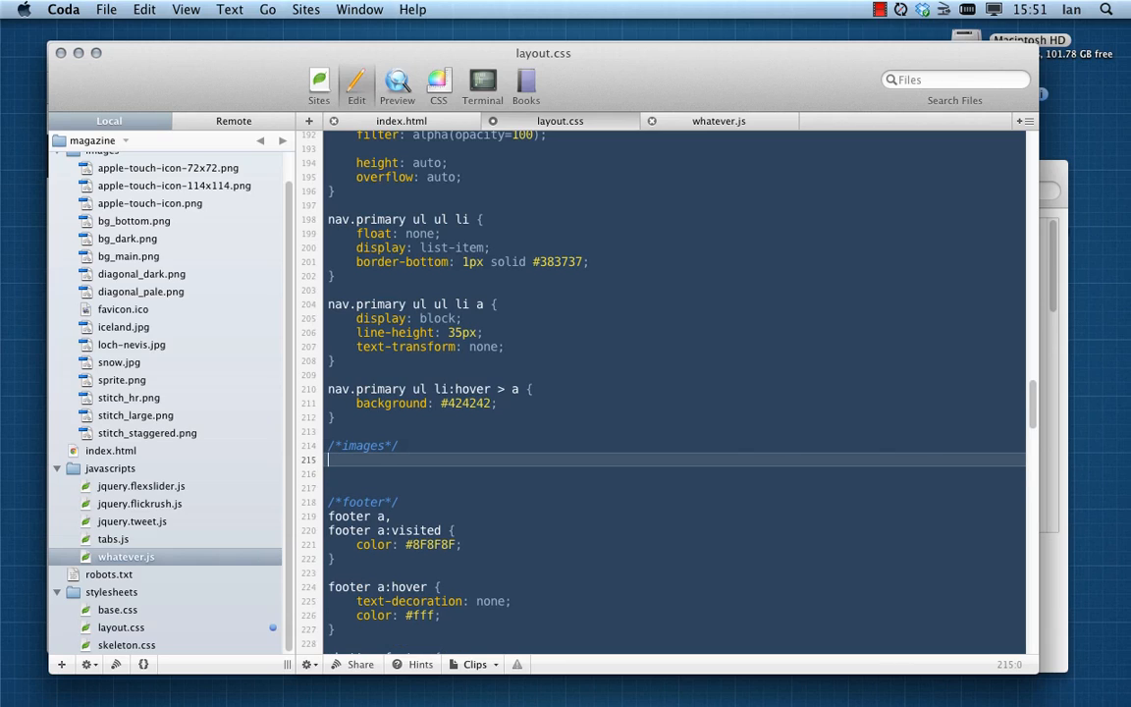
text(f)
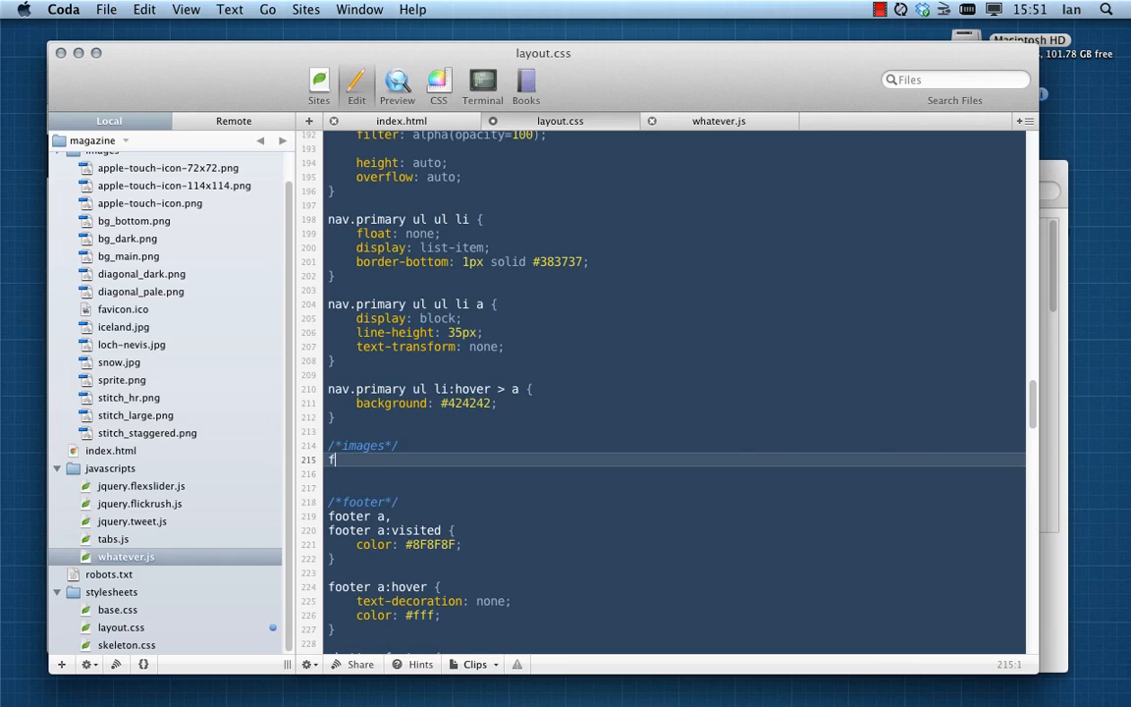
text(igure {)
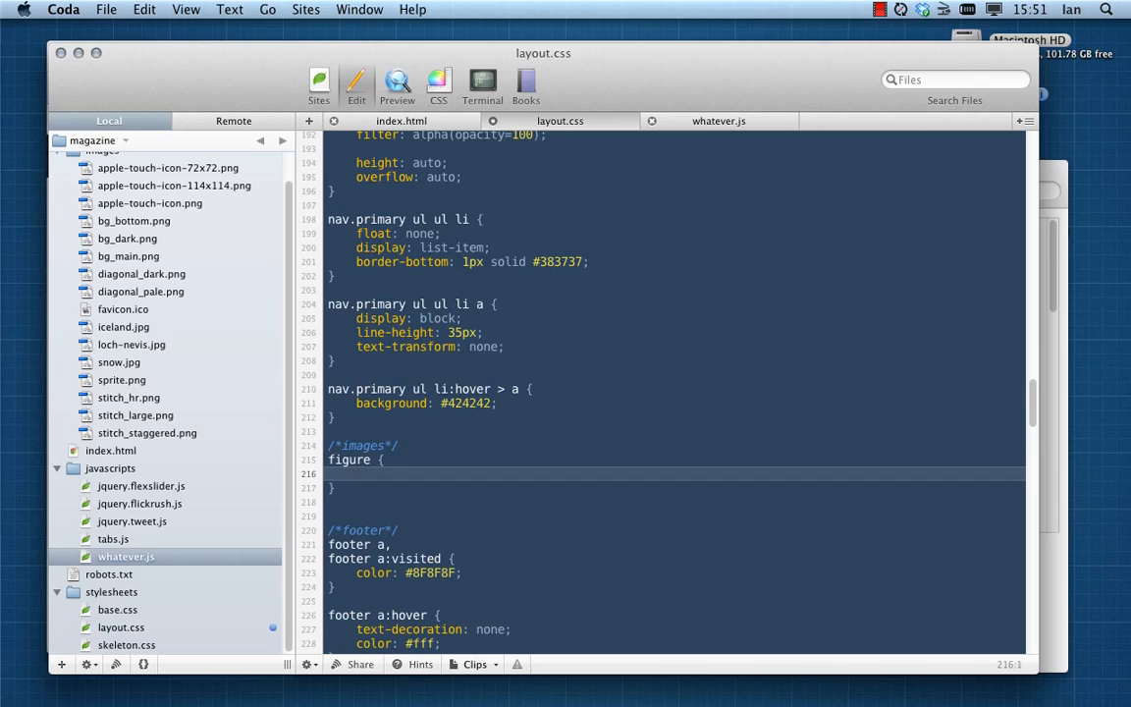
text(padding: 6px;)
text(border:)
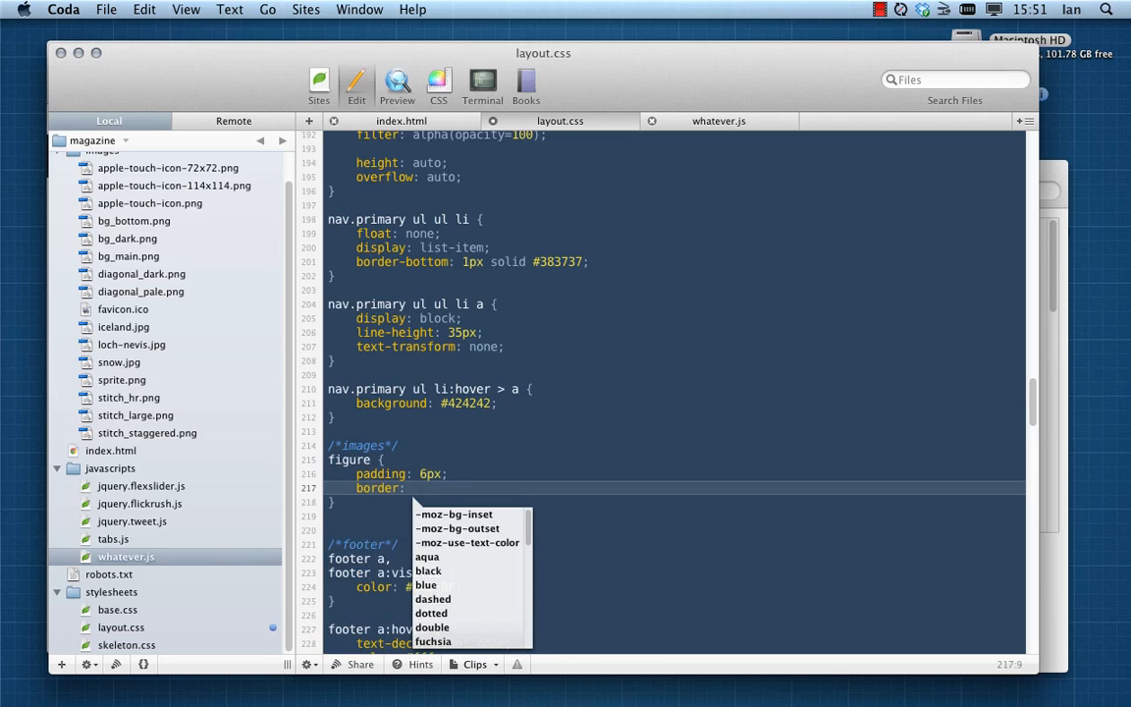
text(1px solid)
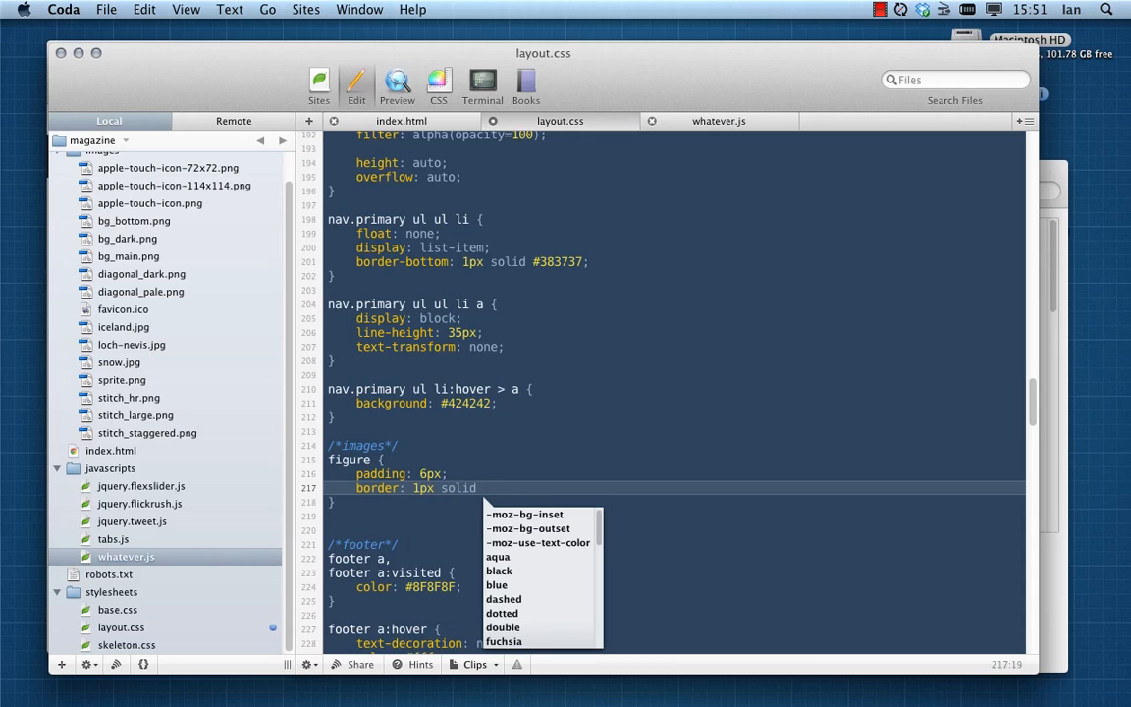
text(#ededed)
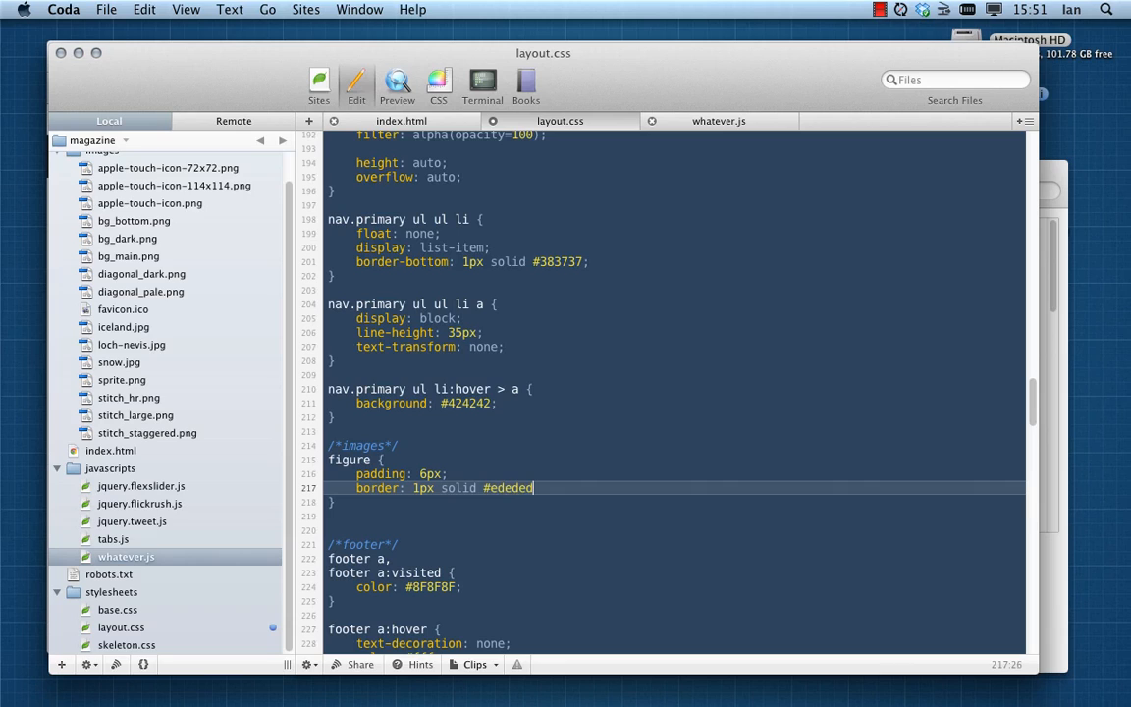
Give the figure rule a white #fff background and try a line-height declaration
text(background: #fff)
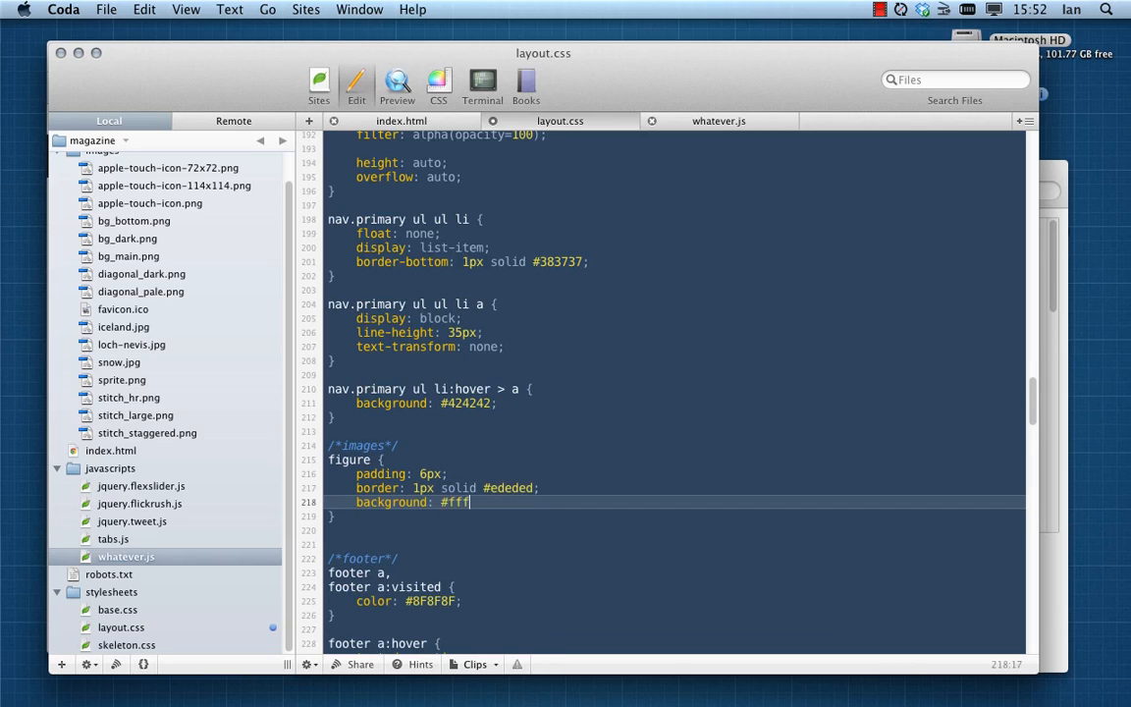
text(;)
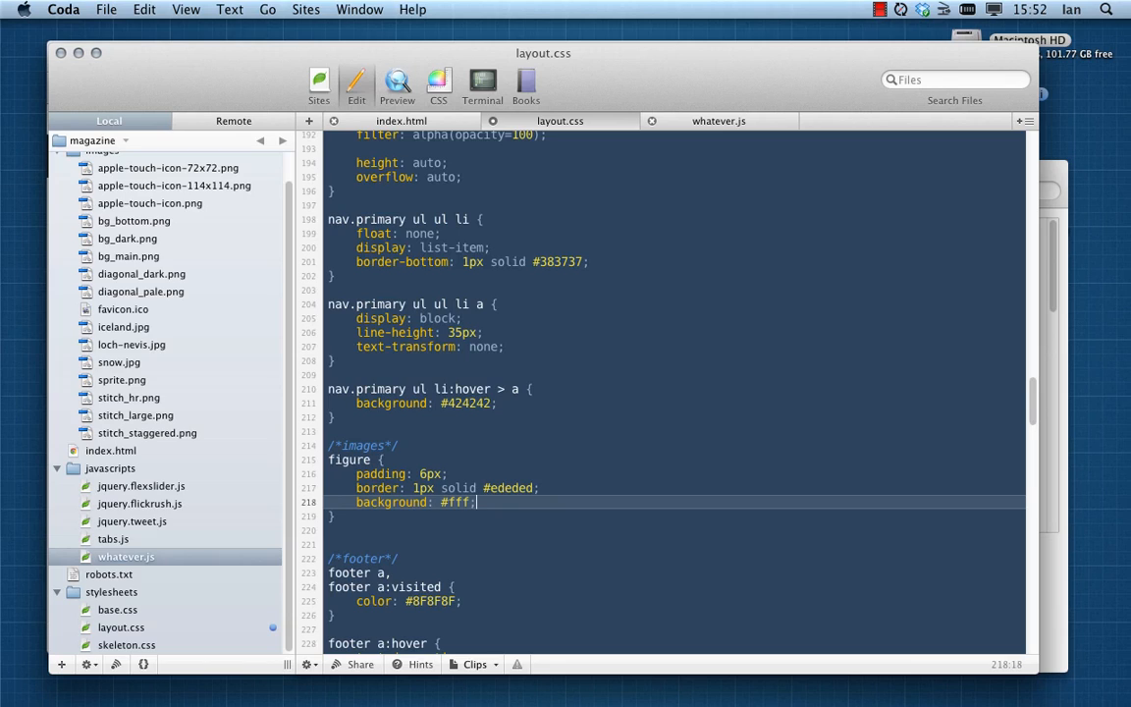
text(line-height:)
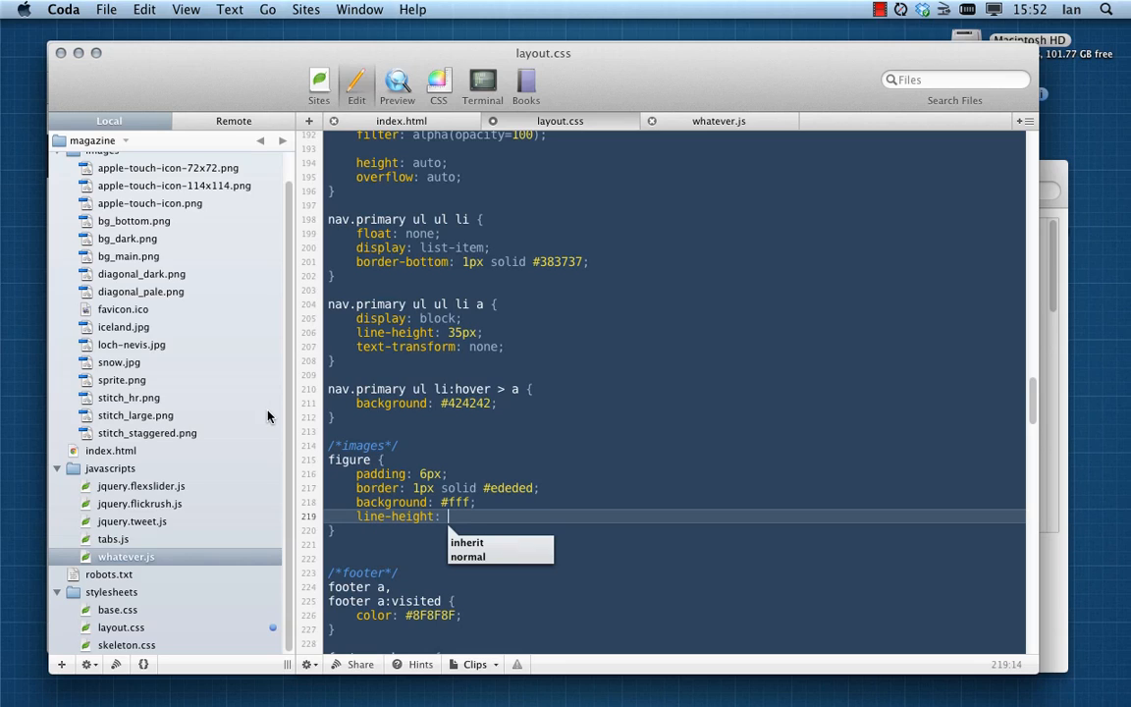
text(0)
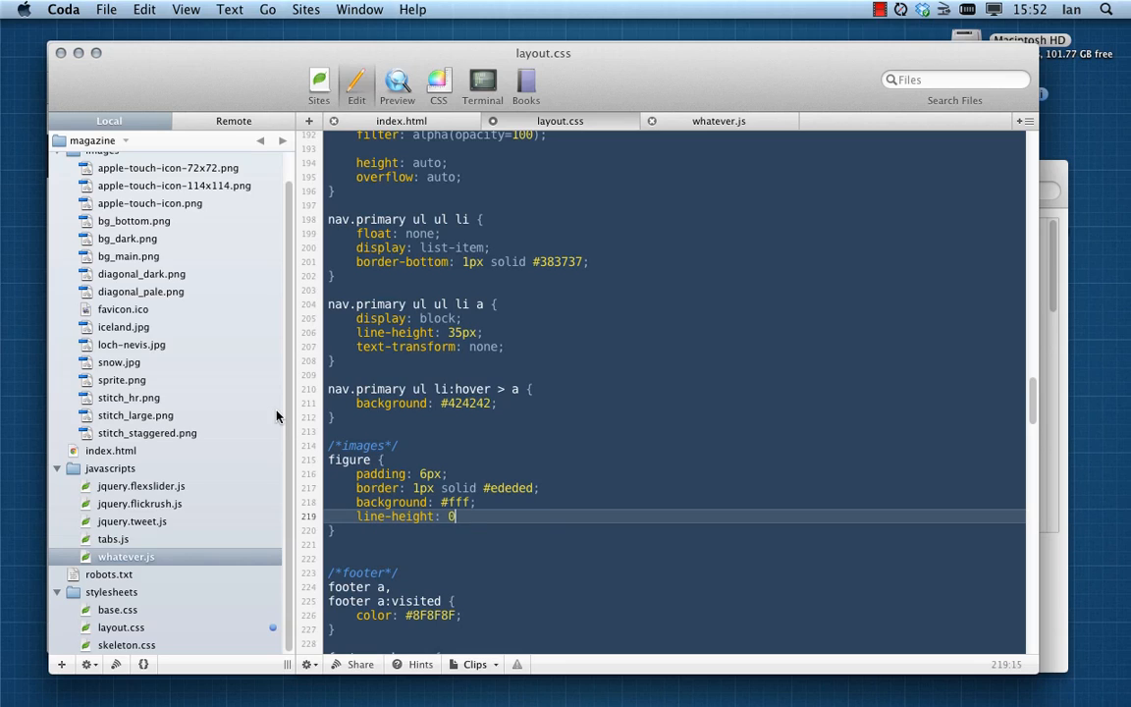
text(px;)
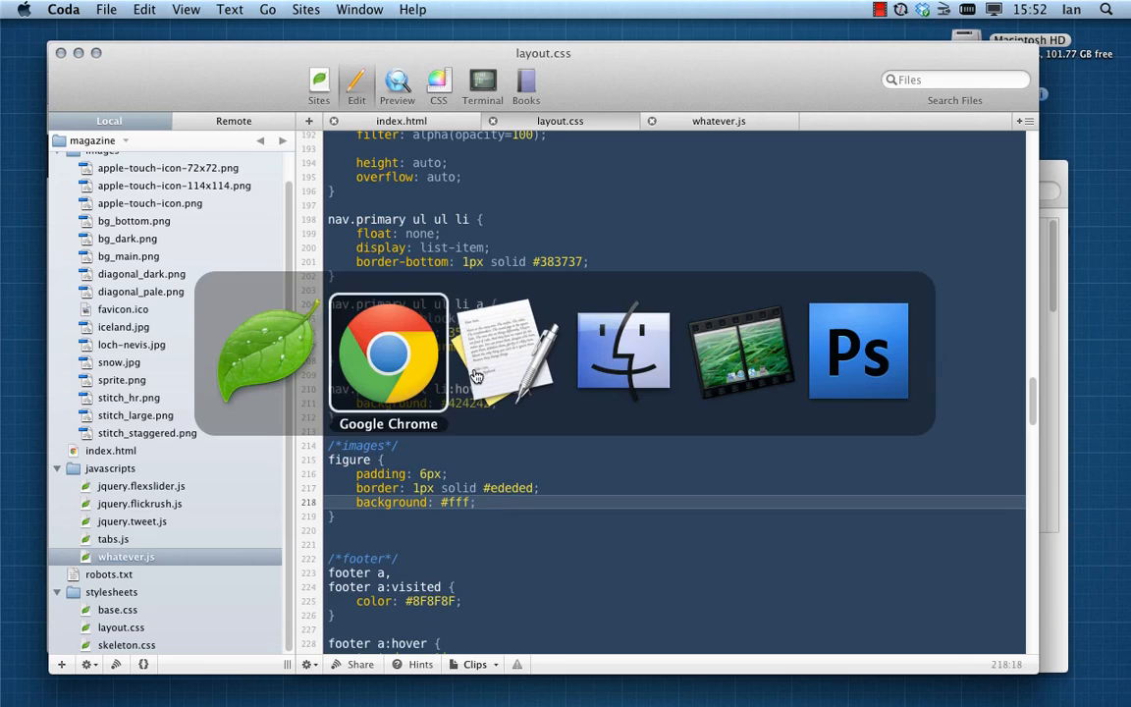
Check the slider photos framed by the white bordered figure styling in Chrome
click(389, 352)
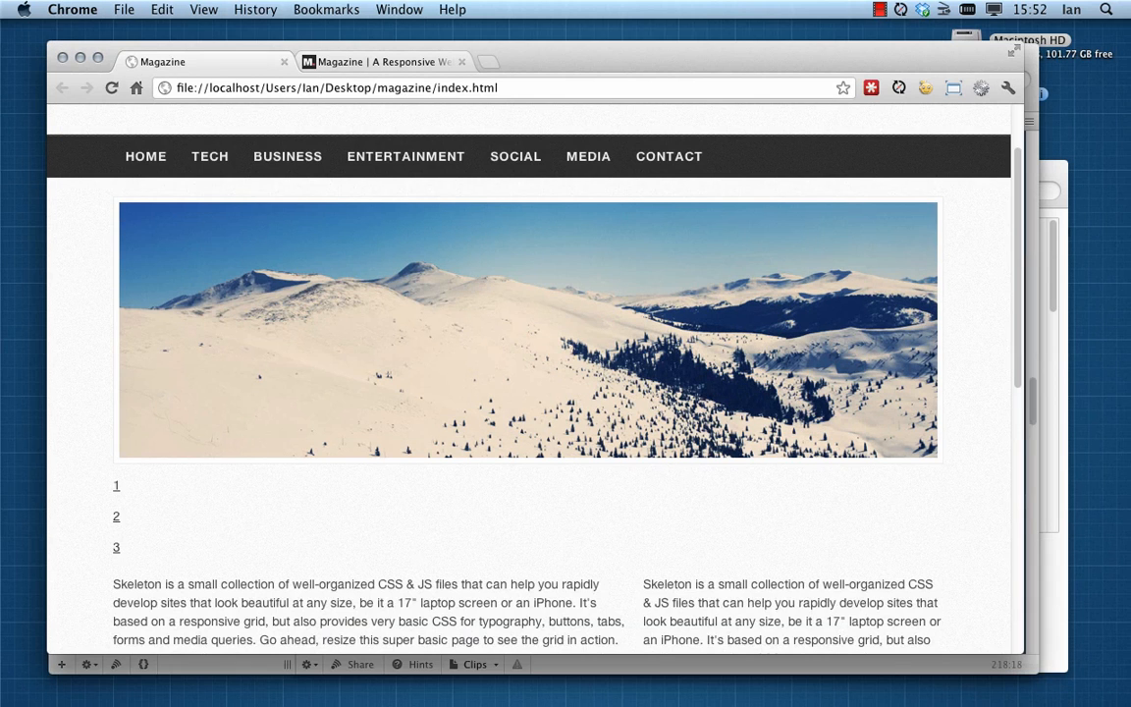
mouse_move(108, 298)
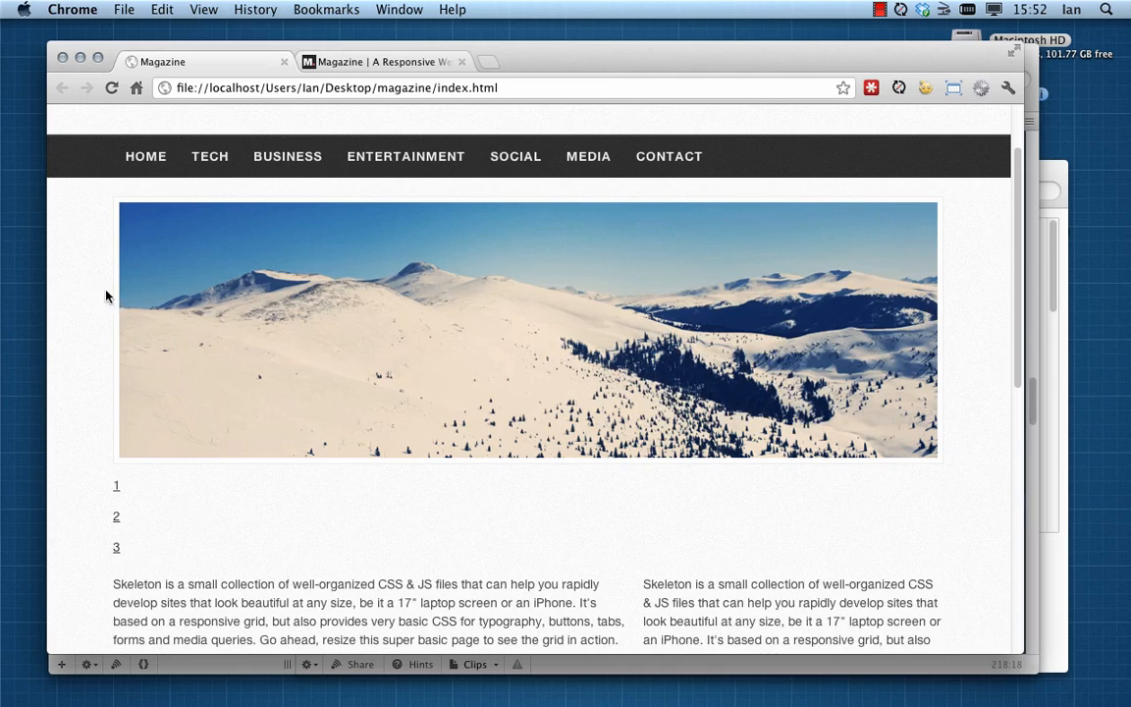
scroll(down, 3)
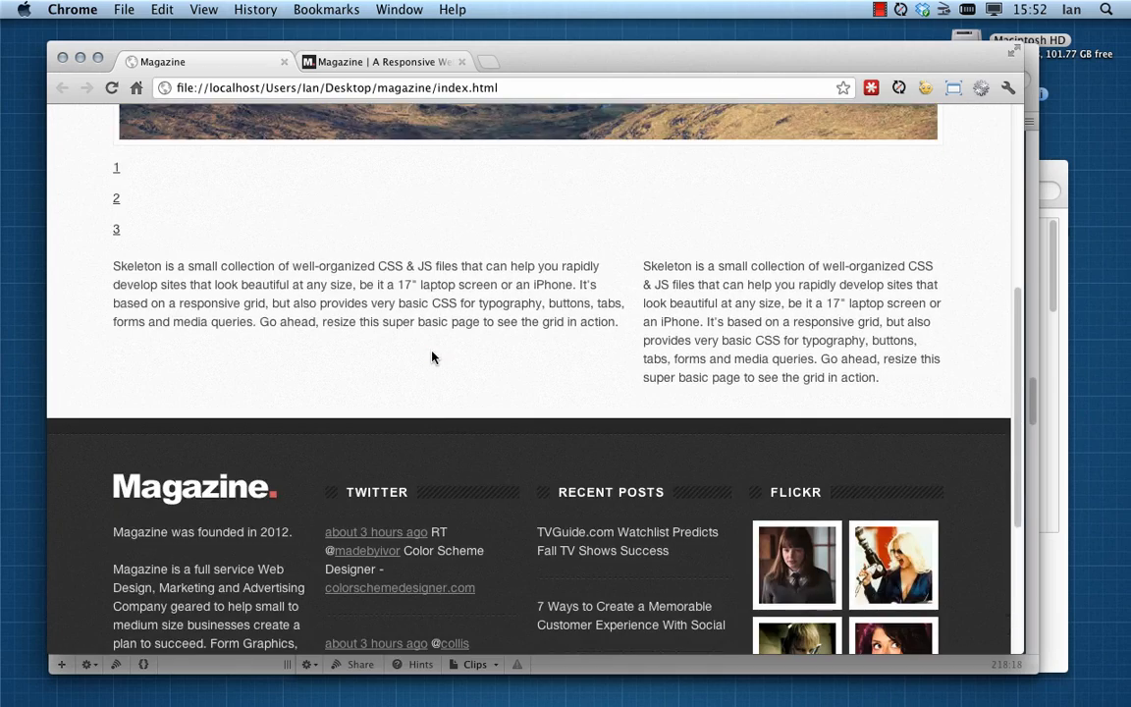
scroll(up, 3)
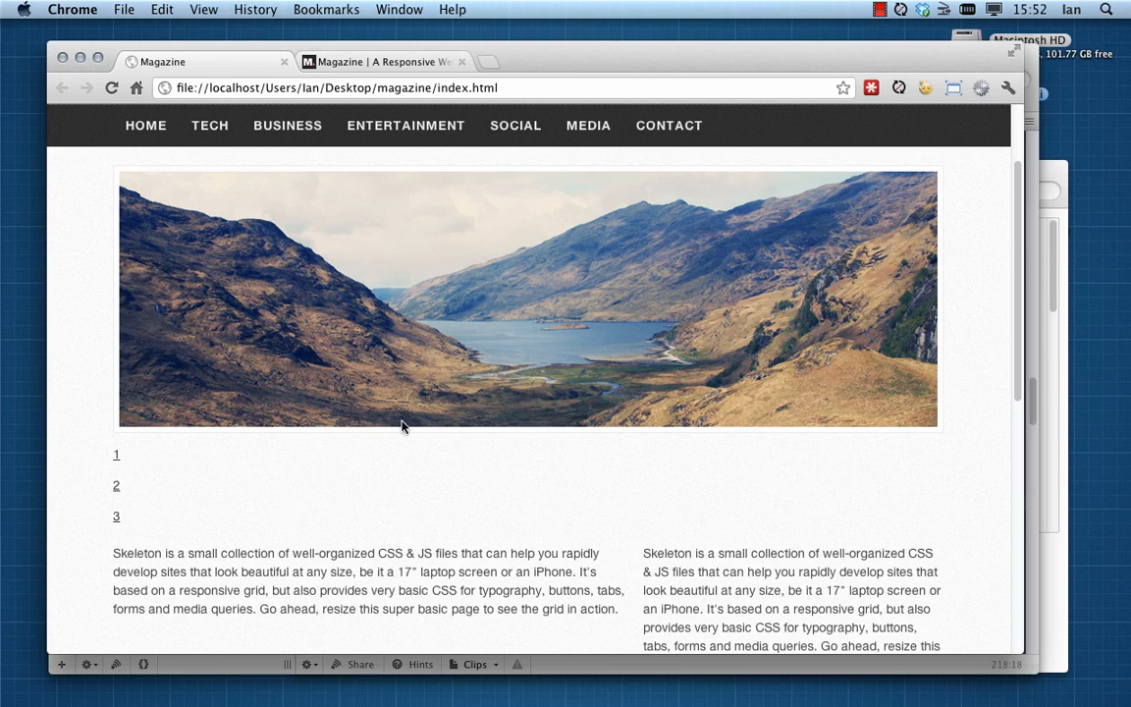
mouse_move(102, 302)
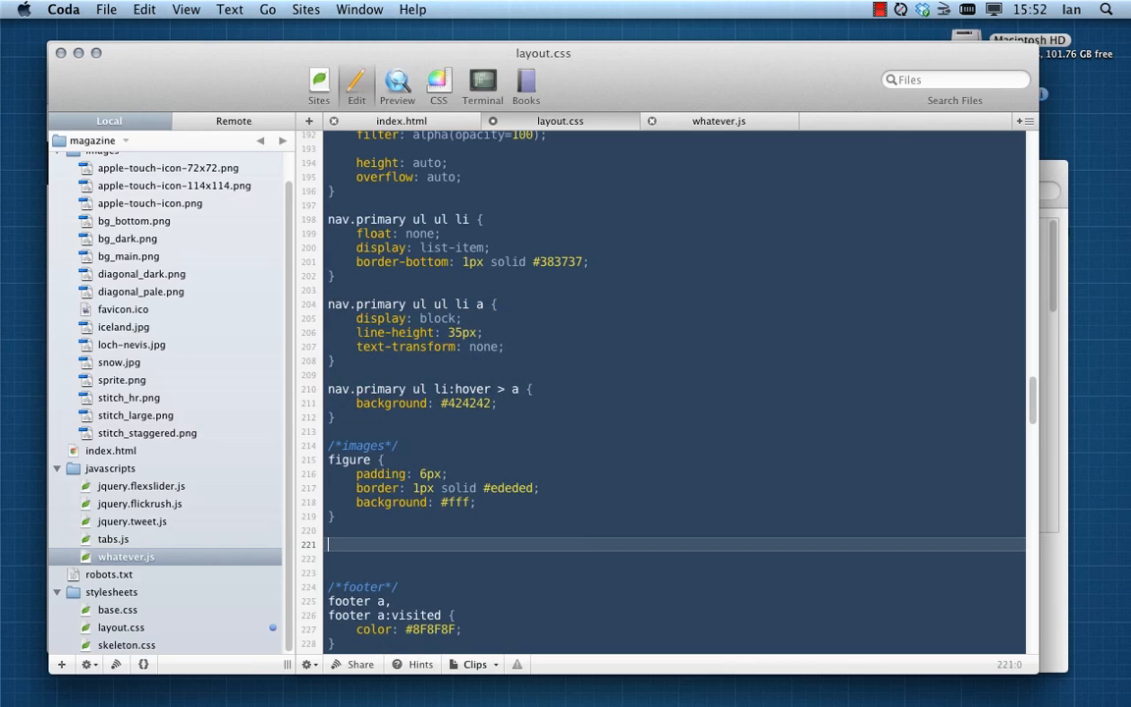
Return to layout.css in Coda and scroll down to the FlexSlider and Media Queries styles
scroll(down, 3)
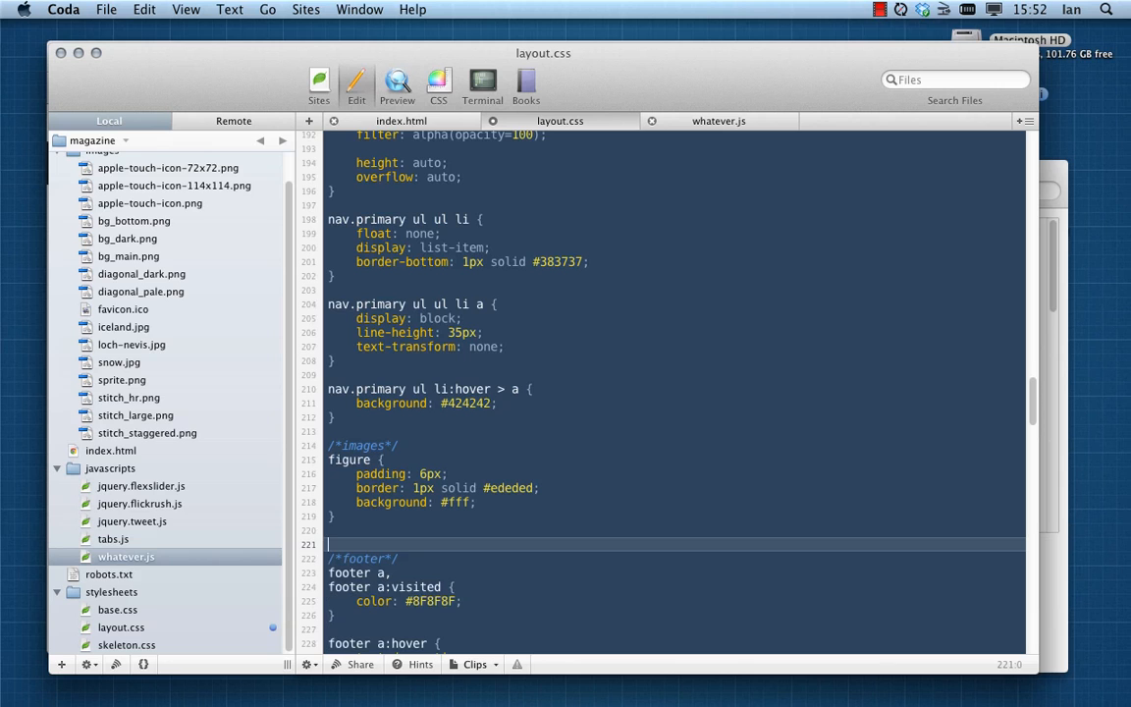
scroll(down, 3)
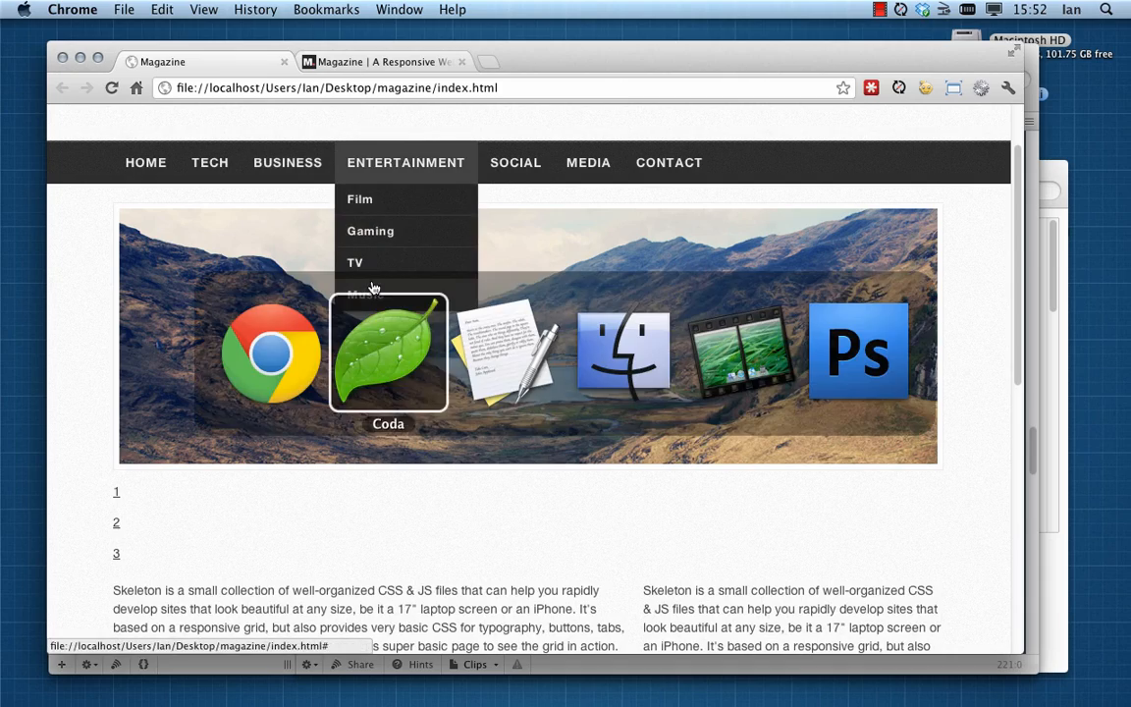
click(389, 354)
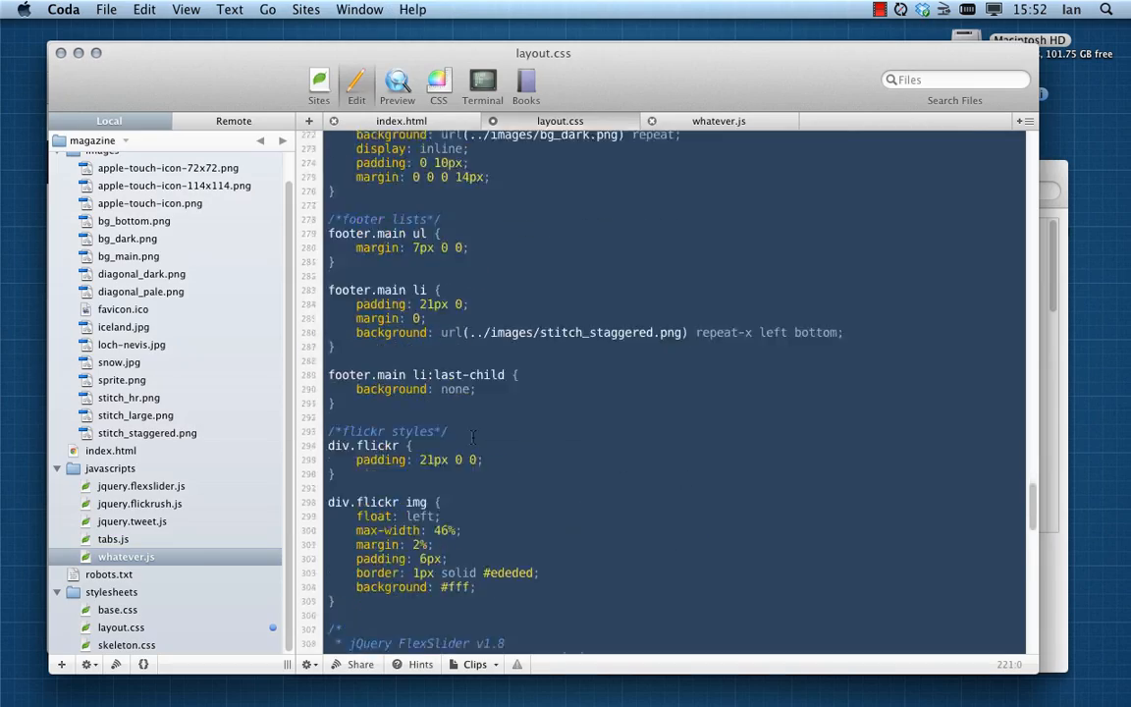
scroll(down, 3)
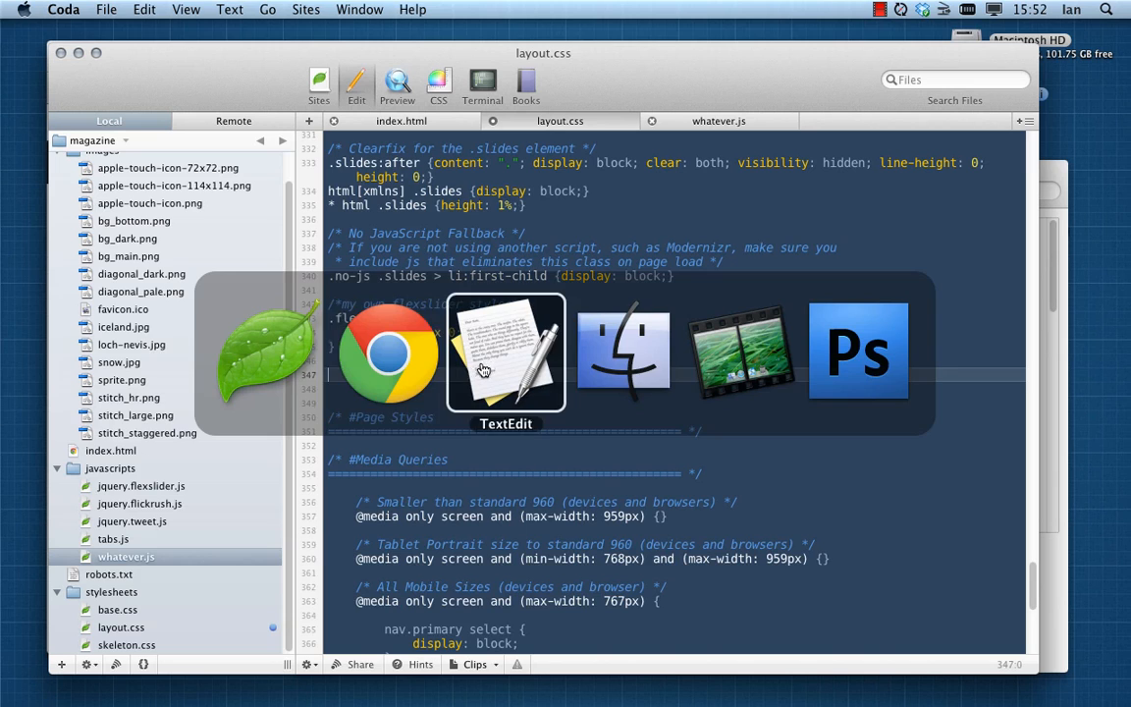
Inspect the slider's ol.flex-control-nav list in Chrome developer tools and expand its first li
click(389, 352)
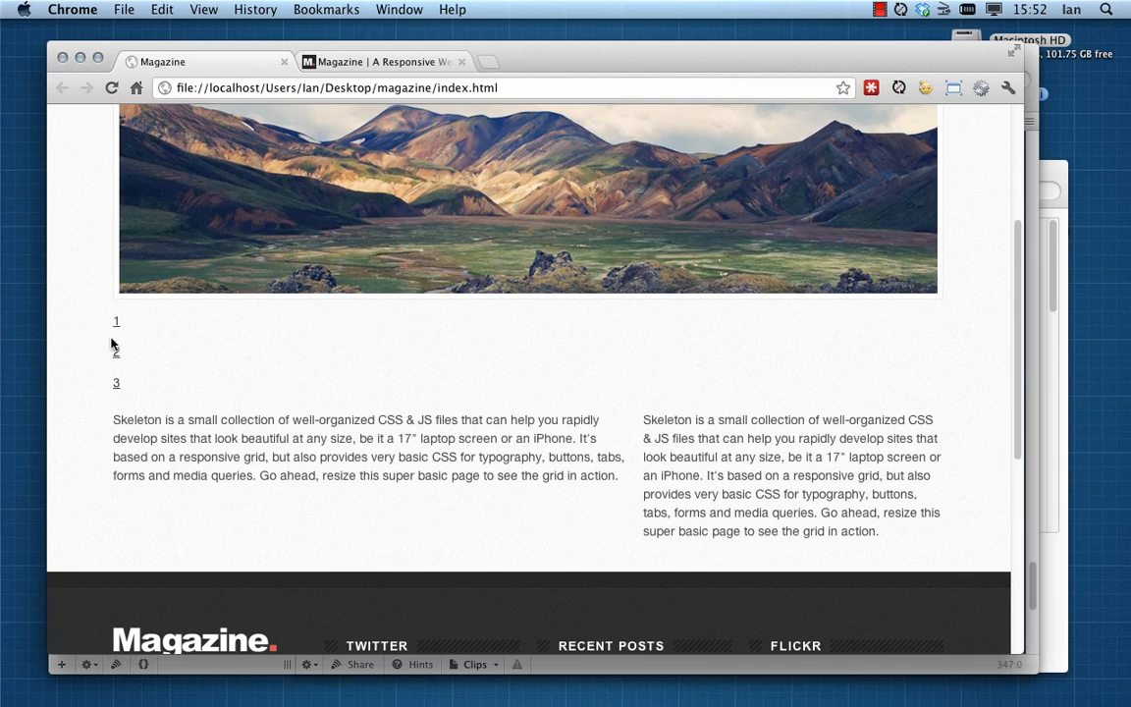
right_click(116, 342)
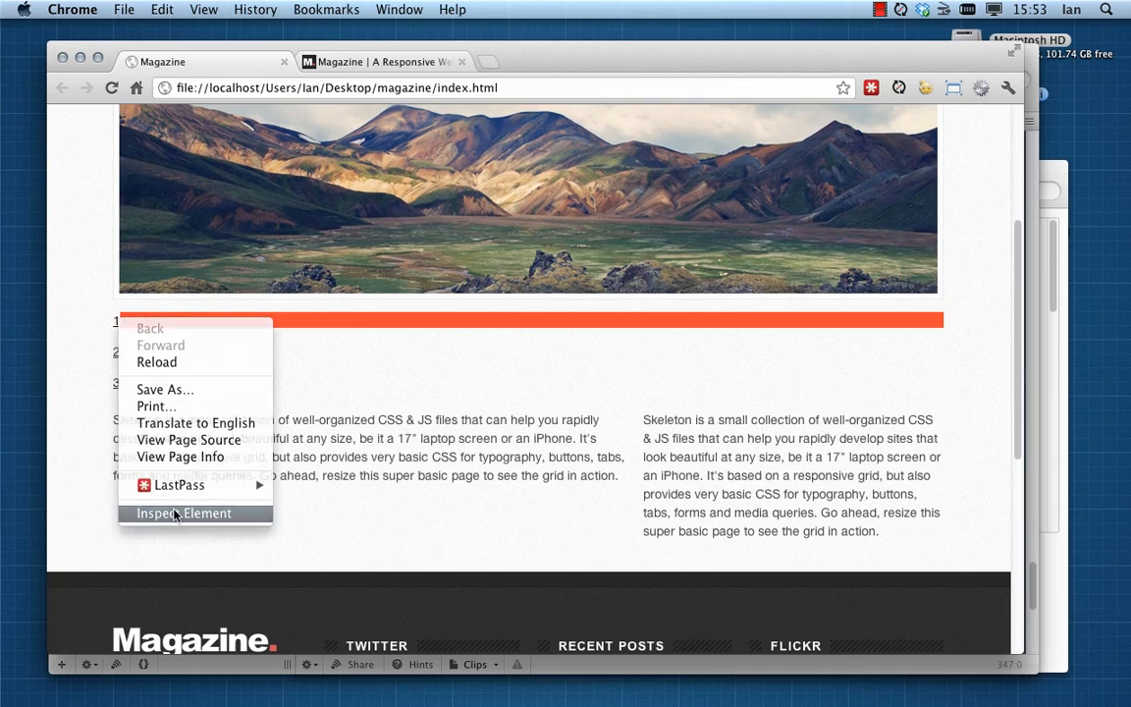
click(184, 513)
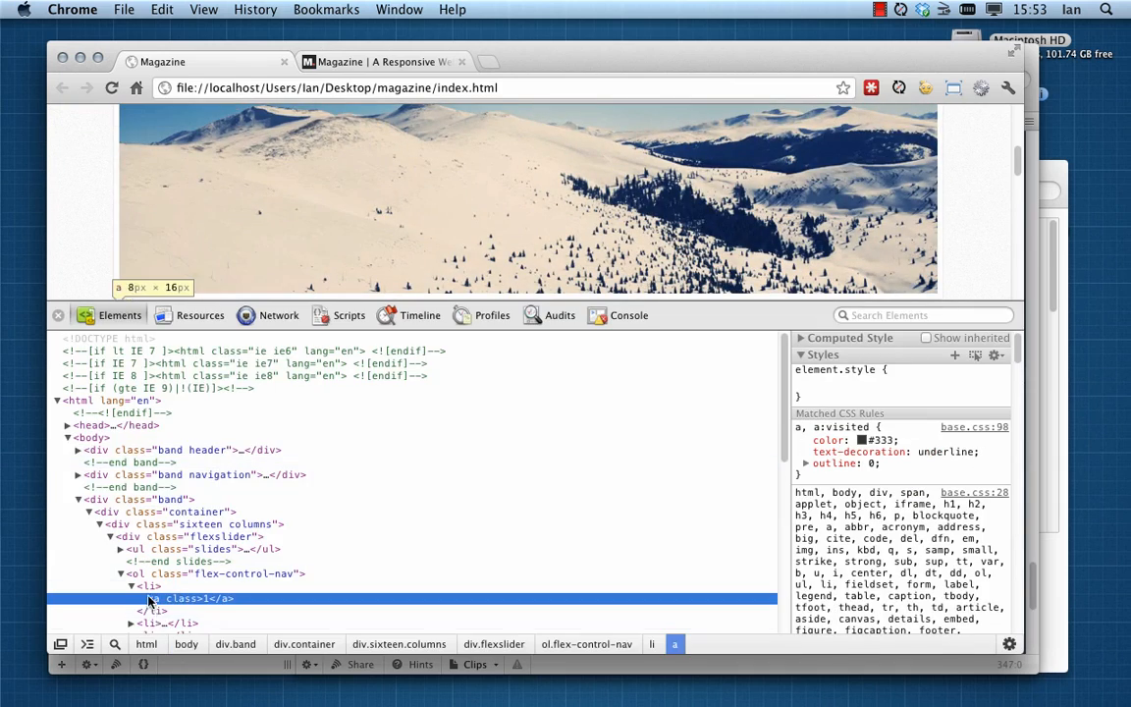
click(212, 573)
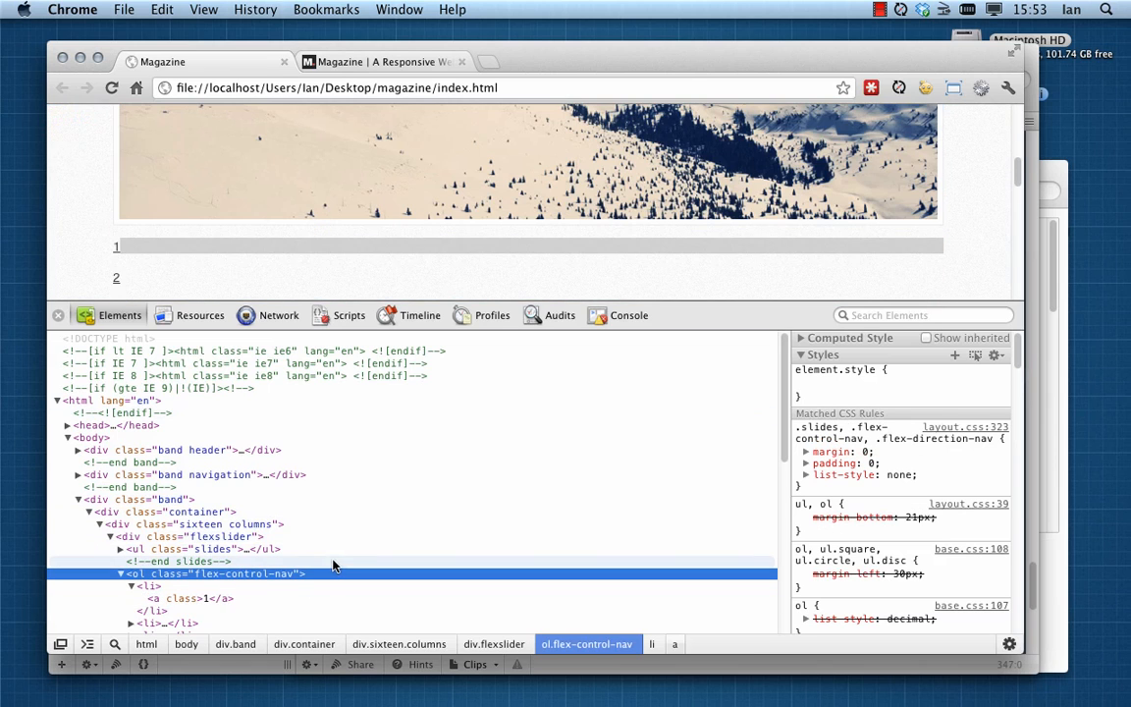
click(118, 574)
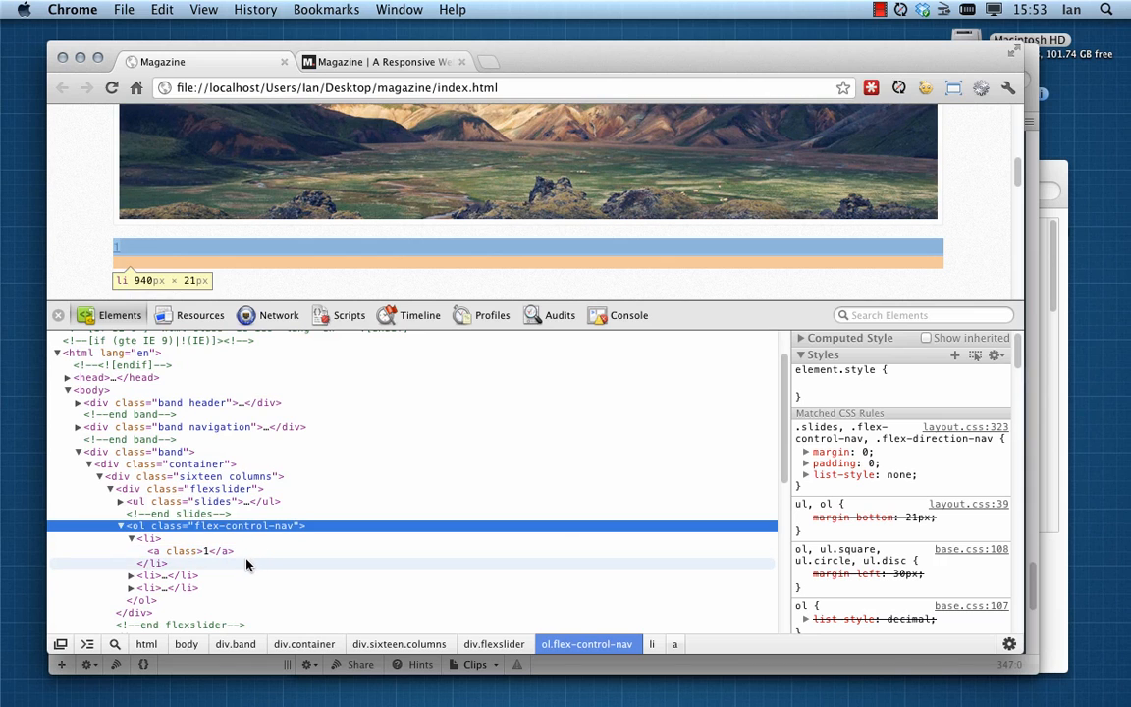
mouse_move(235, 526)
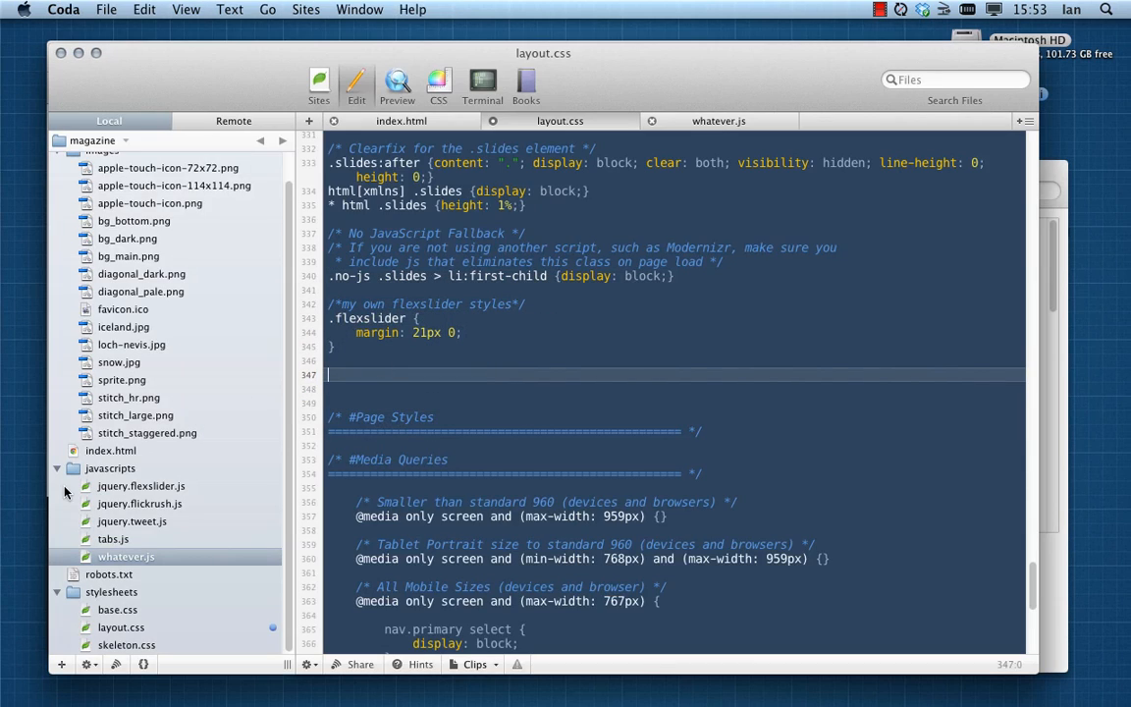
Add a .flex-control-nav rule with full width and centered text alignment
text(.flex-control-nav)
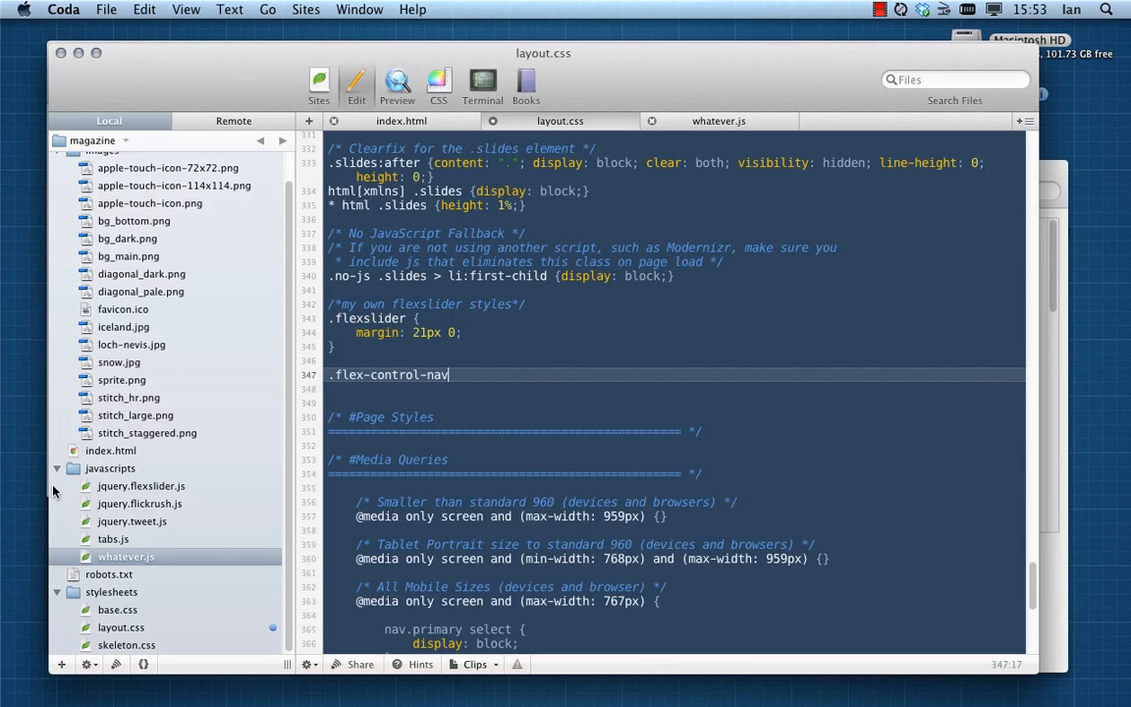
text({)
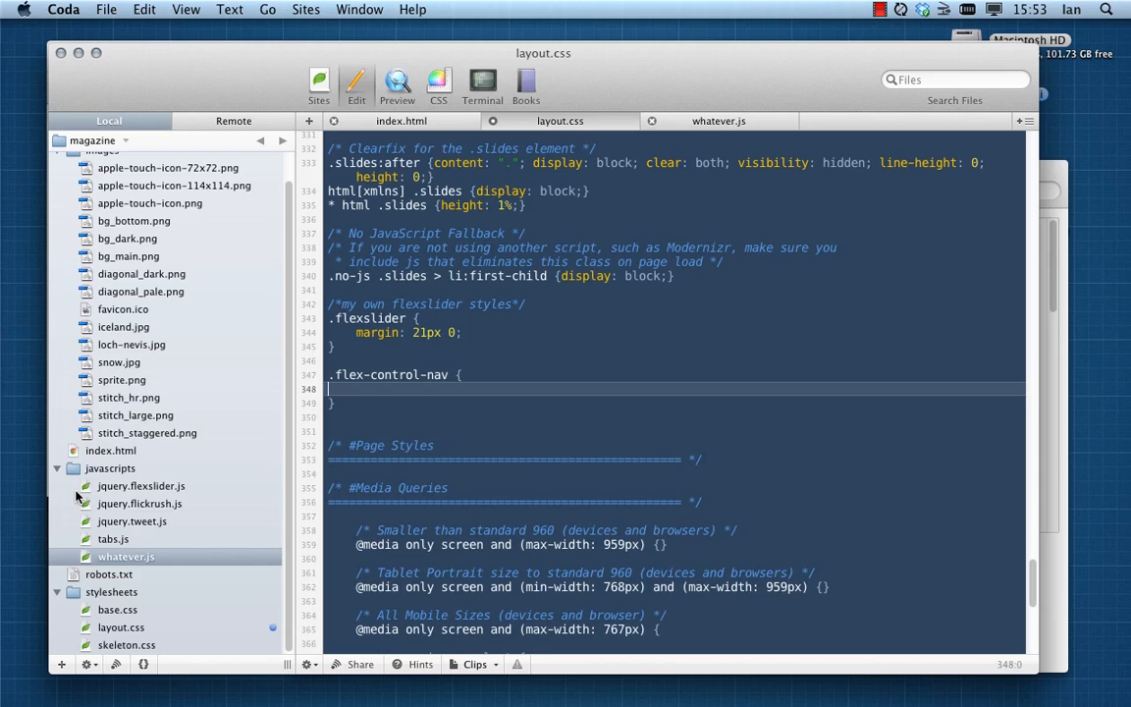
text(width: 100%)
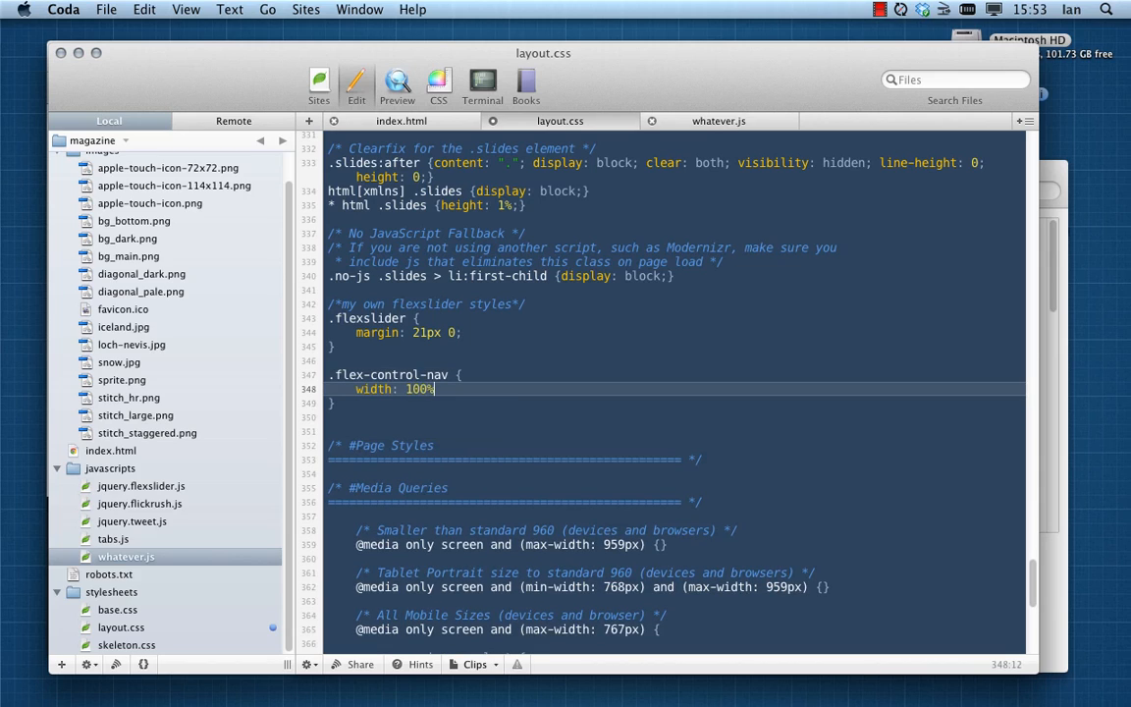
text(;)
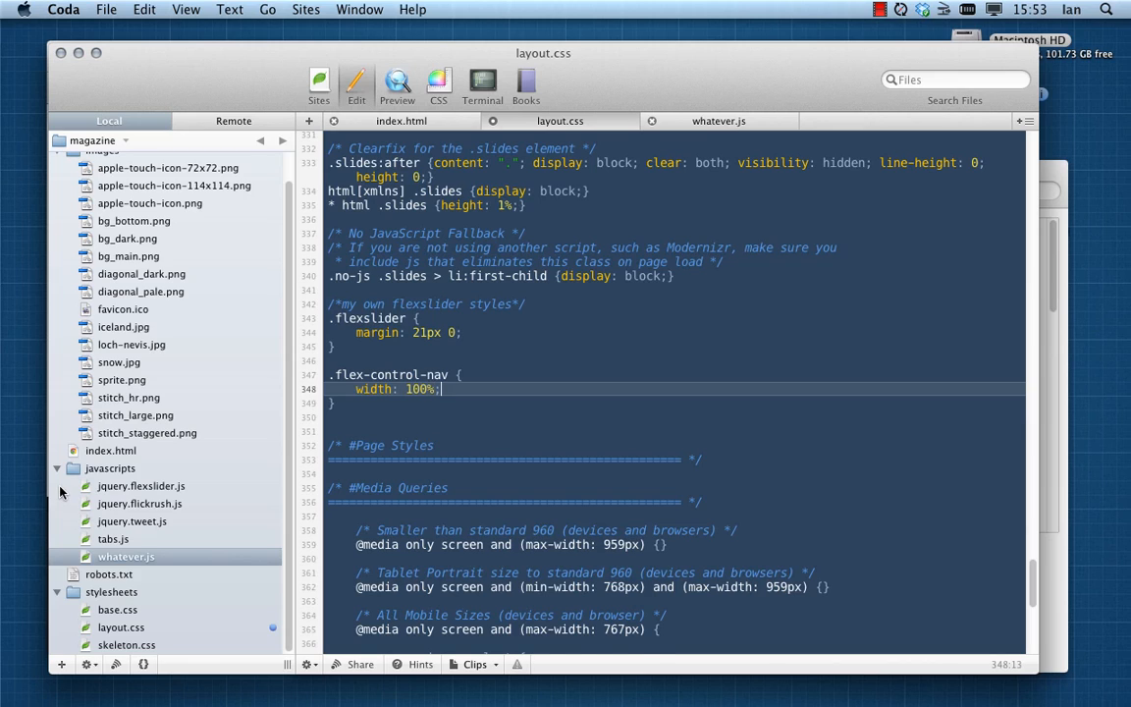
text(text-align: center;)
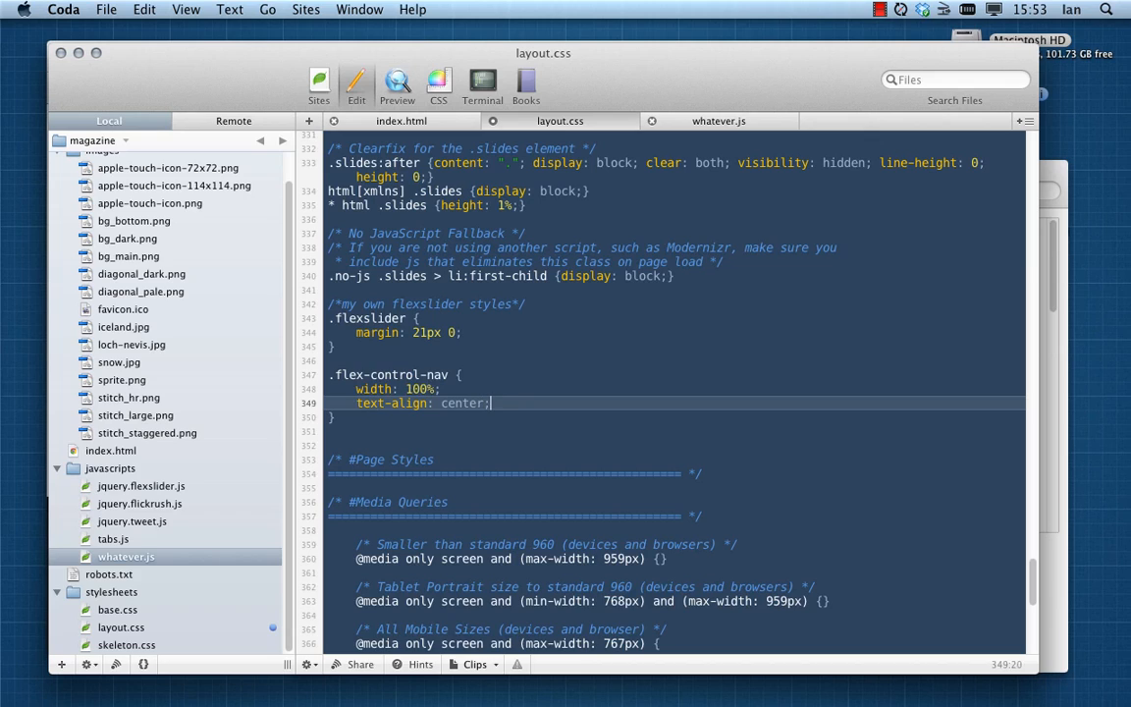
key(return)
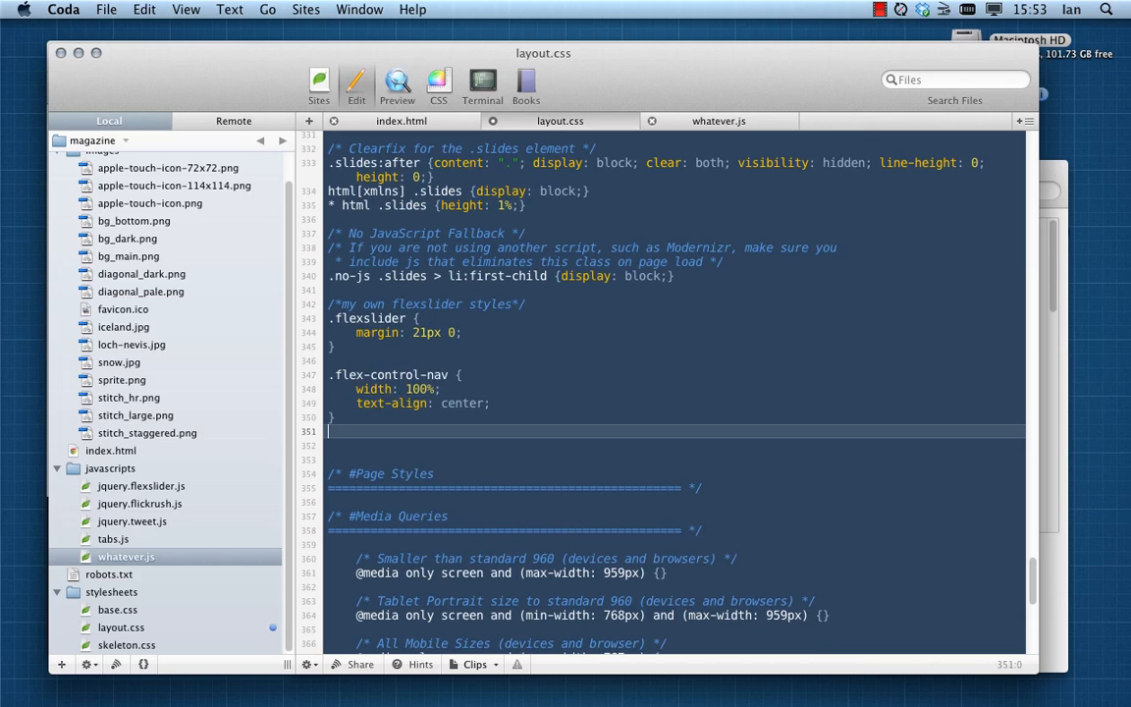
Add a .flex-control-nav li rule with display: inline and margin: 0 5px, then save
text(.flex-control-nav)
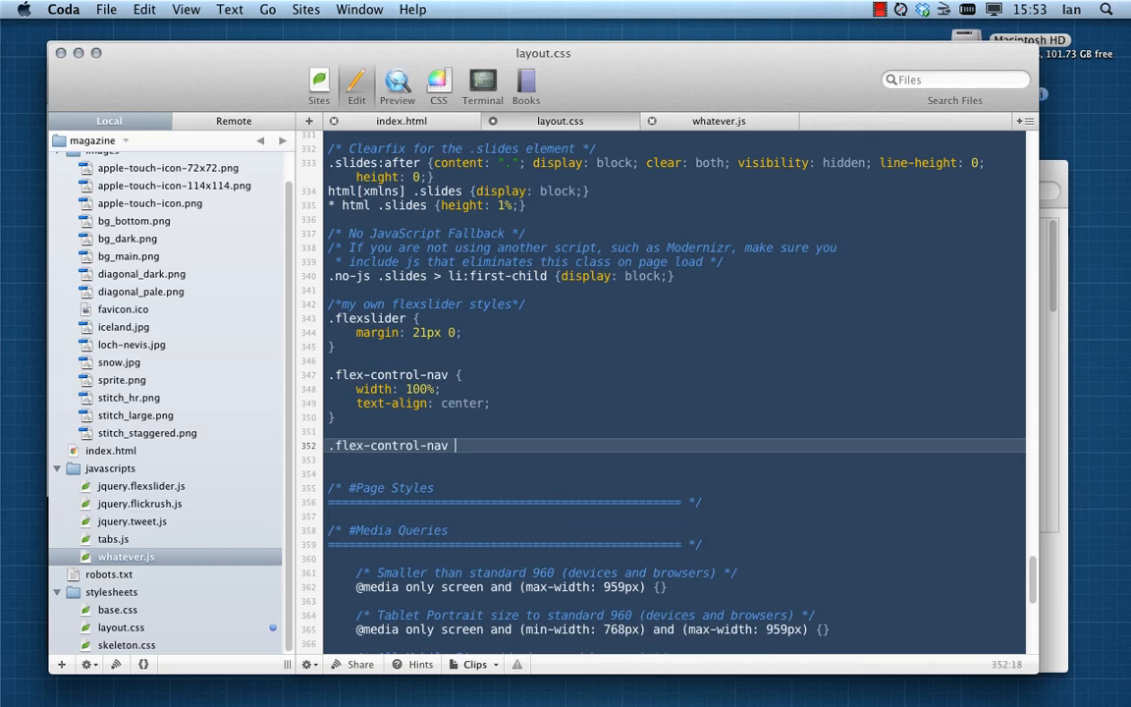
text(li {)
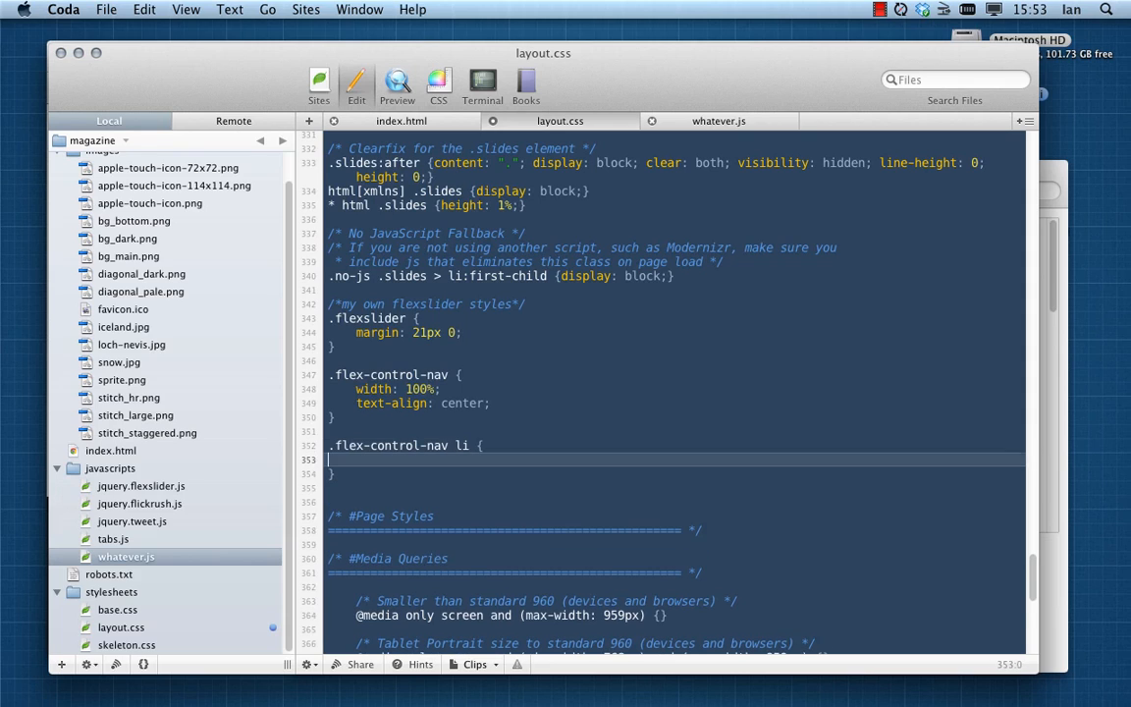
text(display: inline)
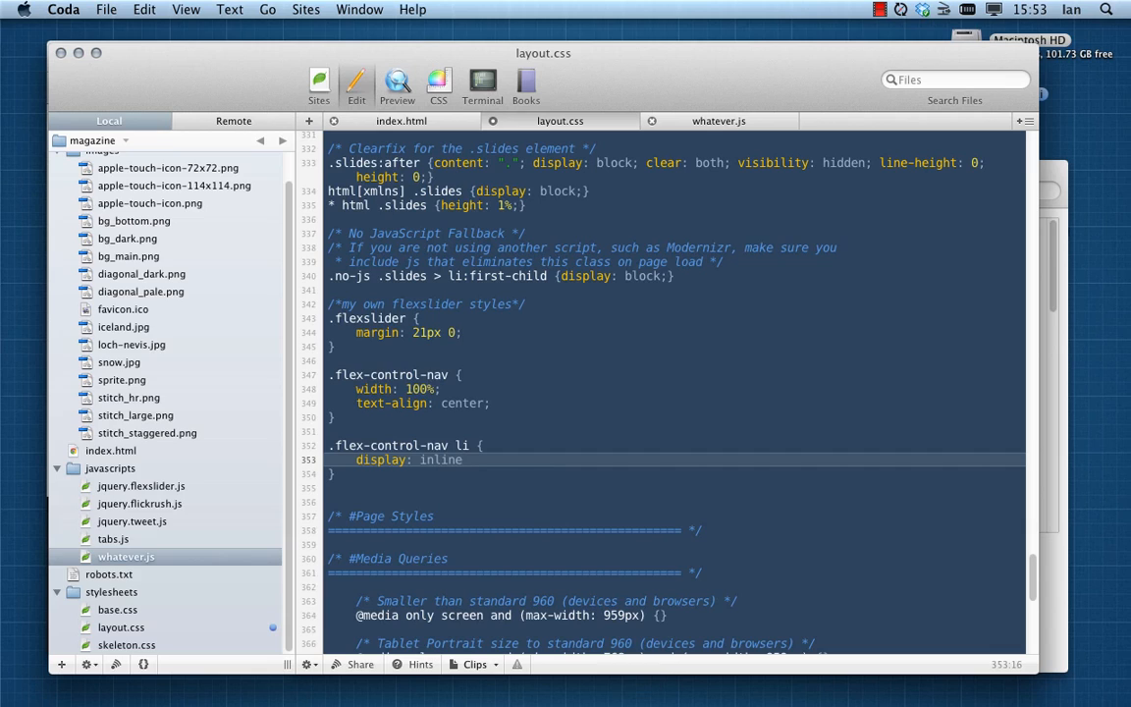
text(margin: 0)
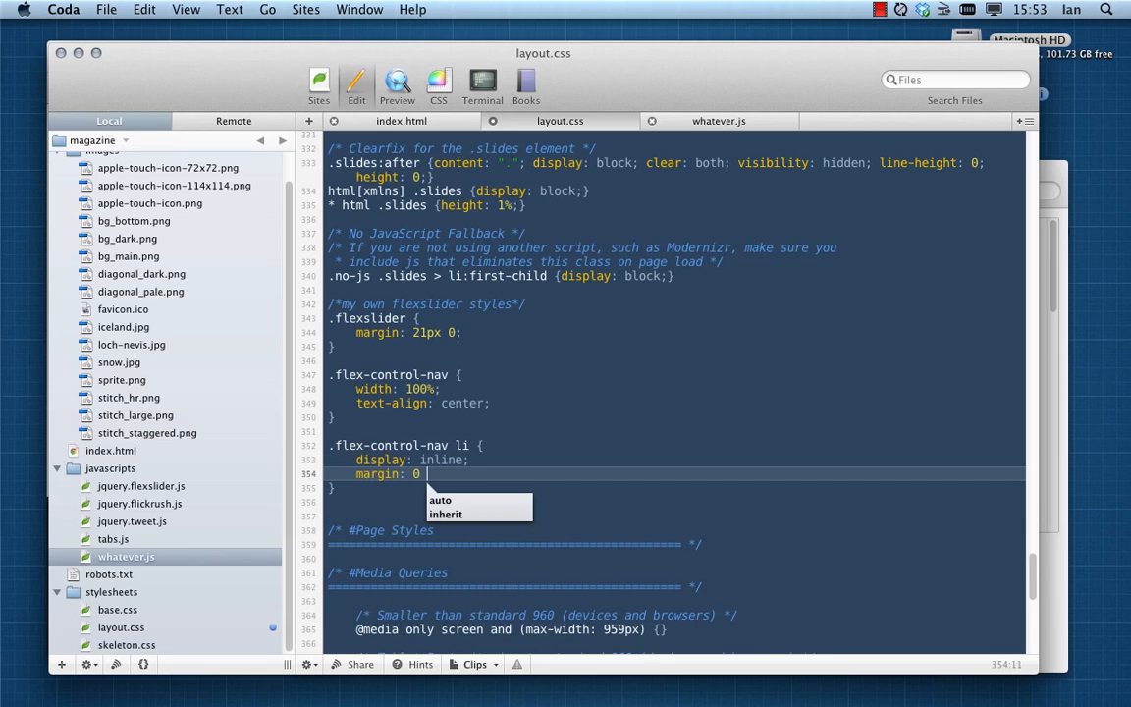
text(5px;)
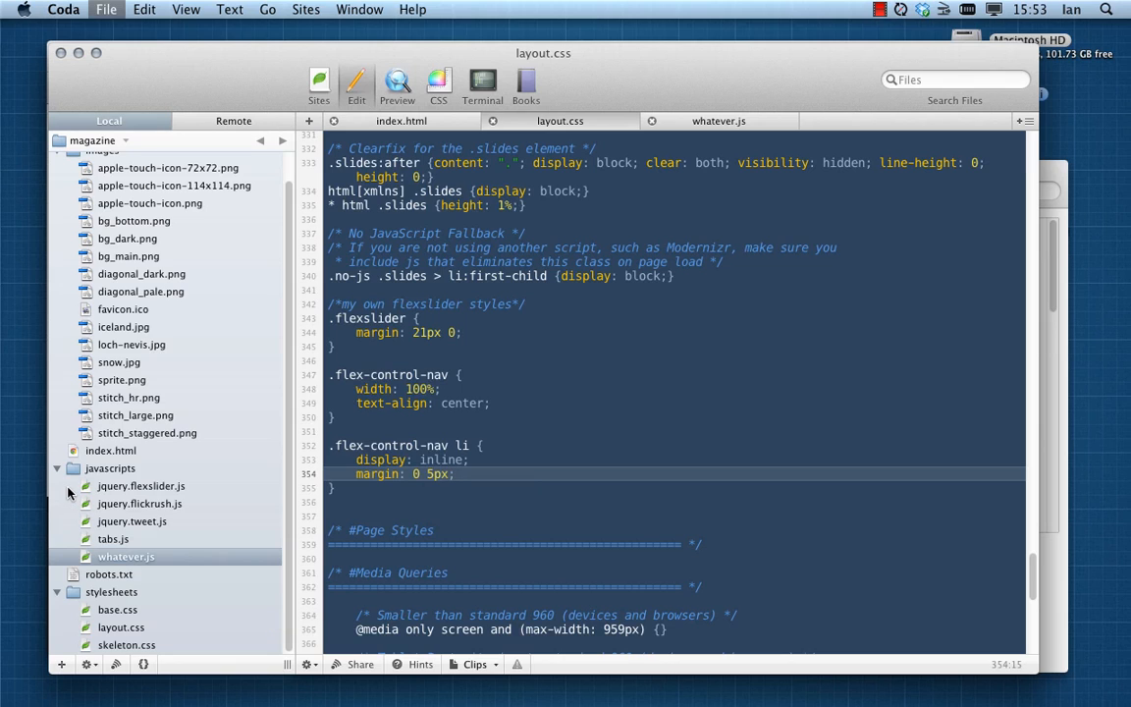
click(389, 370)
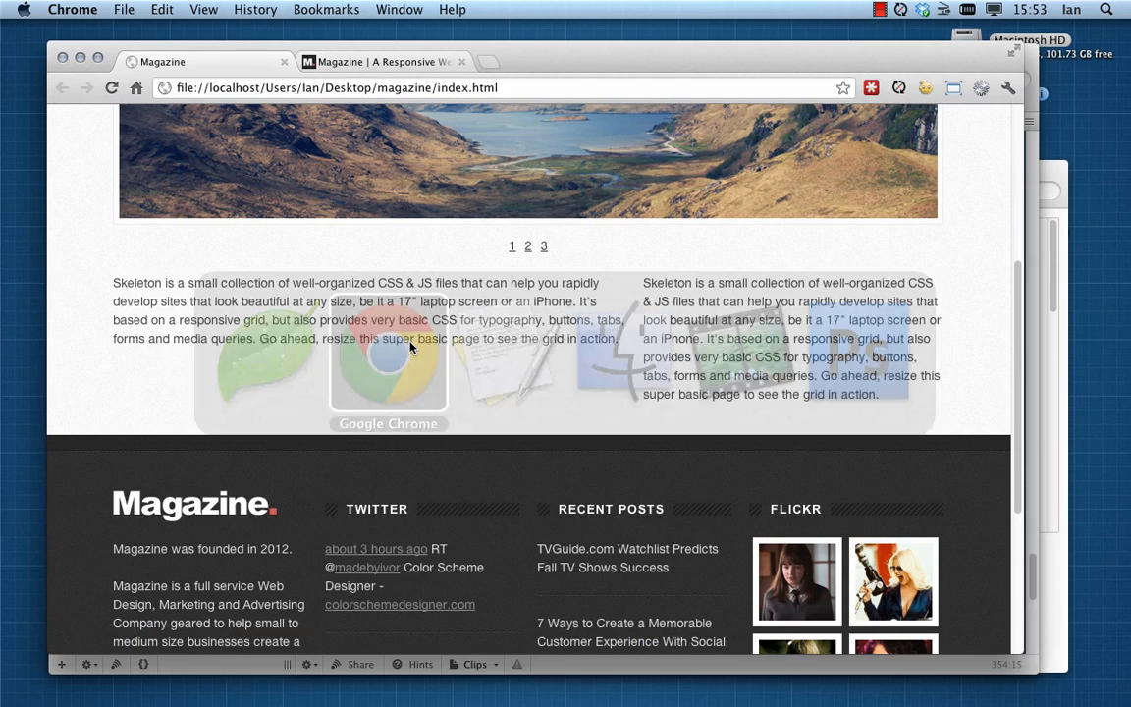
scroll(up, 3)
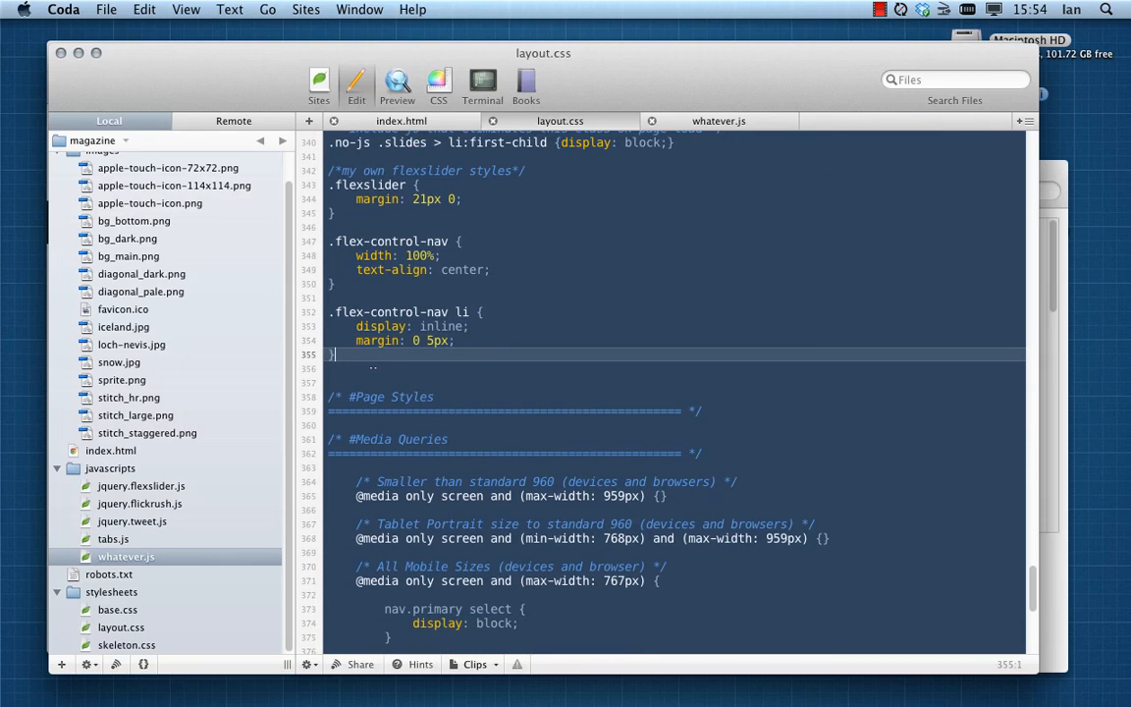
Start a .flex-control-nav li a rule with display: inline-block
key(Return)
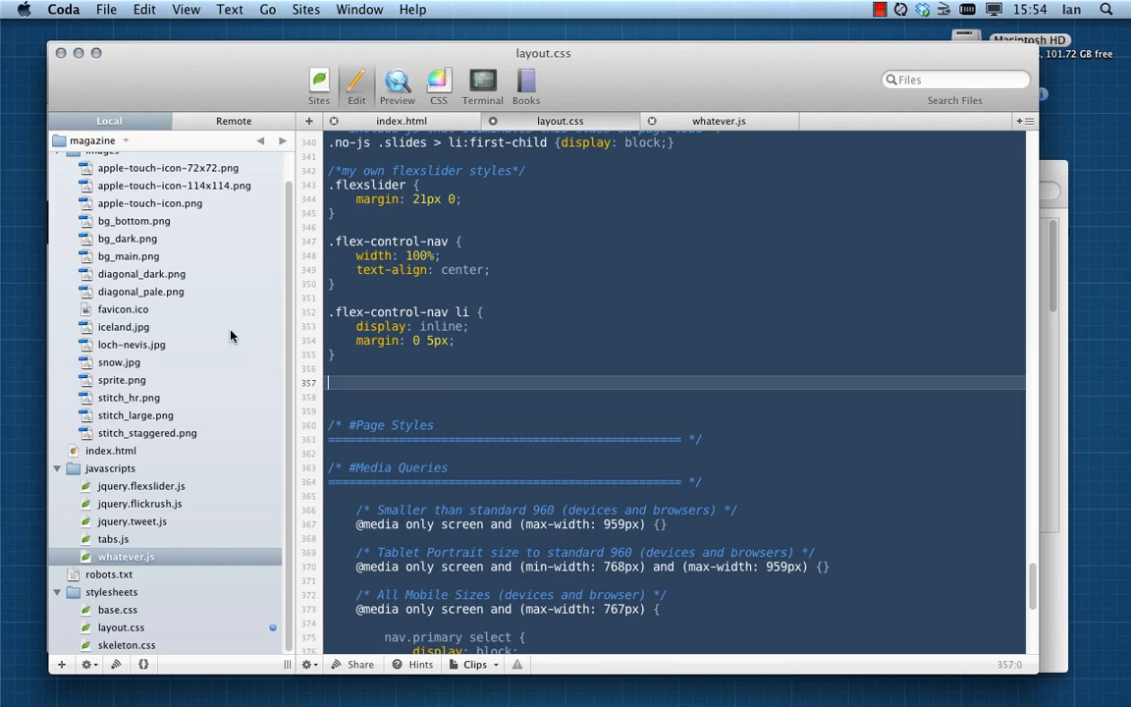
mouse_move(326, 420)
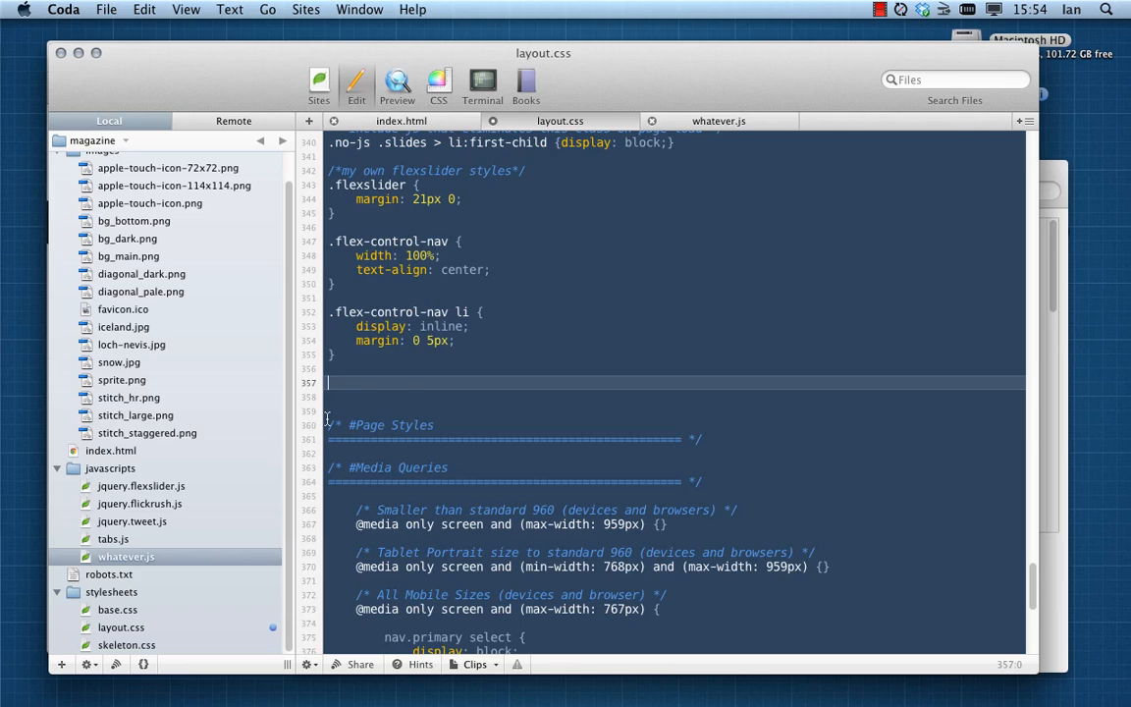
text(.flex-control-nav li a {)
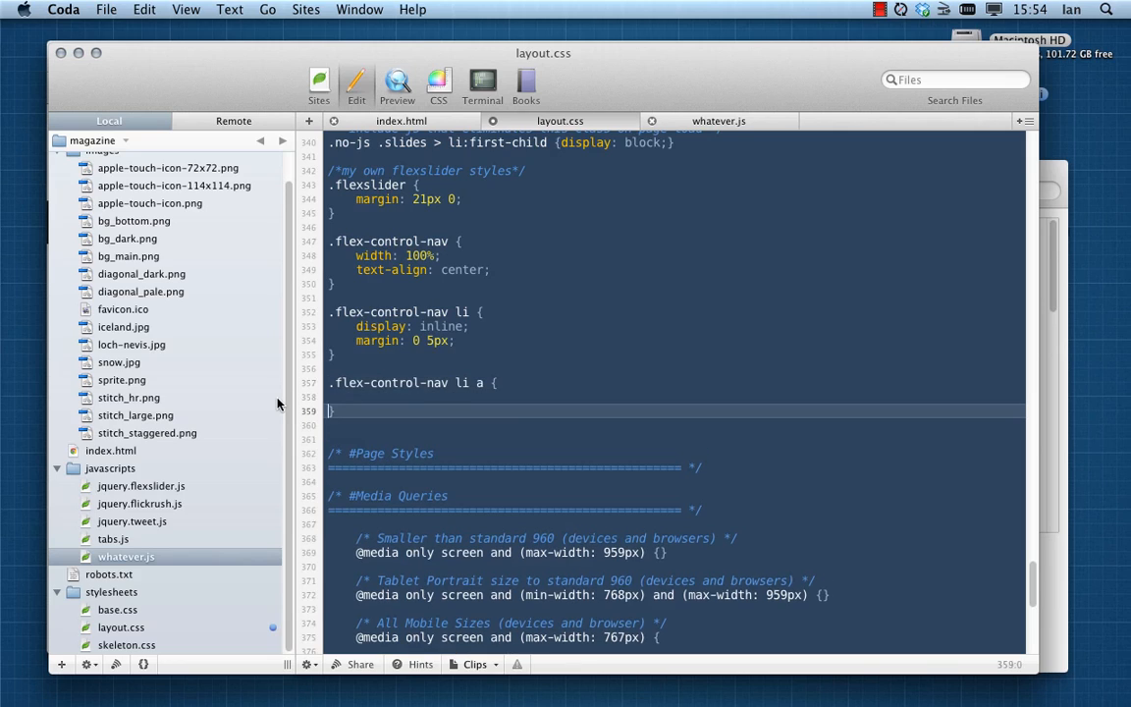
text(display: inline-b)
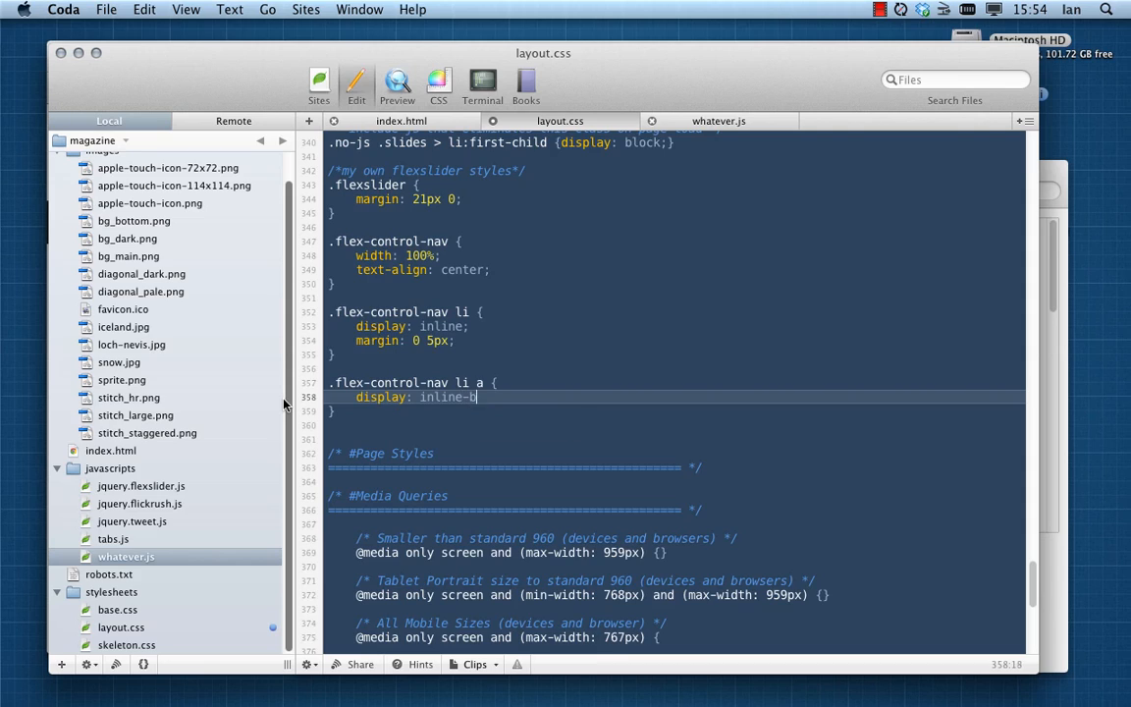
text(lock;)
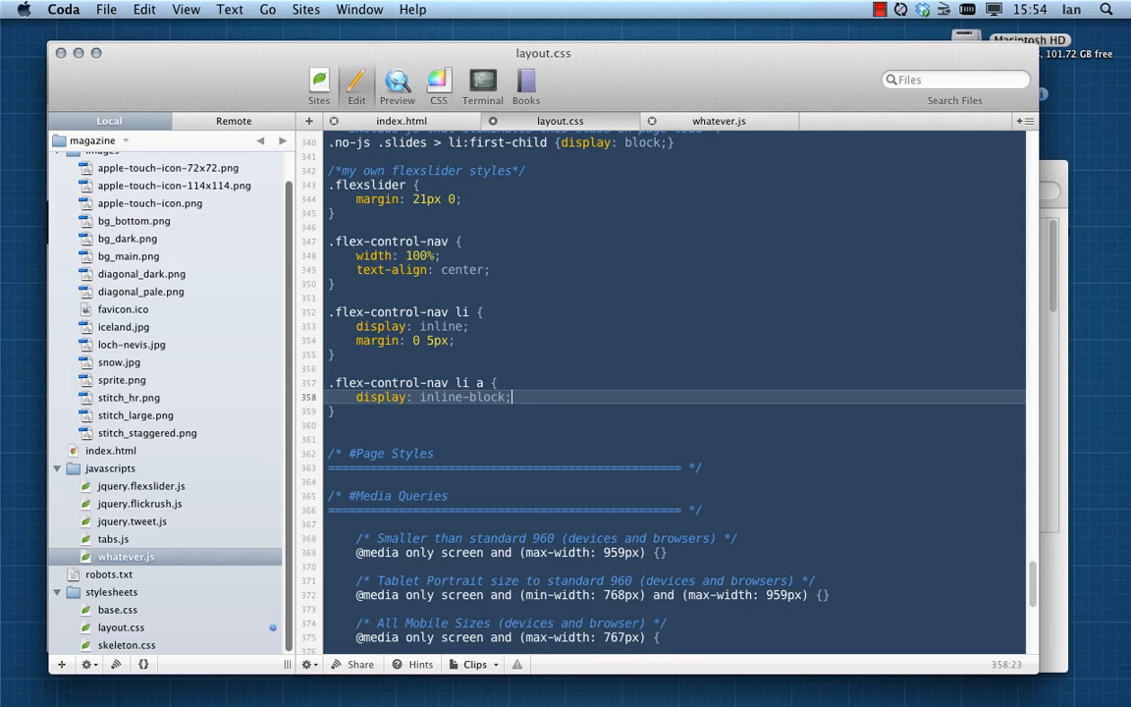
key(Return)
text(height: 14px)
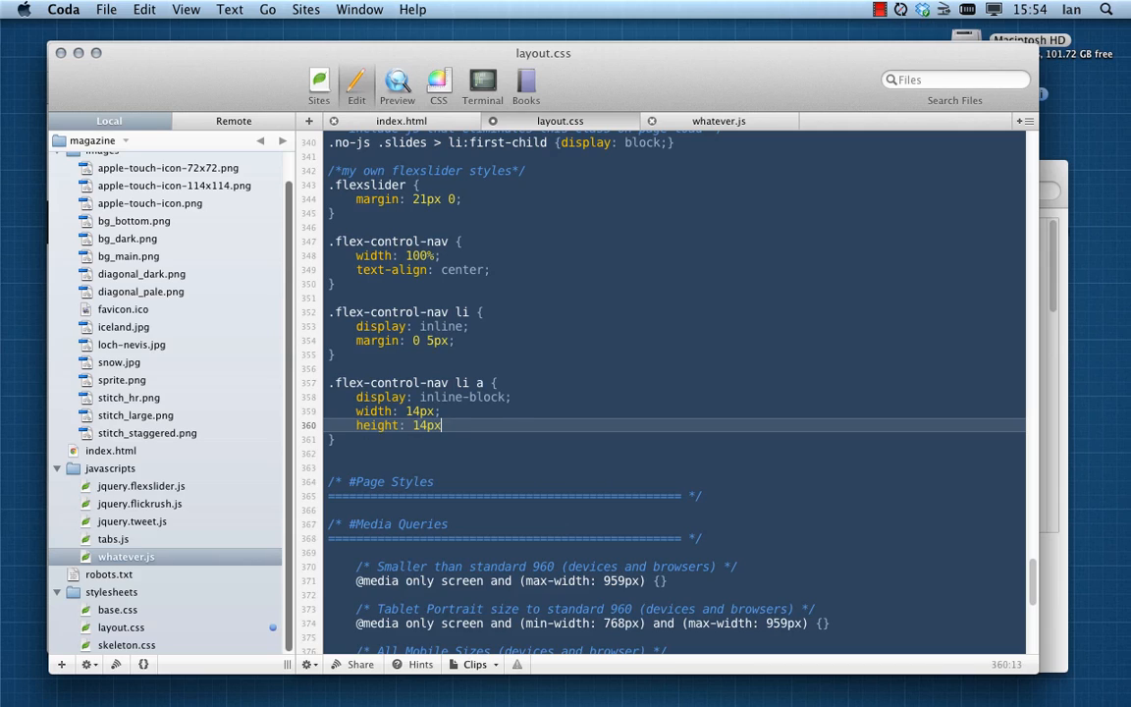
Give the links background #d5d5d5 and a 1px solid #d5d5d5 border
text(background:)
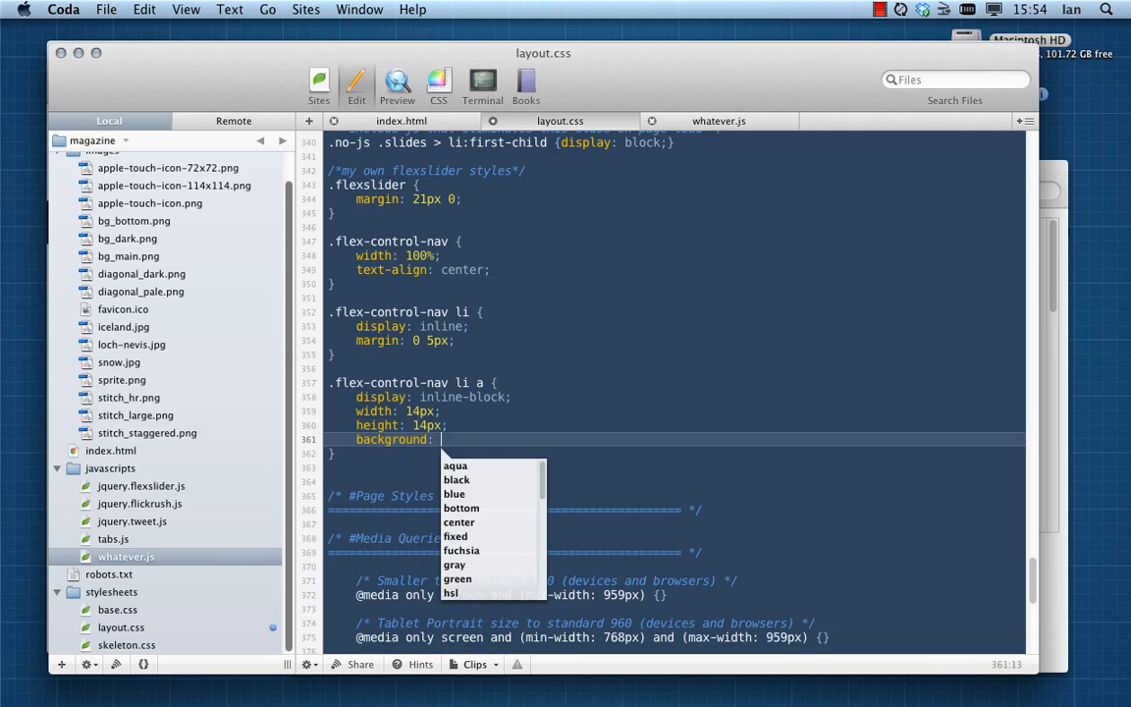
text(#)
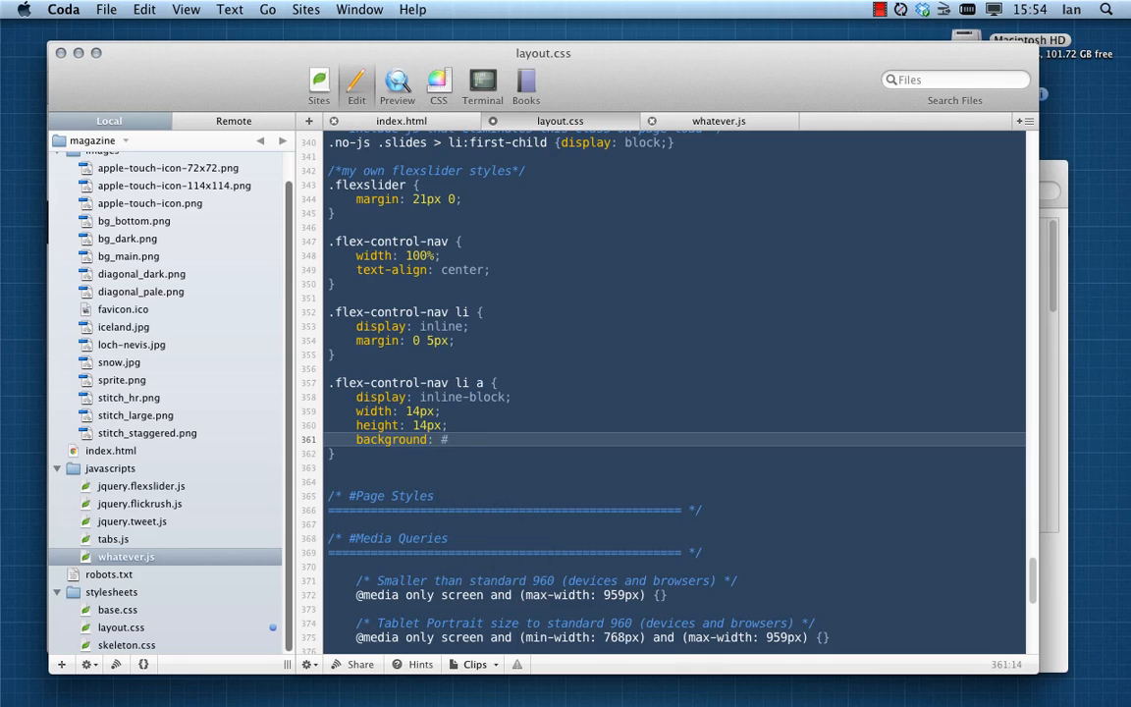
text(d5d5d5;)
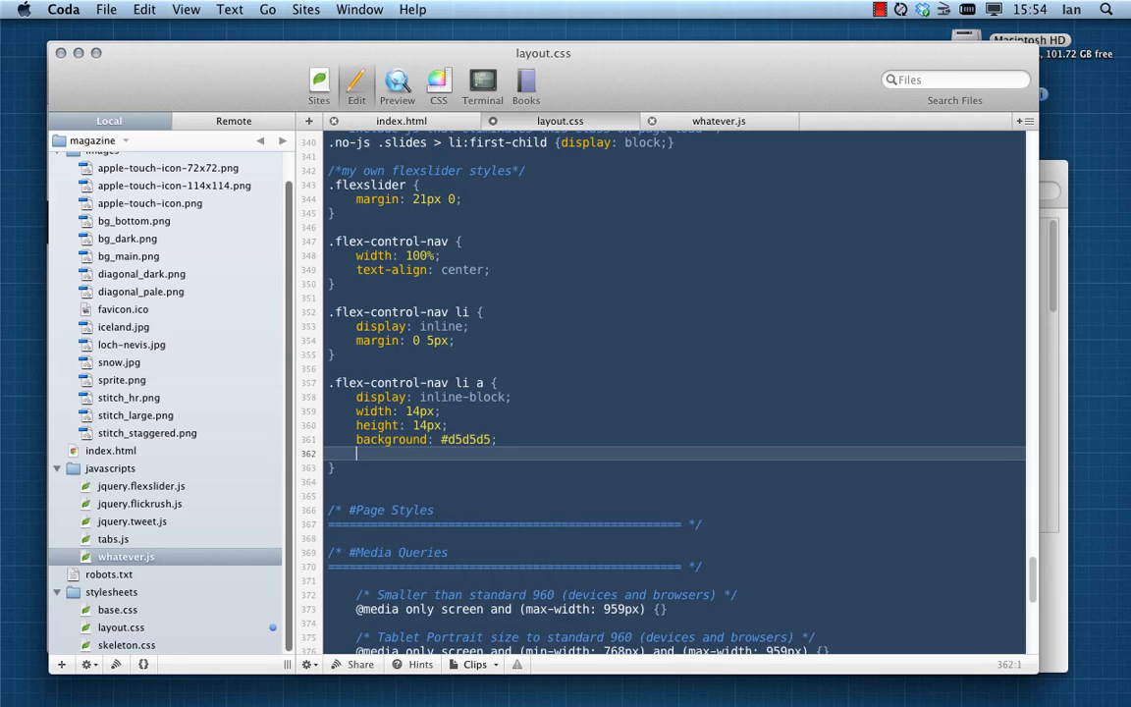
text(border: 1px)
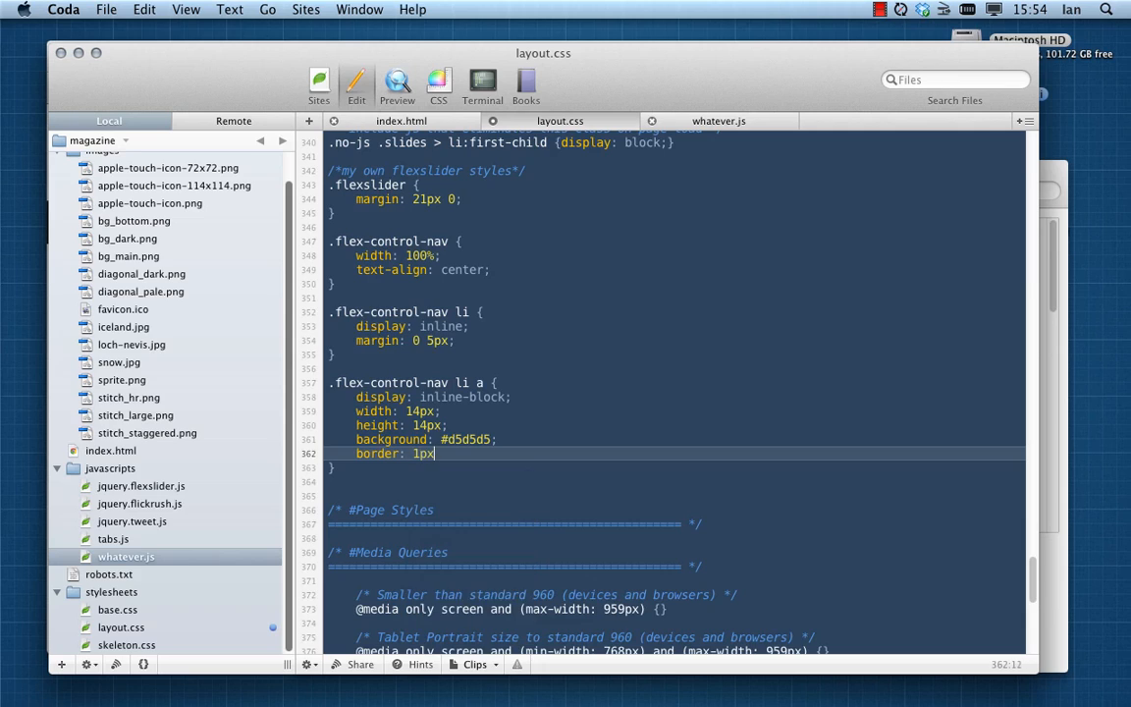
text(solid)
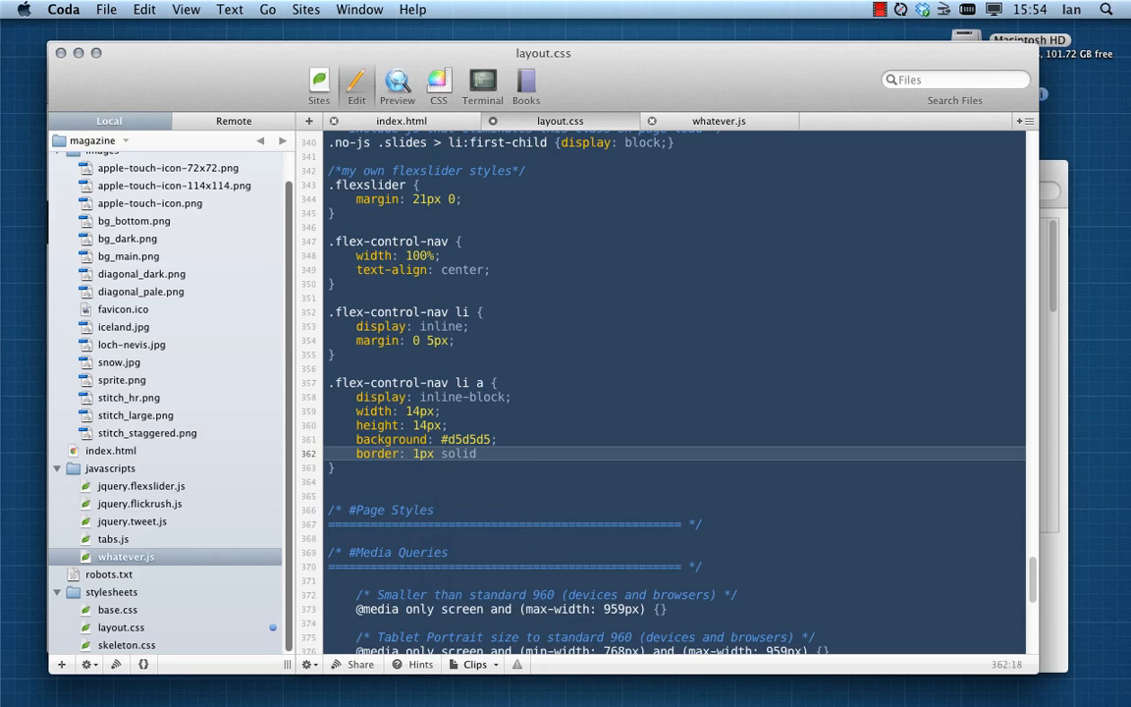
text(#)
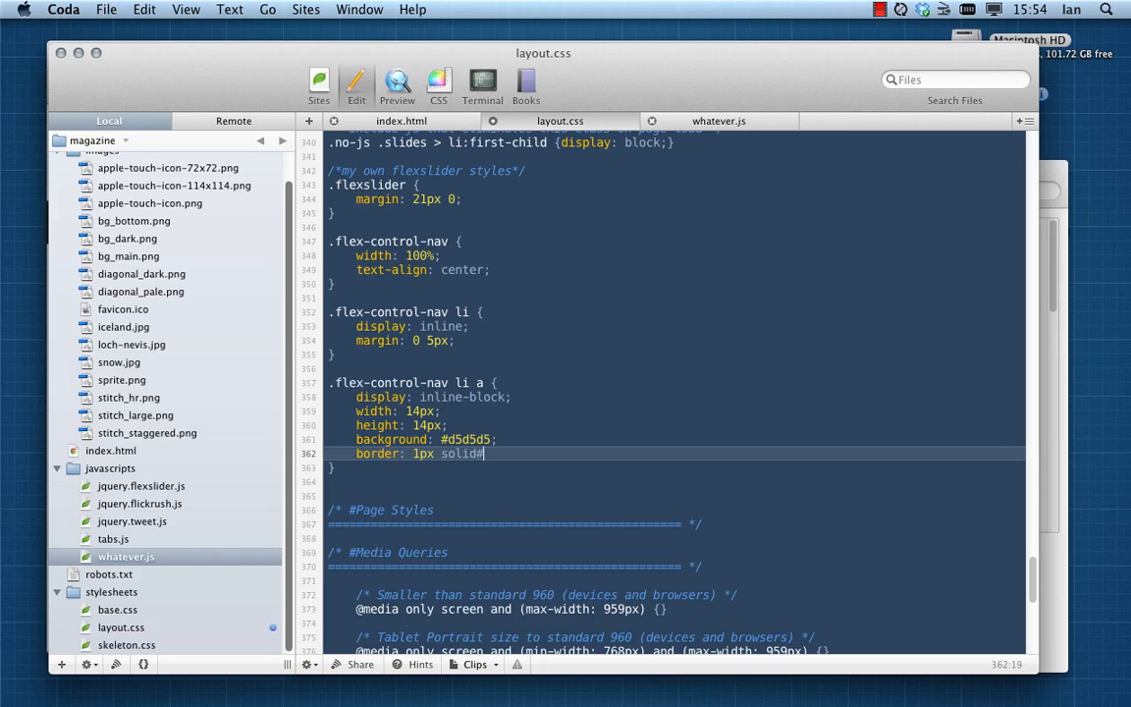
text(d5d5d5)
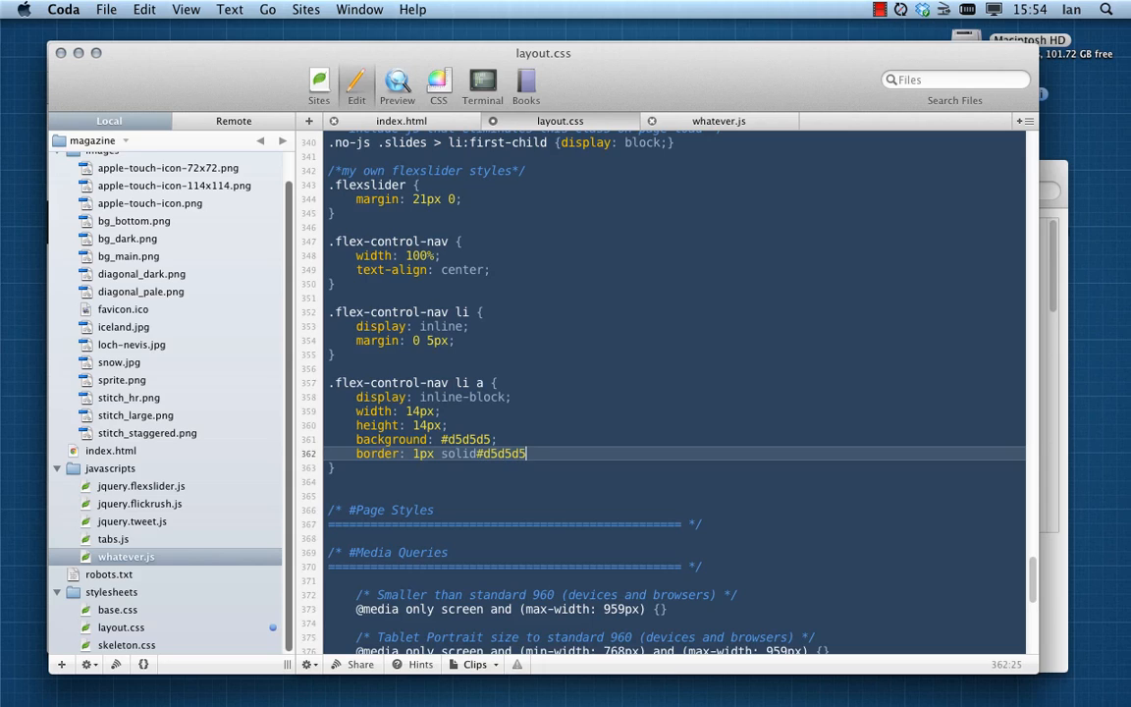
text(;)
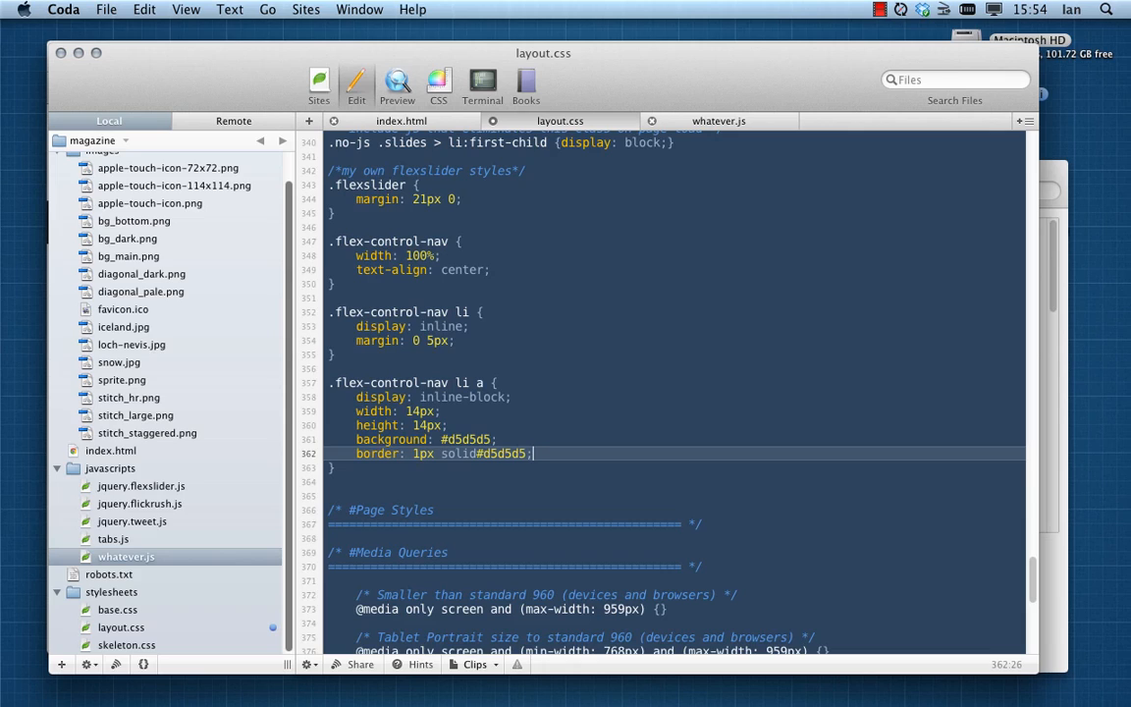
key(return)
text(cursor: pointer;)
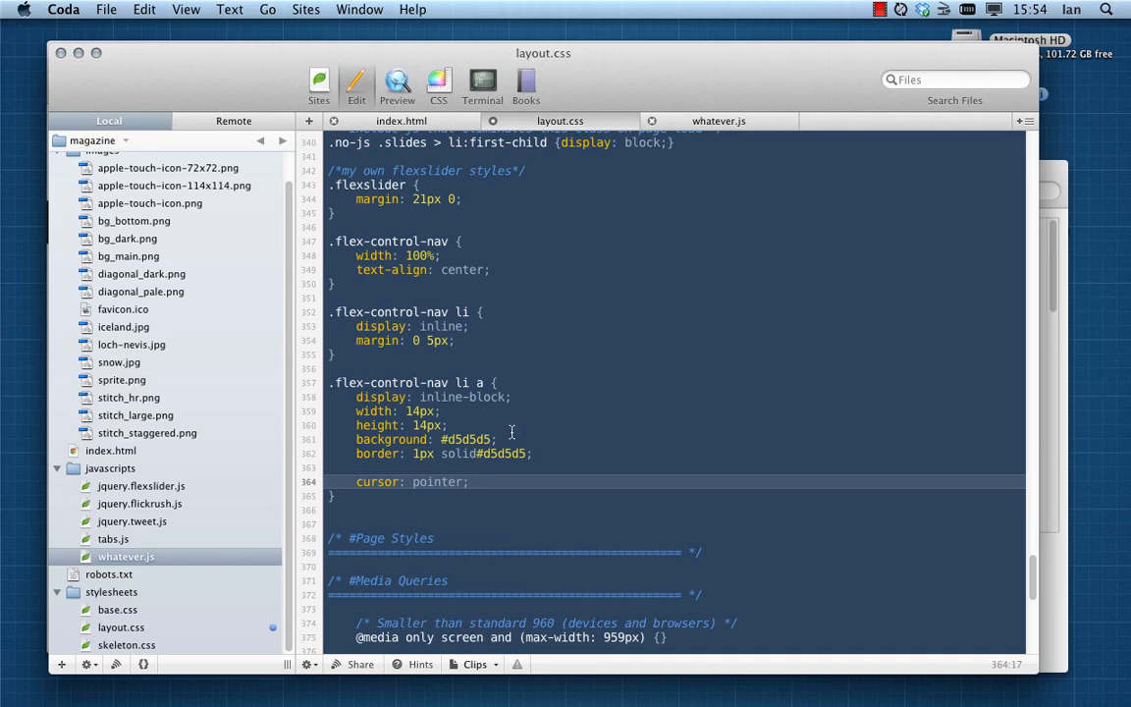
mouse_move(472, 306)
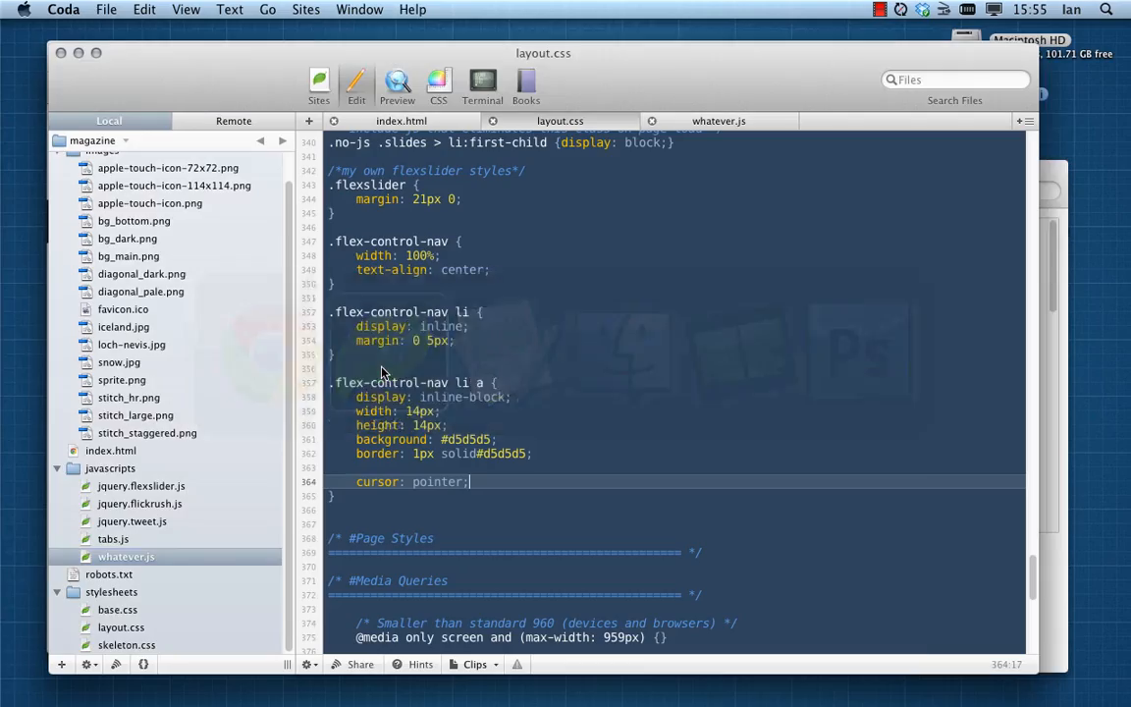
Copy font: 0/0 a, text-shadow: none and color: transparent from footer h3.logo a into the rule
scroll(up, 3)
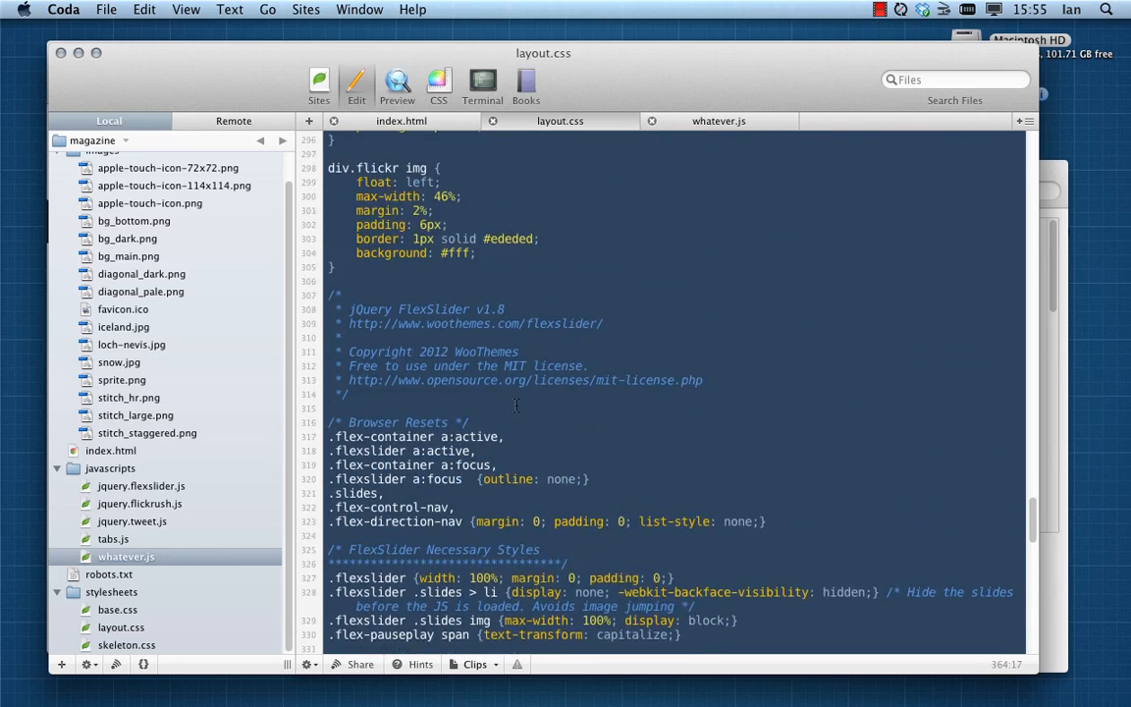
scroll(up, 3)
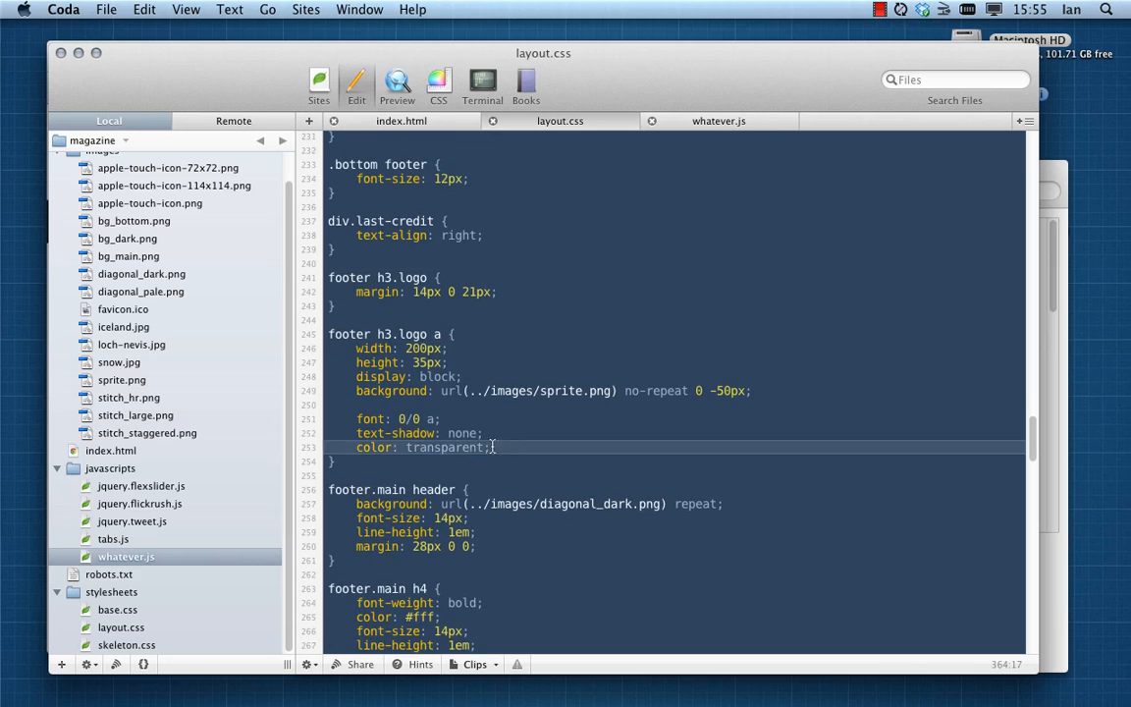
scroll(down, 3)
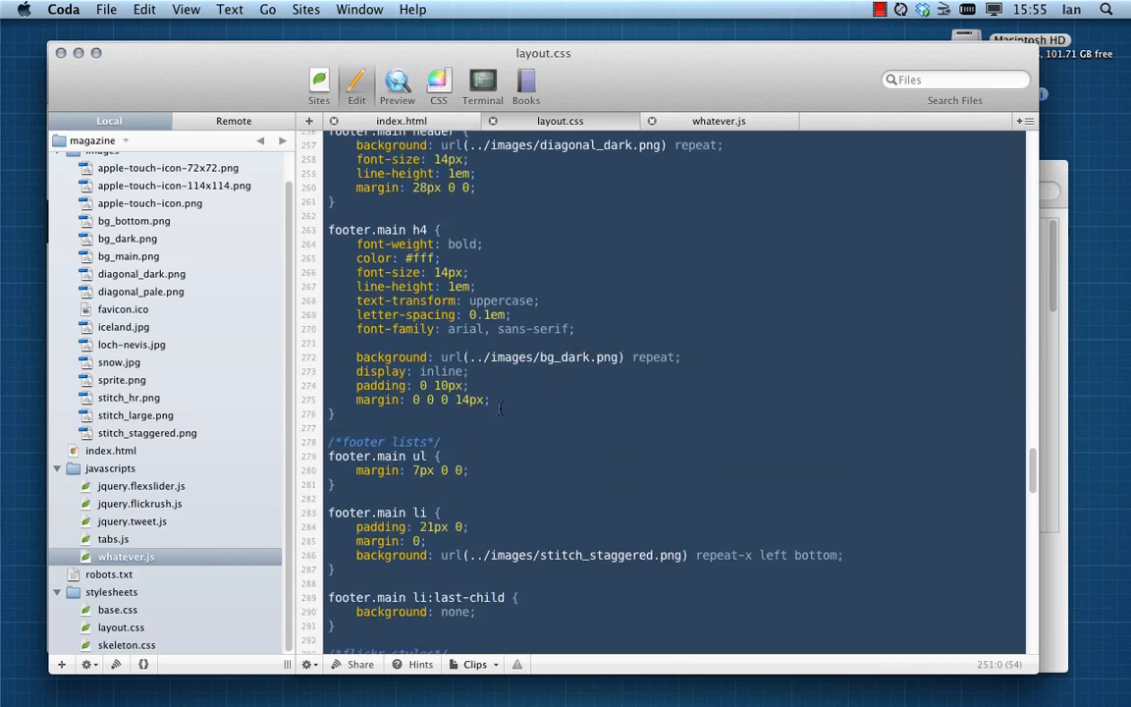
scroll(down, 3)
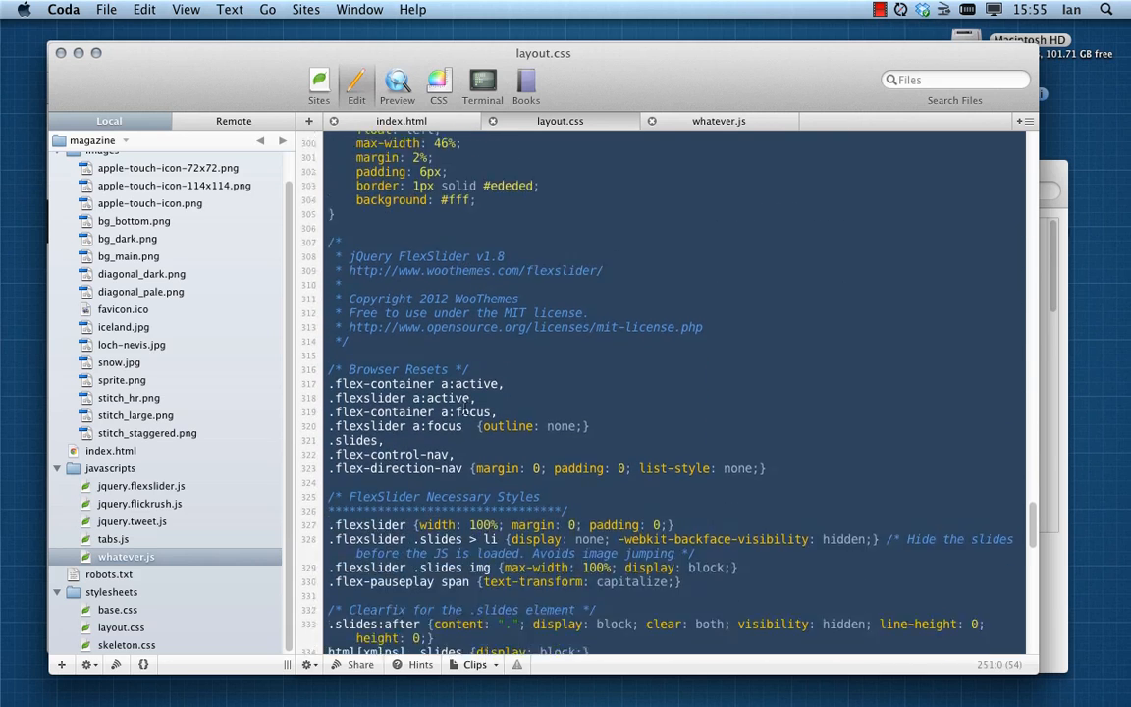
scroll(down, 3)
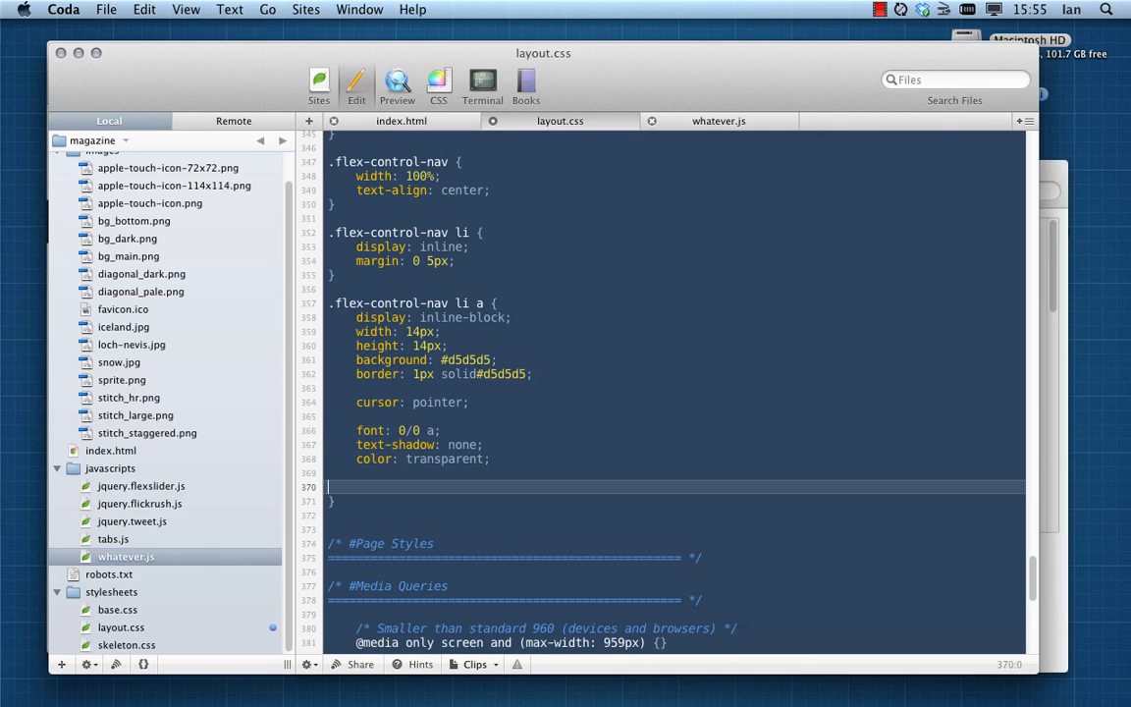
mouse_move(330, 477)
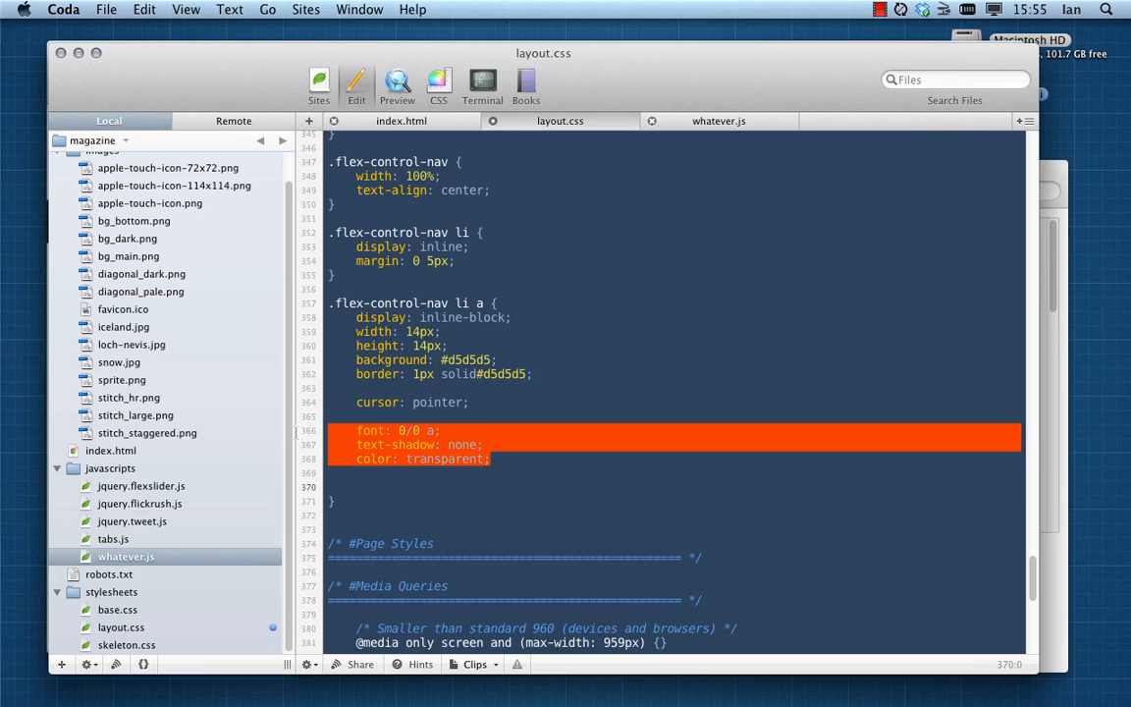
click(510, 416)
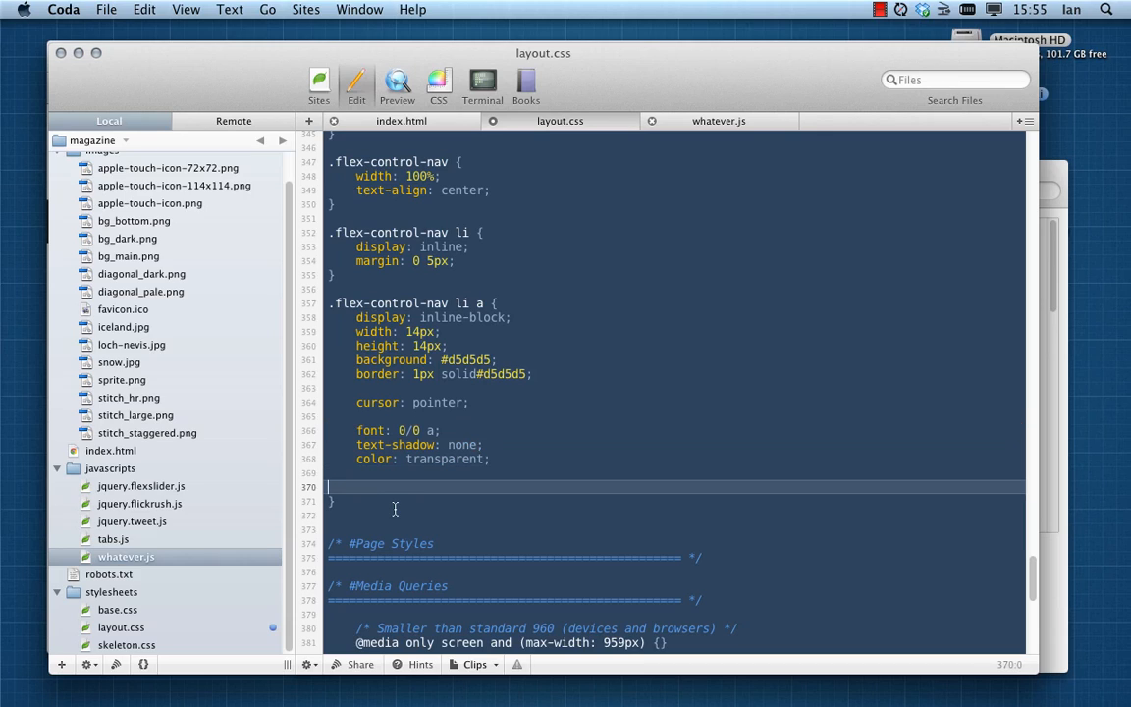
mouse_move(456, 462)
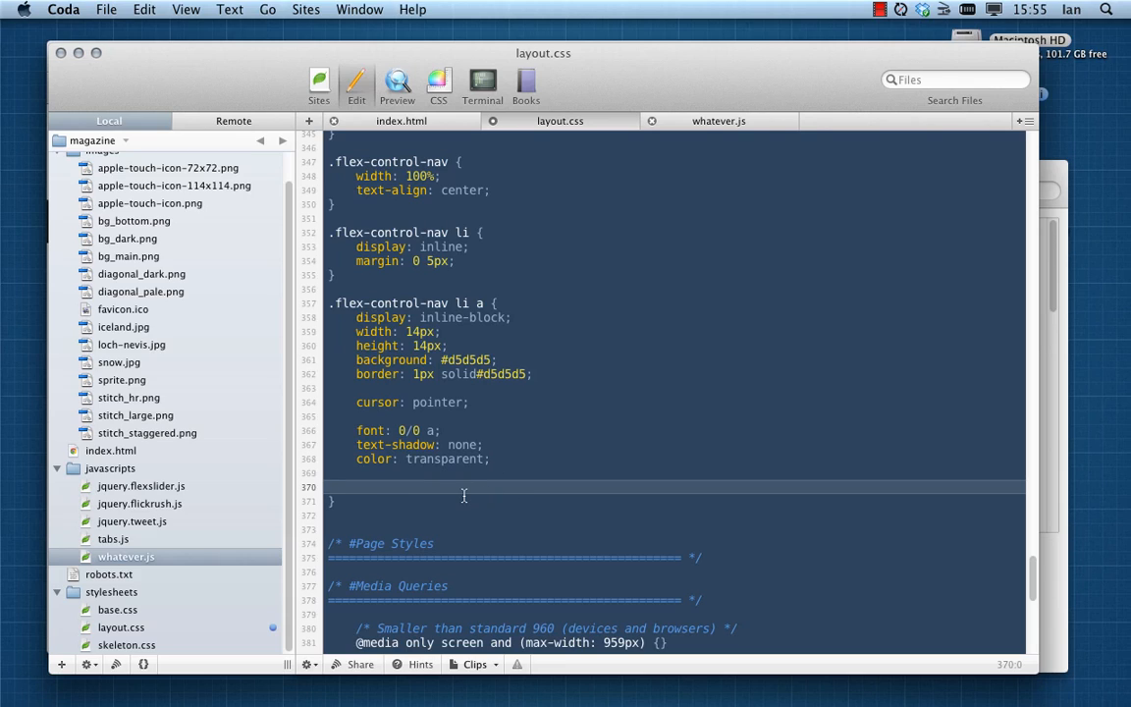
mouse_move(408, 491)
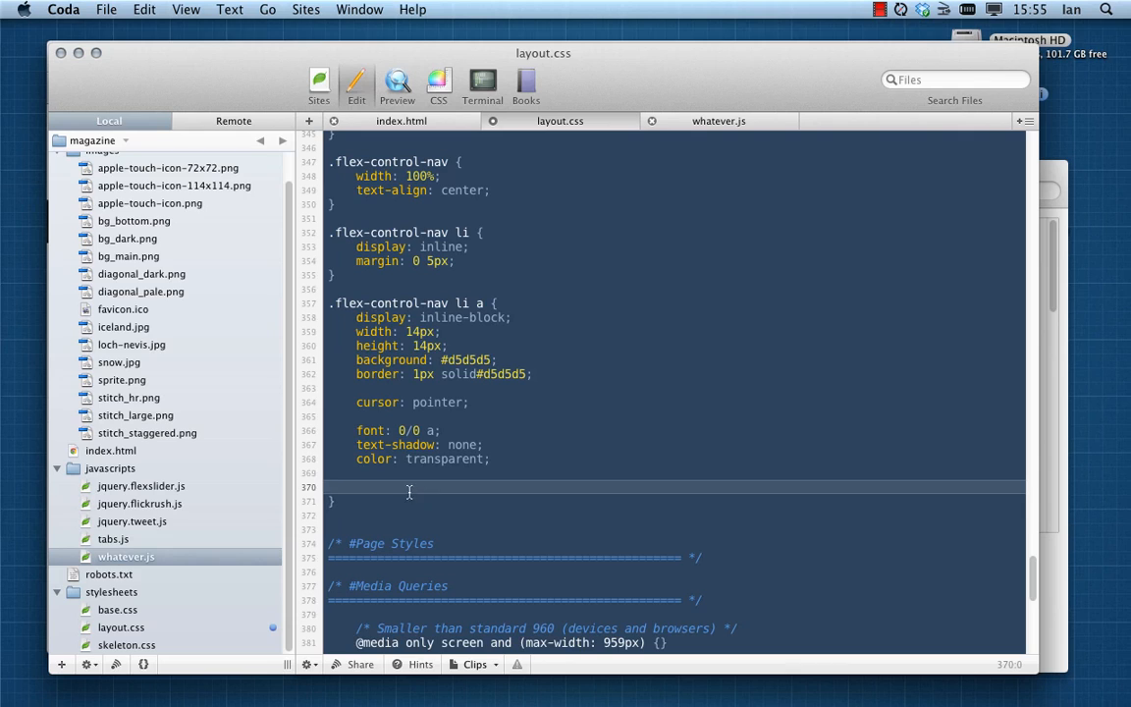
Add -webkit-border-radius: 10px to round the dots and check them in Chrome
text(bor)
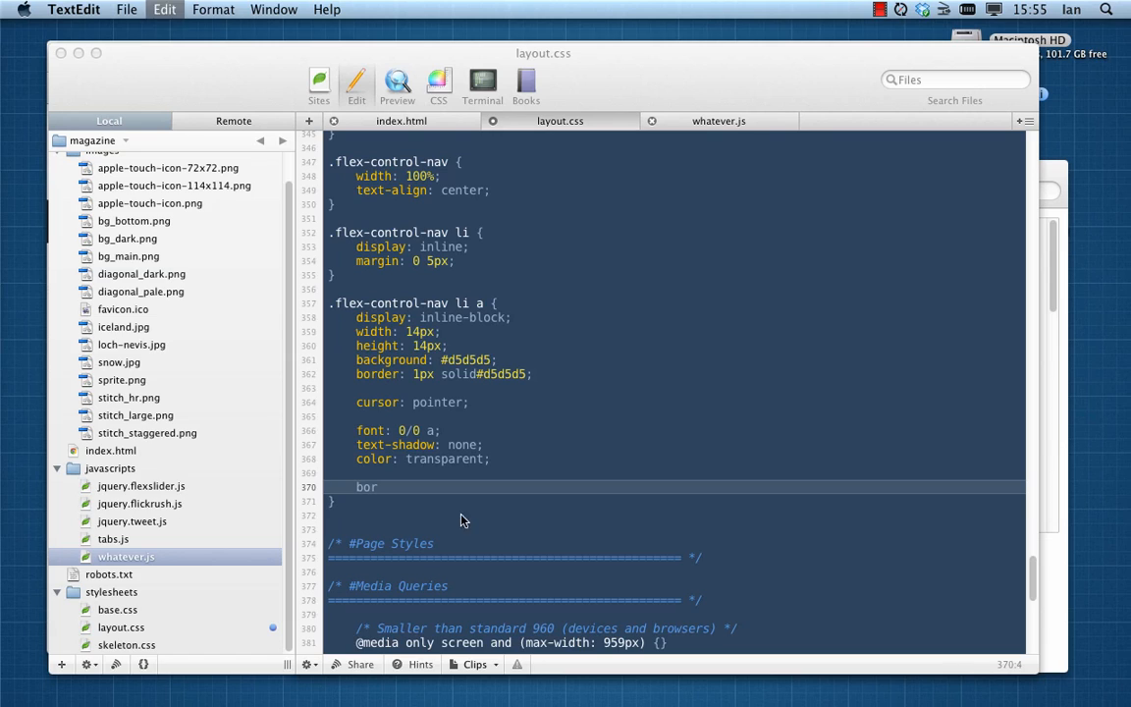
text(-webkit-border-radius: 10px;)
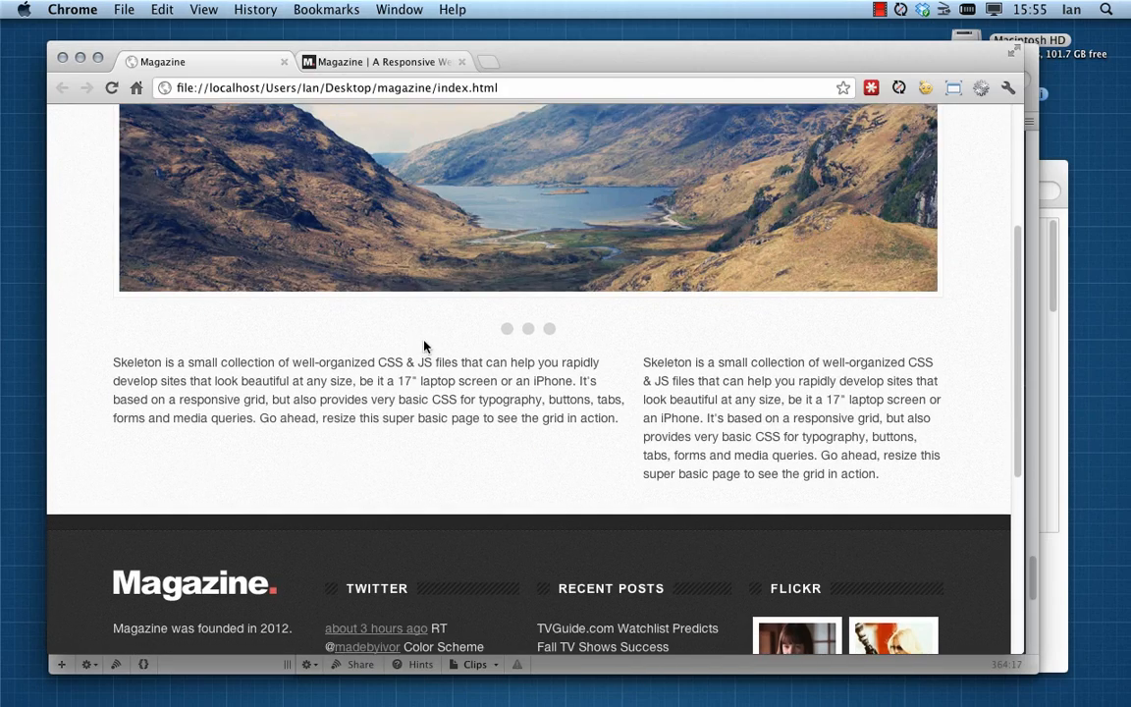
scroll(down, 3)
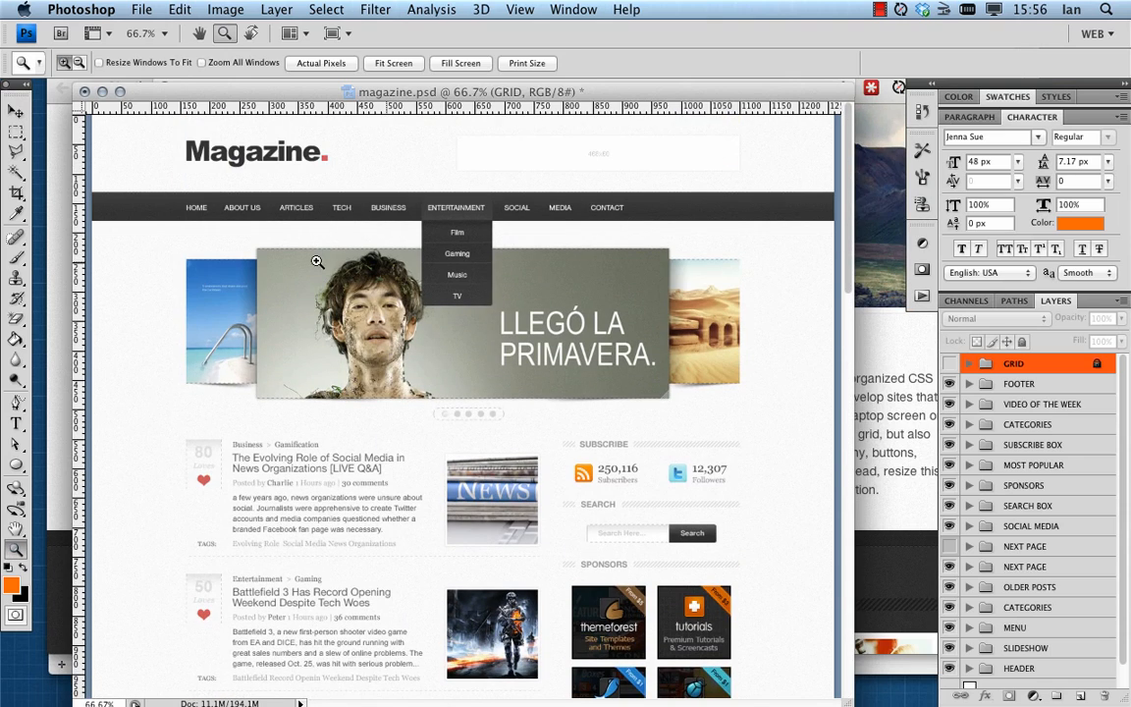
mouse_move(735, 406)
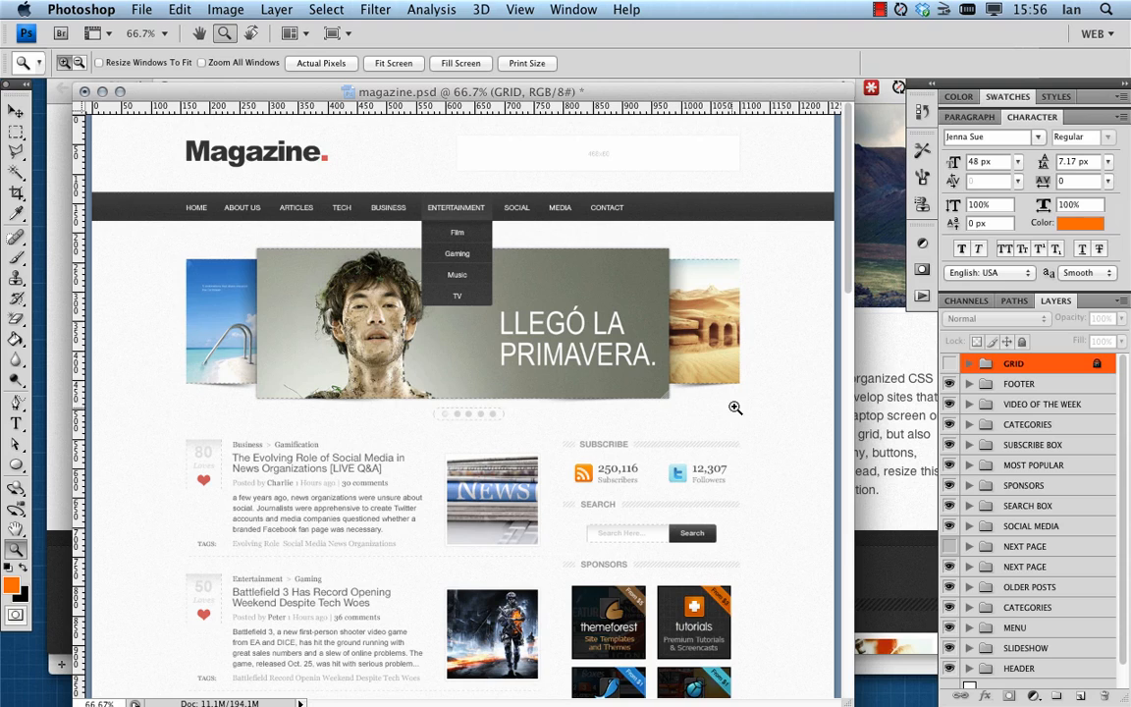
mouse_move(440, 455)
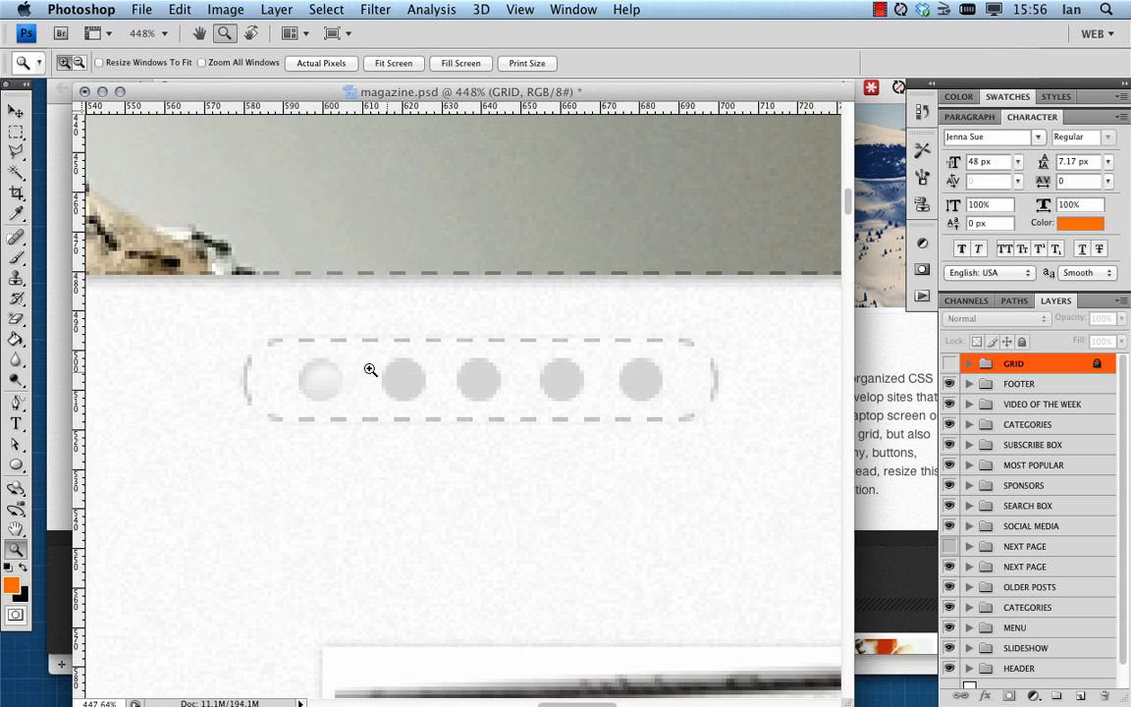
mouse_move(377, 481)
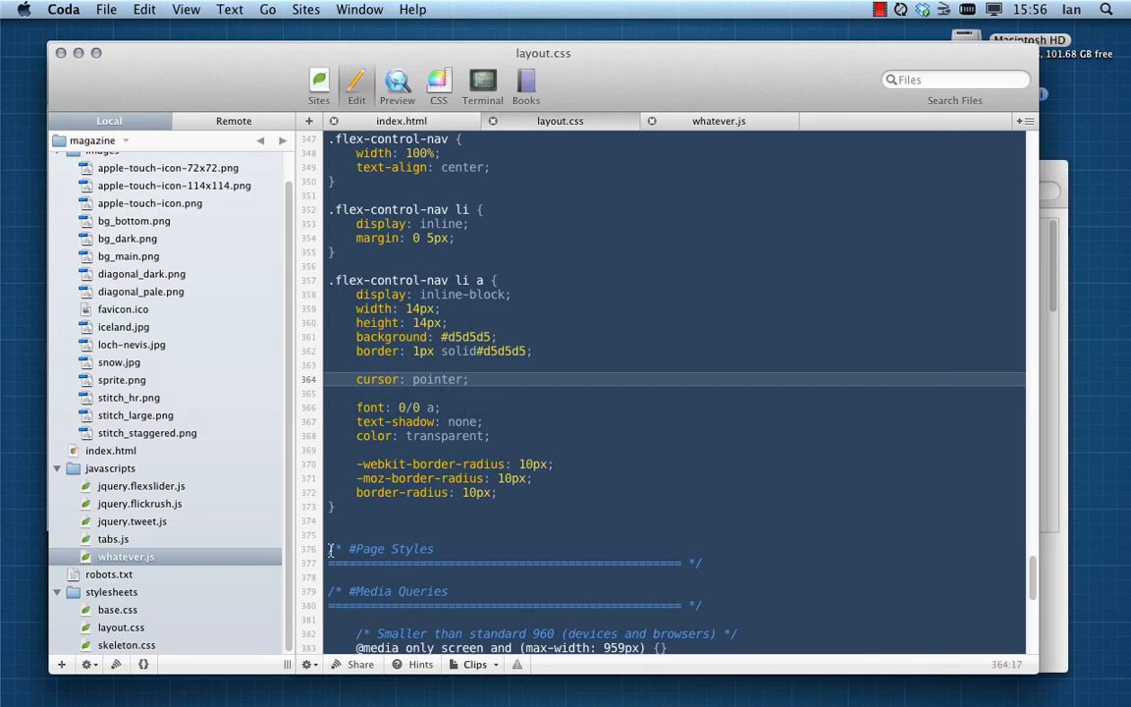
Add a .flex-control-nav li a.active, a:hover rule with background #f1f1f1
double_click(402, 279)
text(.flex-control-nav li a)
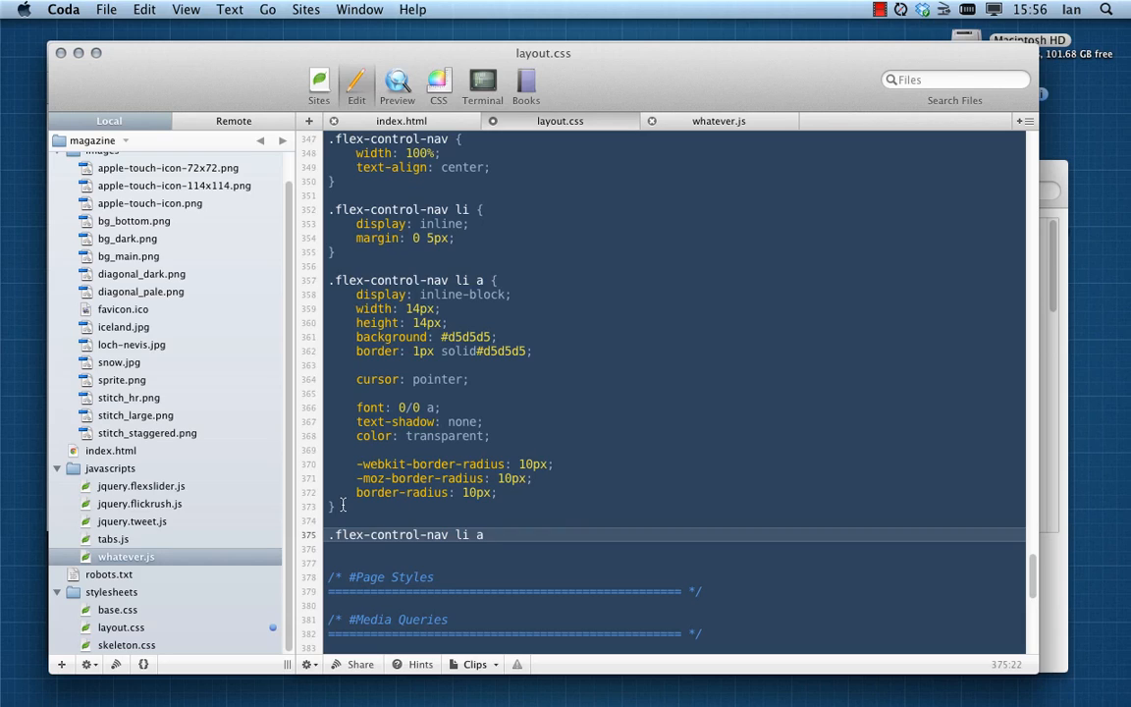
text(.actio)
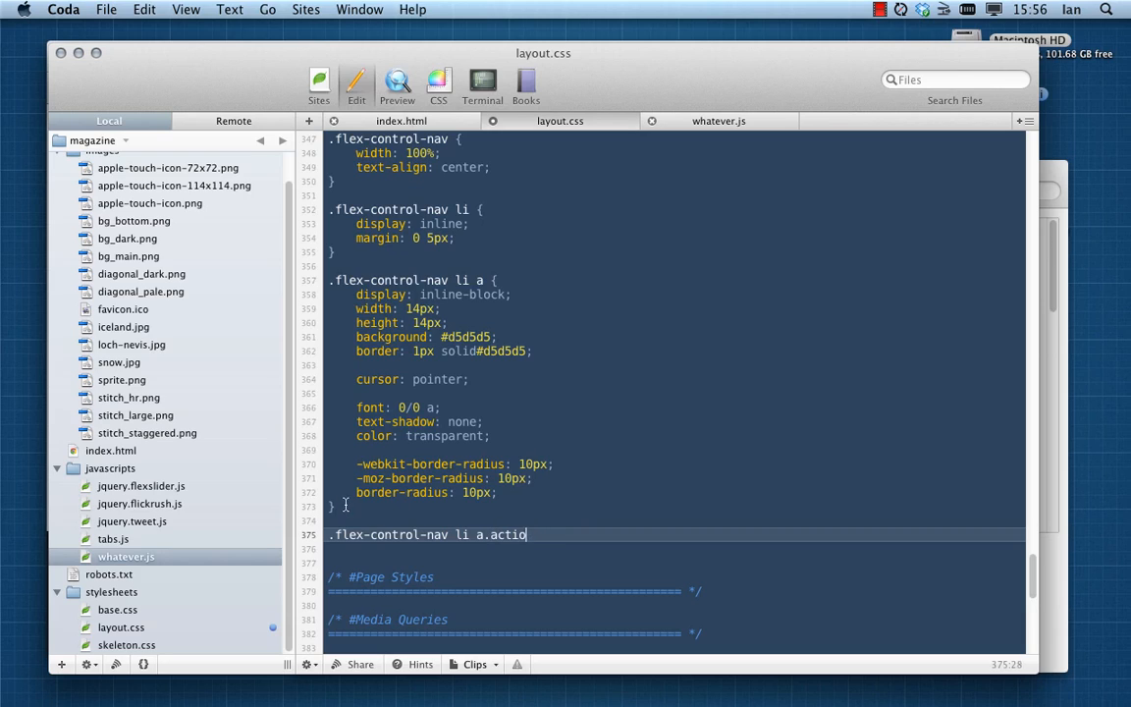
text(ve {)
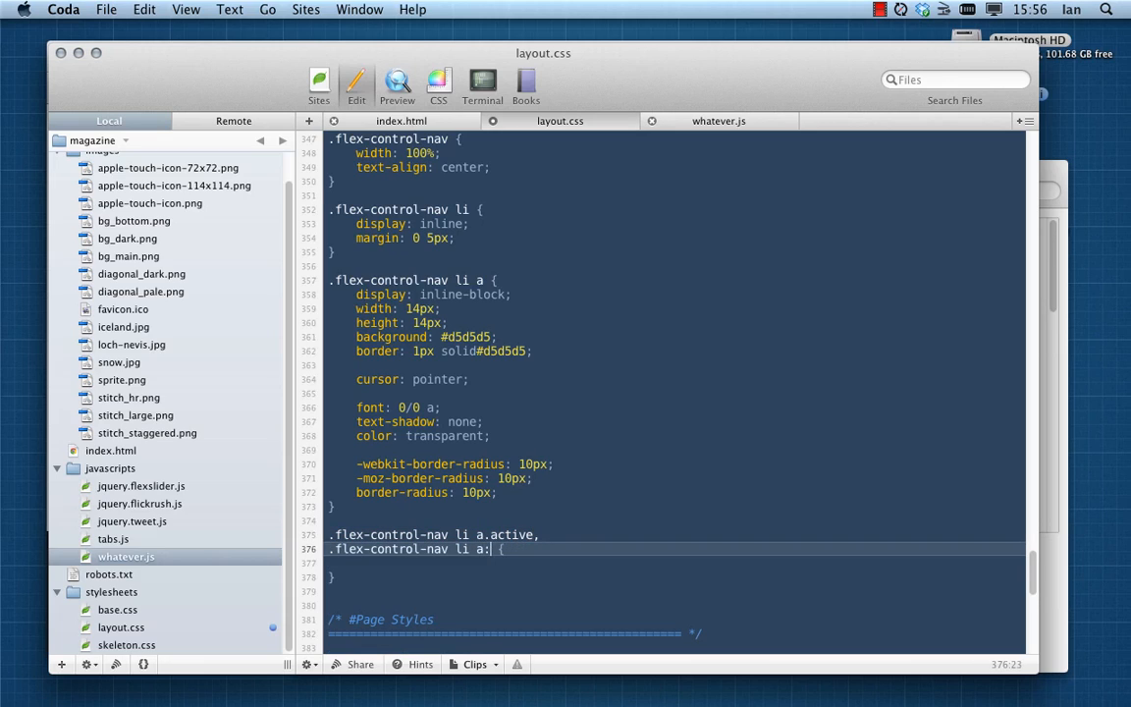
text(hover {)
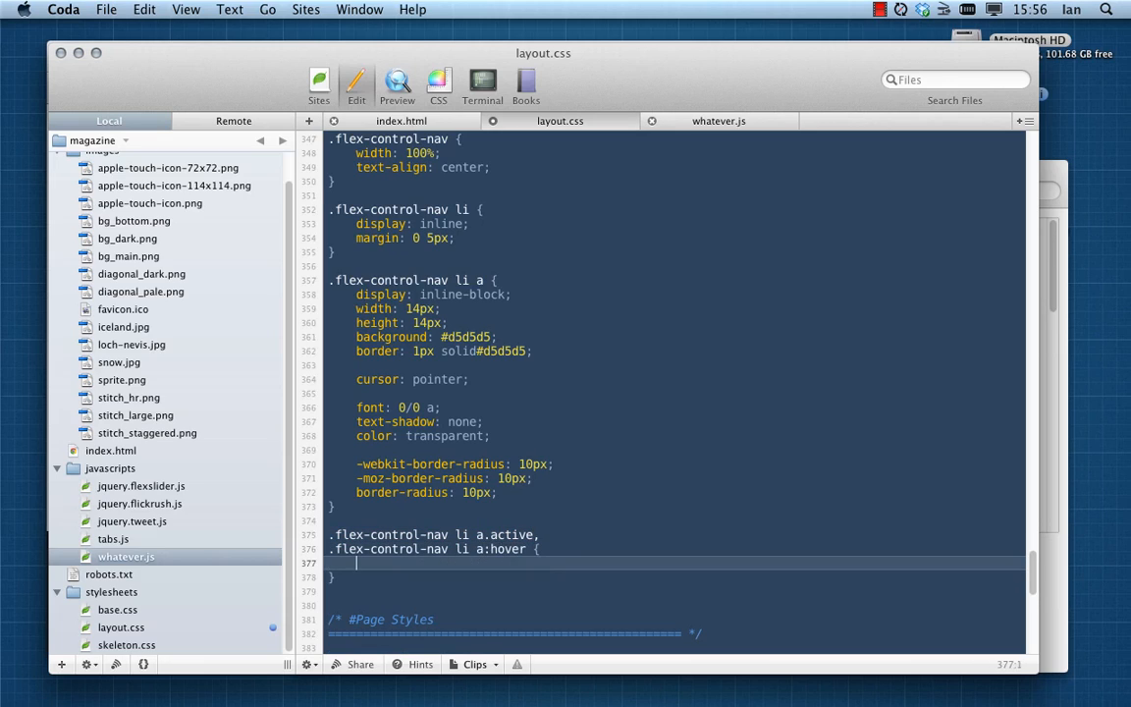
text(background: #)
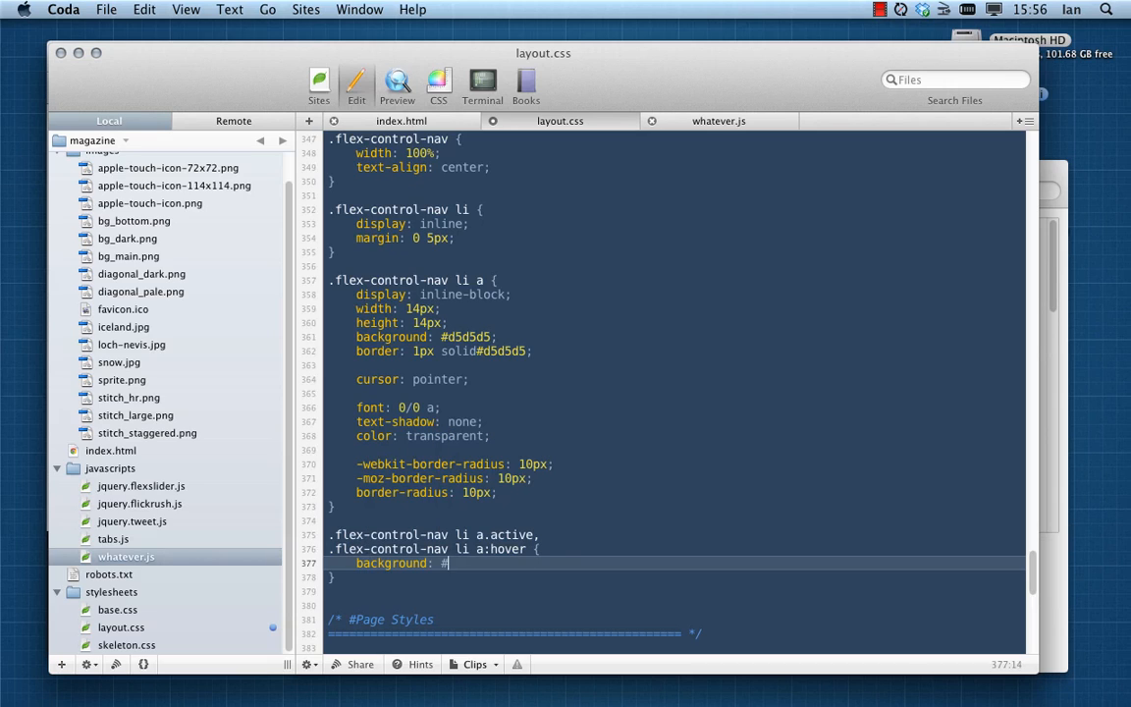
text(f1f1f1;)
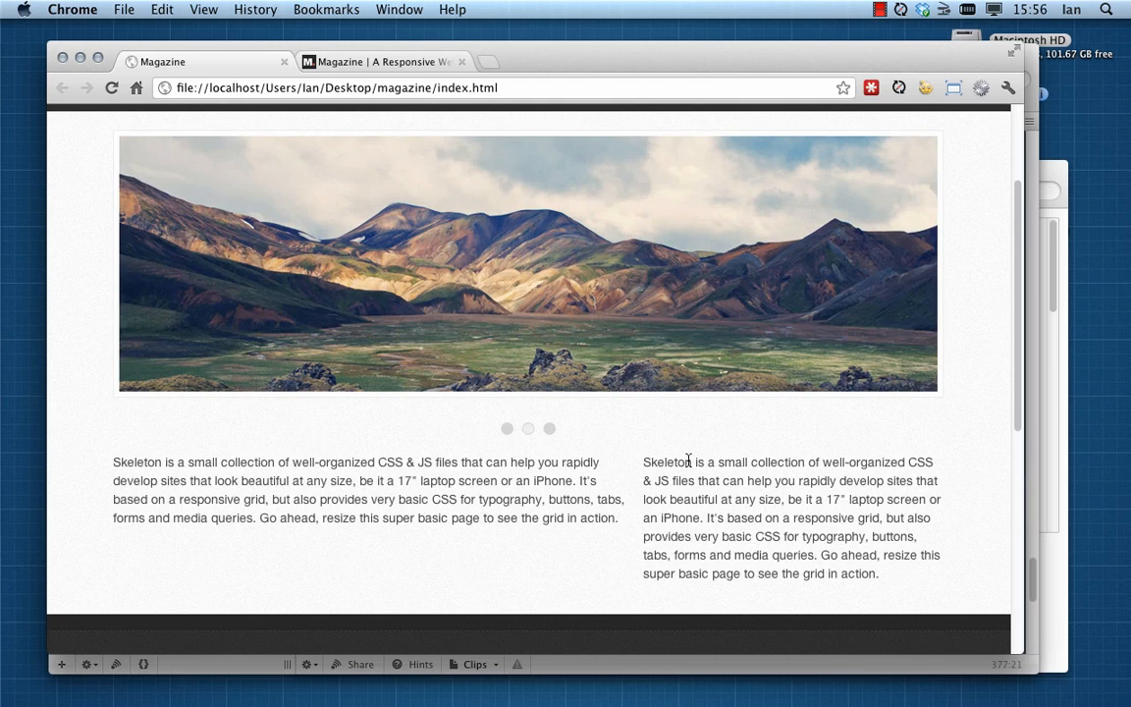
Check the page at narrow and full desktop widths, then switch to the online demo tab
scroll(up, 3)
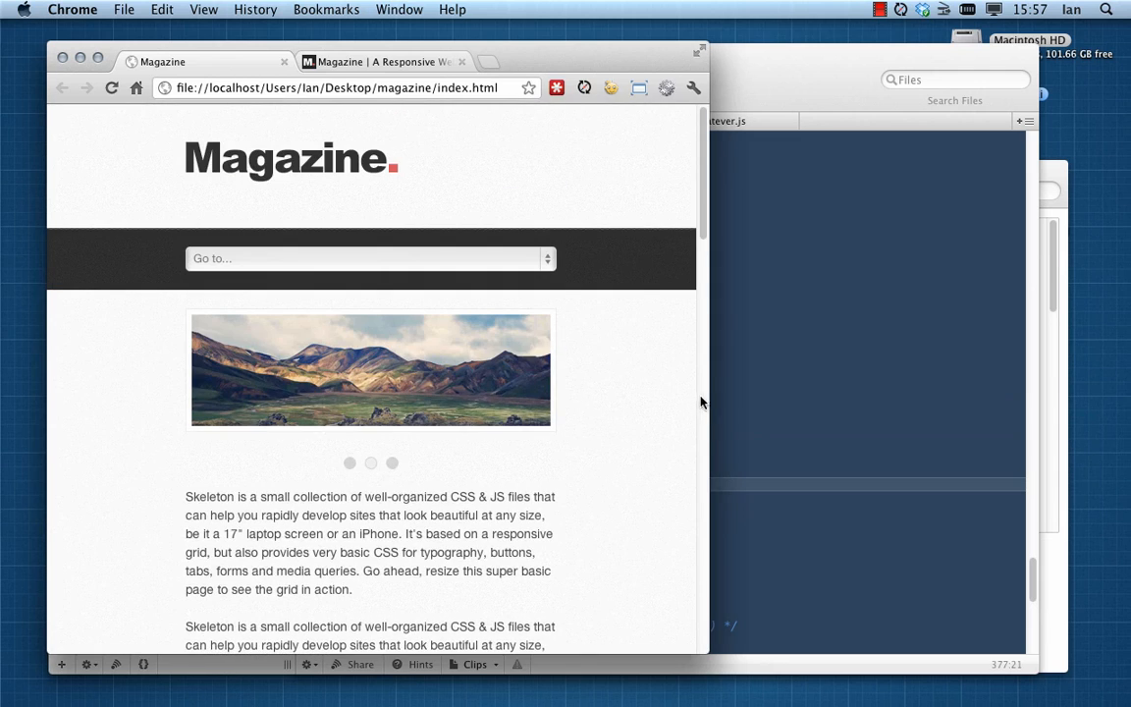
click(699, 51)
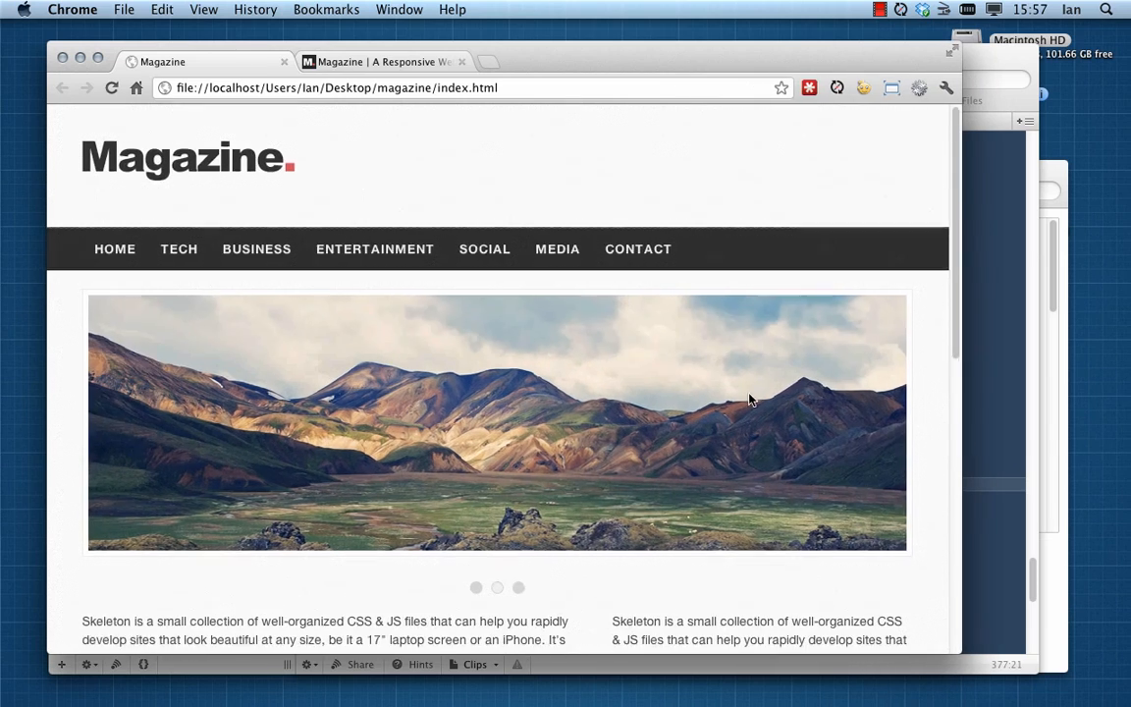
scroll(down, 3)
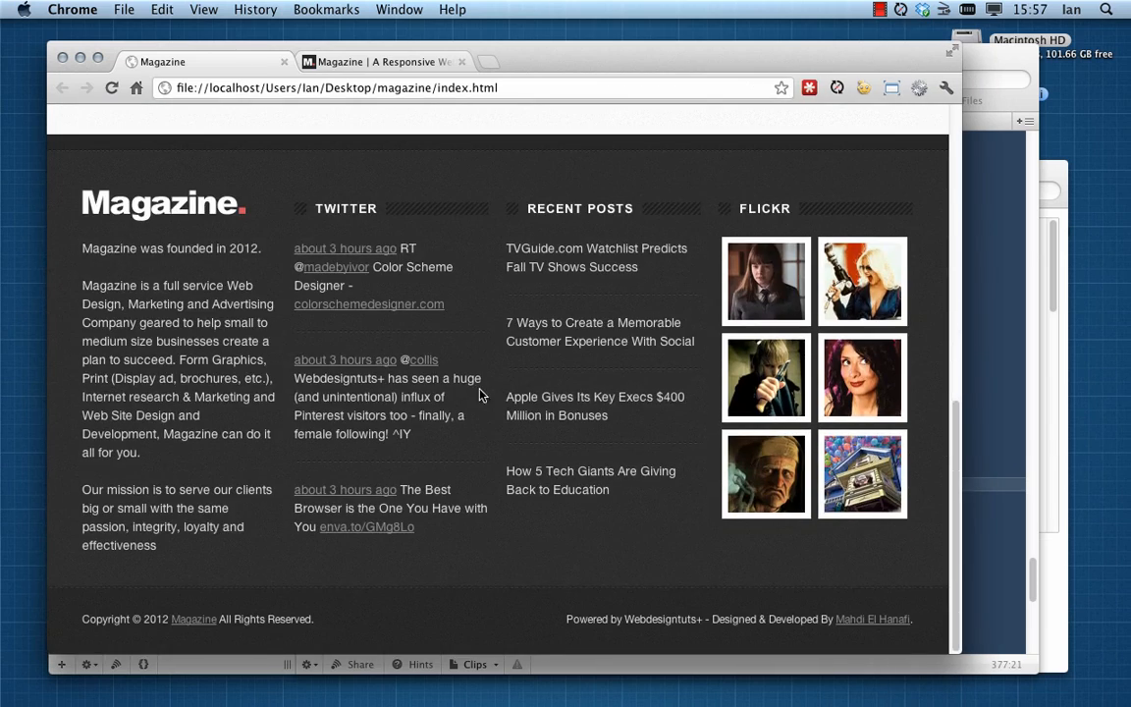
mouse_move(489, 421)
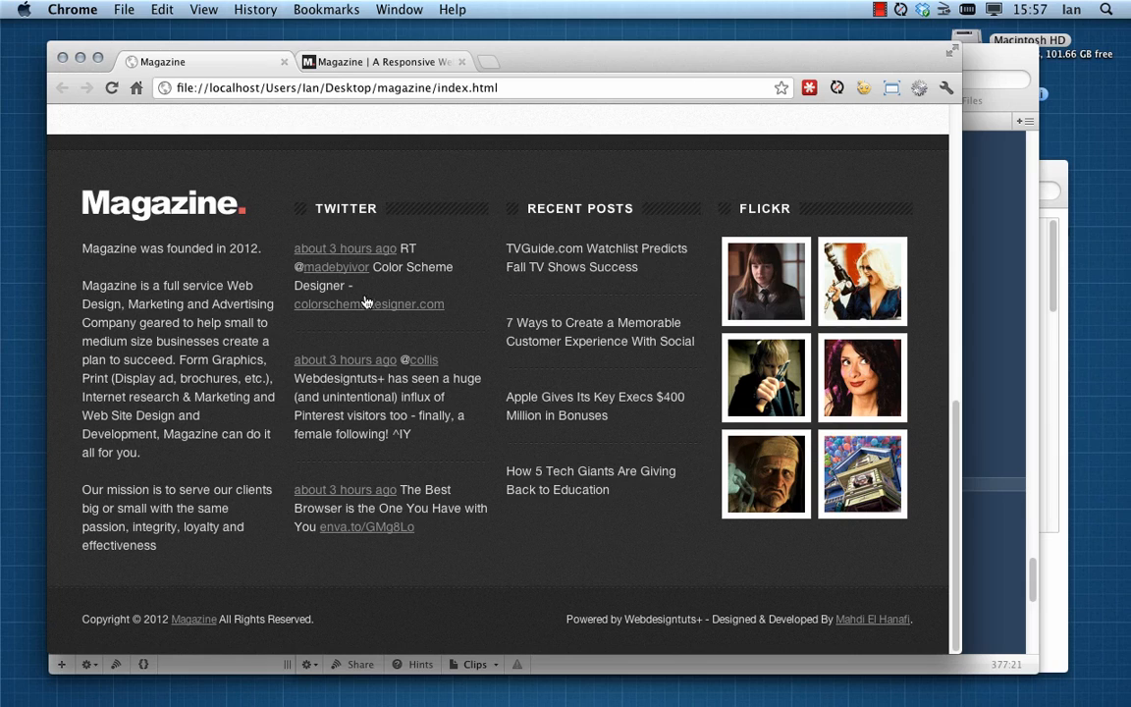
mouse_move(943, 550)
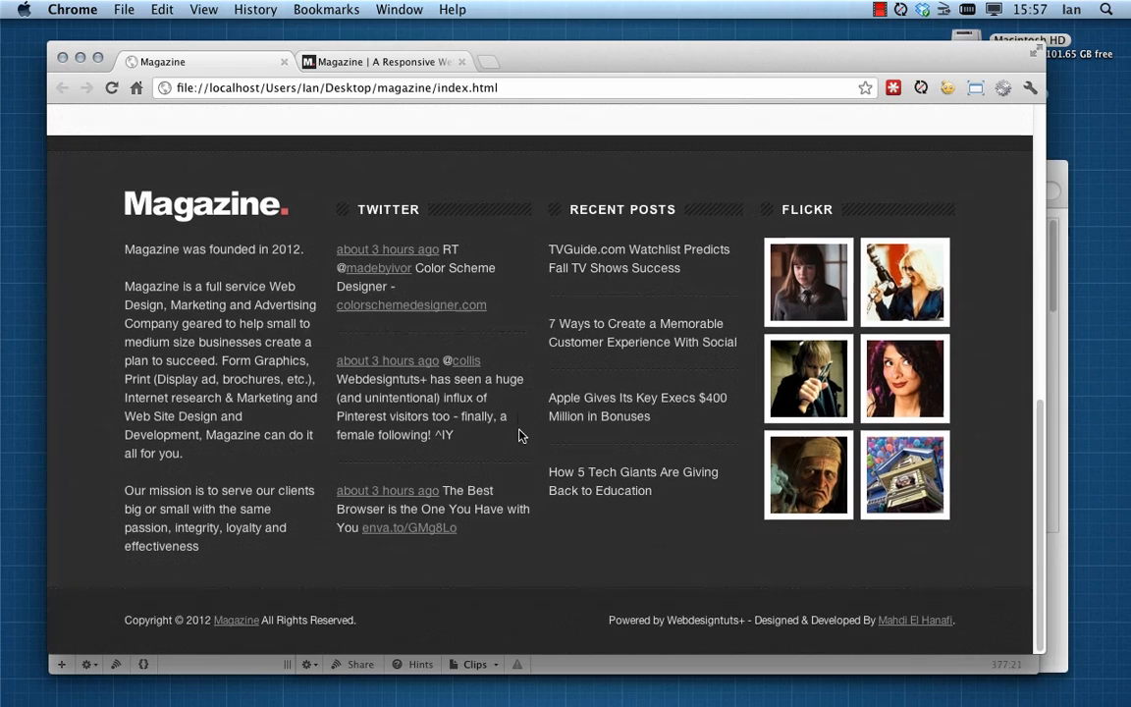
scroll(up, 3)
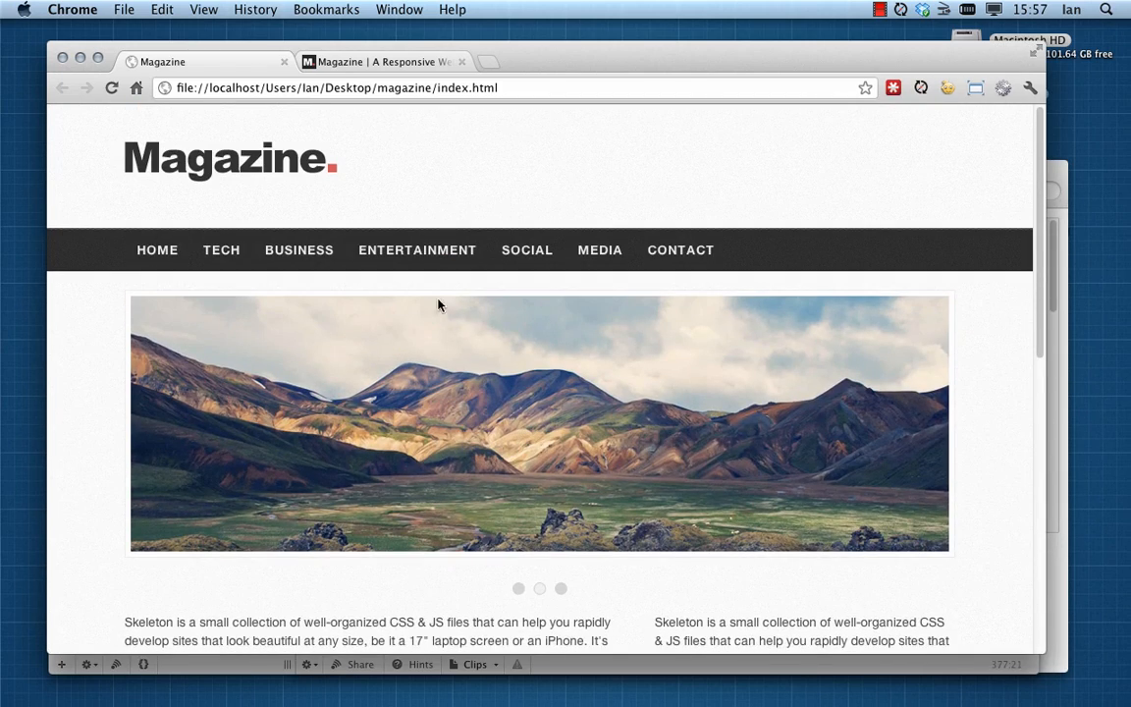
scroll(down, 3)
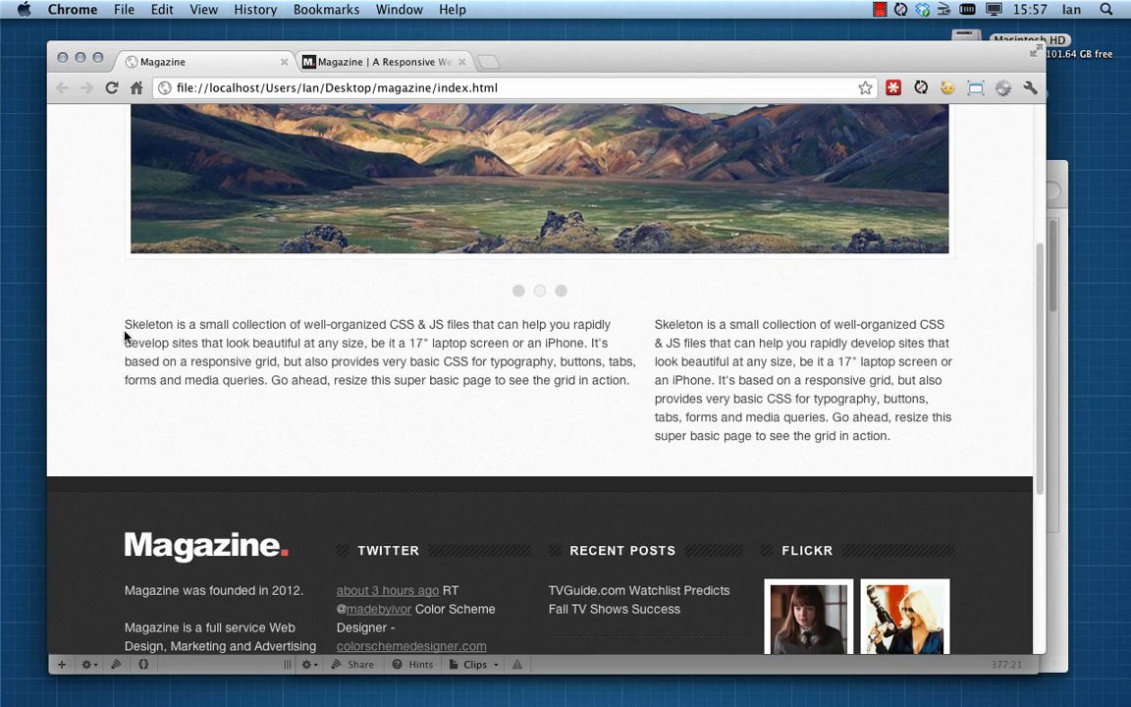
scroll(down, 3)
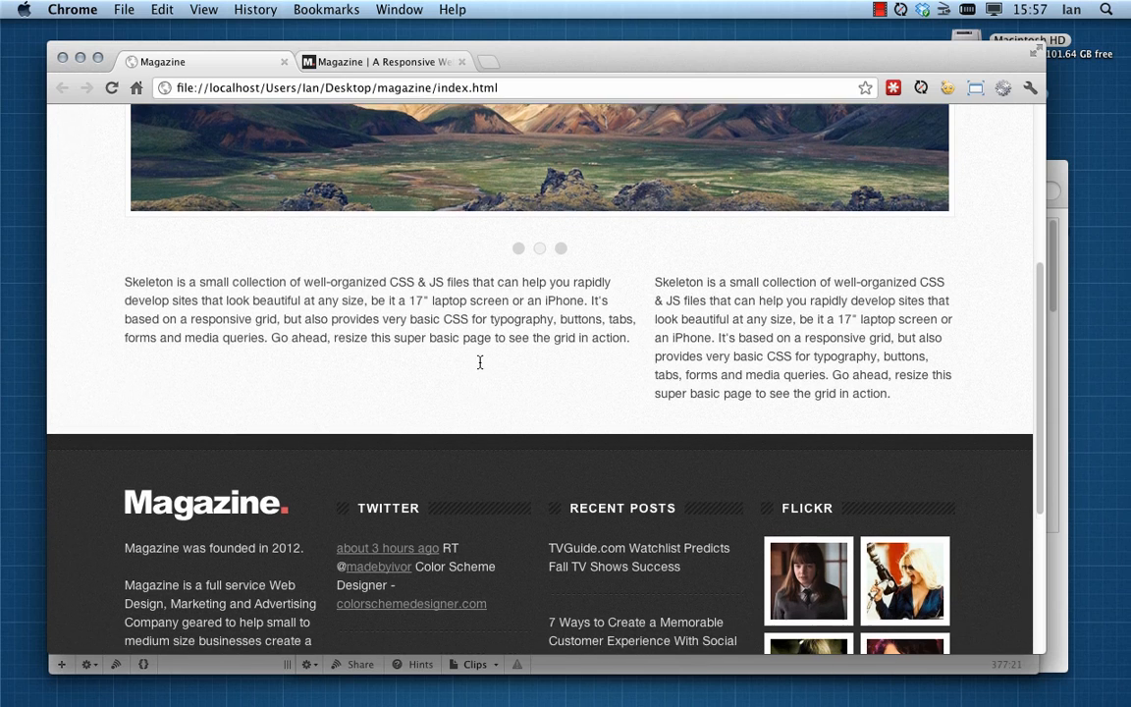
scroll(down, 3)
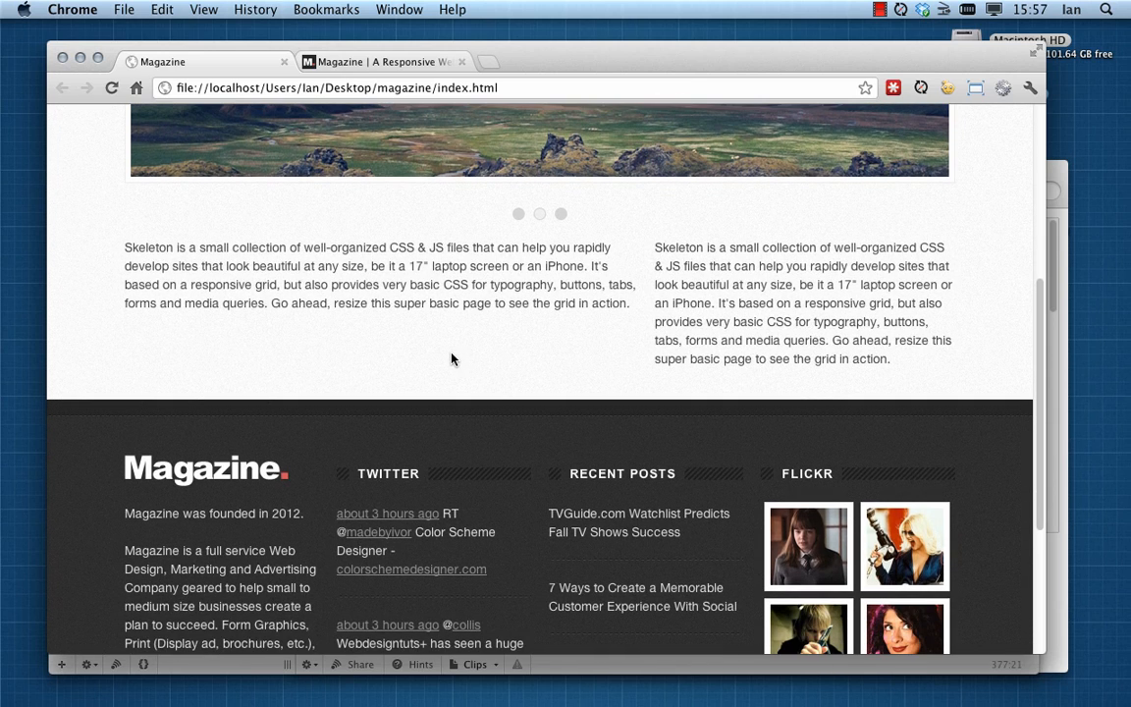
mouse_move(511, 365)
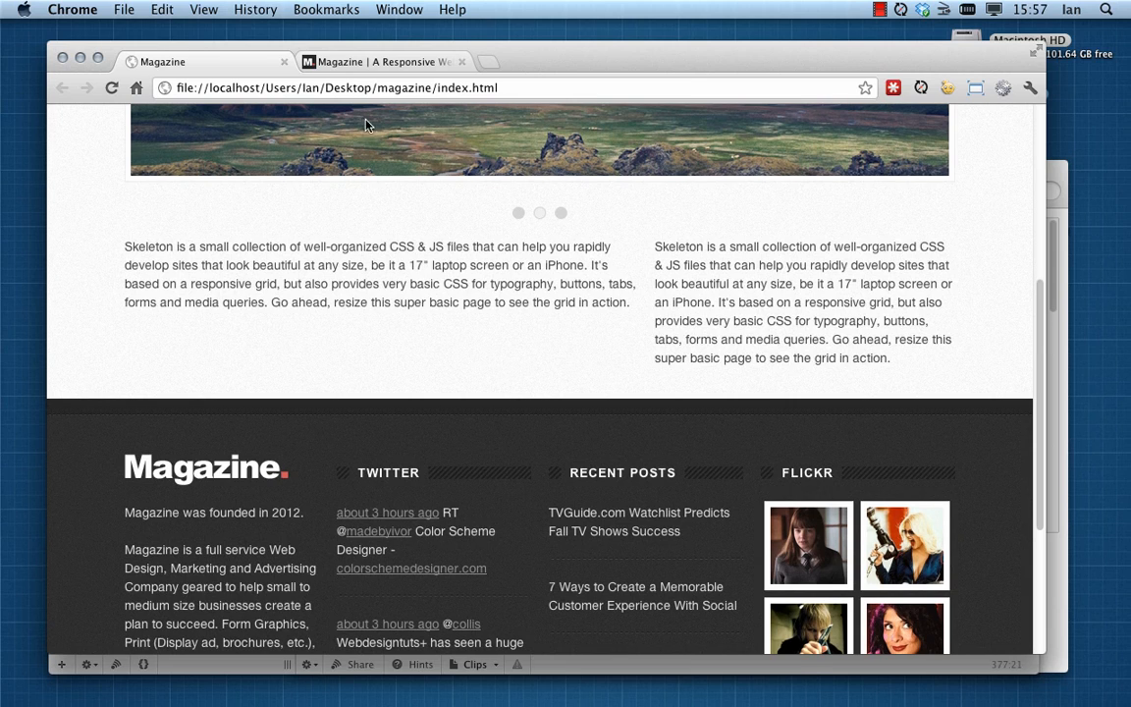
click(377, 61)
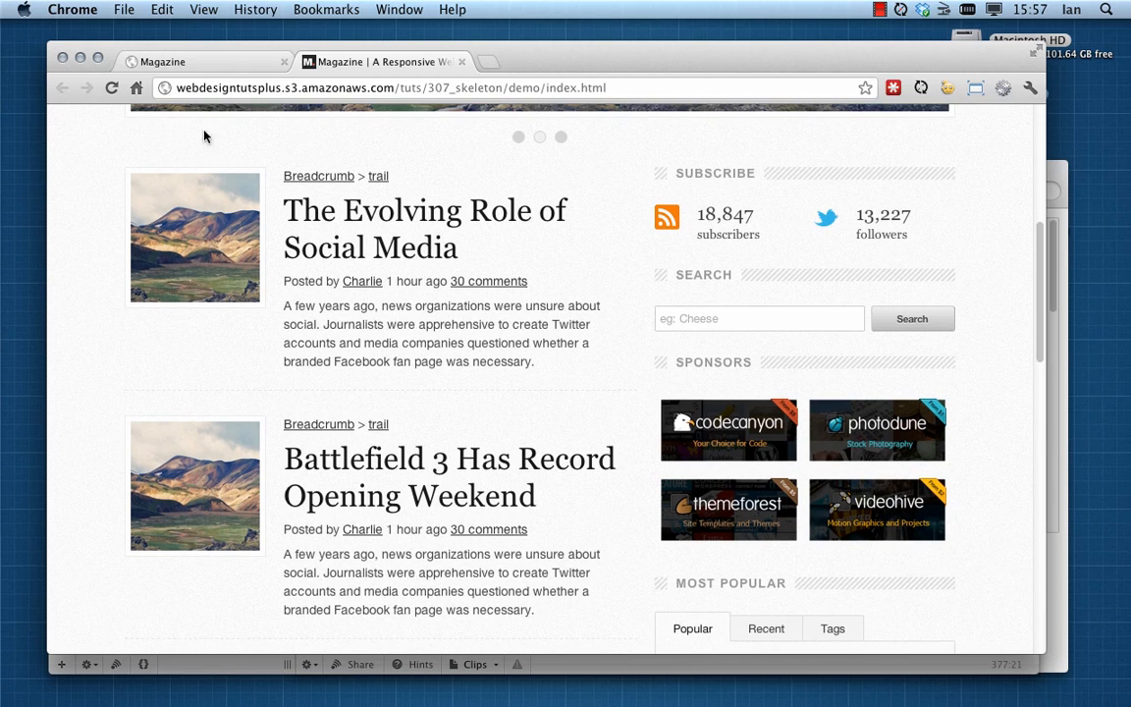
Scroll through the original Magazine demo's articles and sidebar and back to the header
scroll(down, 3)
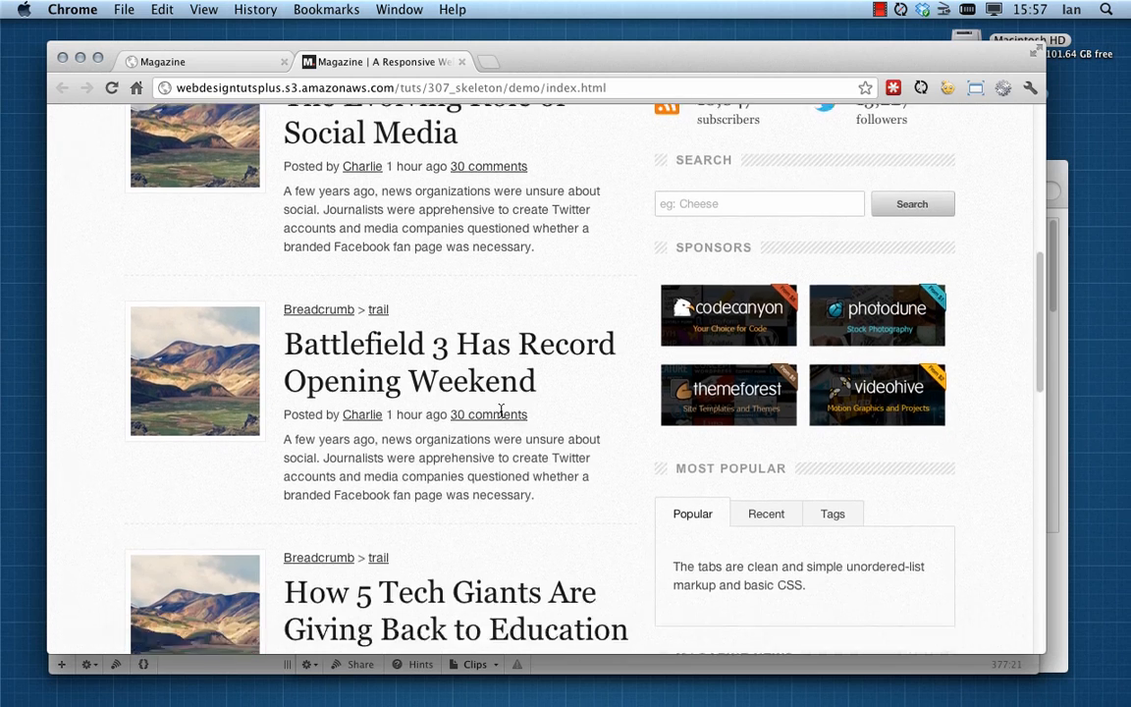
scroll(down, 3)
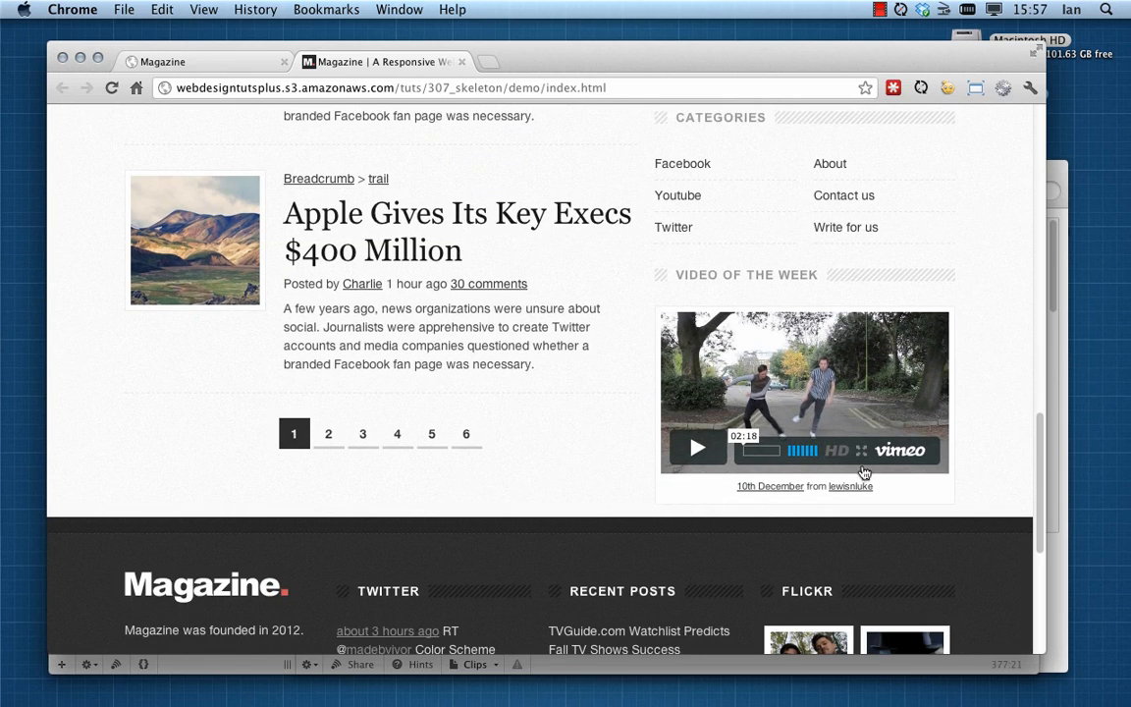
mouse_move(625, 385)
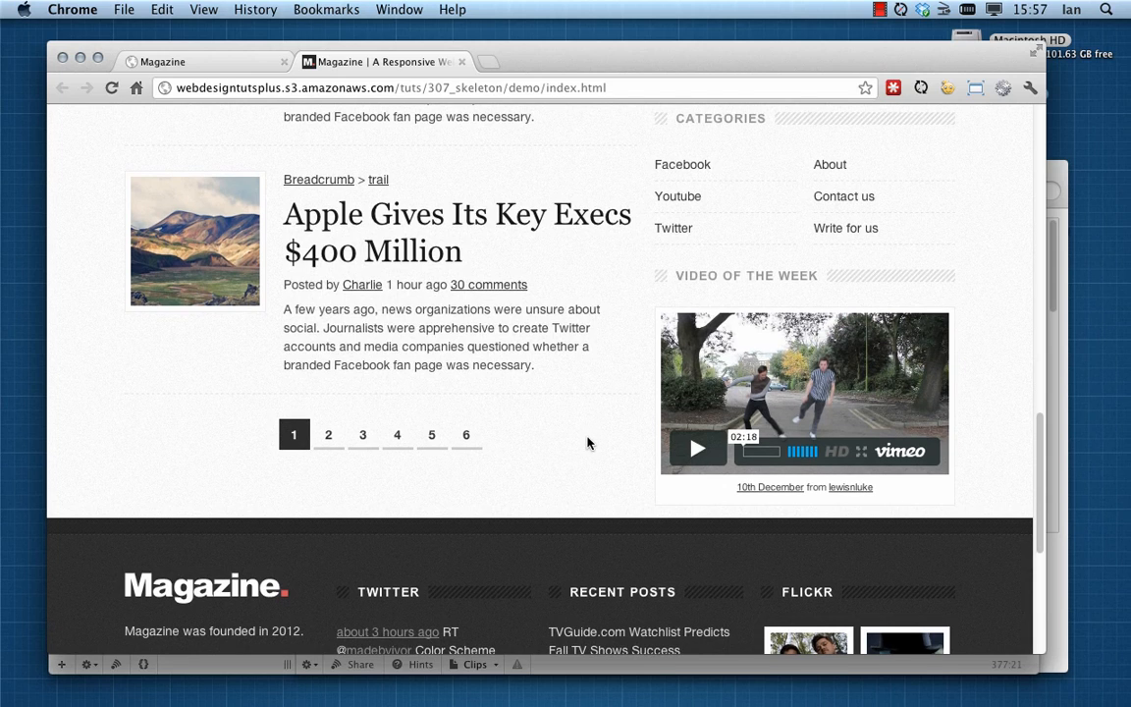
scroll(up, 3)
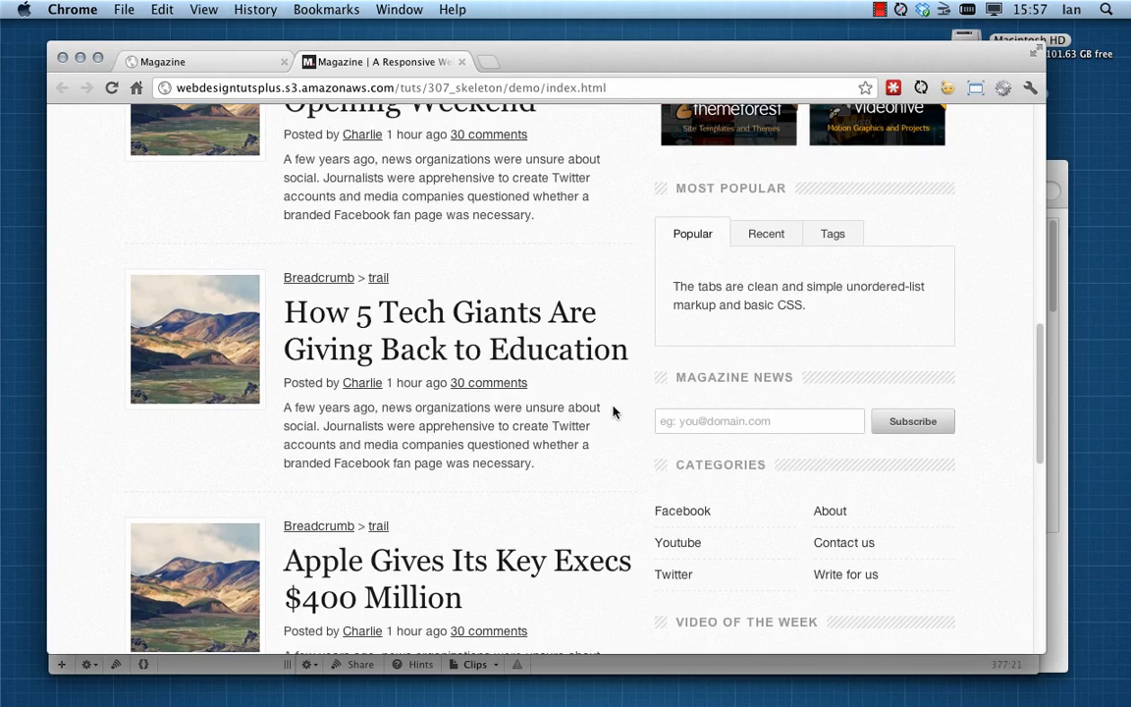
scroll(up, 3)
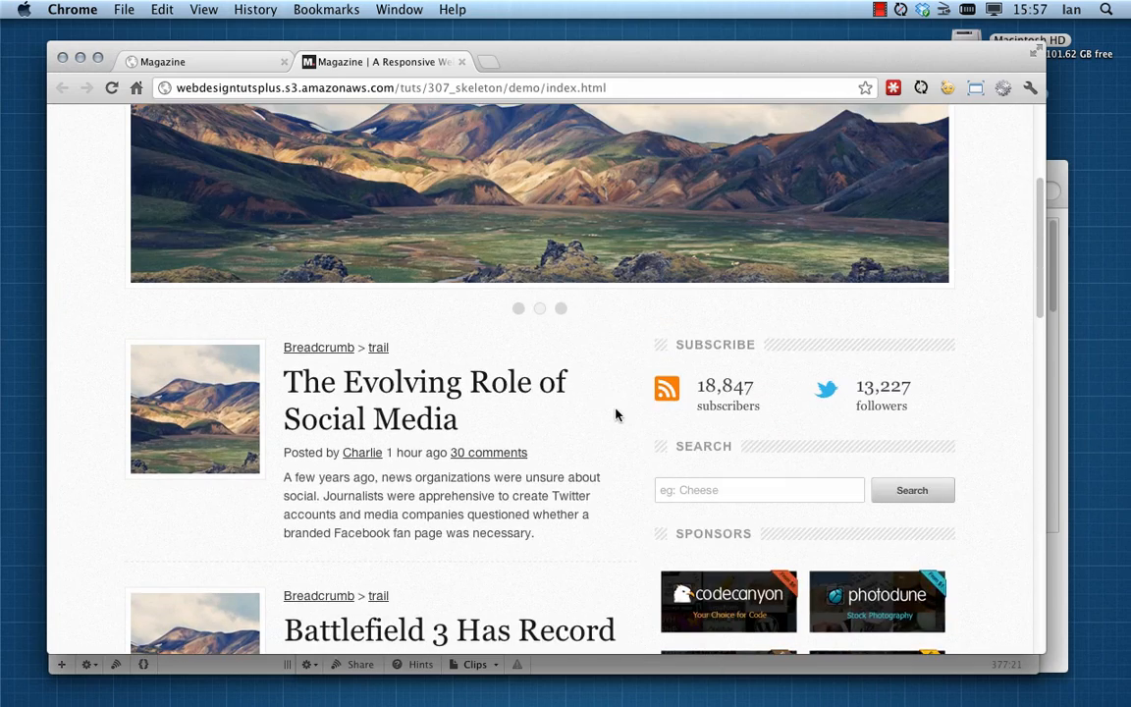
scroll(up, 3)
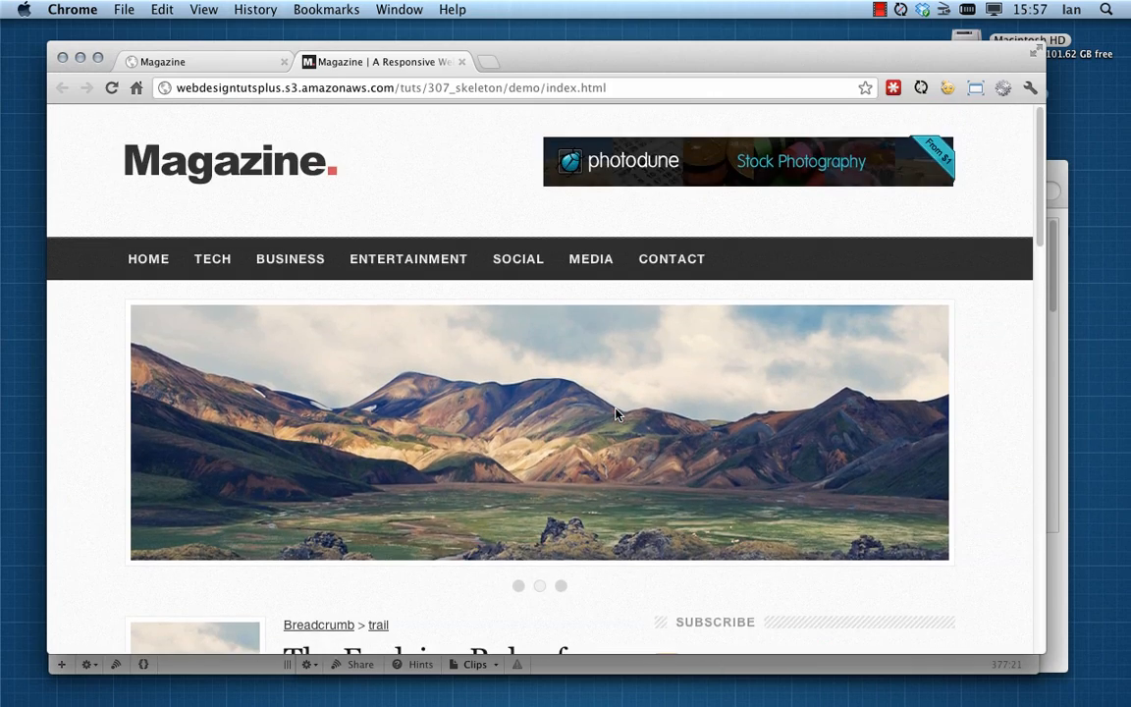